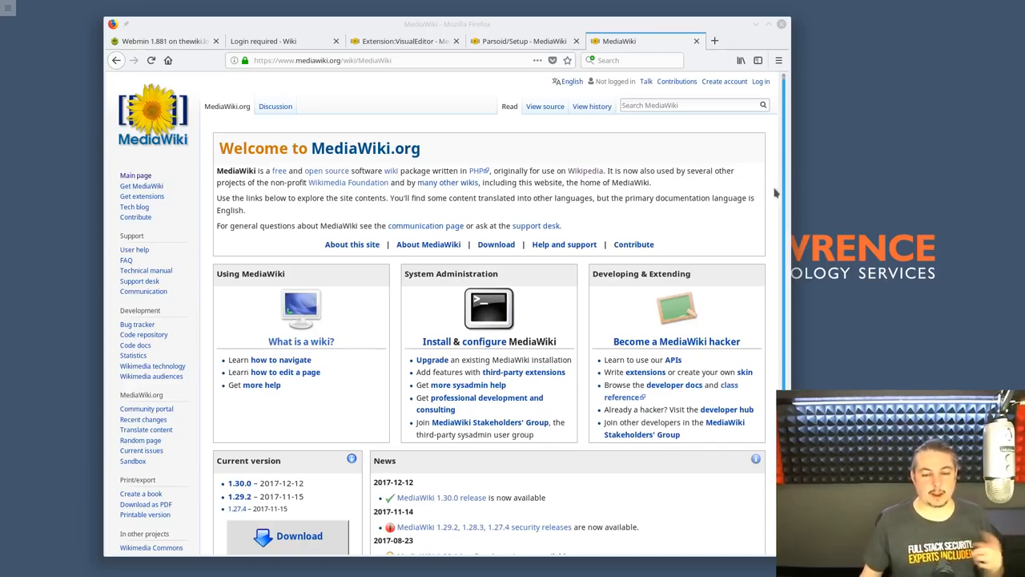
pyautogui.moveTo(607, 194)
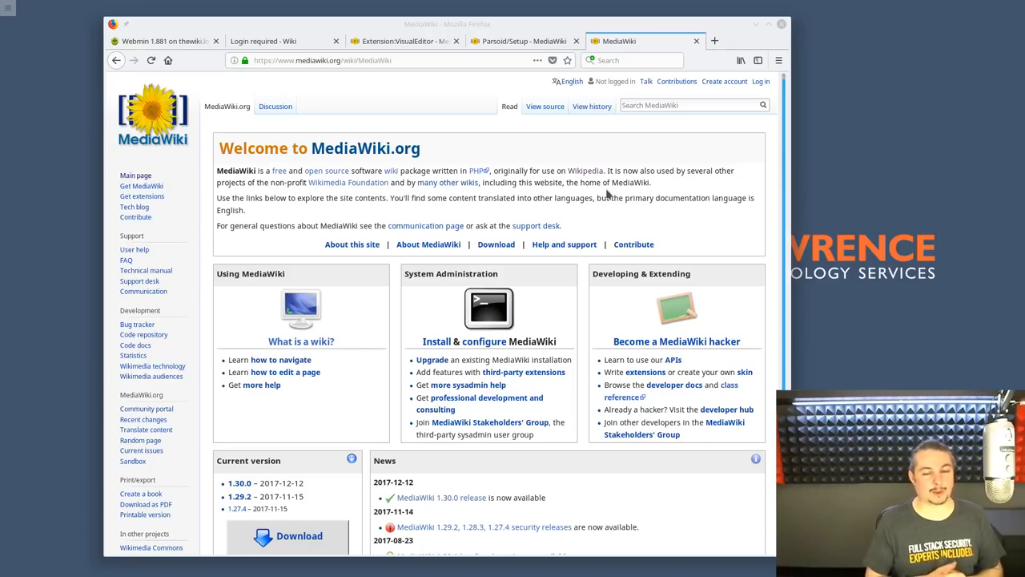
pyautogui.moveTo(585, 33)
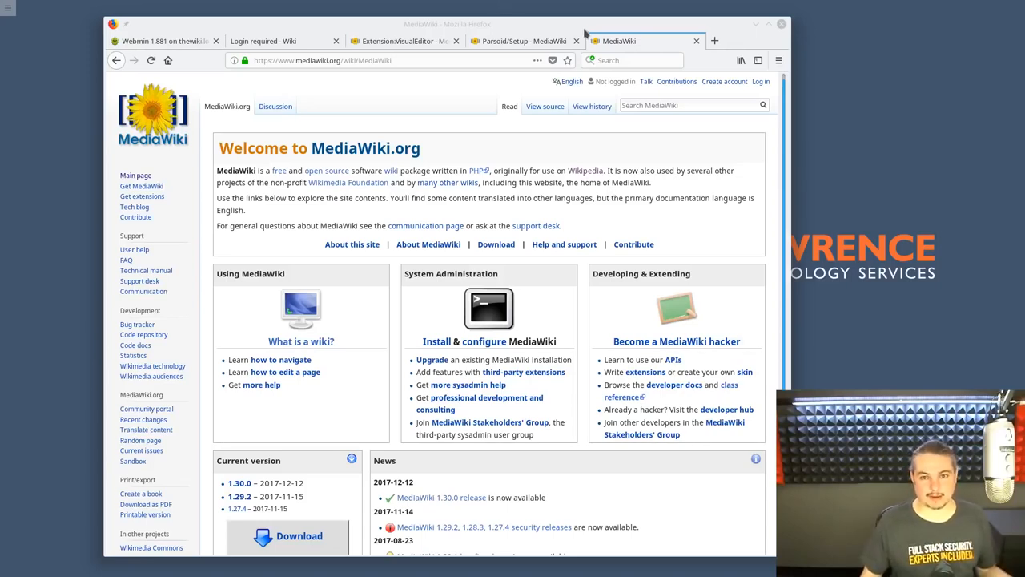
pyautogui.moveTo(359, 302)
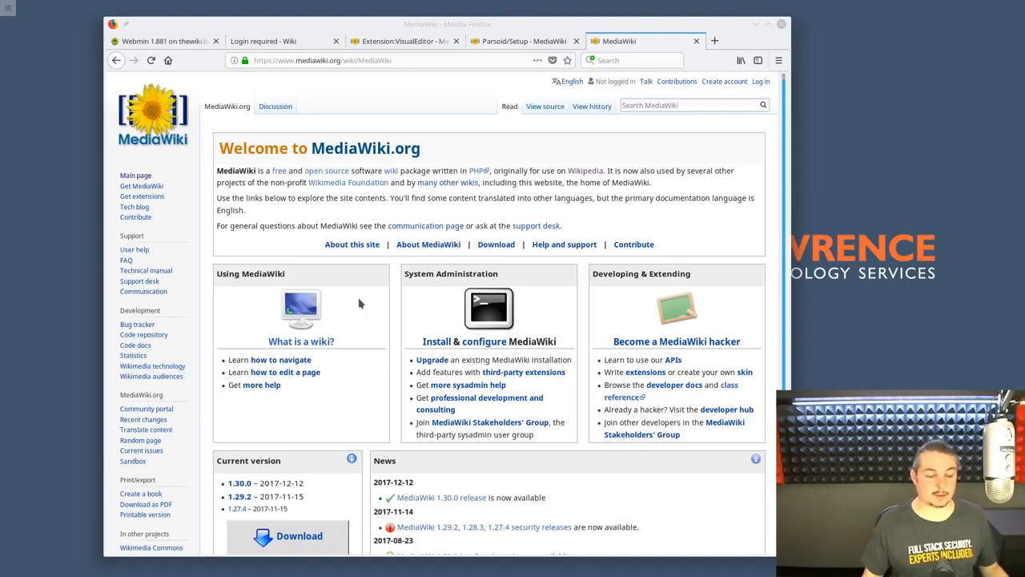
# Scroll through the MediaWiki.org welcome page showing current release 1.30.0.
pyautogui.scroll(-3)
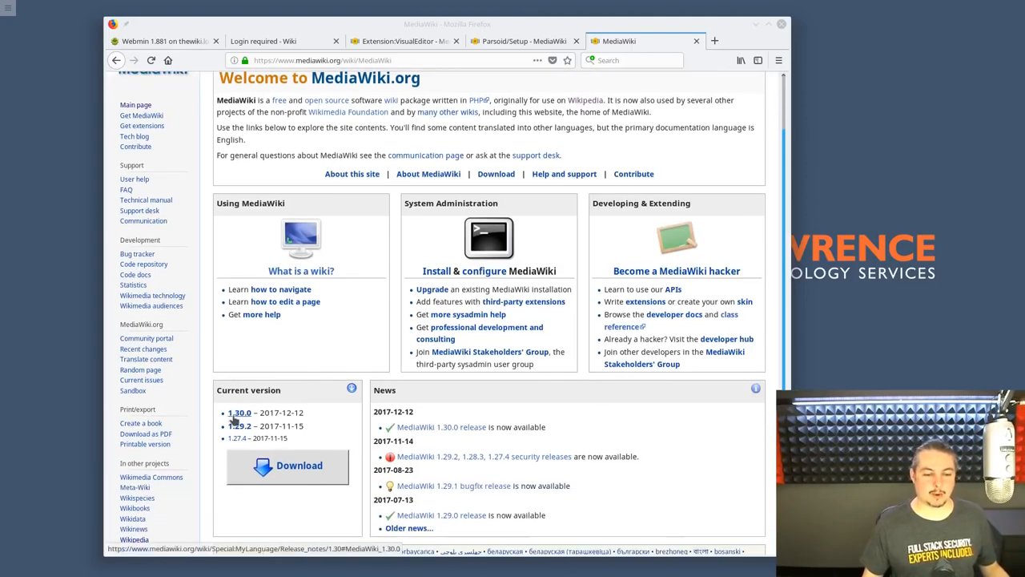
pyautogui.moveTo(335, 397)
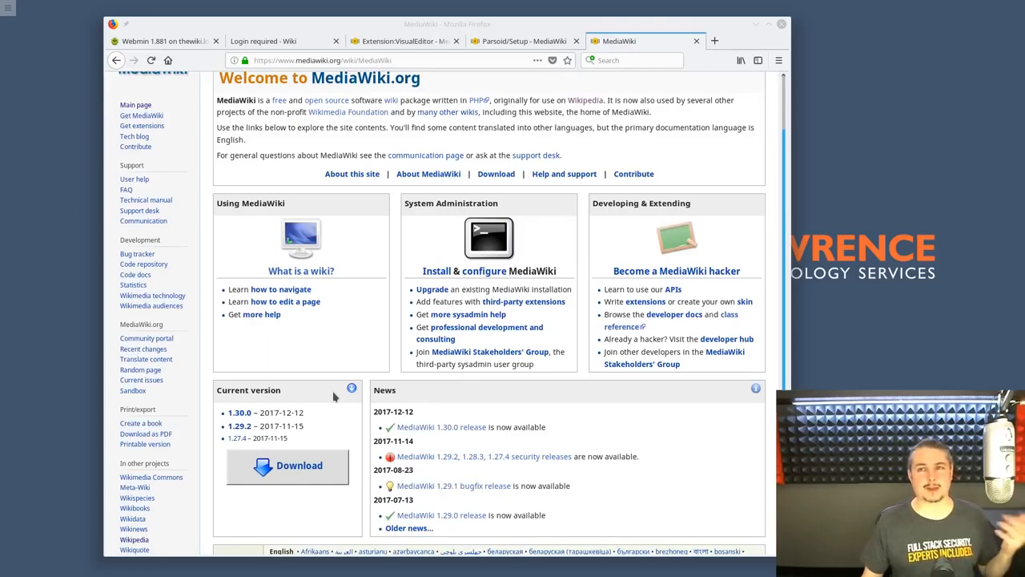
pyautogui.scroll(3)
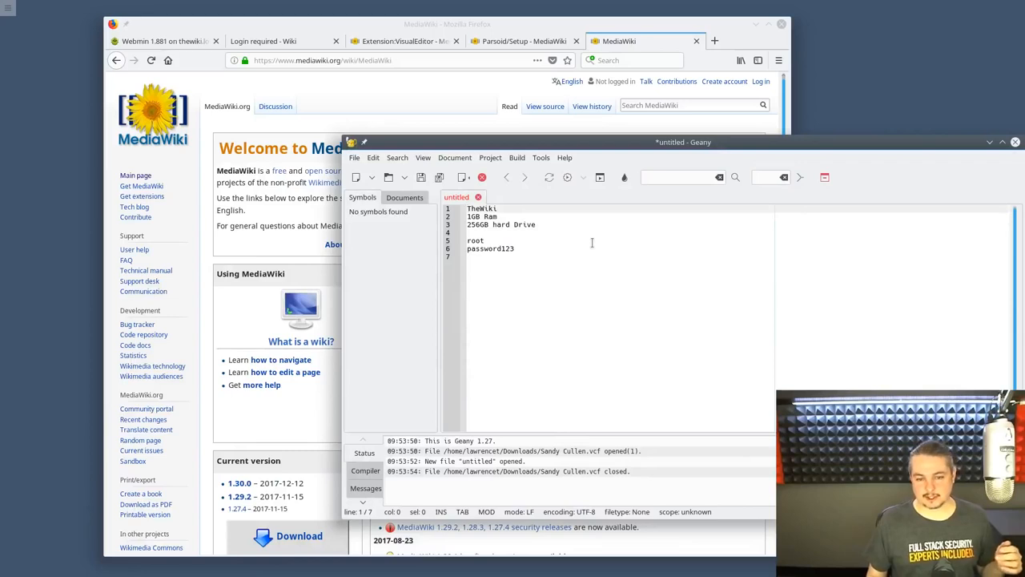
# Bring the Geany notes window into focus beside the MediaWiki.org page.
pyautogui.click(520, 224)
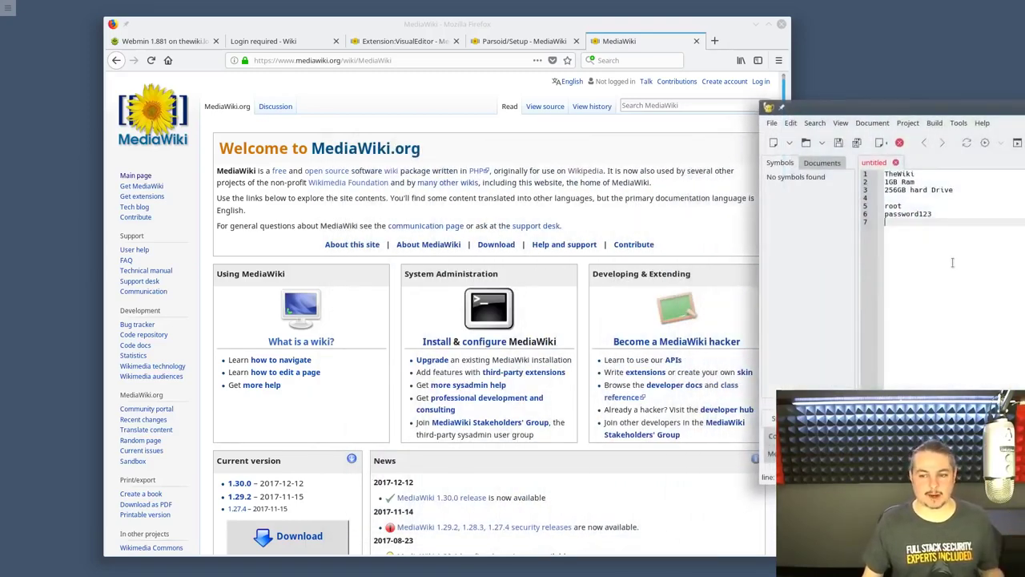
pyautogui.click(164, 41)
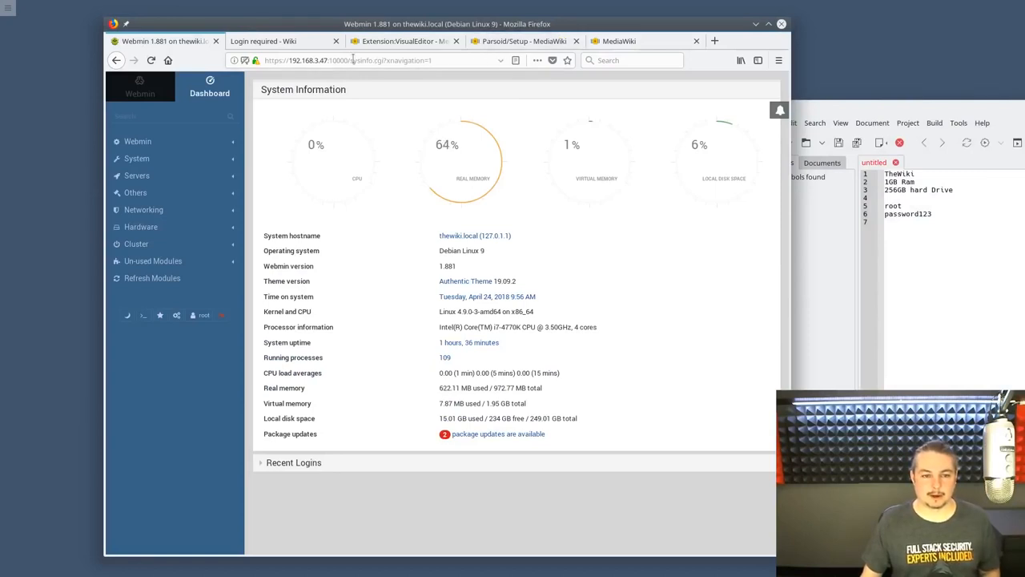
pyautogui.click(352, 61)
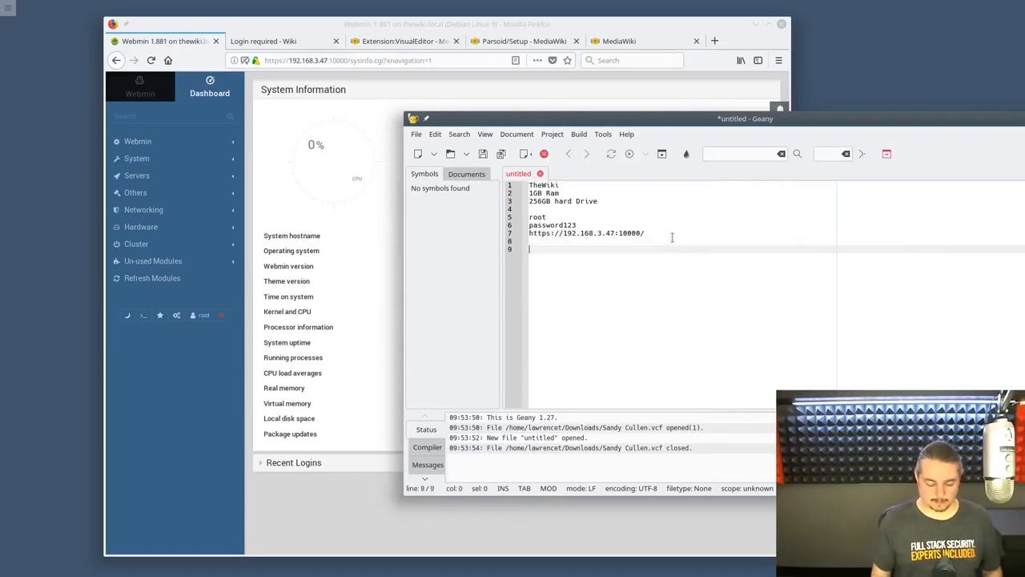
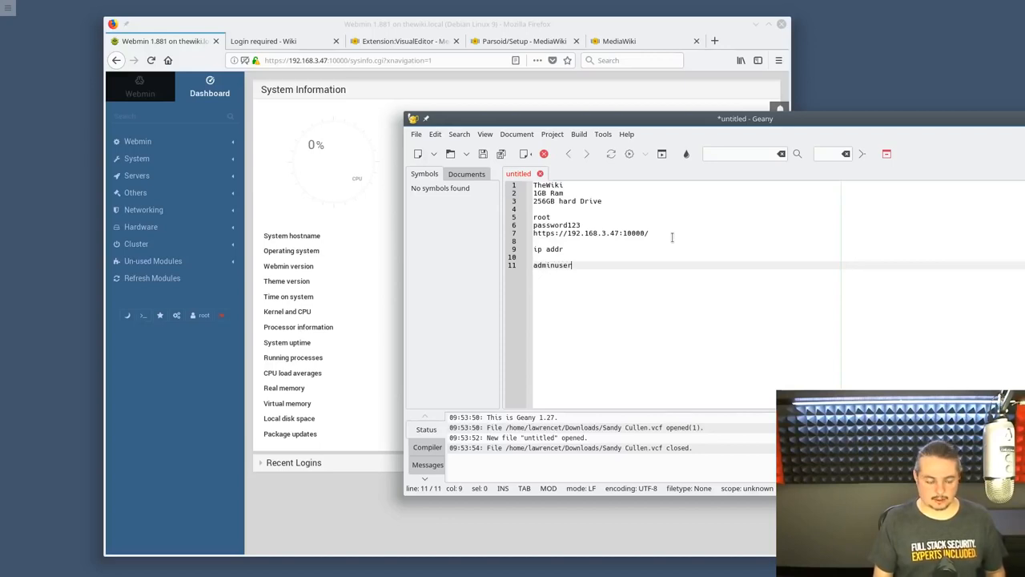
pyautogui.press('Return')
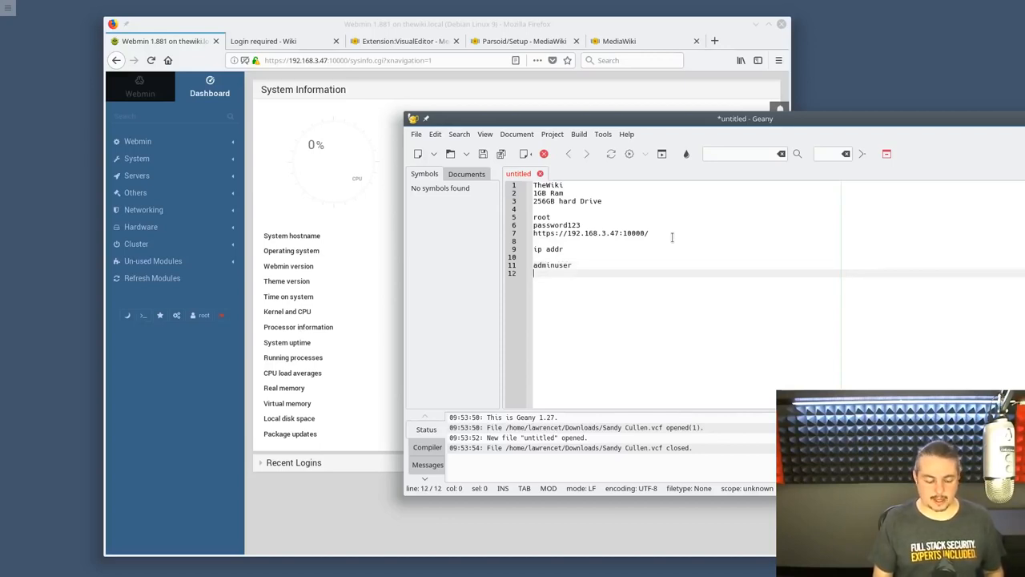
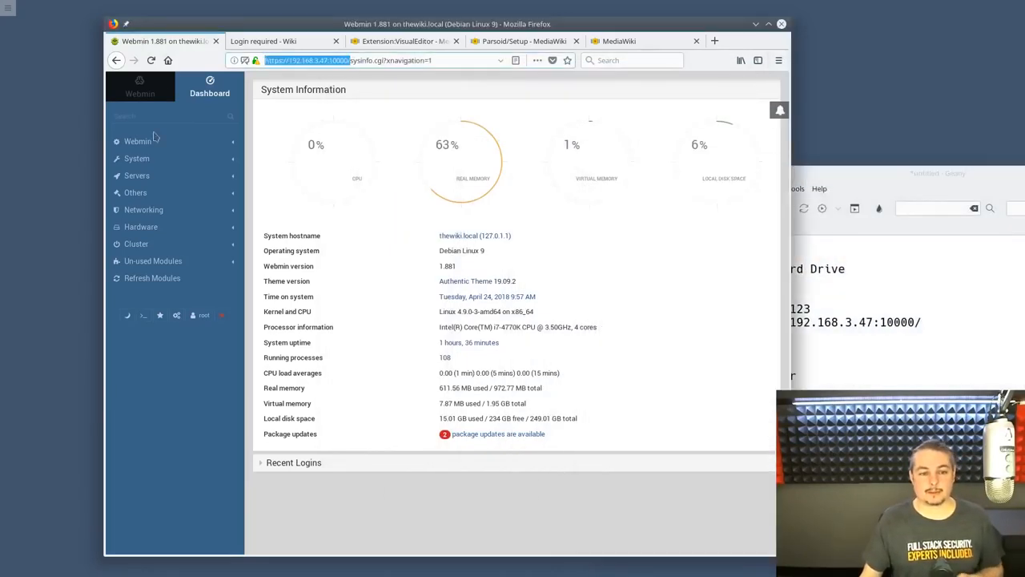
pyautogui.moveTo(154, 260)
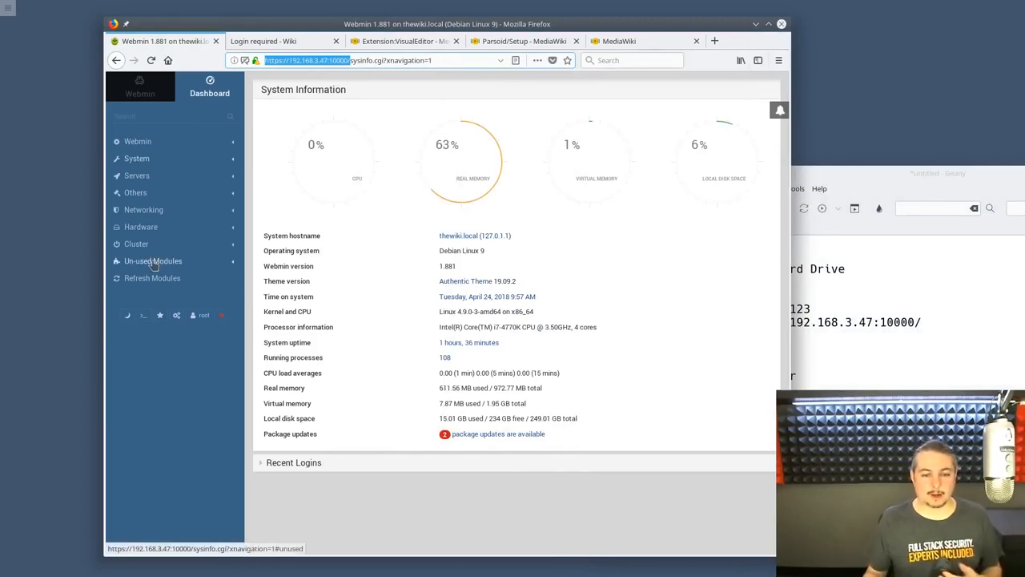
pyautogui.moveTo(136, 174)
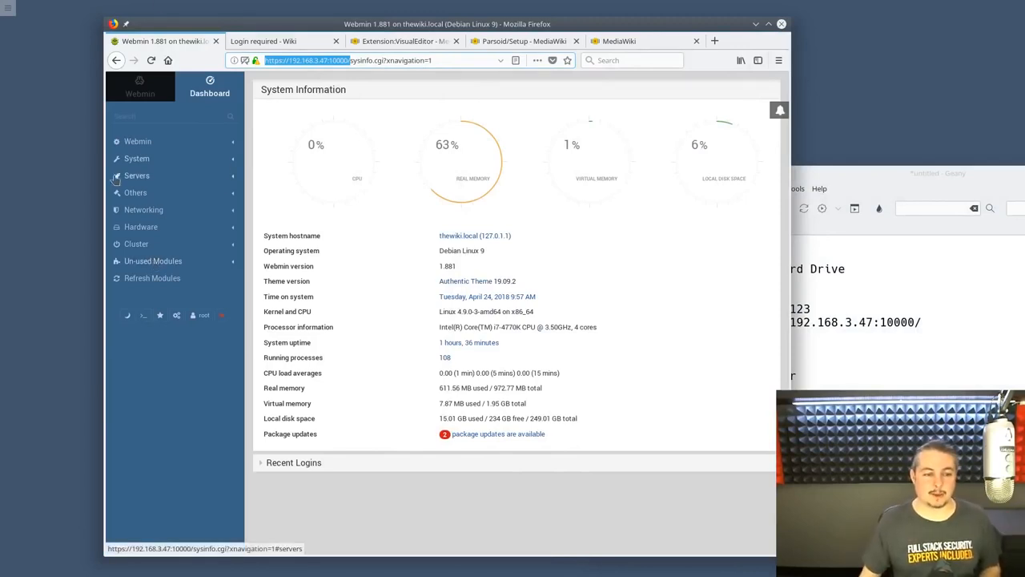
# Expand Webmin's Servers category listing Apache, MySQL, Read User Mail and SSH Server.
pyautogui.click(136, 175)
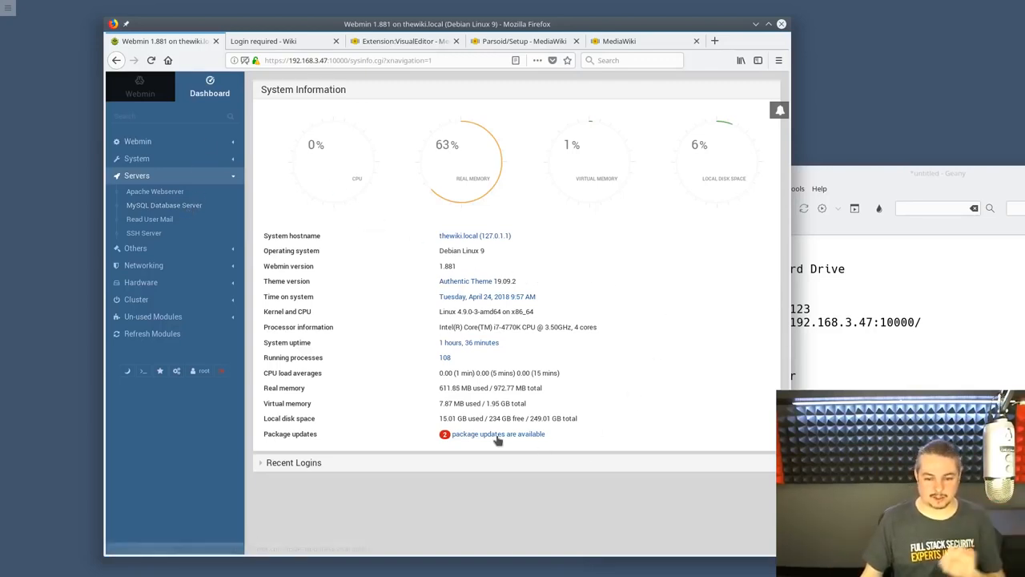
pyautogui.moveTo(498, 433)
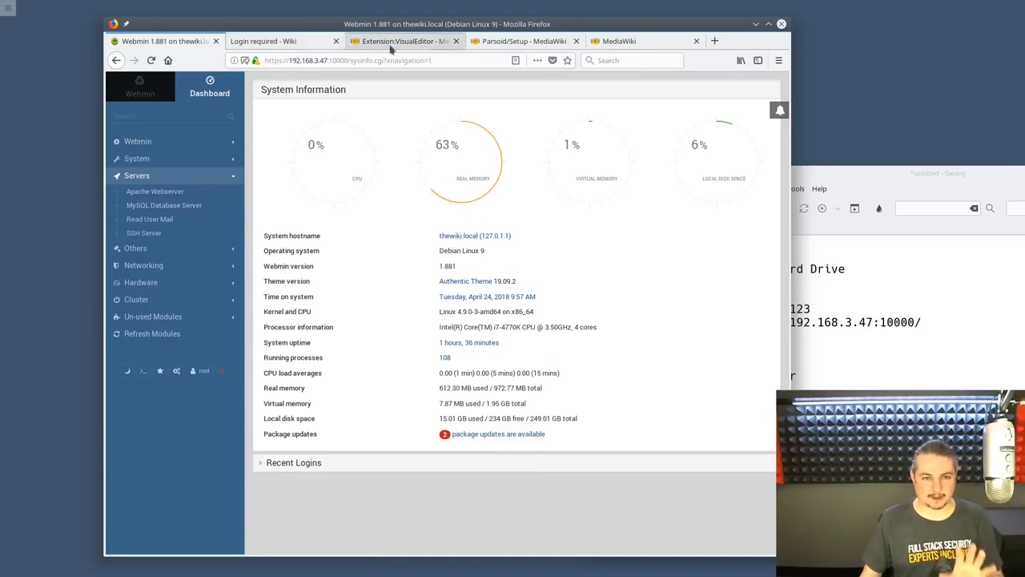
# Review the Extension:VisualEditor documentation page on MediaWiki.org.
pyautogui.click(404, 42)
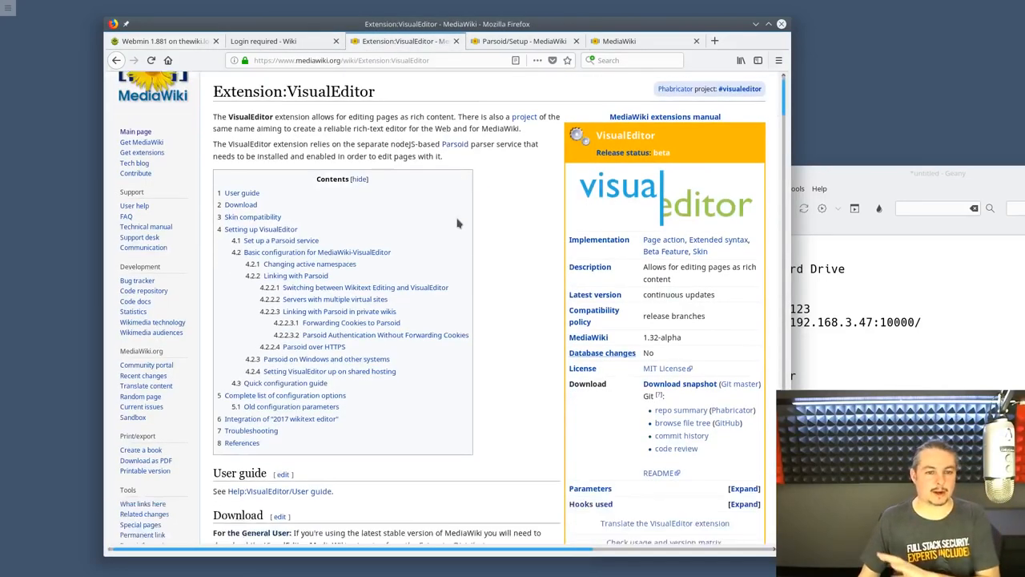
pyautogui.scroll(-3)
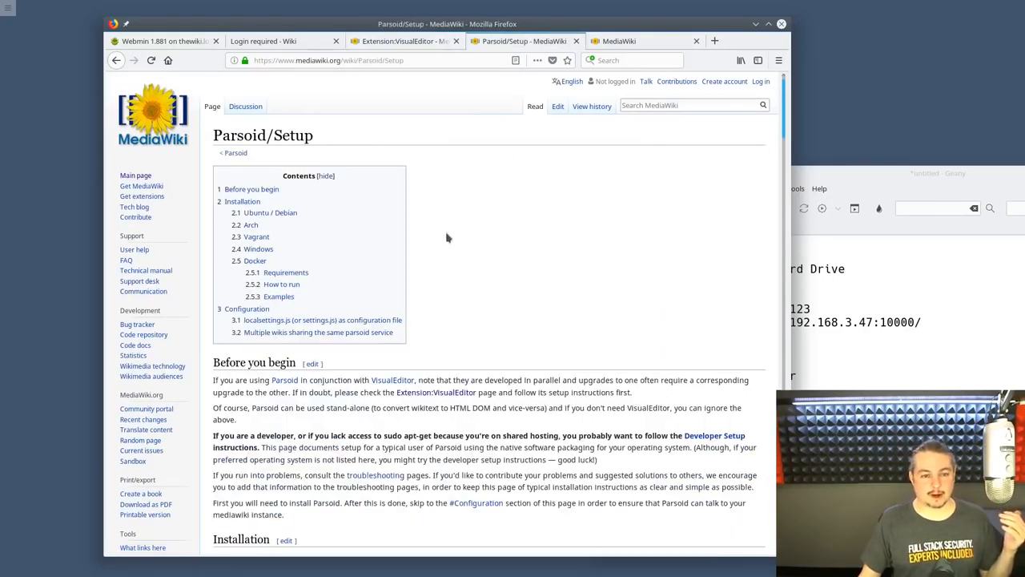
pyautogui.scroll(-3)
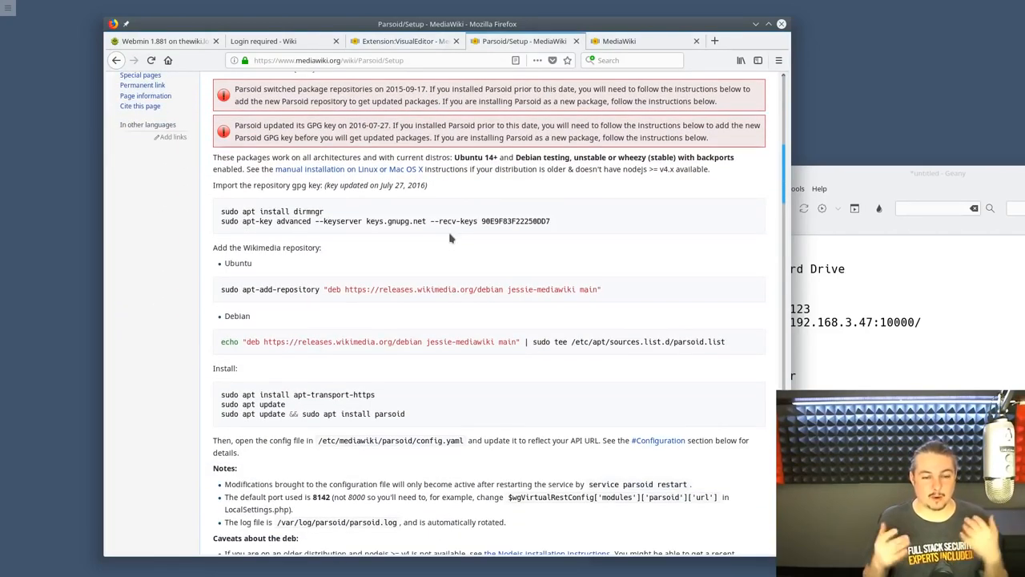
pyautogui.moveTo(500, 112)
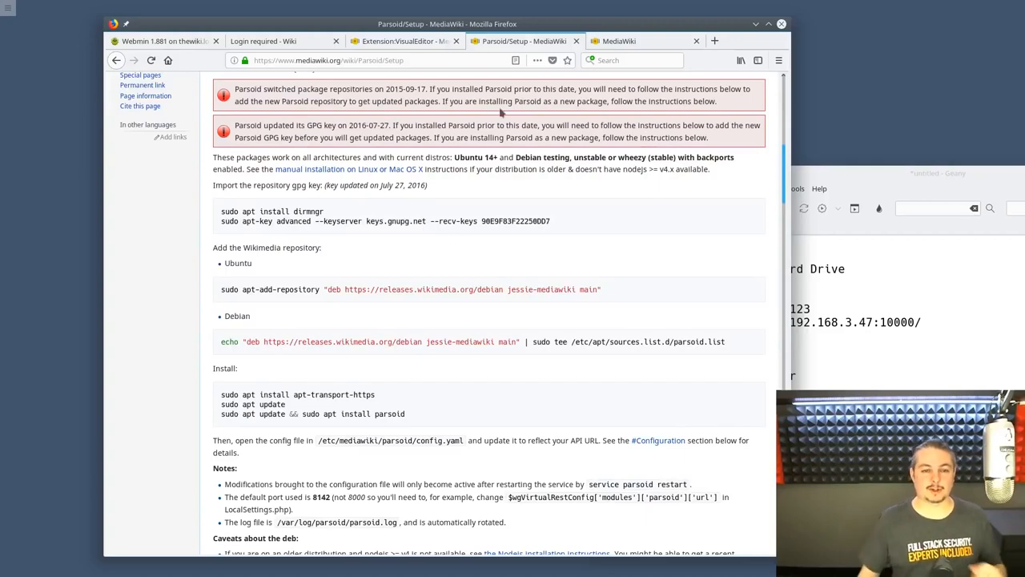
pyautogui.click(401, 42)
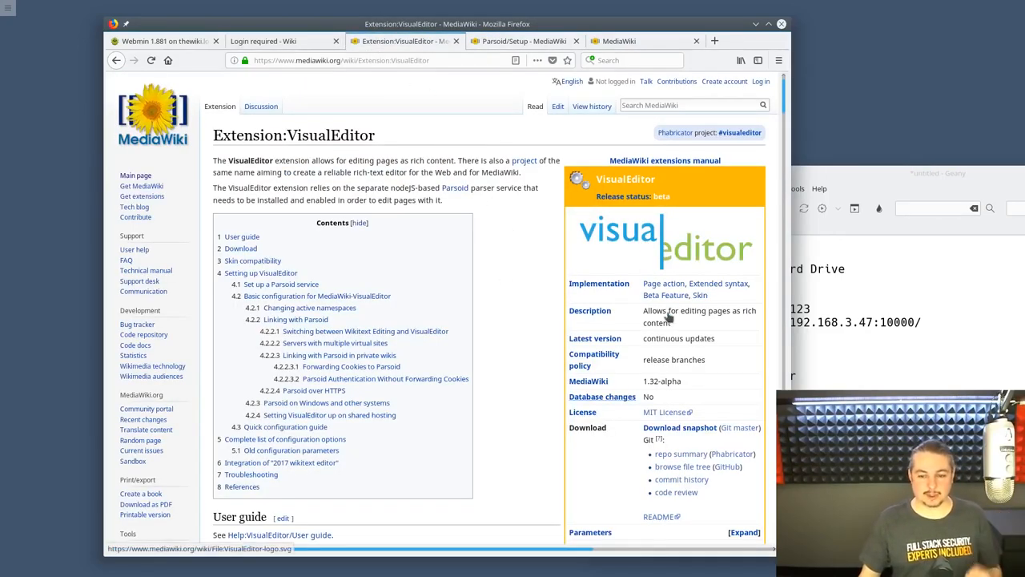
pyautogui.moveTo(541, 375)
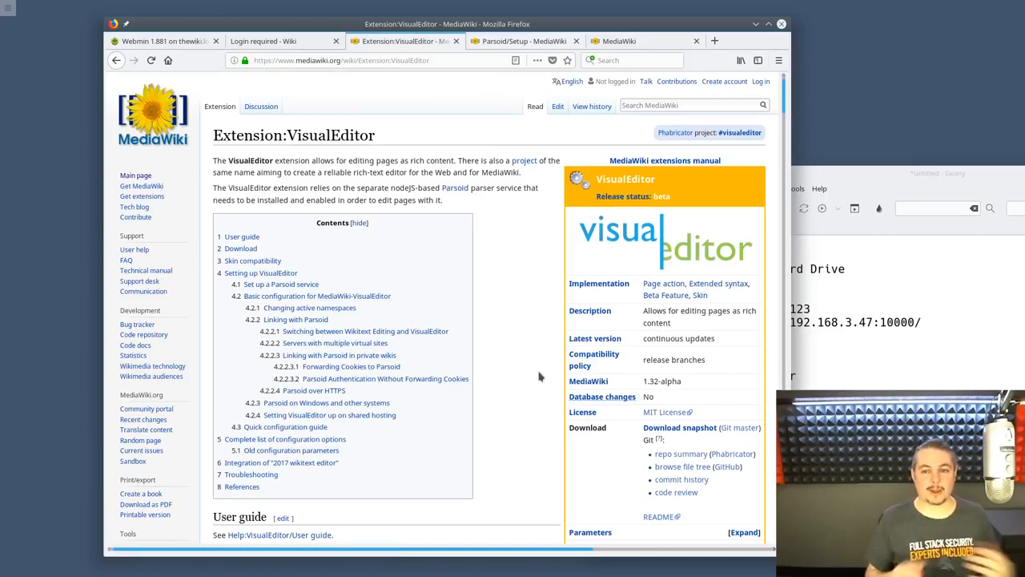
pyautogui.moveTo(561, 136)
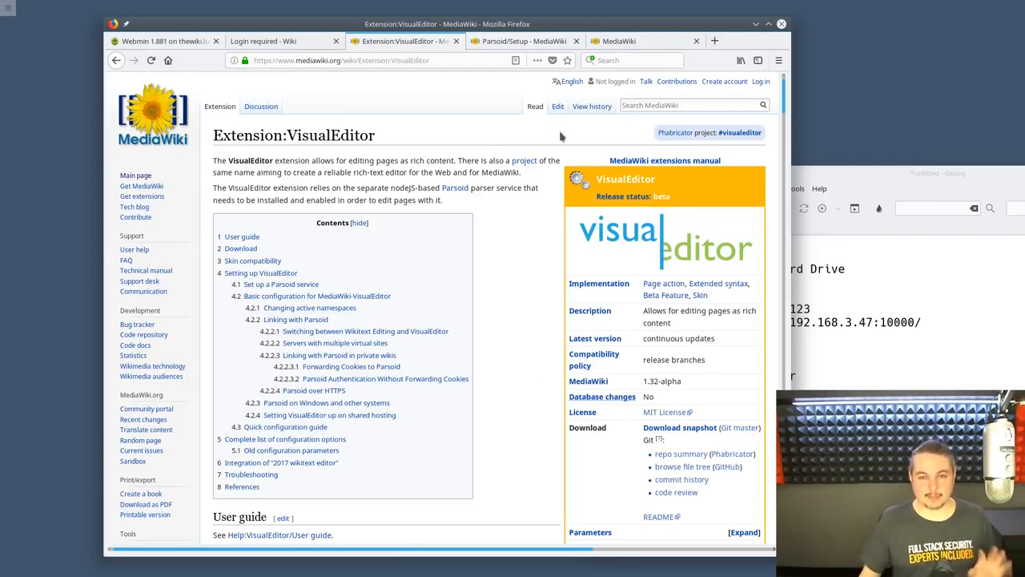
# Review the Parsoid/Setup install instructions, then return to the VisualEditor extension page.
pyautogui.click(520, 41)
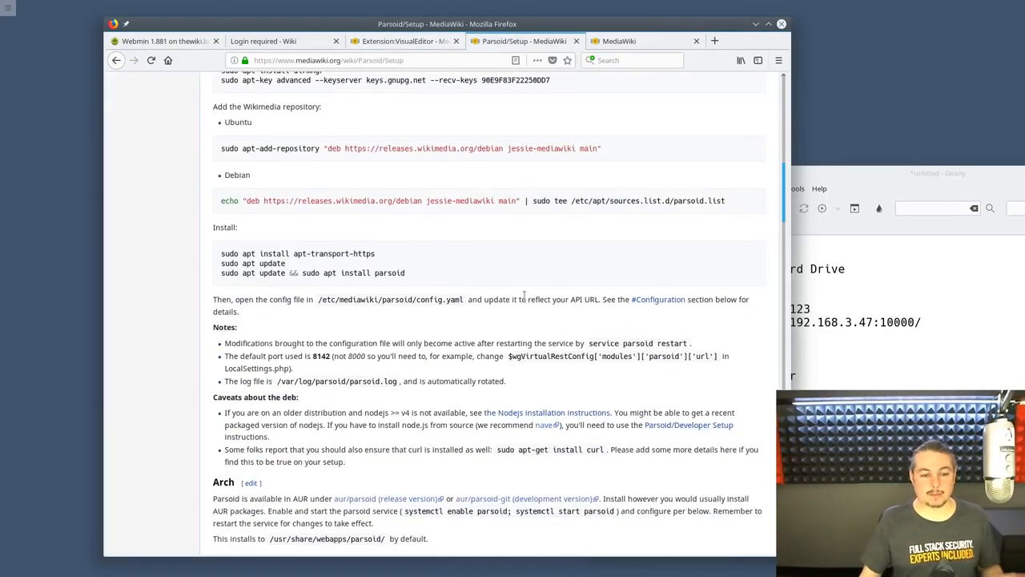
pyautogui.scroll(-3)
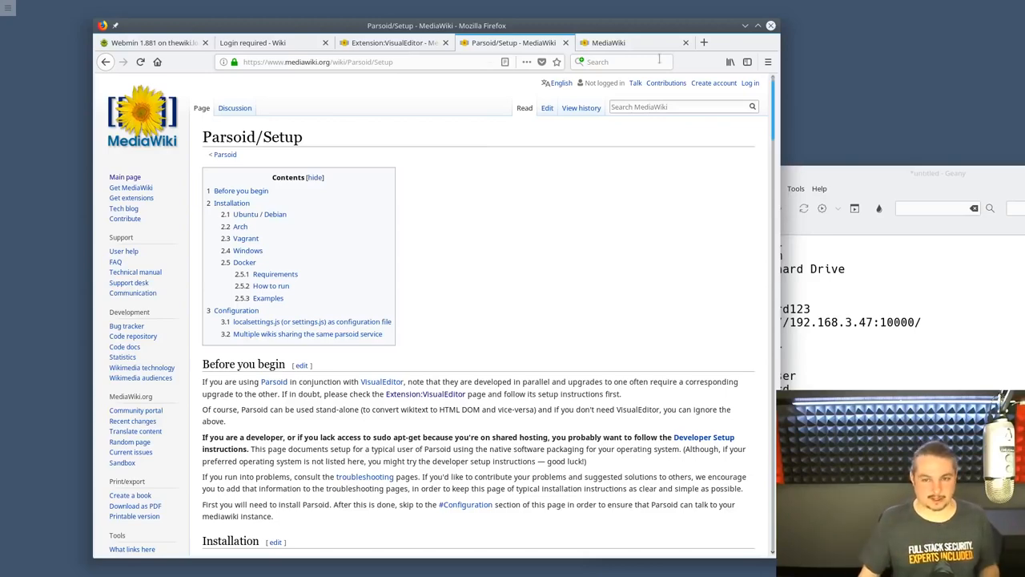
pyautogui.click(633, 41)
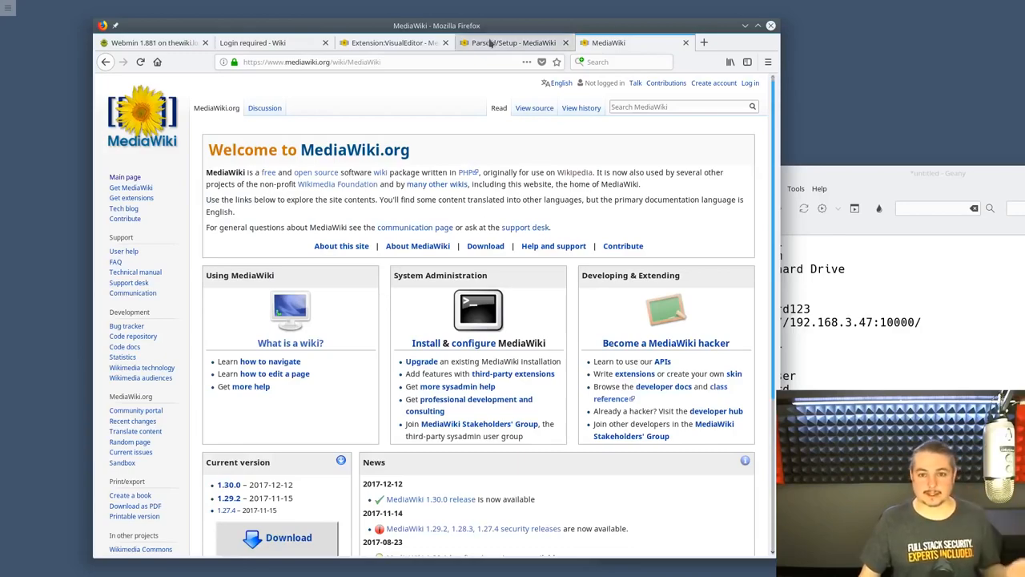
pyautogui.click(391, 42)
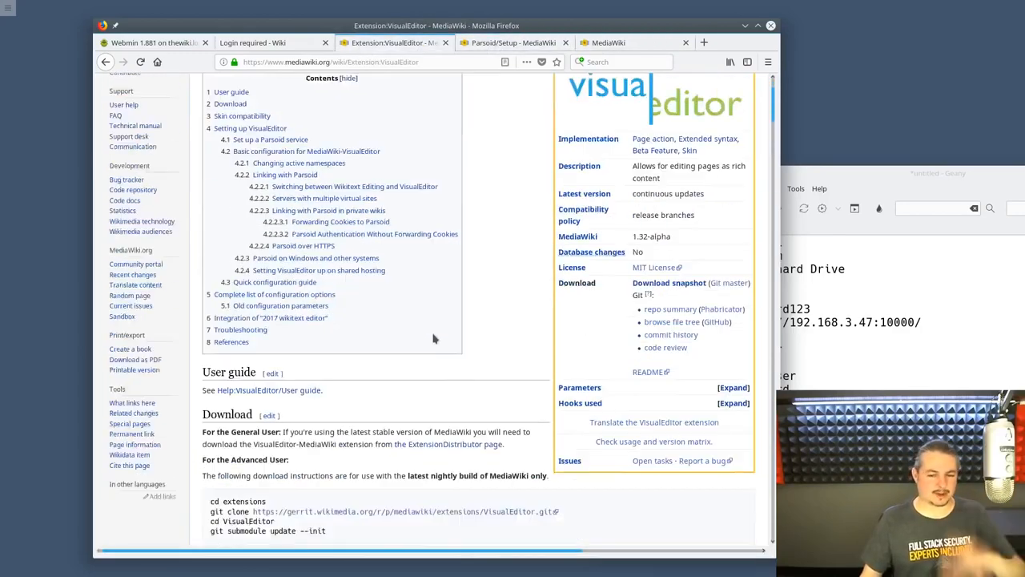
pyautogui.scroll(3)
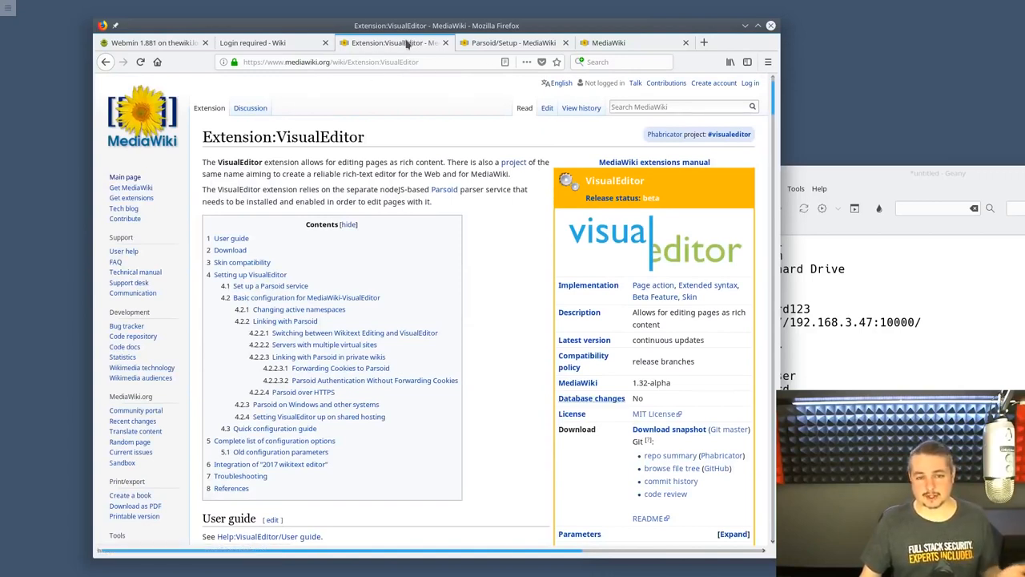
pyautogui.moveTo(397, 42)
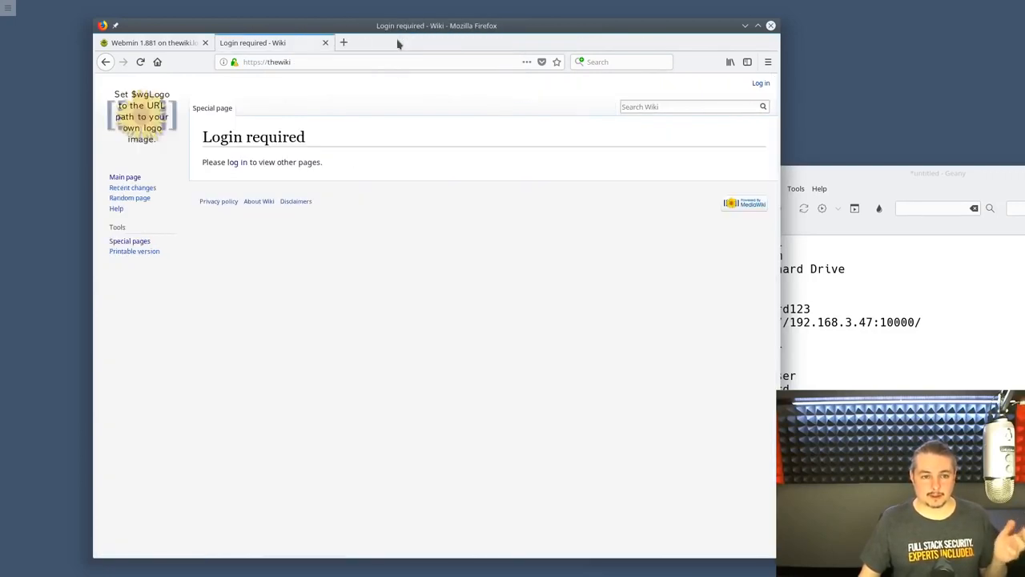
pyautogui.moveTo(477, 163)
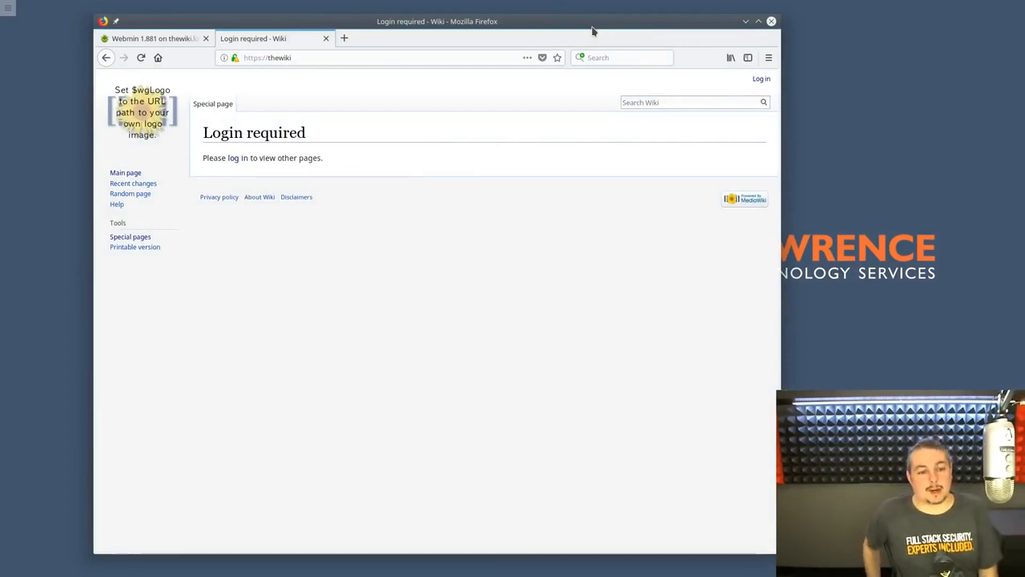
pyautogui.moveTo(481, 251)
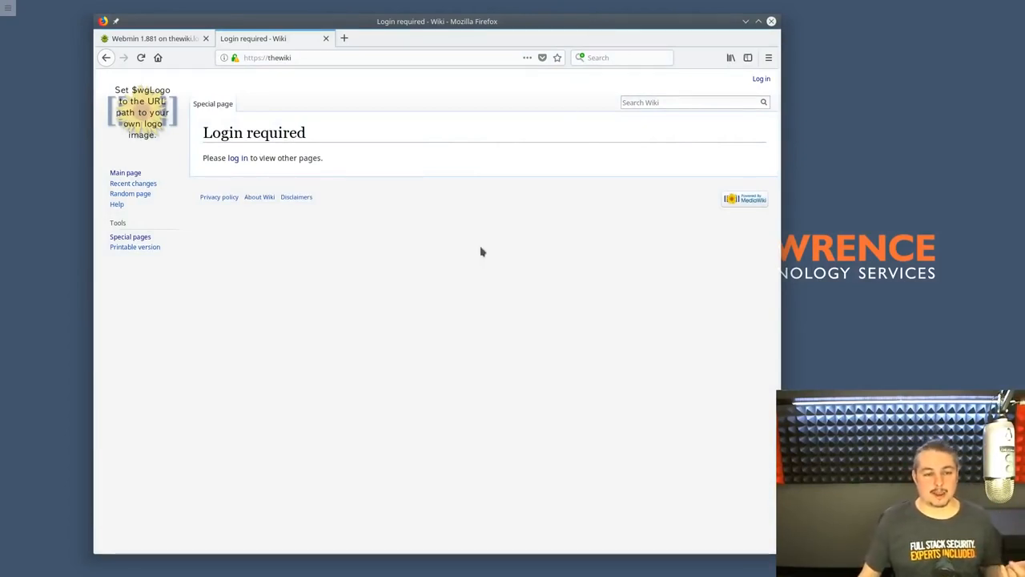
pyautogui.moveTo(250, 186)
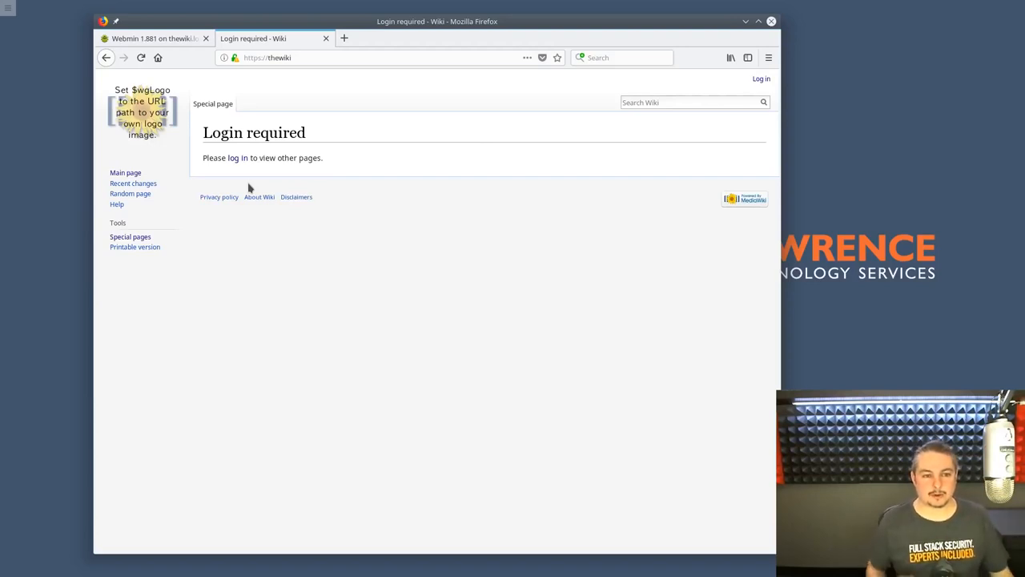
pyautogui.moveTo(374, 183)
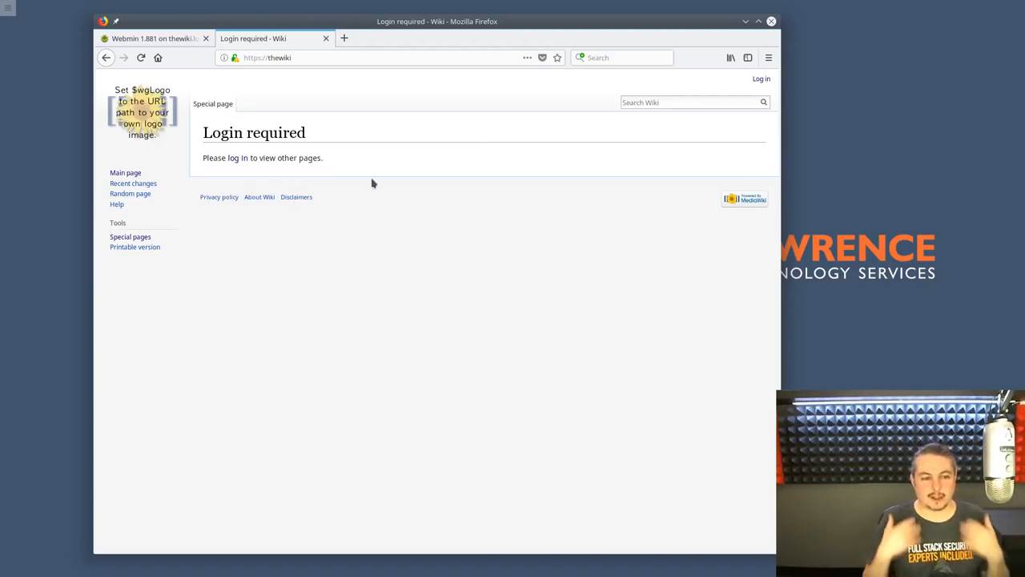
pyautogui.moveTo(371, 134)
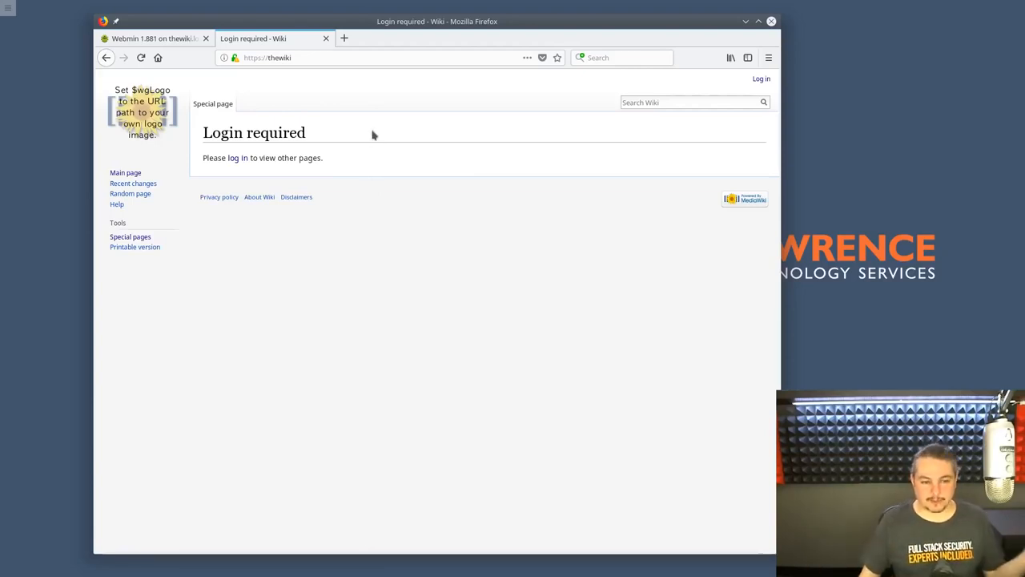
pyautogui.moveTo(268, 91)
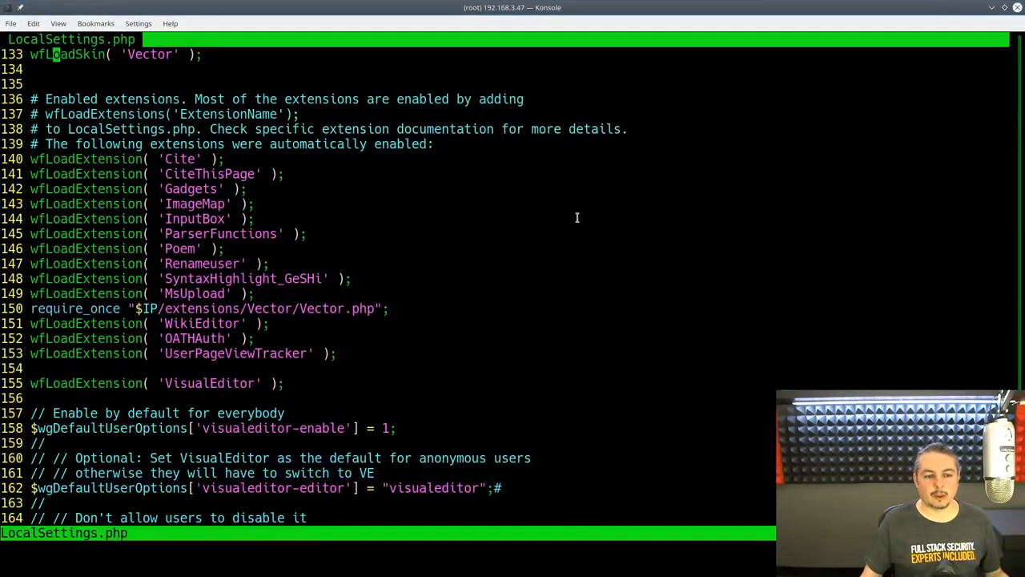
pyautogui.moveTo(55, 262)
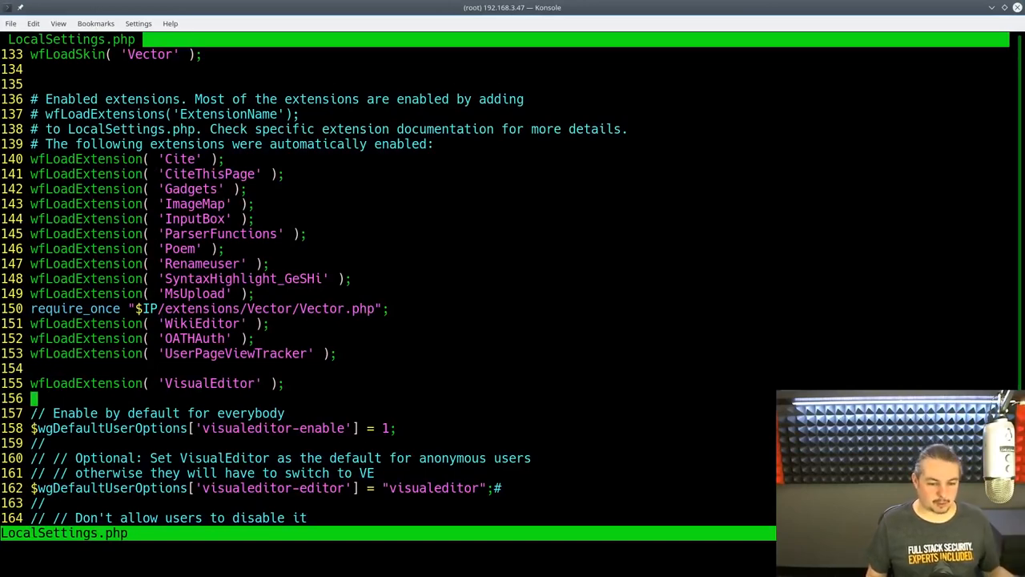
pyautogui.scroll(-3)
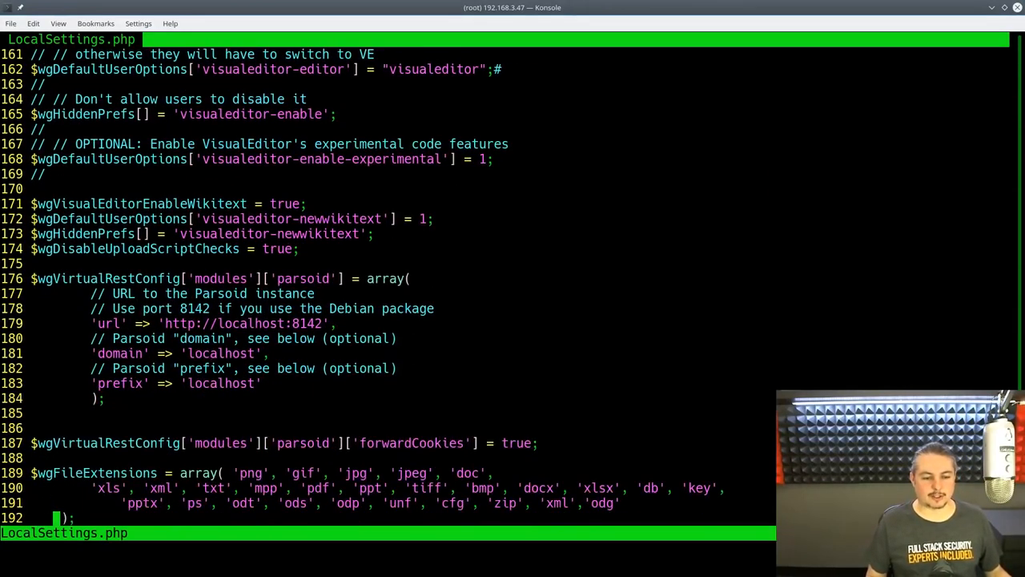
pyautogui.scroll(-3)
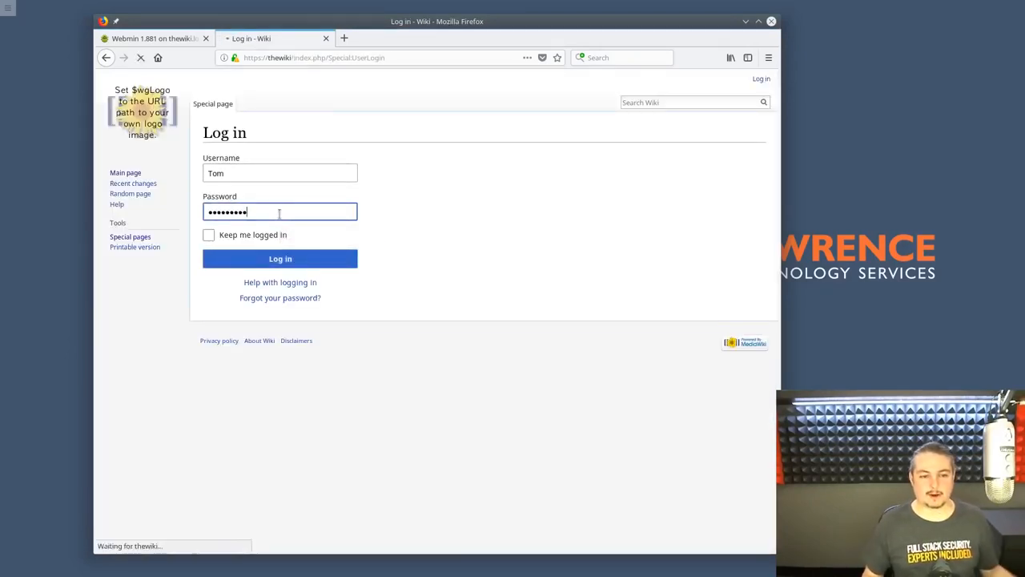
# Log in to the wiki and show the Recent changes page.
pyautogui.click(279, 258)
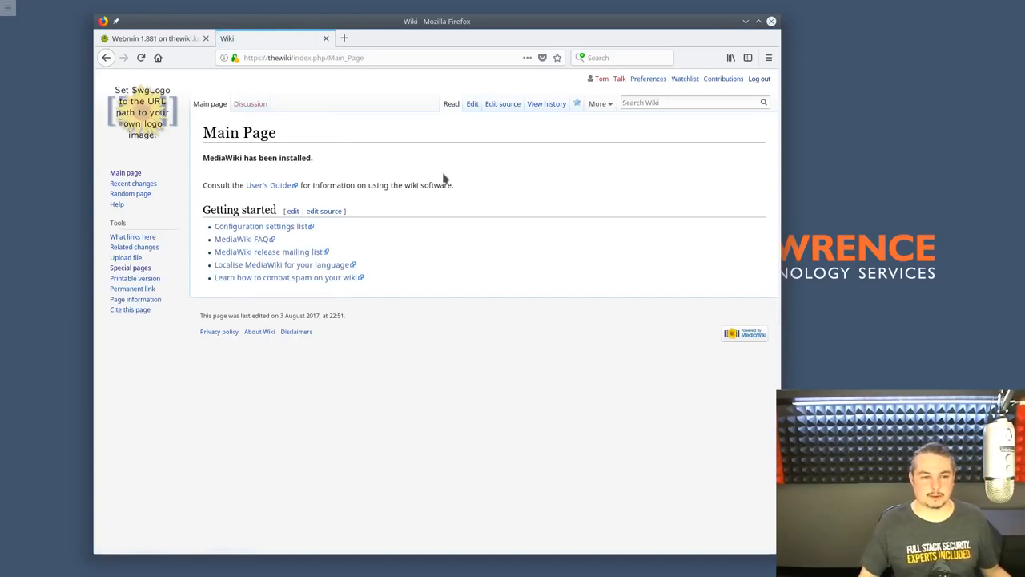
pyautogui.moveTo(435, 256)
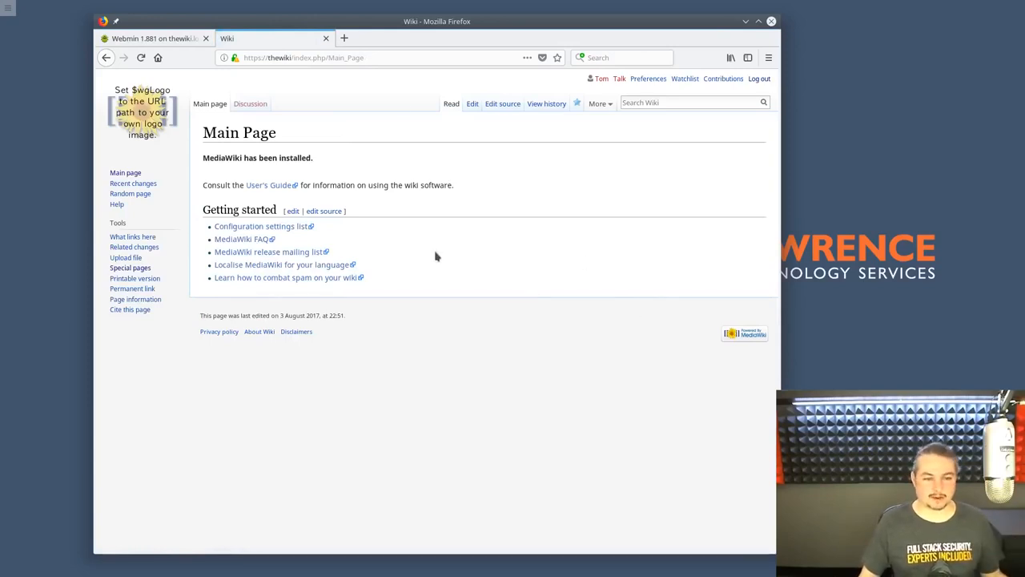
pyautogui.click(131, 182)
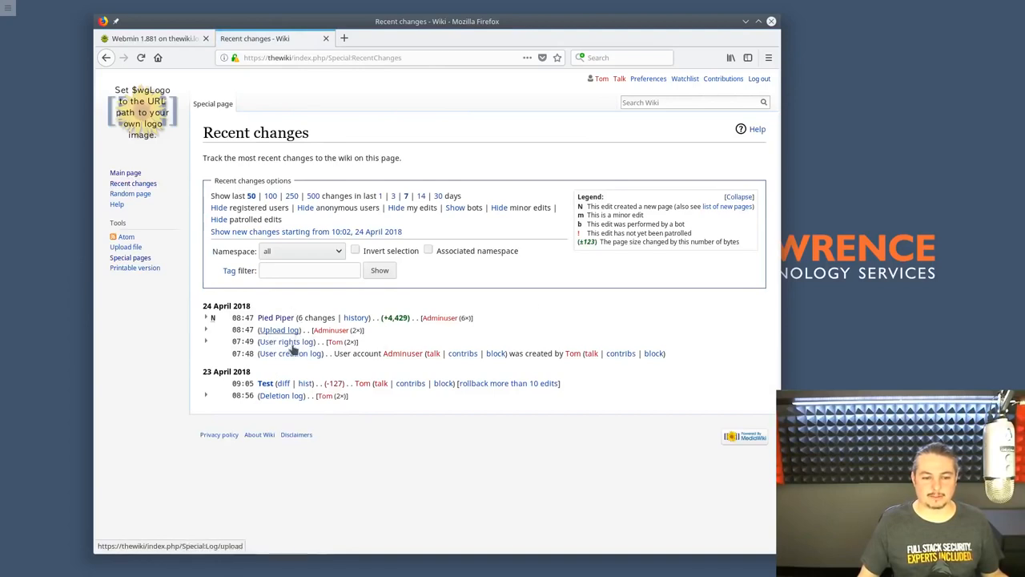
pyautogui.moveTo(234, 366)
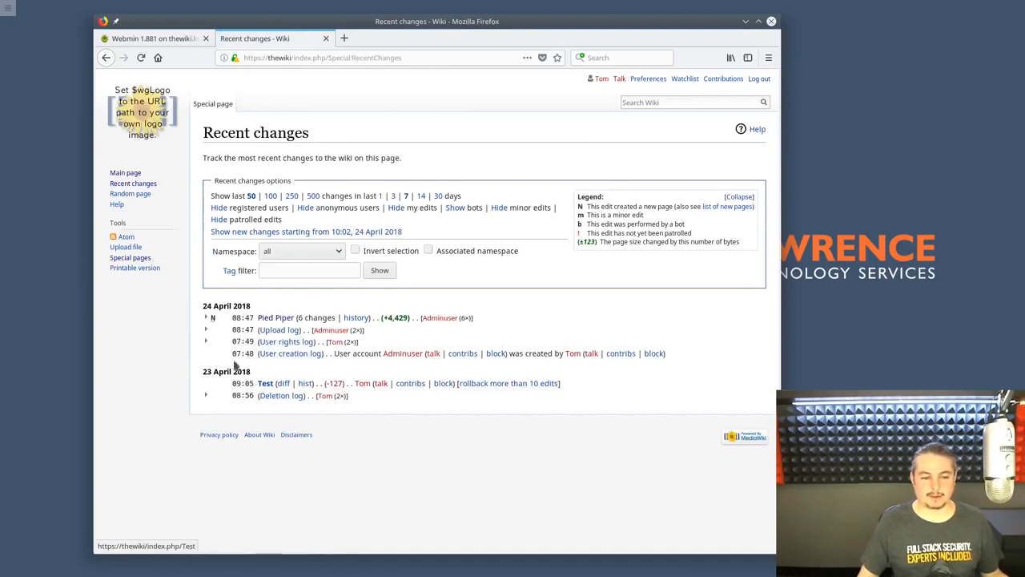
pyautogui.moveTo(497, 314)
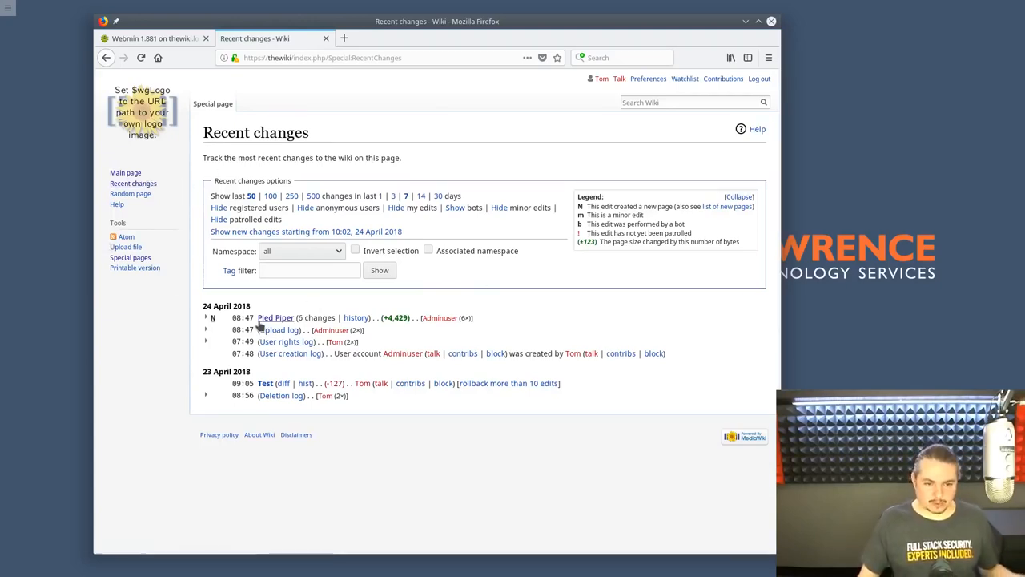
pyautogui.moveTo(276, 317)
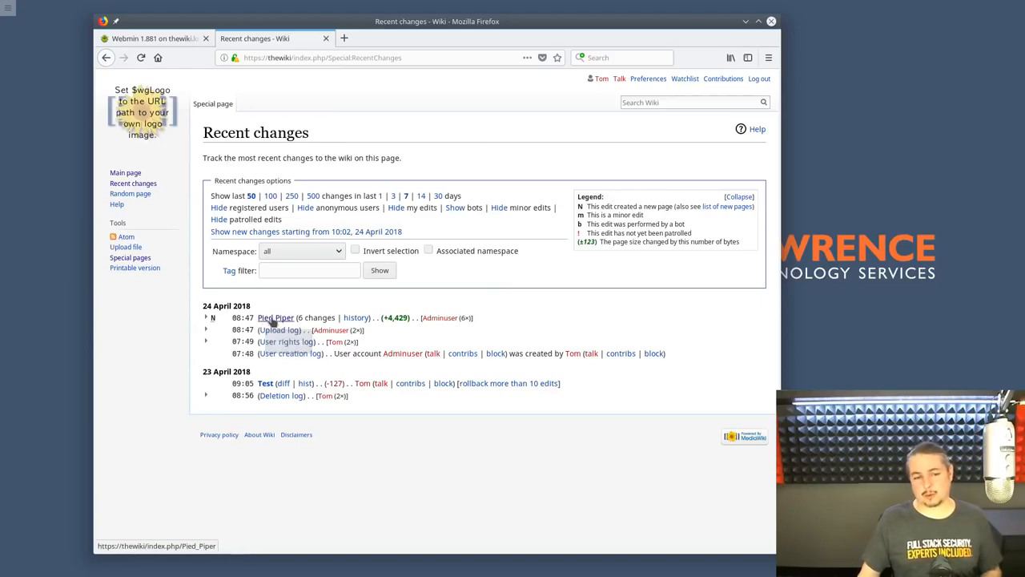
# Open the Pied Piper client page and review its summary, diagram and section tables.
pyautogui.click(276, 317)
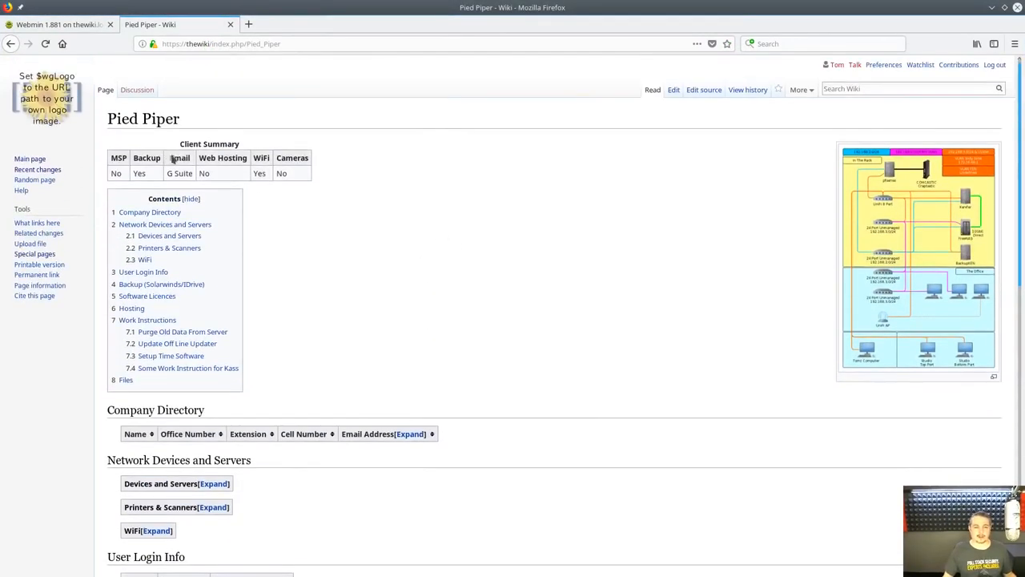
pyautogui.moveTo(399, 216)
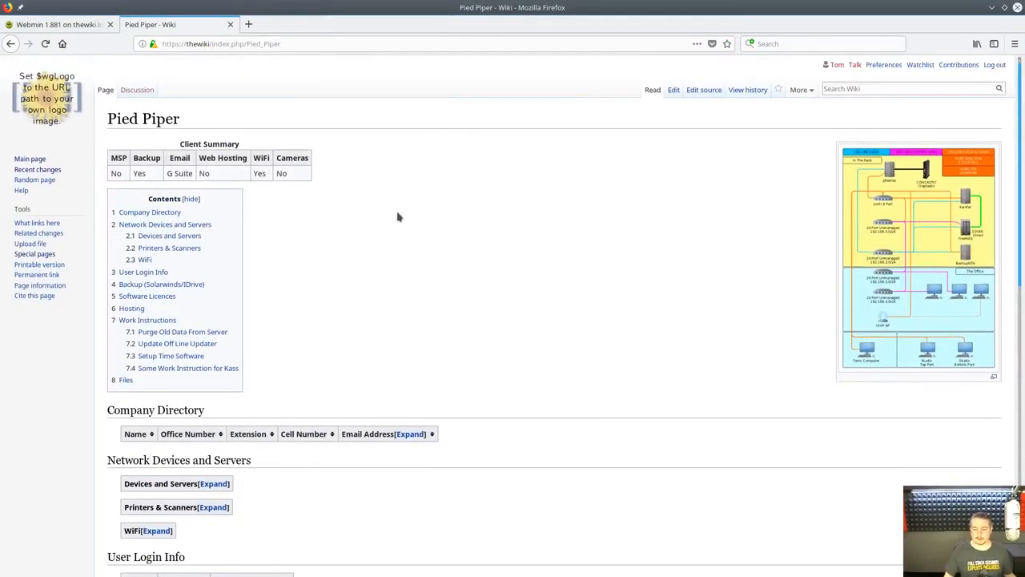
pyautogui.scroll(-3)
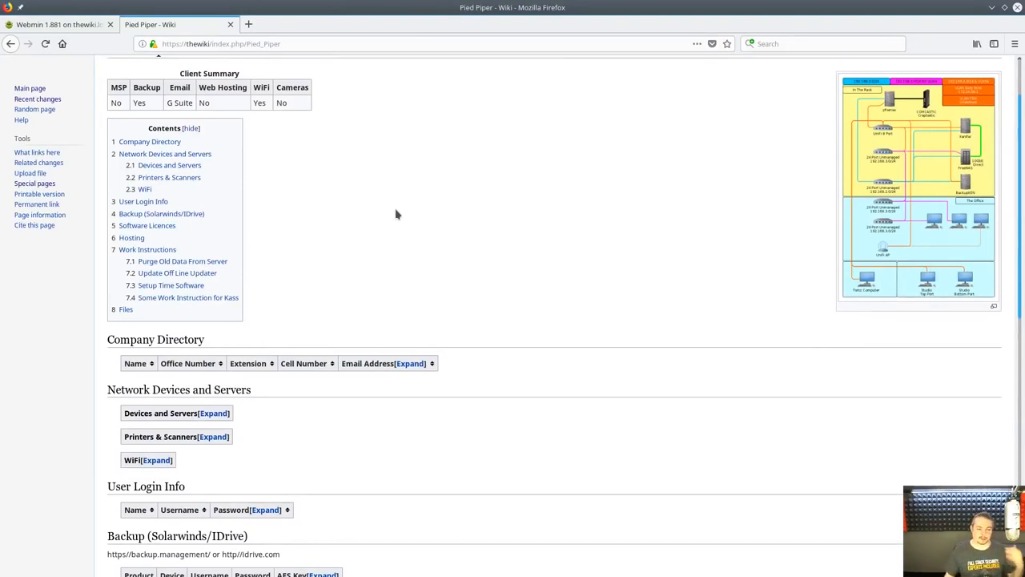
pyautogui.scroll(3)
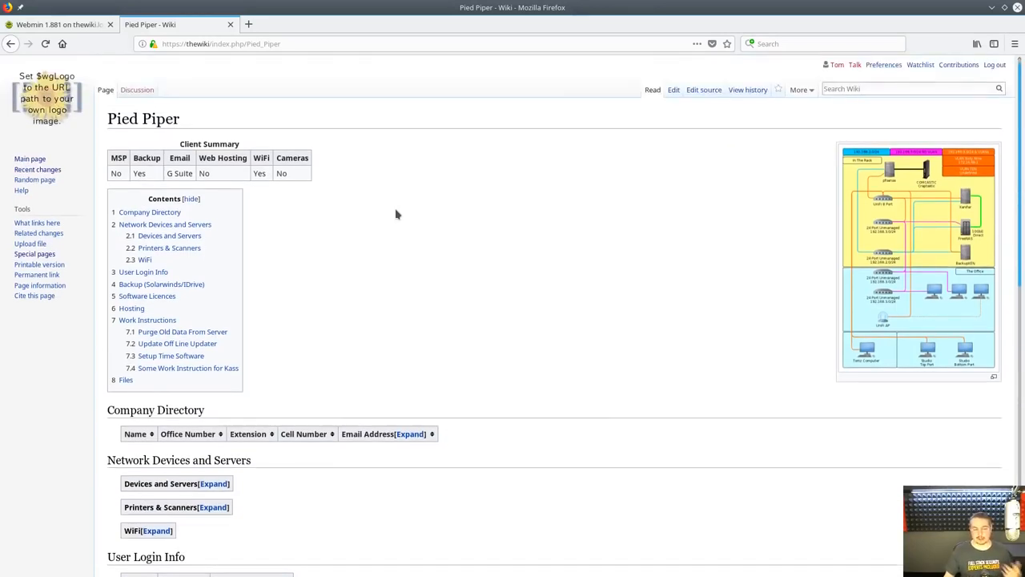
pyautogui.scroll(-3)
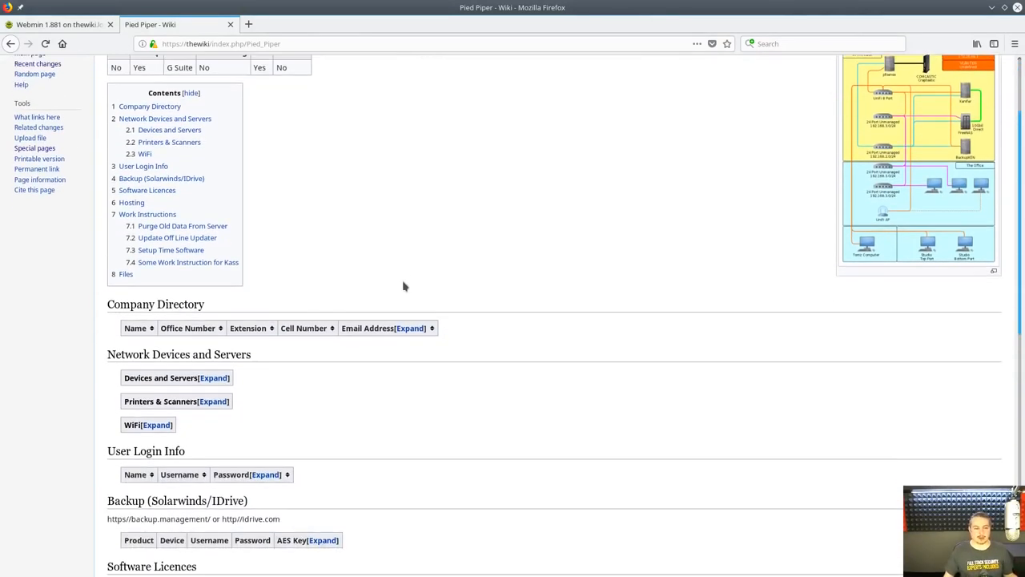
pyautogui.scroll(-3)
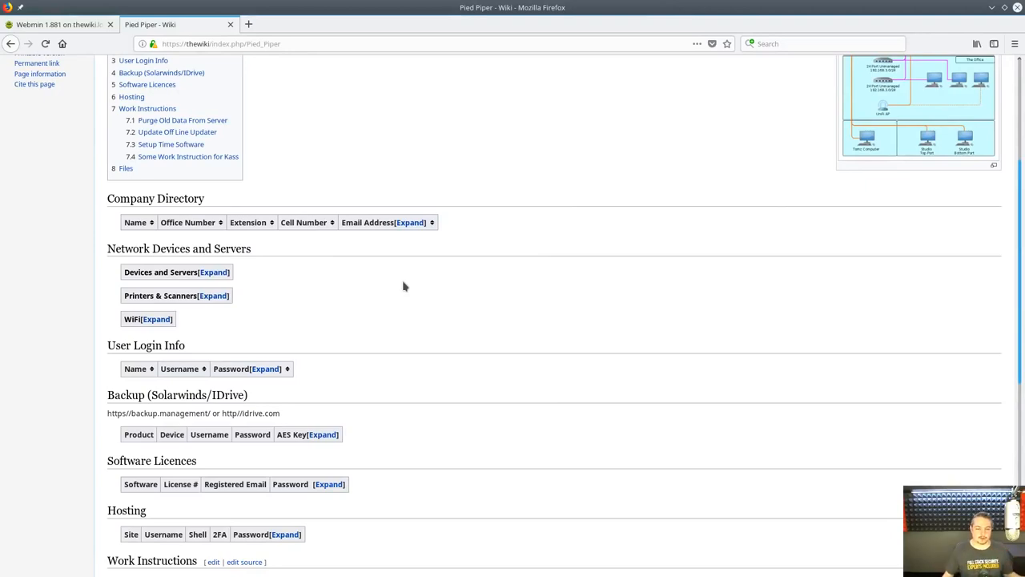
pyautogui.scroll(3)
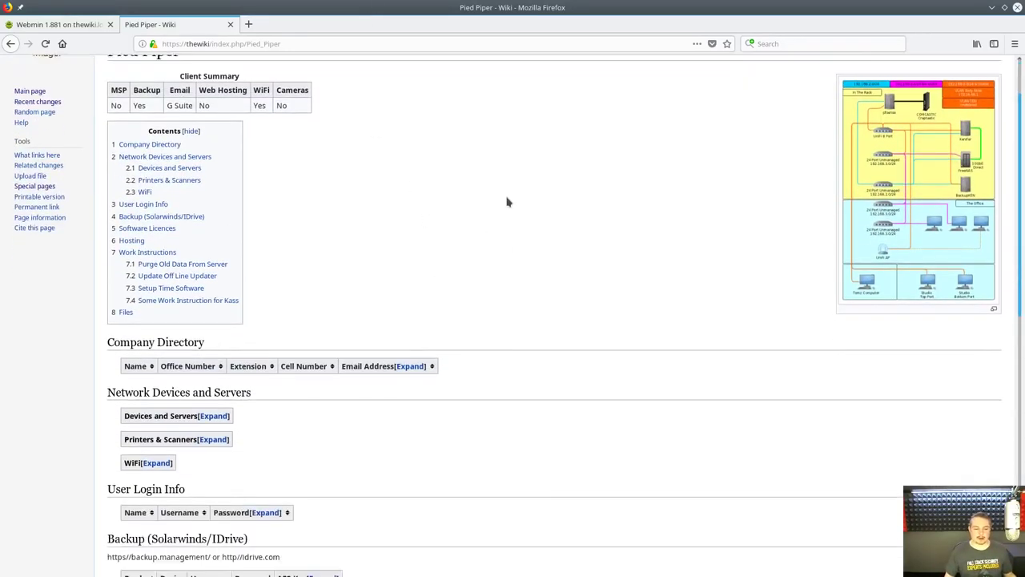
pyautogui.scroll(-3)
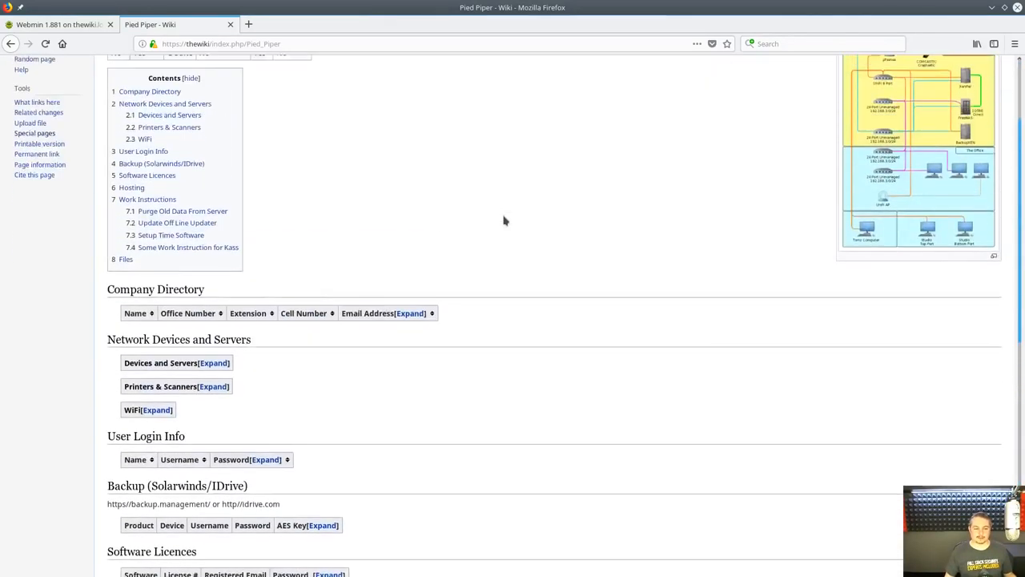
pyautogui.click(410, 312)
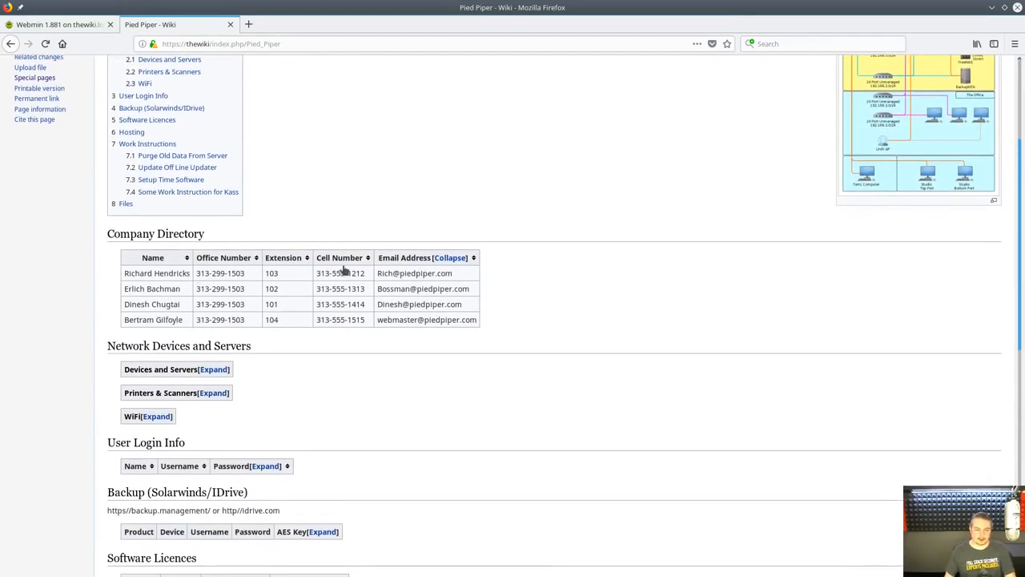
pyautogui.scroll(-3)
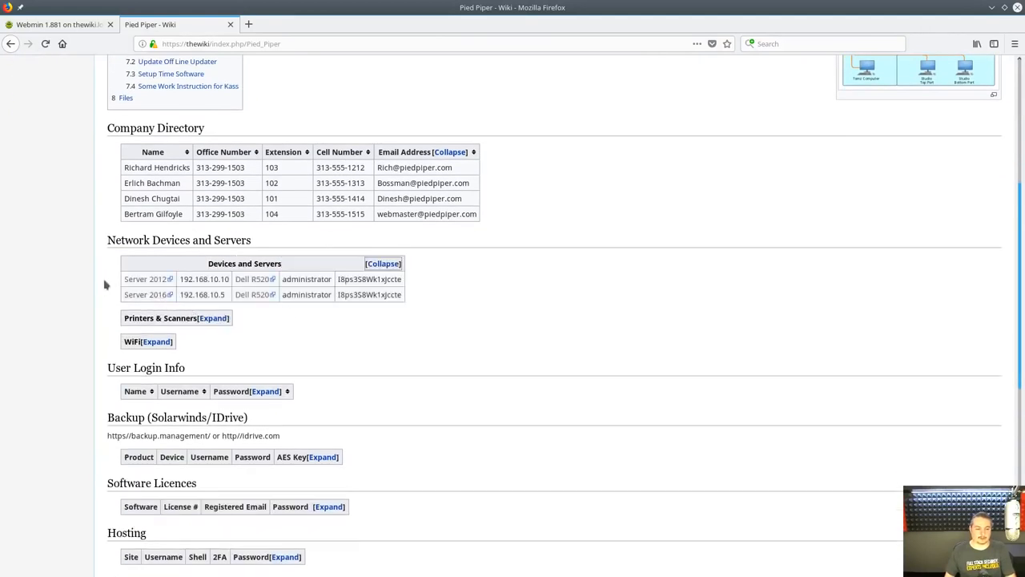
pyautogui.click(213, 317)
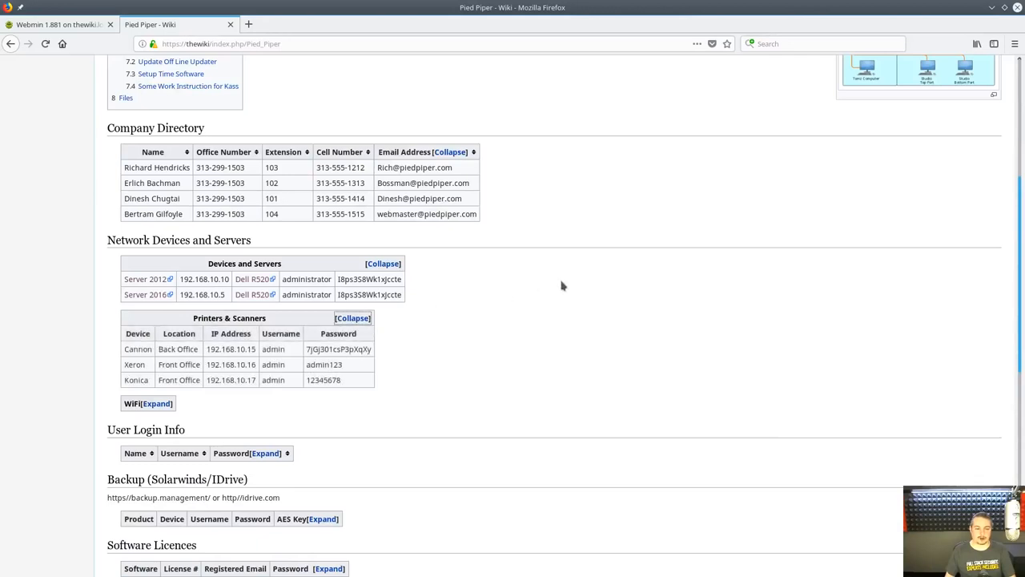
pyautogui.click(157, 404)
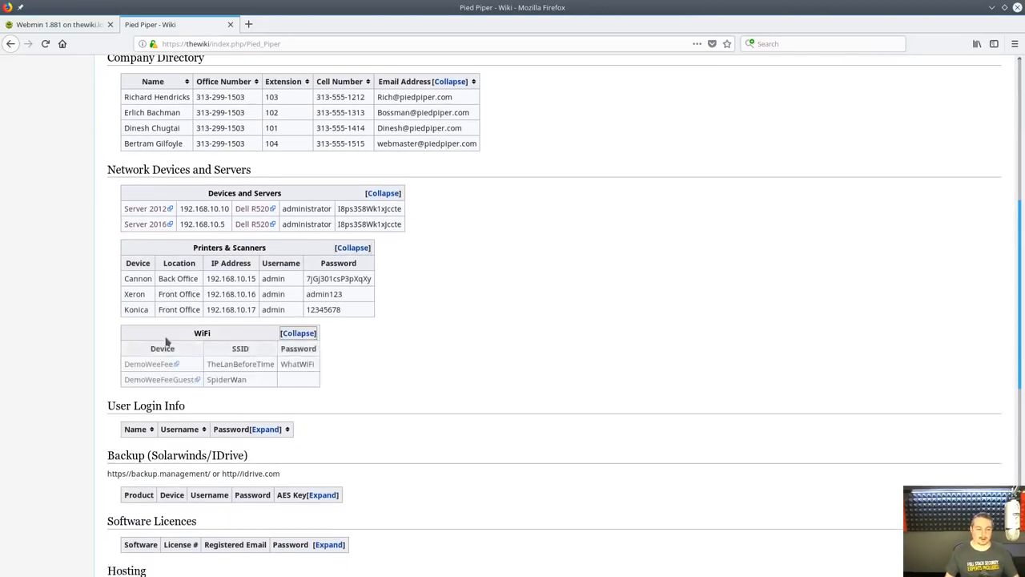
pyautogui.scroll(-3)
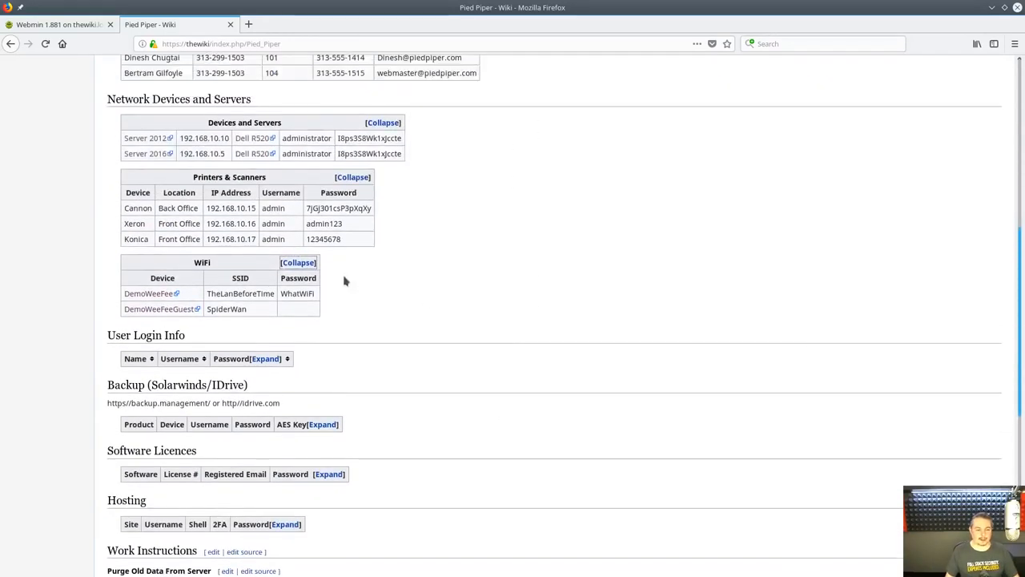
pyautogui.scroll(3)
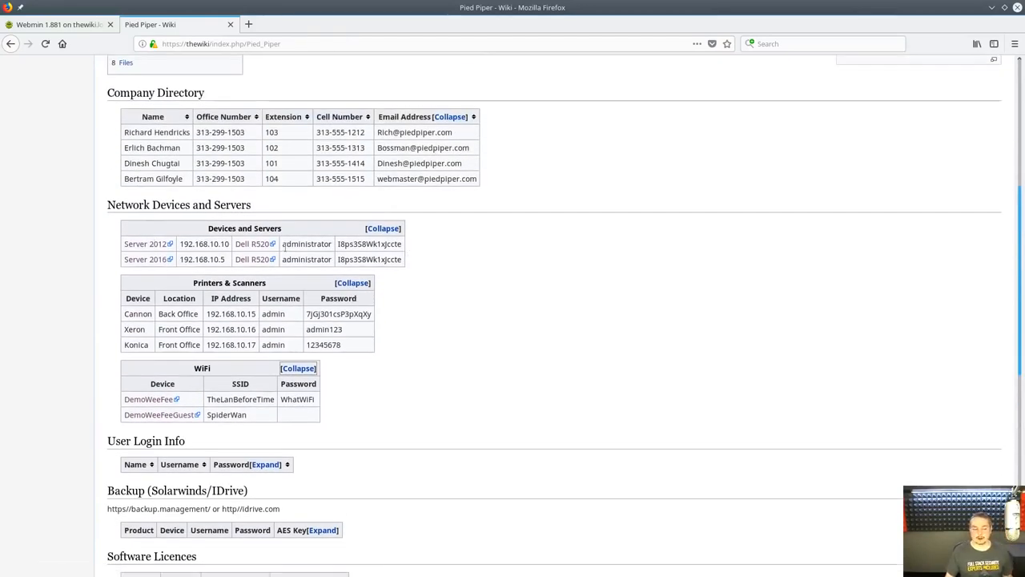
pyautogui.moveTo(253, 243)
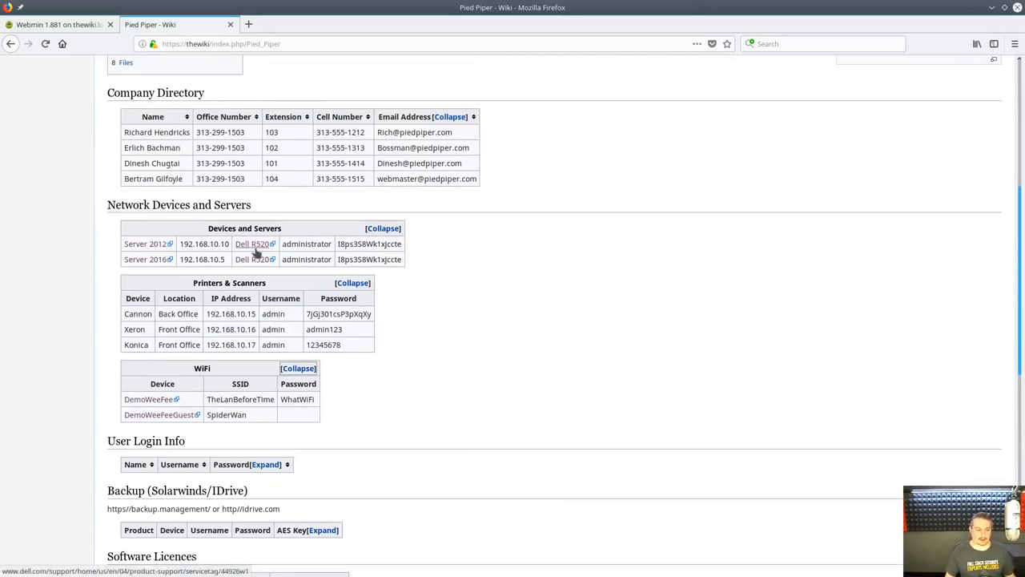
pyautogui.click(253, 243)
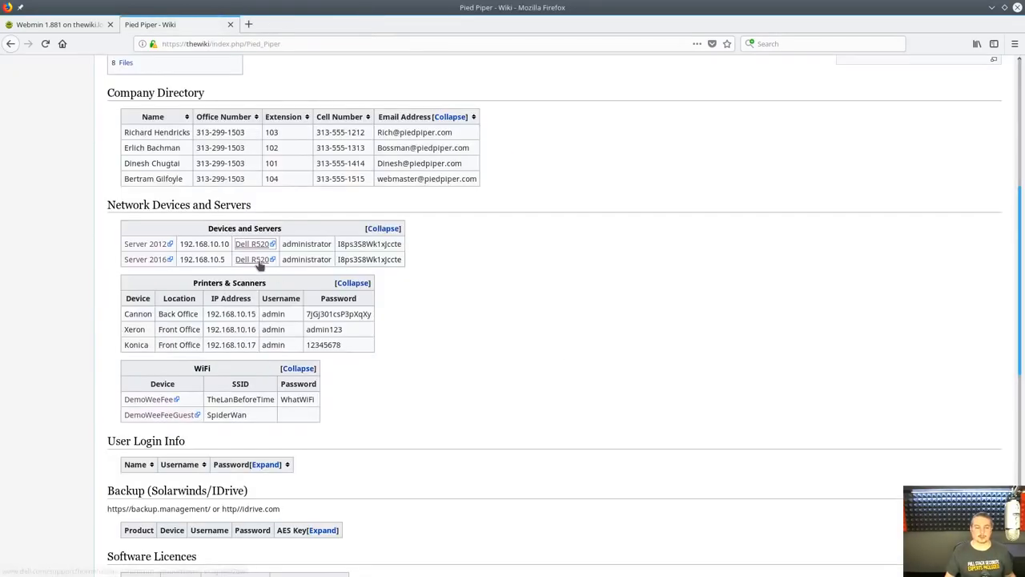
pyautogui.moveTo(253, 243)
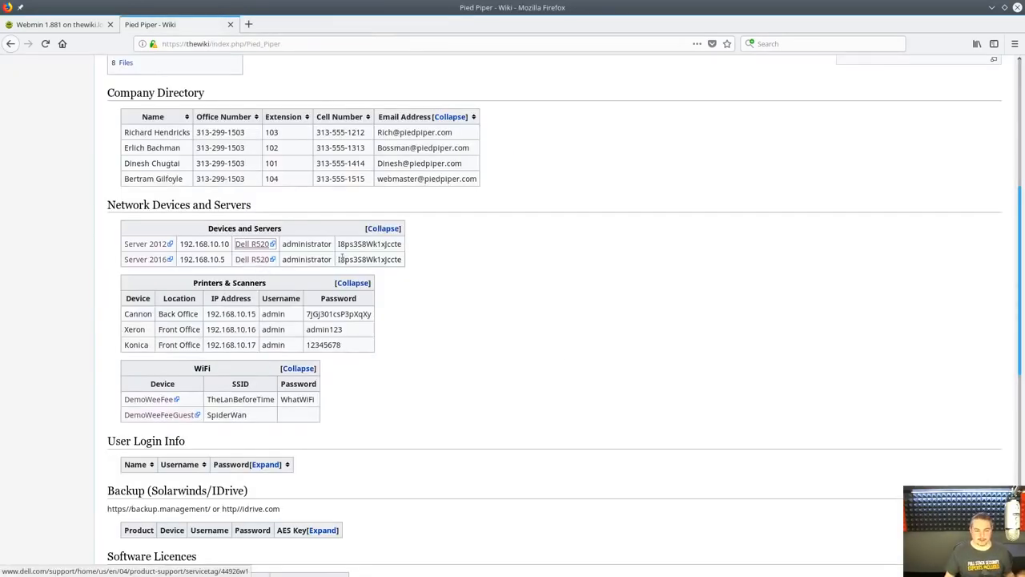
pyautogui.moveTo(292, 281)
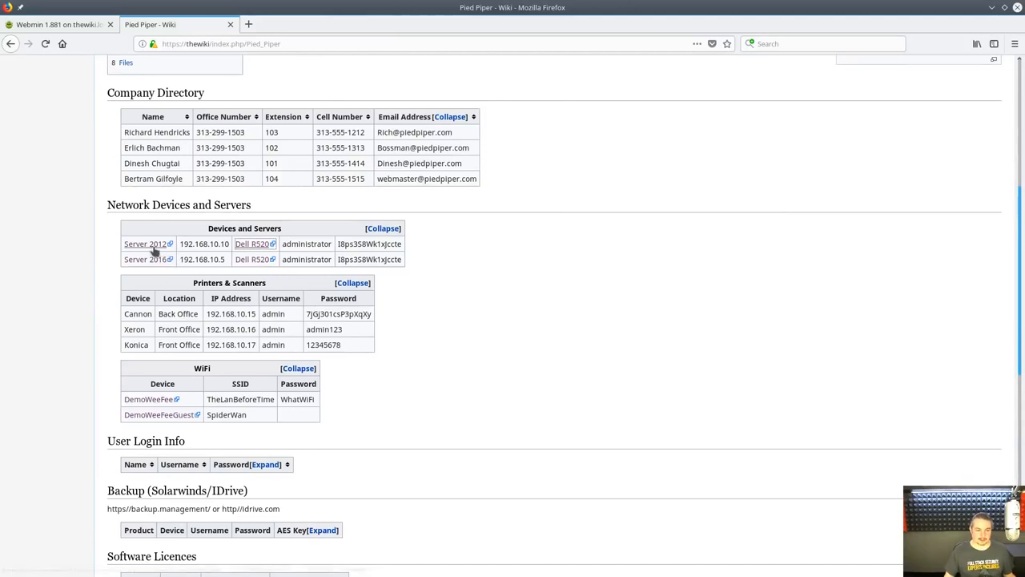
pyautogui.click(144, 244)
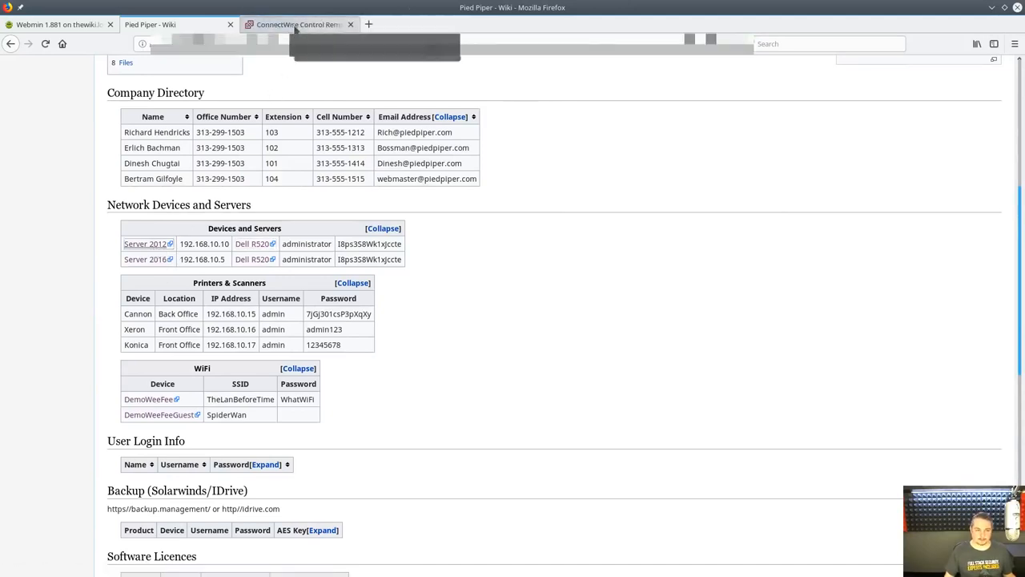
pyautogui.click(297, 24)
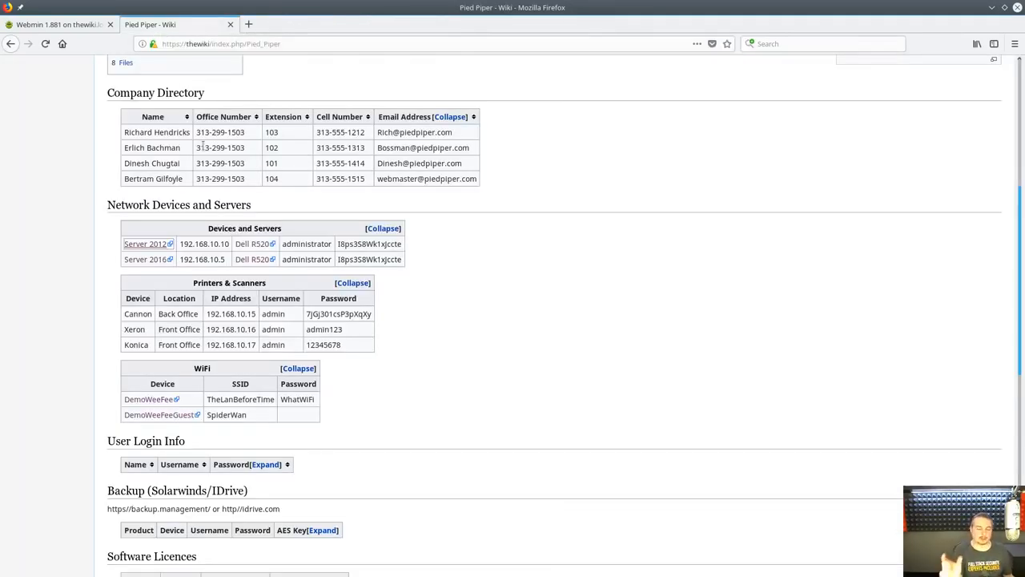
pyautogui.moveTo(490, 247)
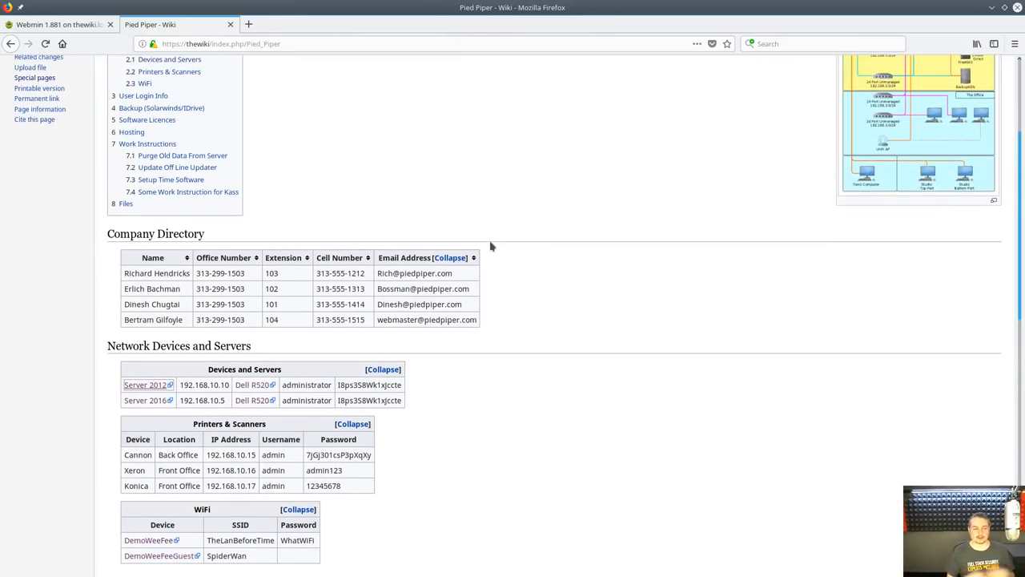
pyautogui.moveTo(439, 253)
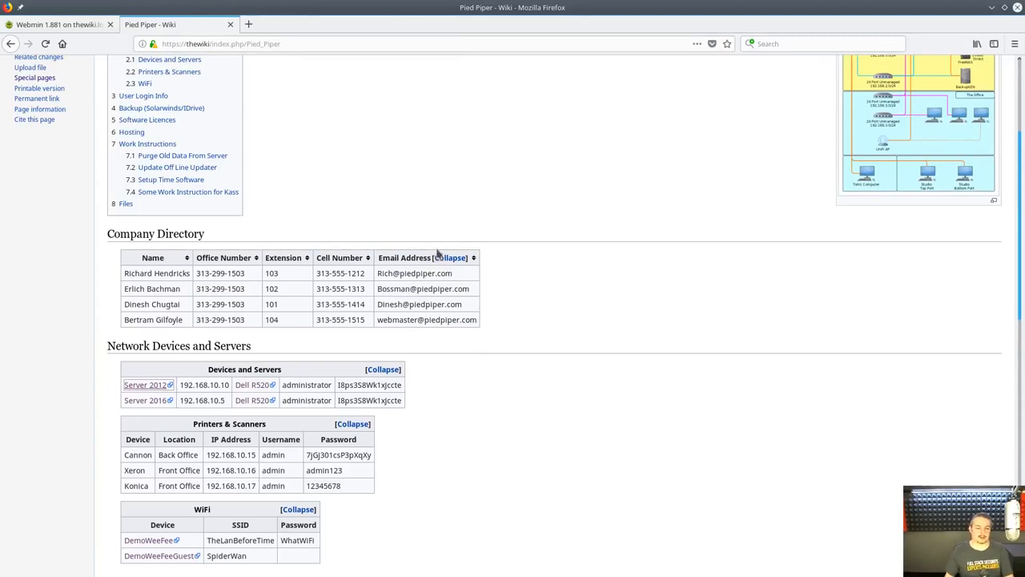
pyautogui.scroll(-3)
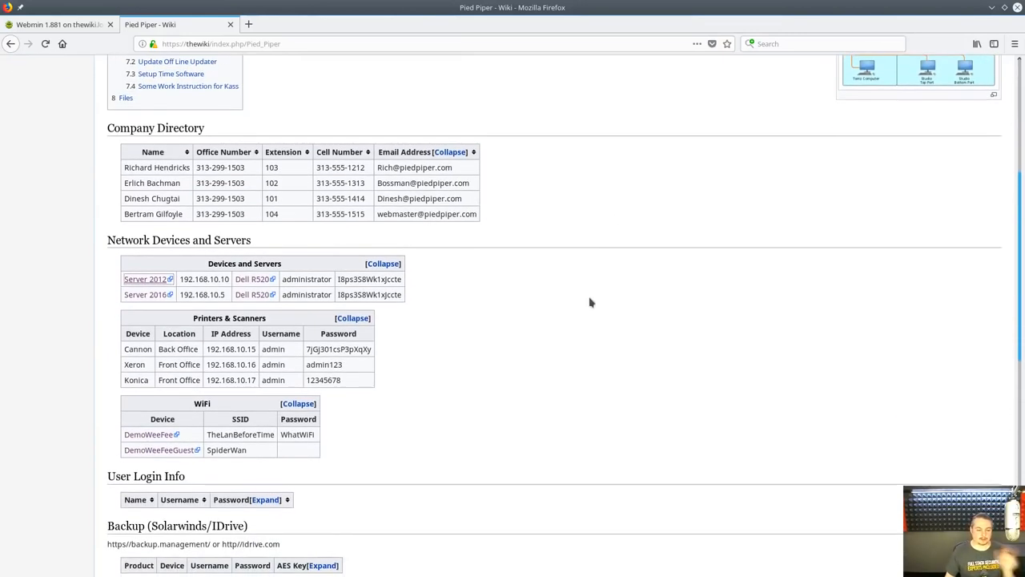
pyautogui.moveTo(520, 379)
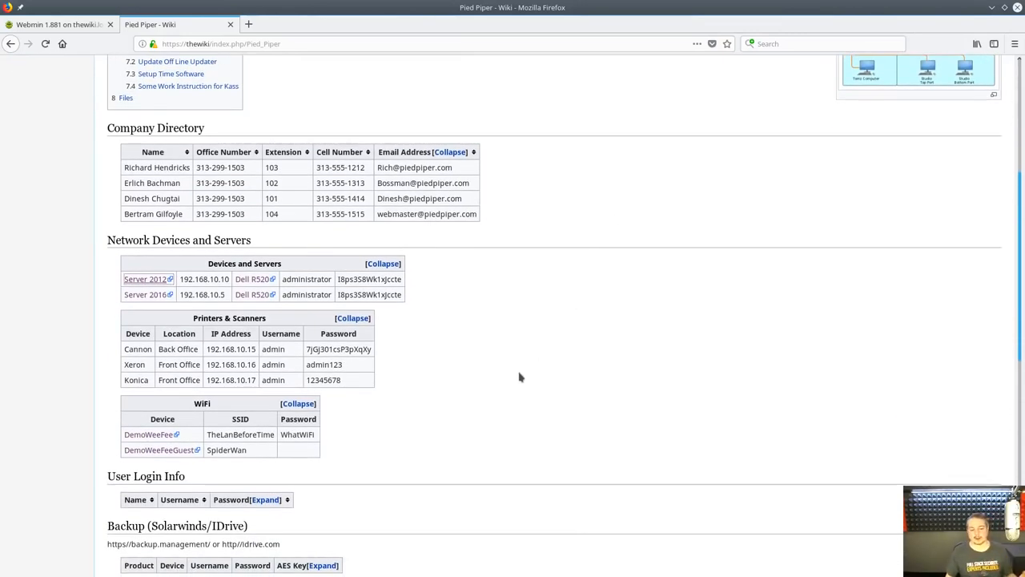
pyautogui.scroll(-3)
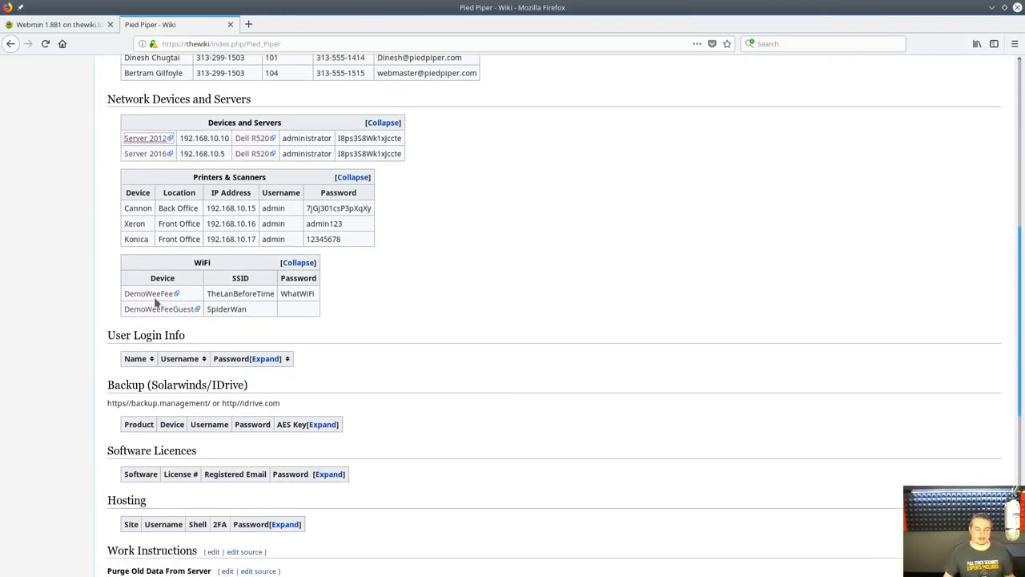
pyautogui.moveTo(161, 308)
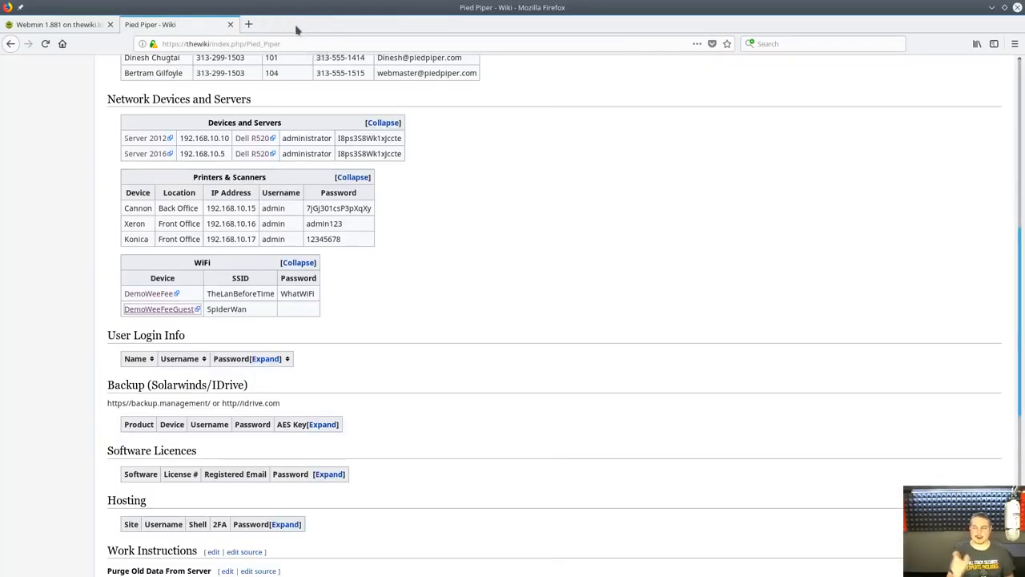
pyautogui.moveTo(497, 321)
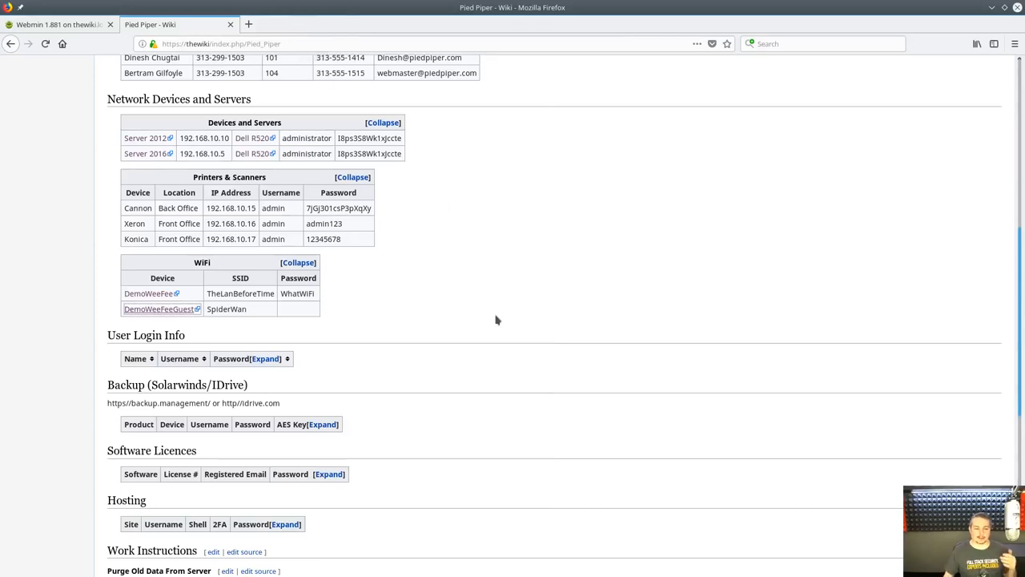
pyautogui.scroll(3)
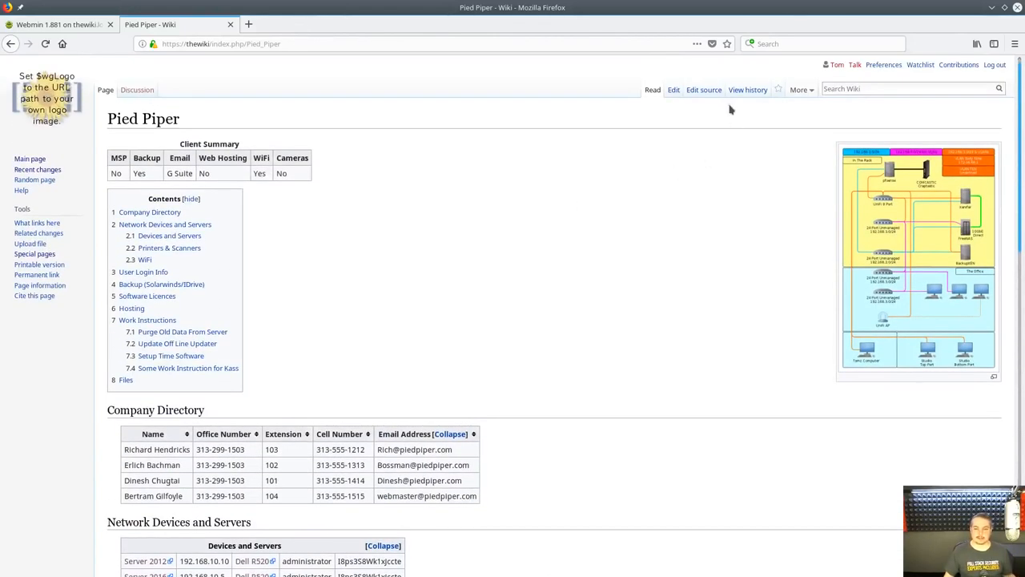
# Edit the Pied Piper page in the visual editor and select the Cameras summary cell.
pyautogui.click(673, 90)
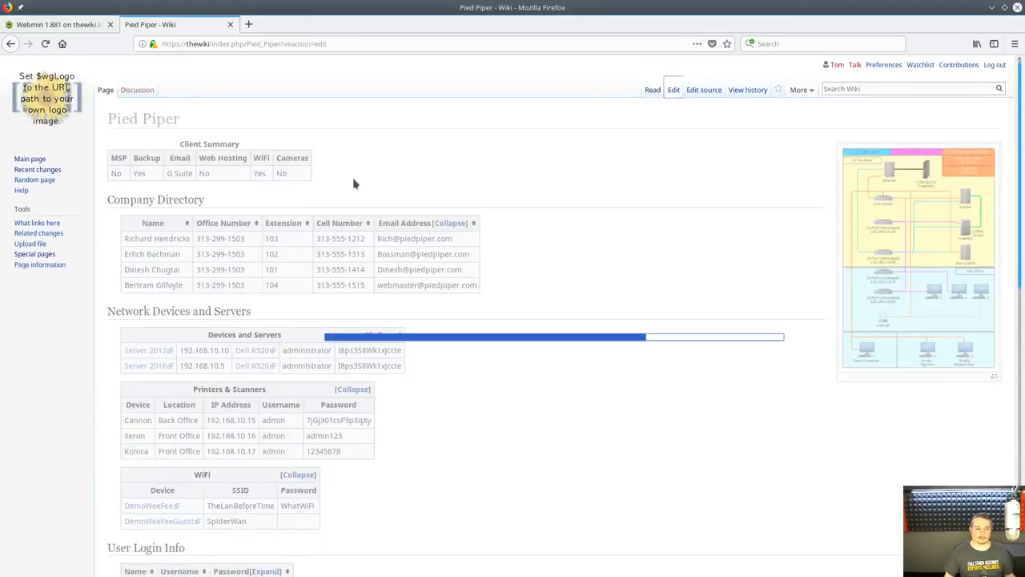
pyautogui.click(673, 90)
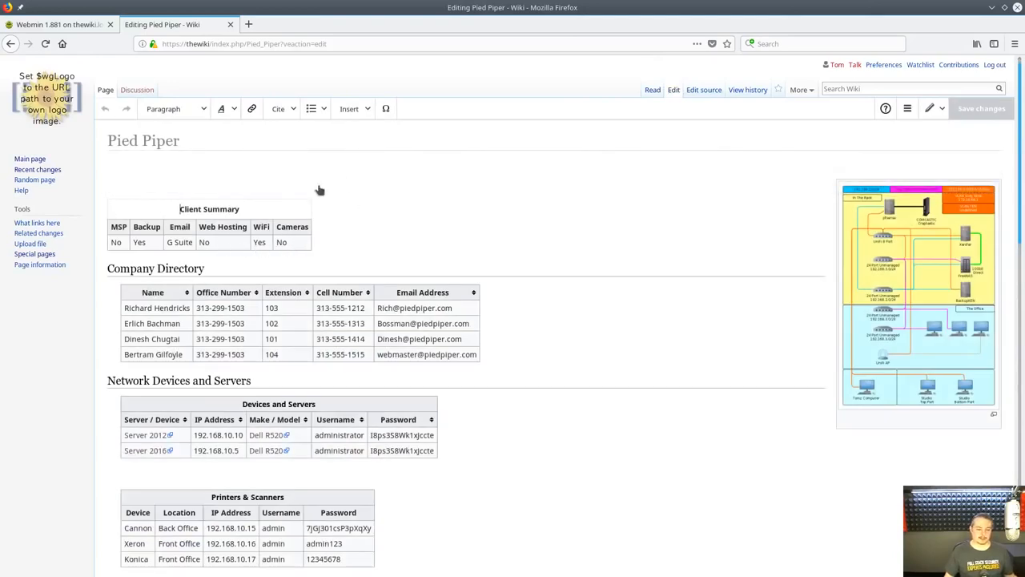
pyautogui.moveTo(481, 259)
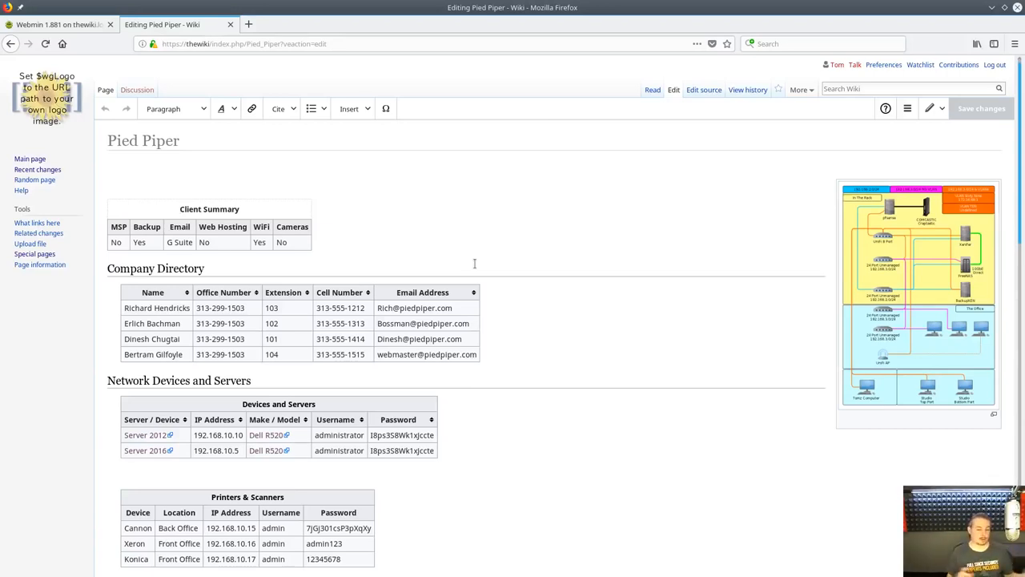
pyautogui.click(282, 242)
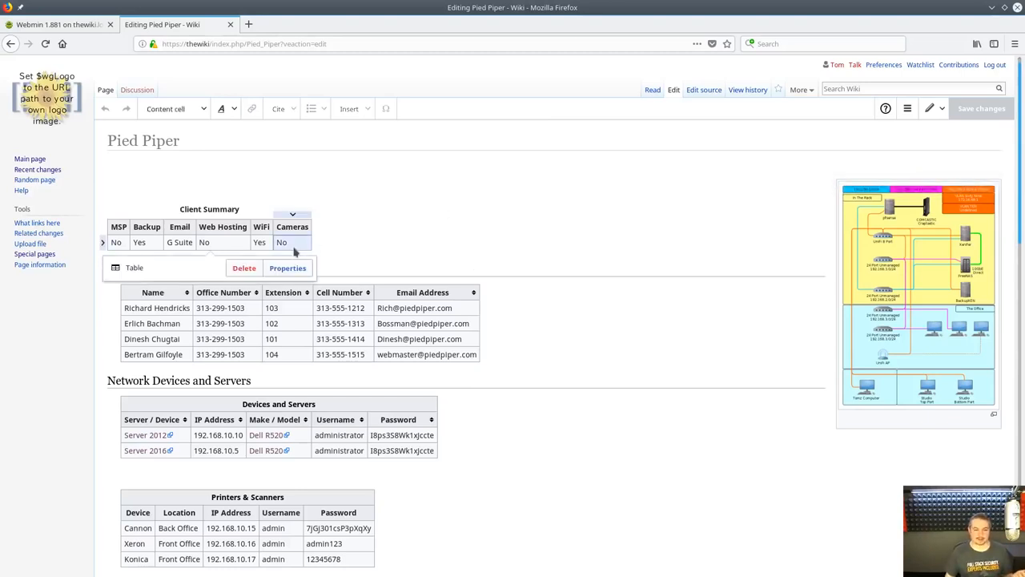
pyautogui.moveTo(637, 302)
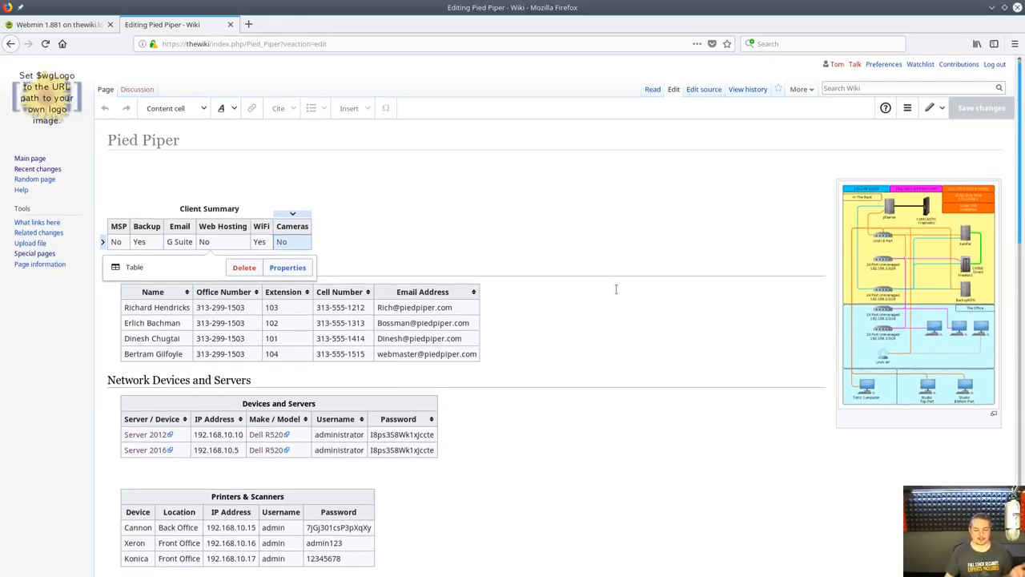
pyautogui.scroll(-3)
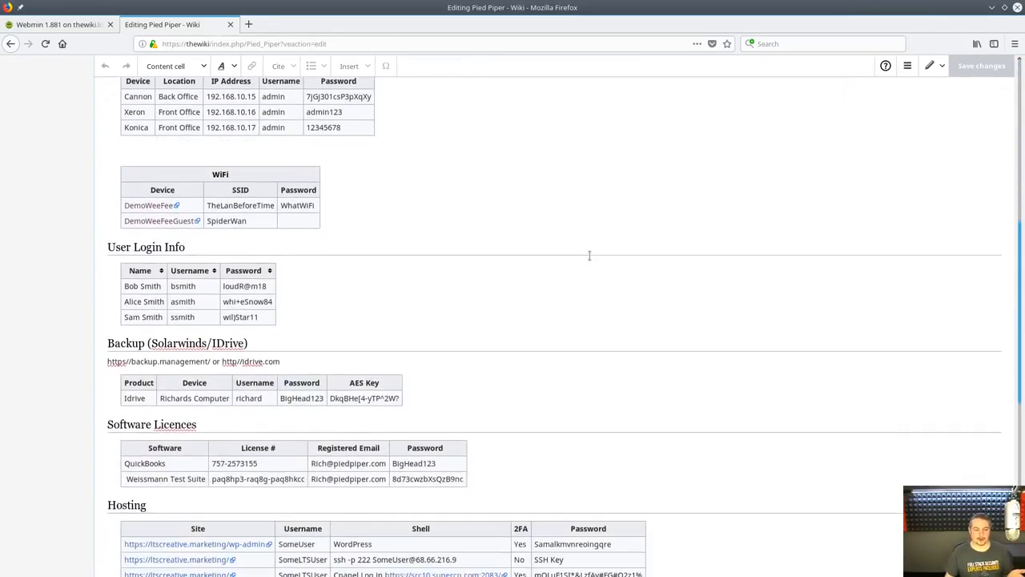
pyautogui.scroll(-3)
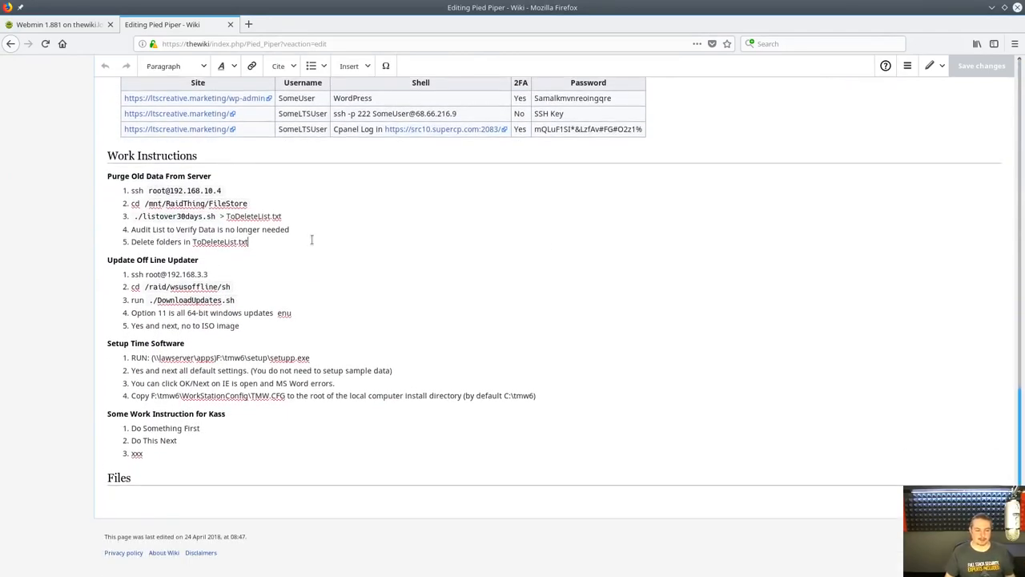
pyautogui.scroll(3)
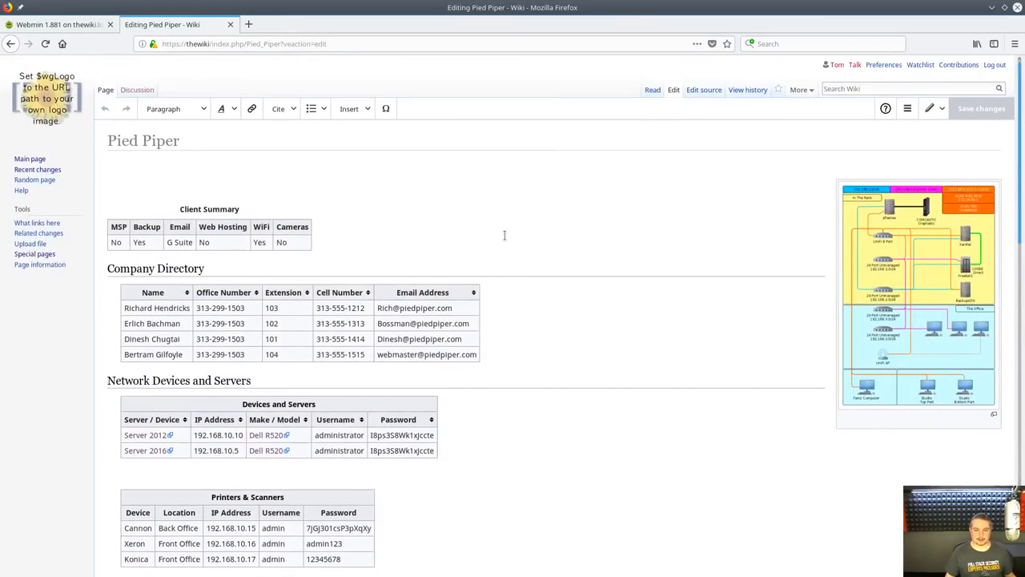
pyautogui.click(703, 89)
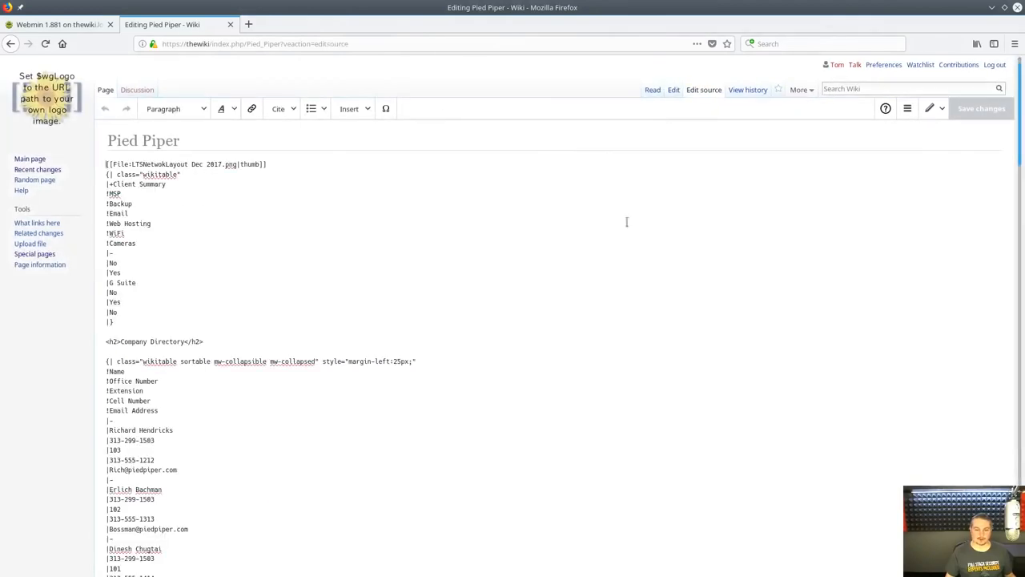
pyautogui.scroll(-3)
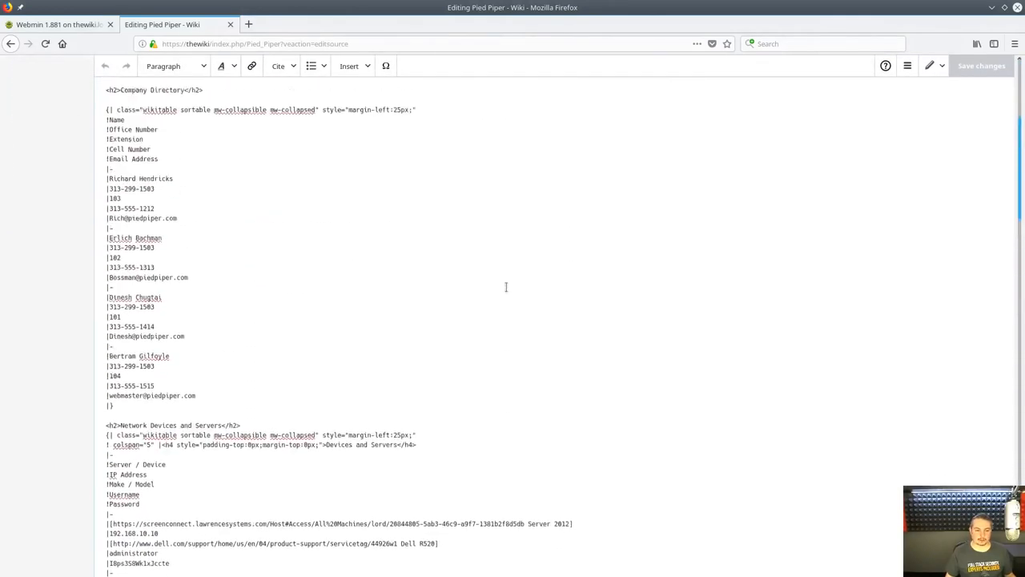
pyautogui.scroll(3)
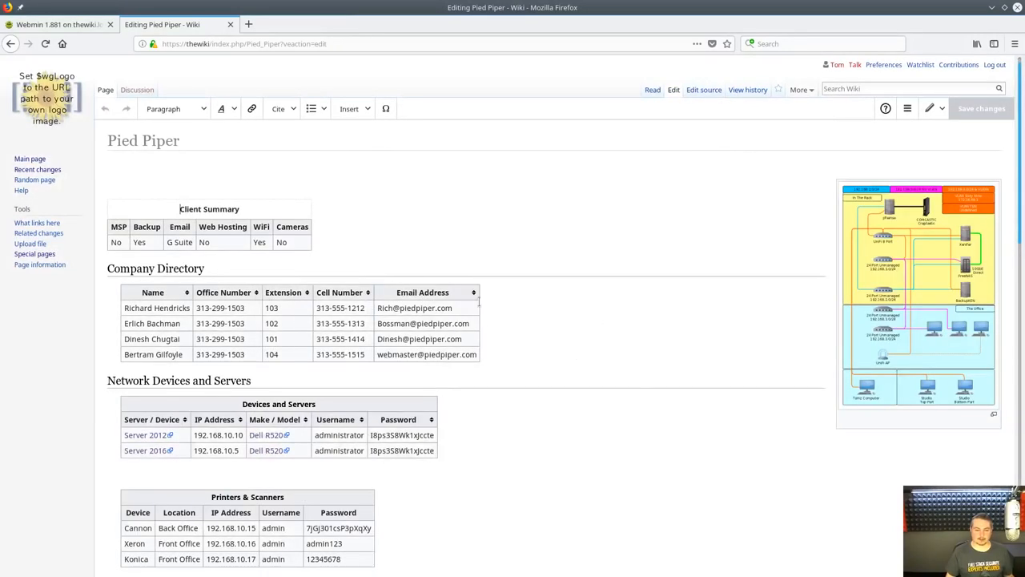
pyautogui.click(158, 308)
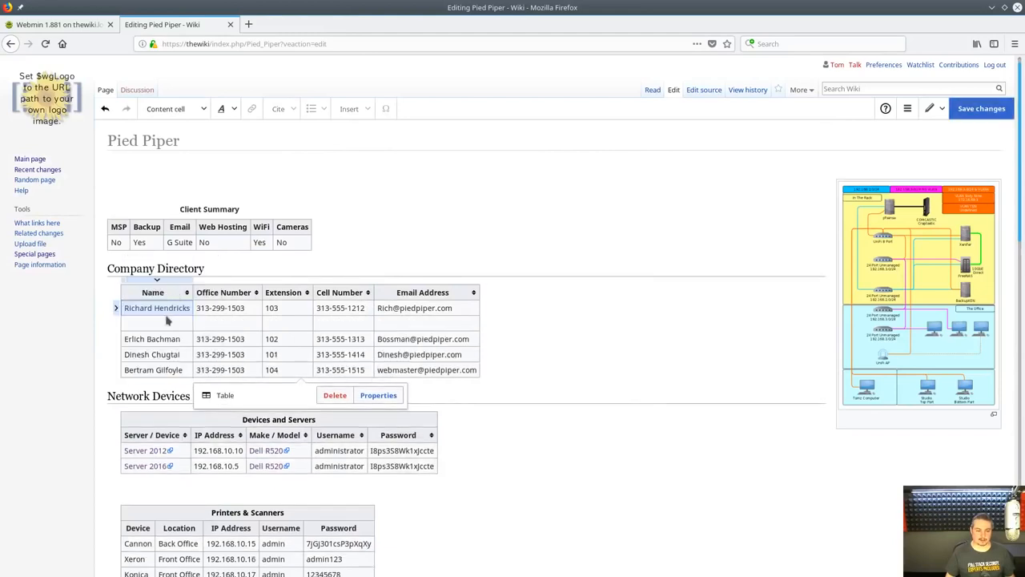
pyautogui.click(157, 321)
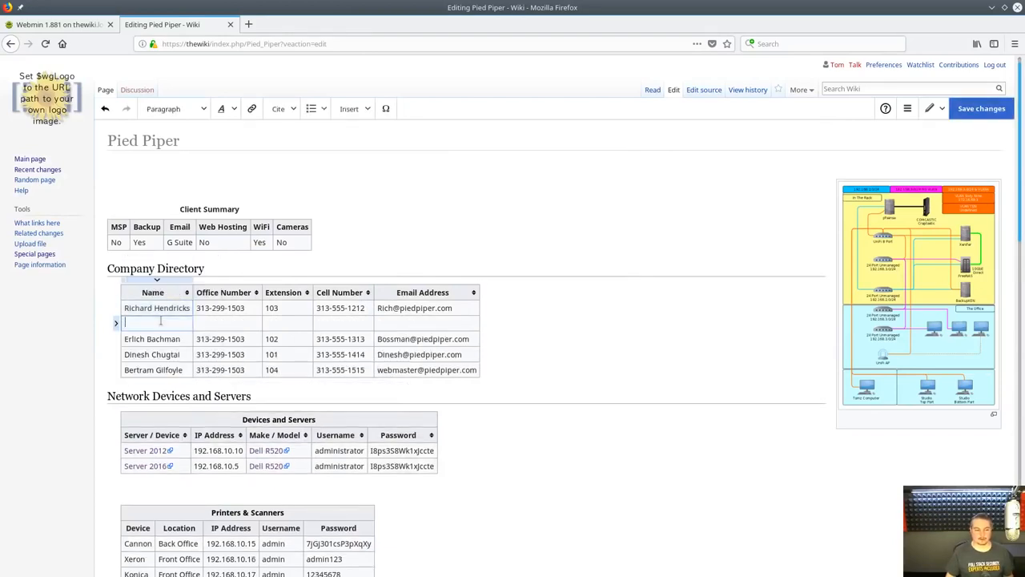
pyautogui.write('Tom')
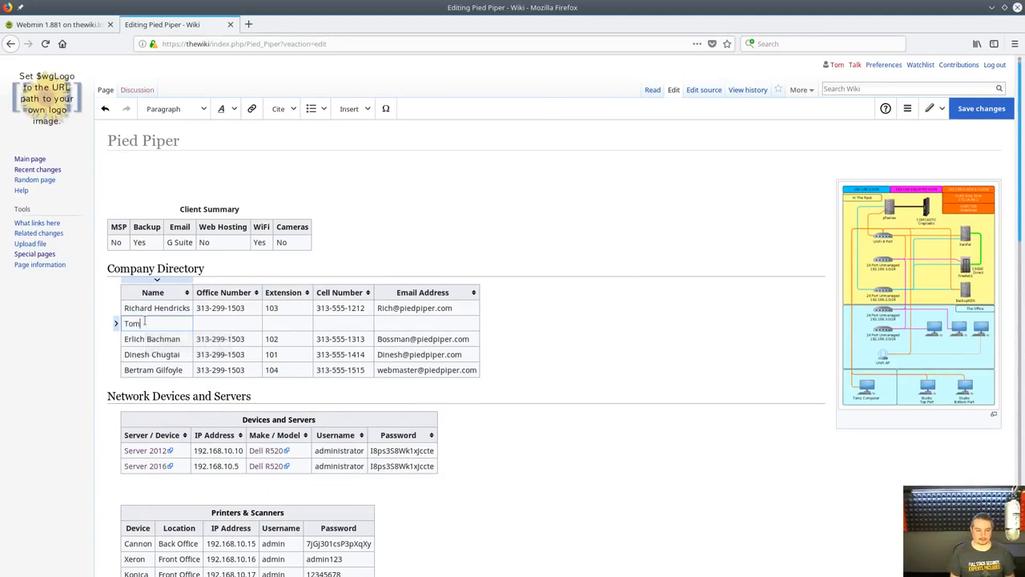
pyautogui.write('Lawrence')
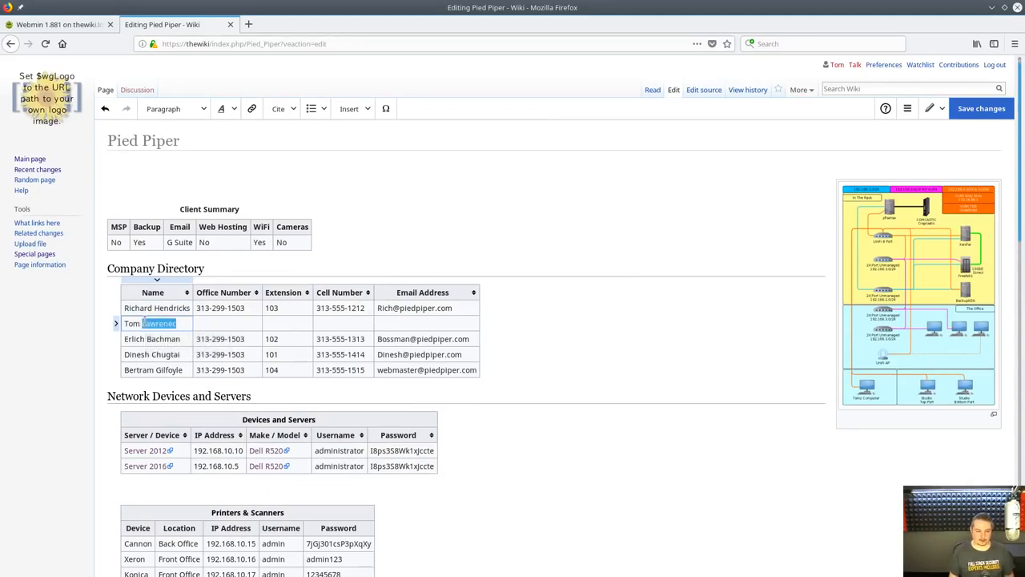
pyautogui.write('lawnrece')
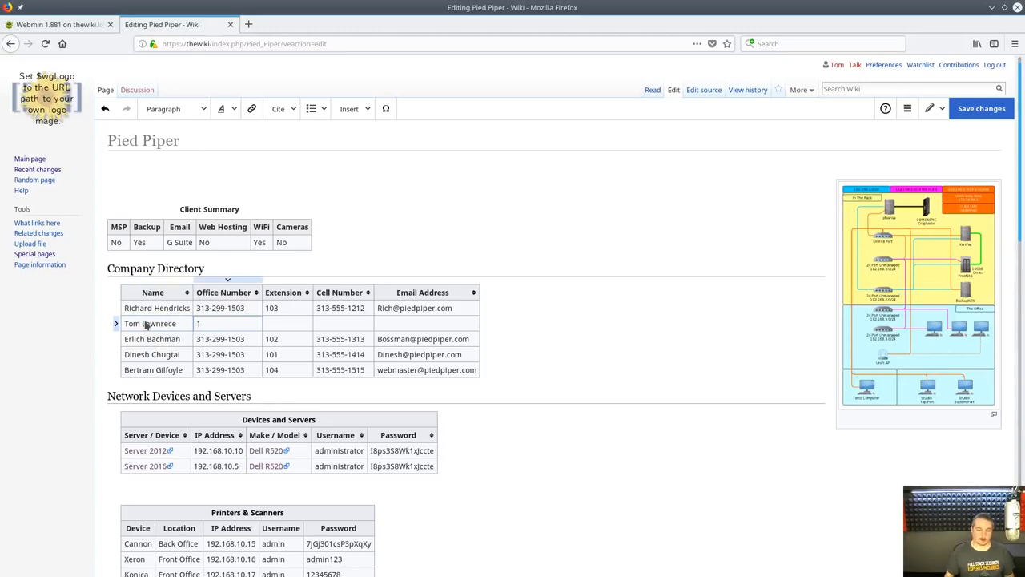
pyautogui.write('3132991')
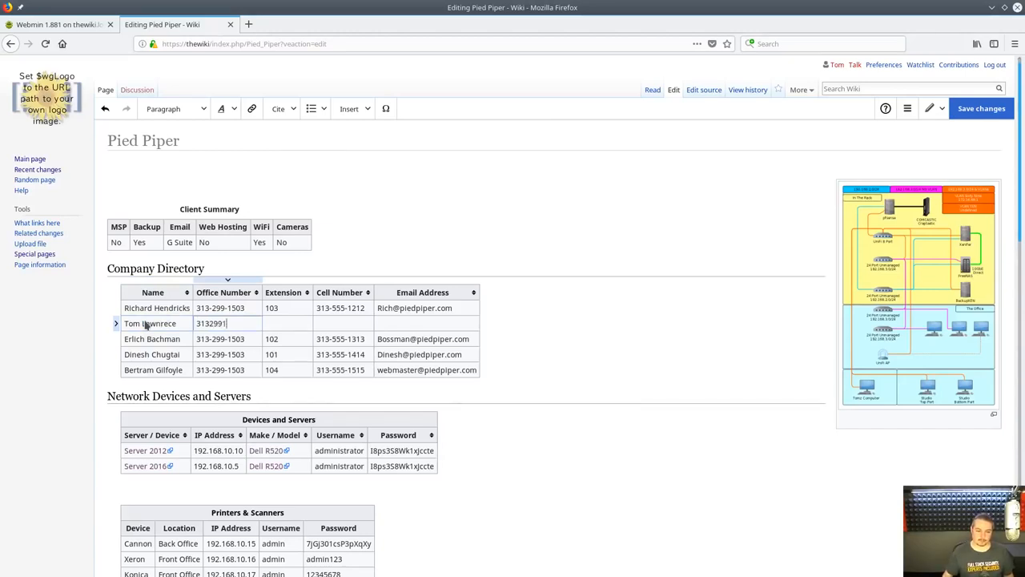
pyautogui.write('503')
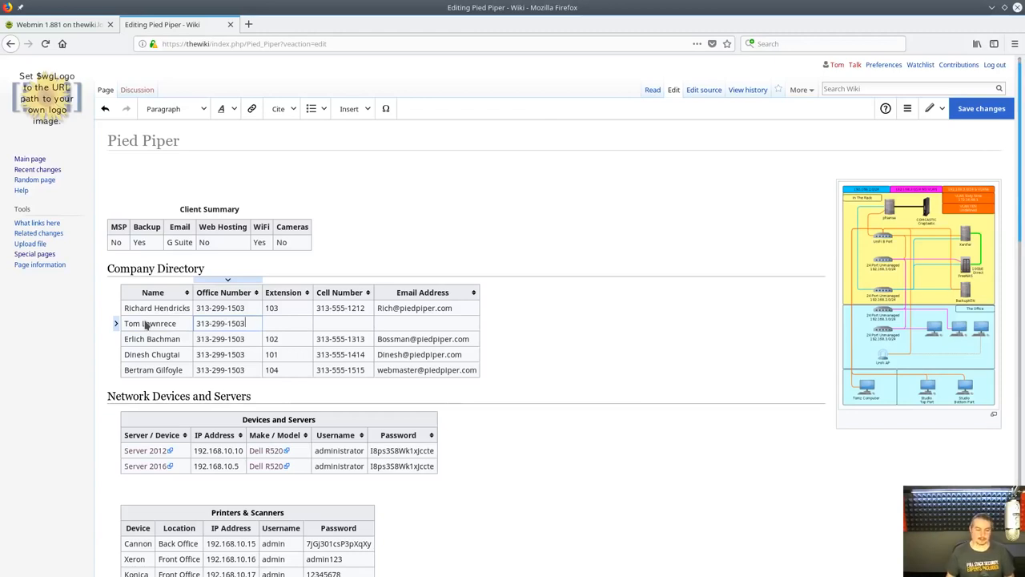
# Enter Tom Lawrence's extension 111 and move to his email cell.
pyautogui.click(286, 323)
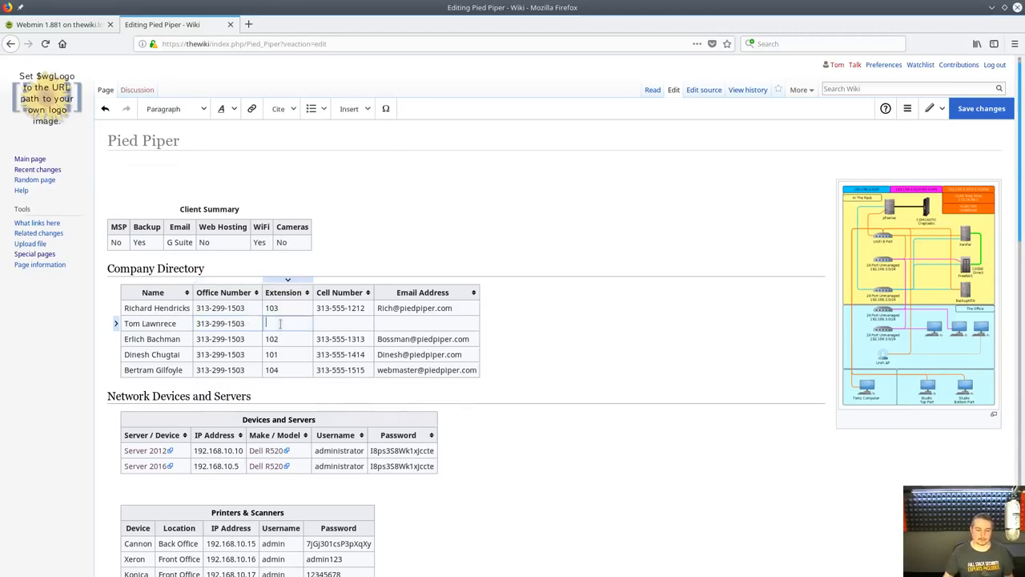
pyautogui.write('111')
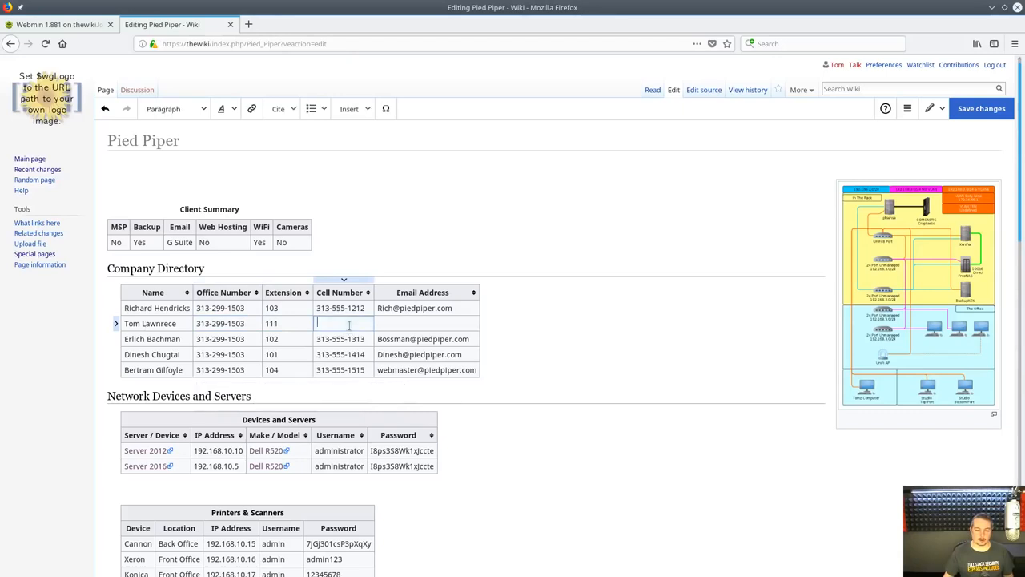
pyautogui.click(343, 324)
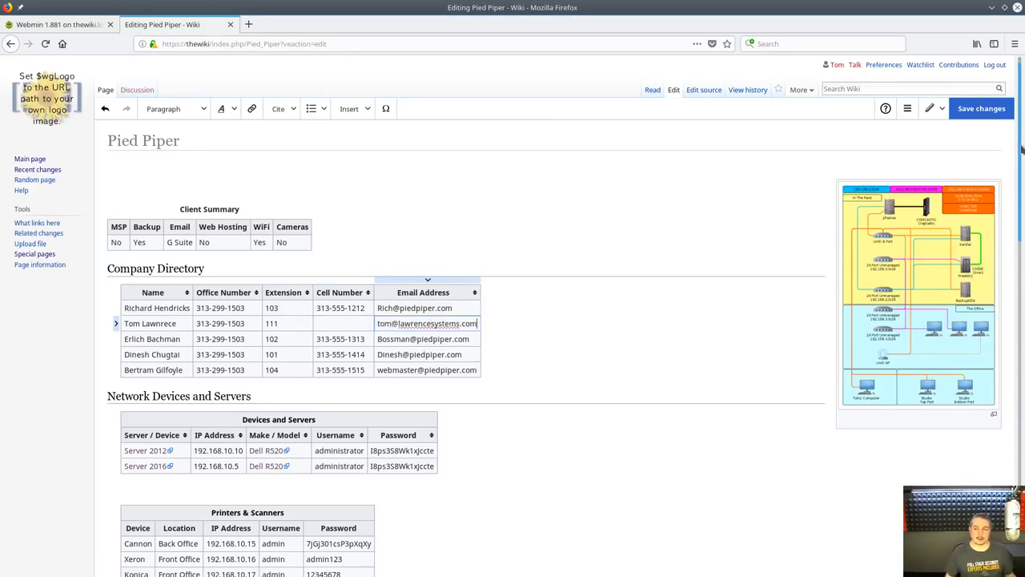
# Save the Pied Piper edit with the new Tom Lawrence directory row.
pyautogui.click(981, 109)
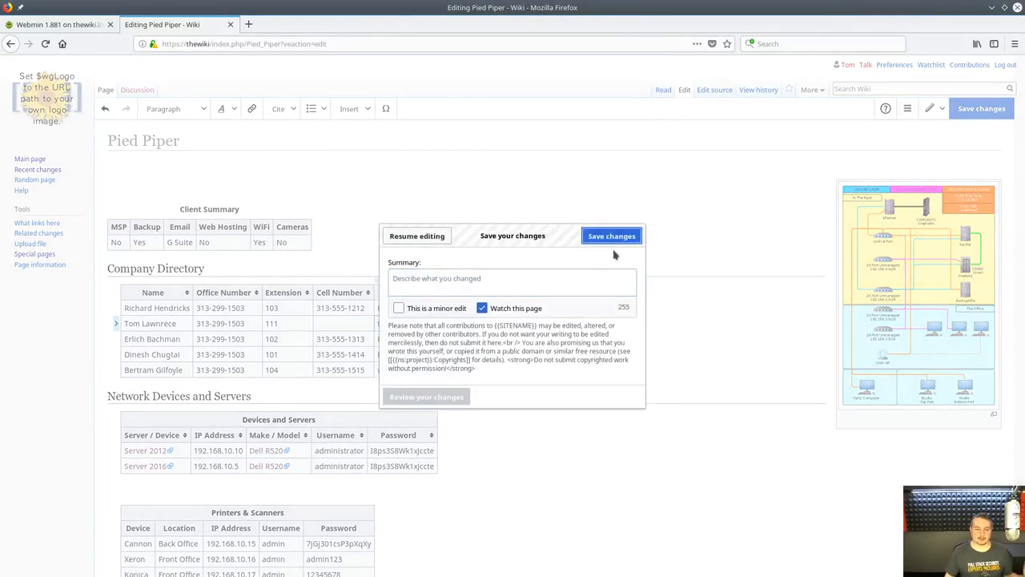
pyautogui.click(612, 236)
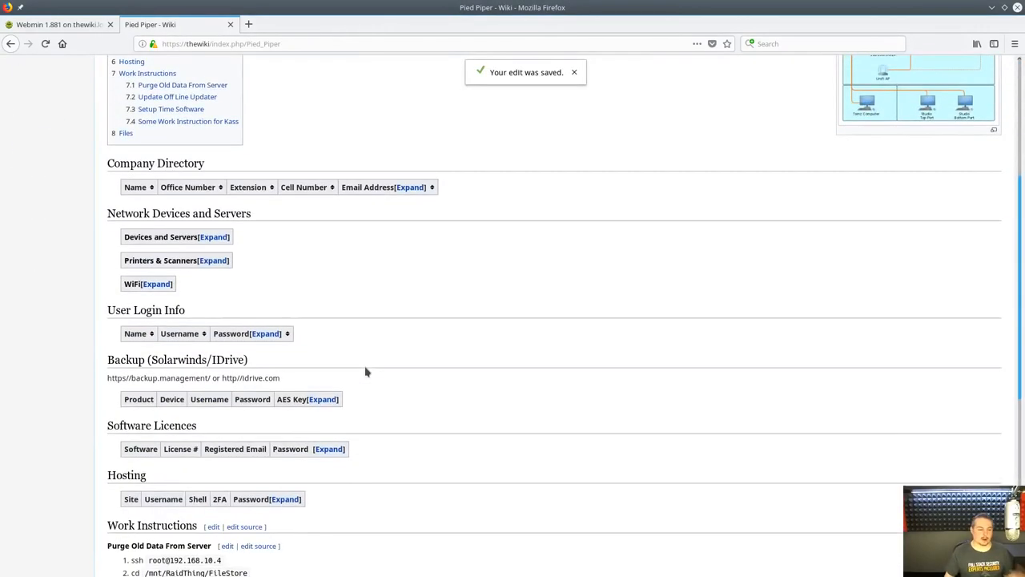
pyautogui.scroll(3)
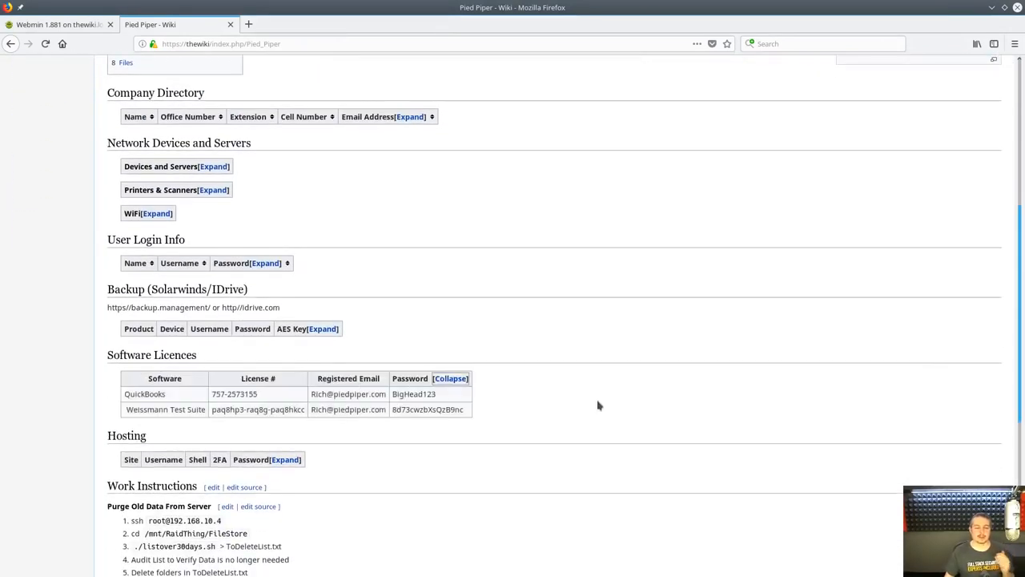
pyautogui.moveTo(432, 420)
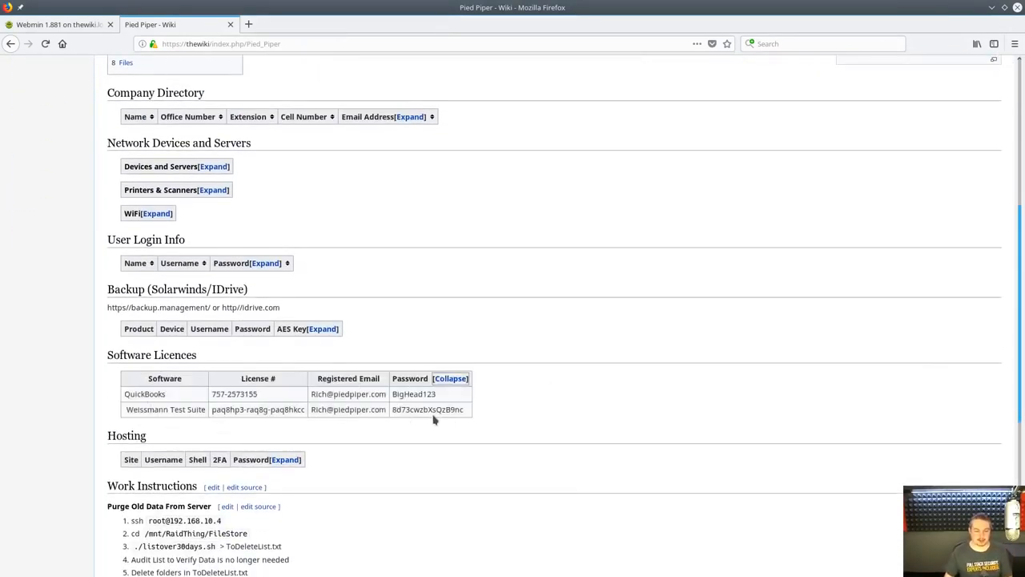
pyautogui.moveTo(322, 329)
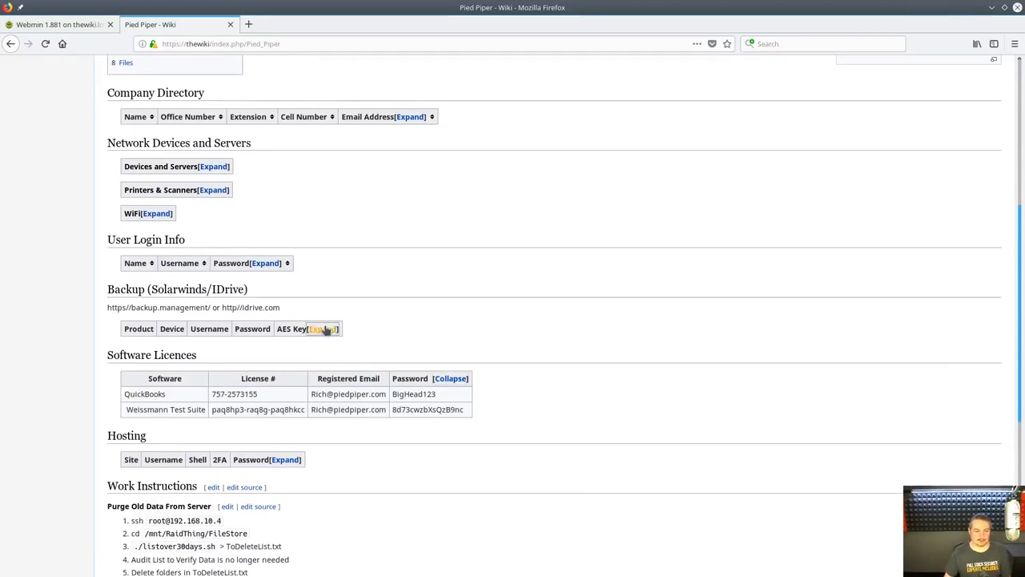
pyautogui.scroll(3)
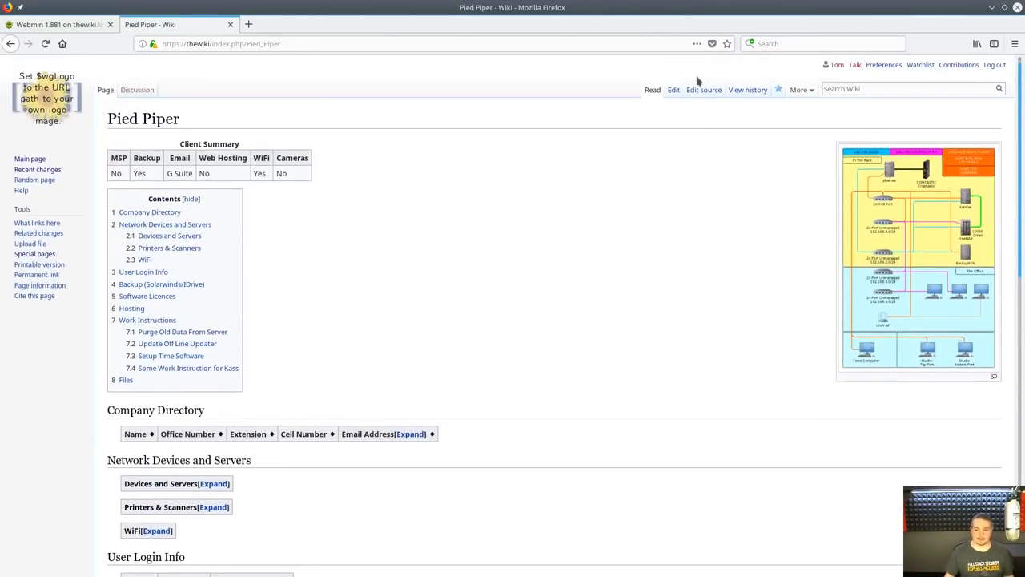
# Reload the Pied Piper page and expand the empty Hosting table.
pyautogui.click(747, 90)
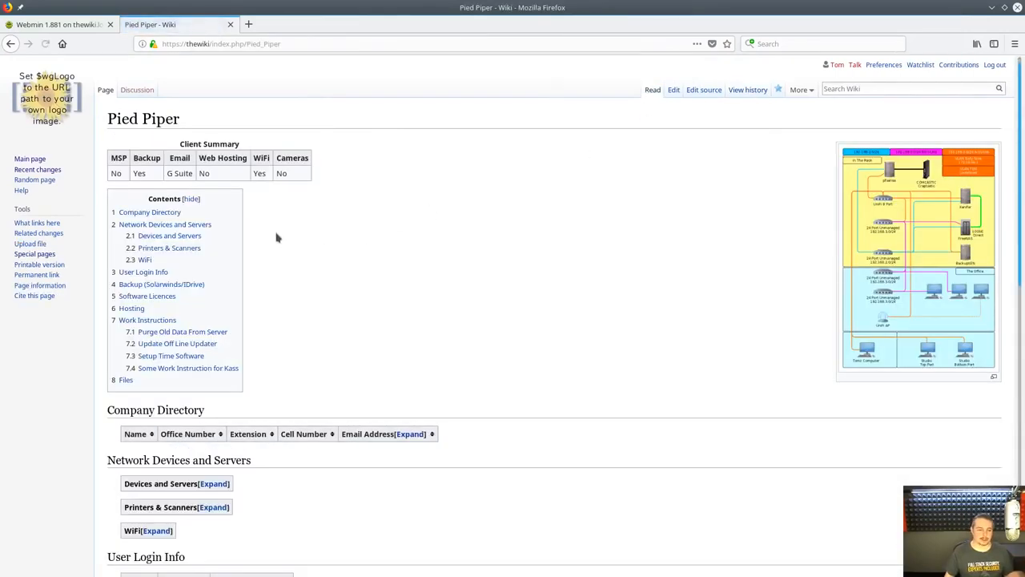
pyautogui.scroll(-3)
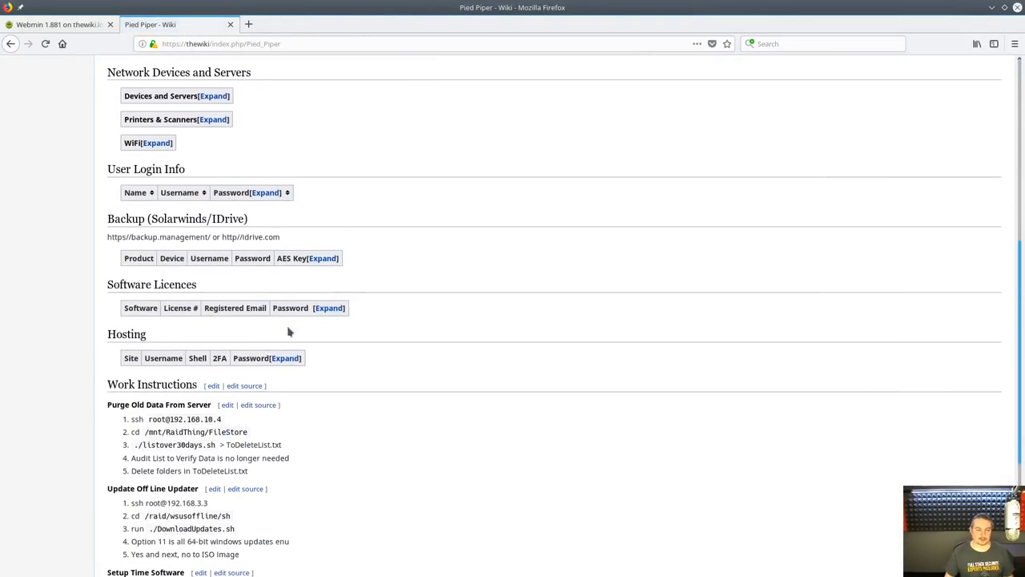
pyautogui.click(286, 359)
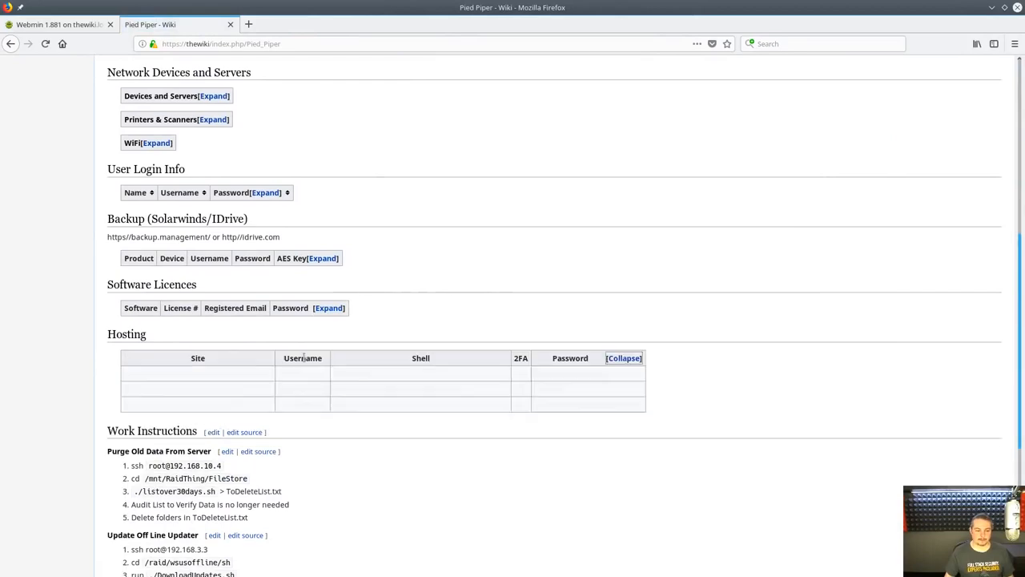
pyautogui.scroll(3)
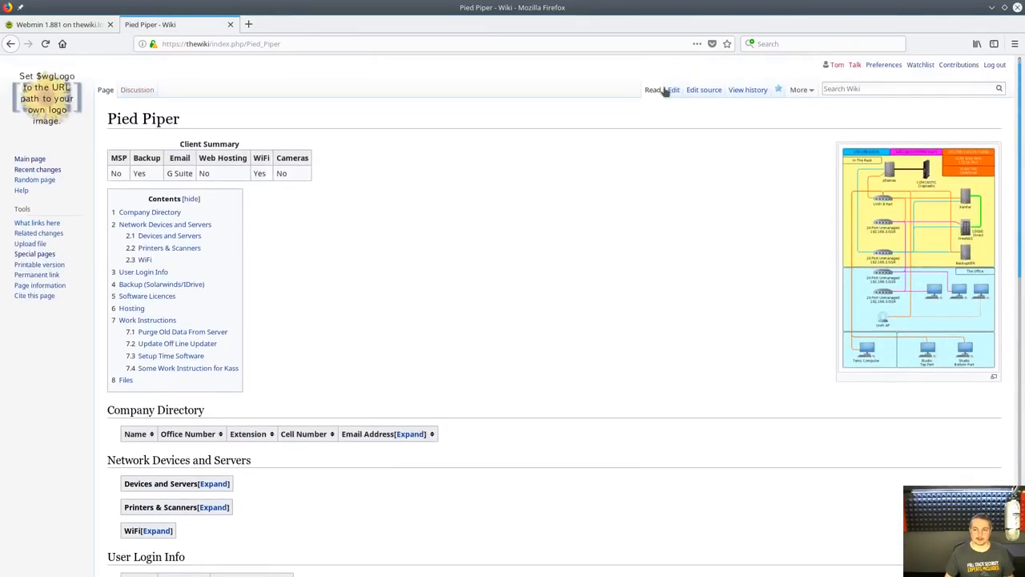
pyautogui.click(673, 89)
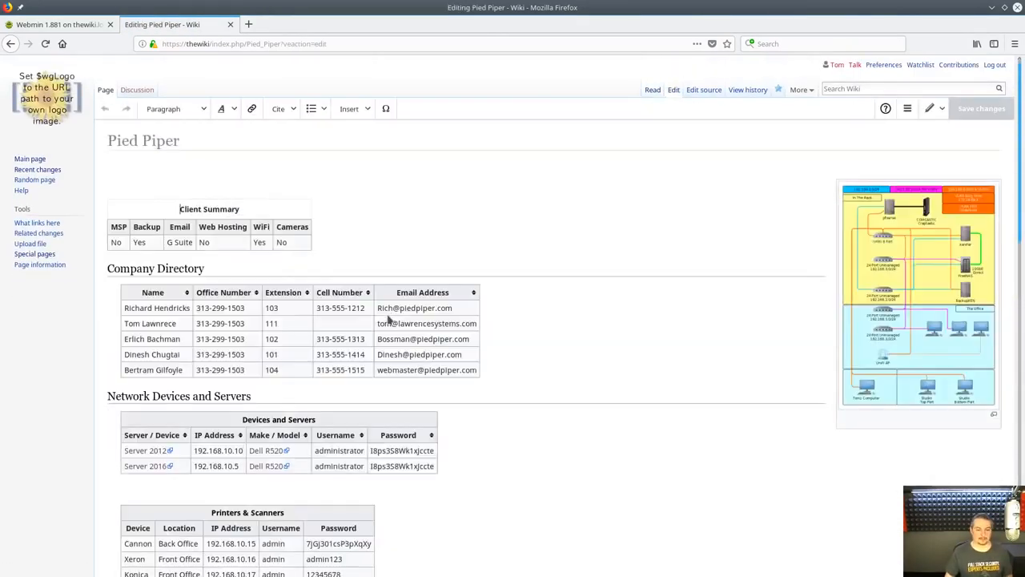
pyautogui.scroll(-3)
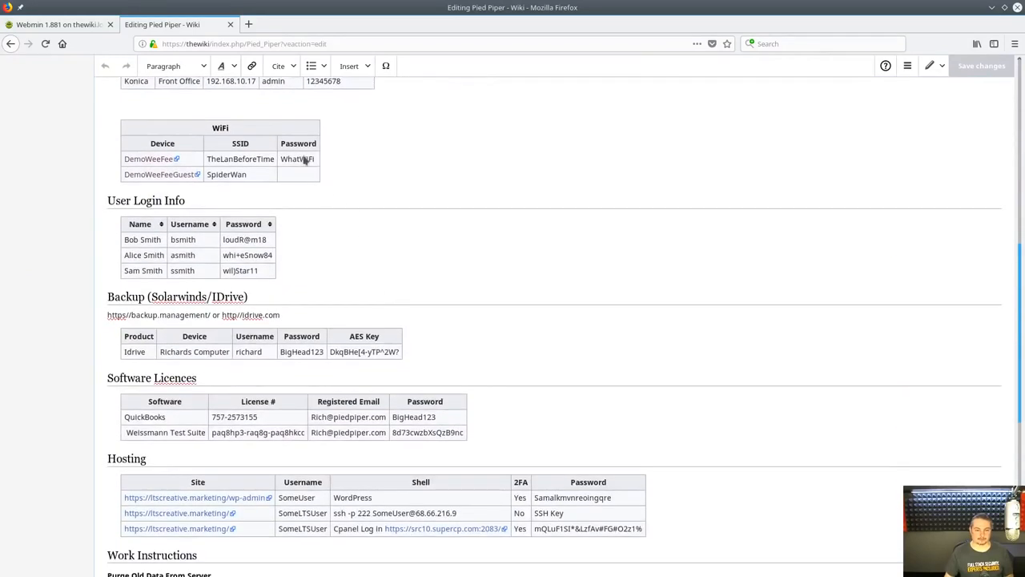
pyautogui.doubleClick(296, 159)
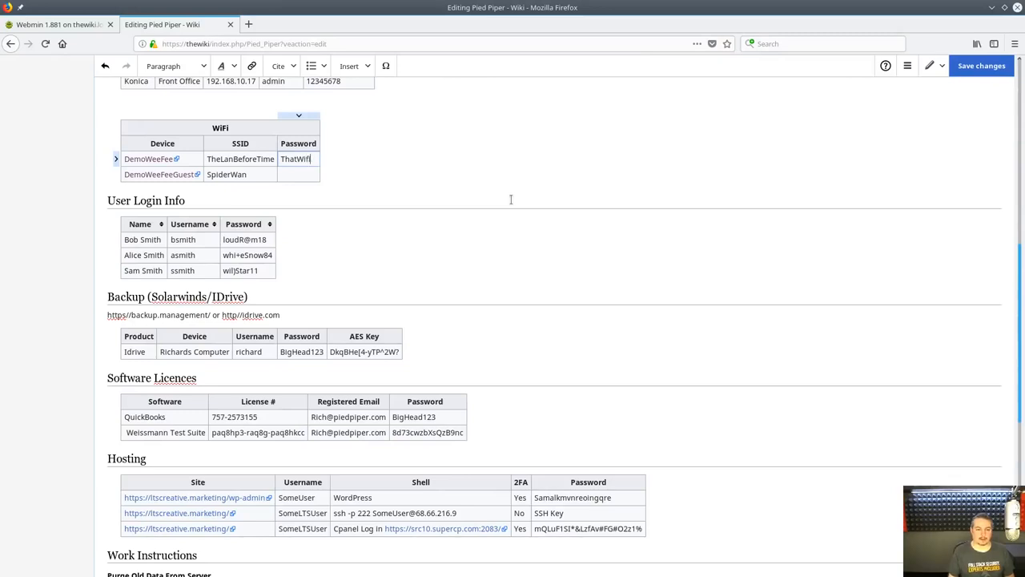
pyautogui.click(980, 66)
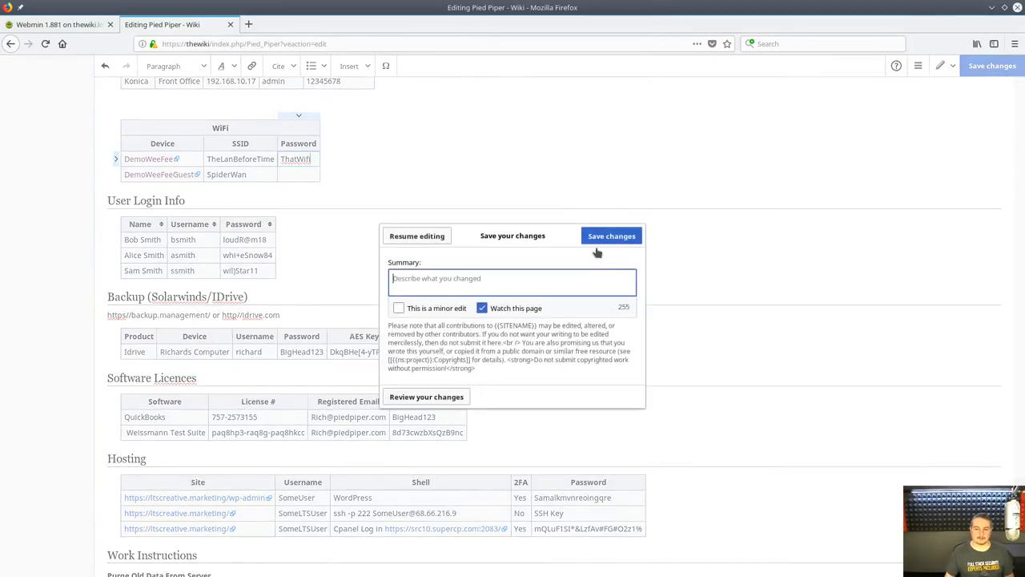
pyautogui.click(612, 235)
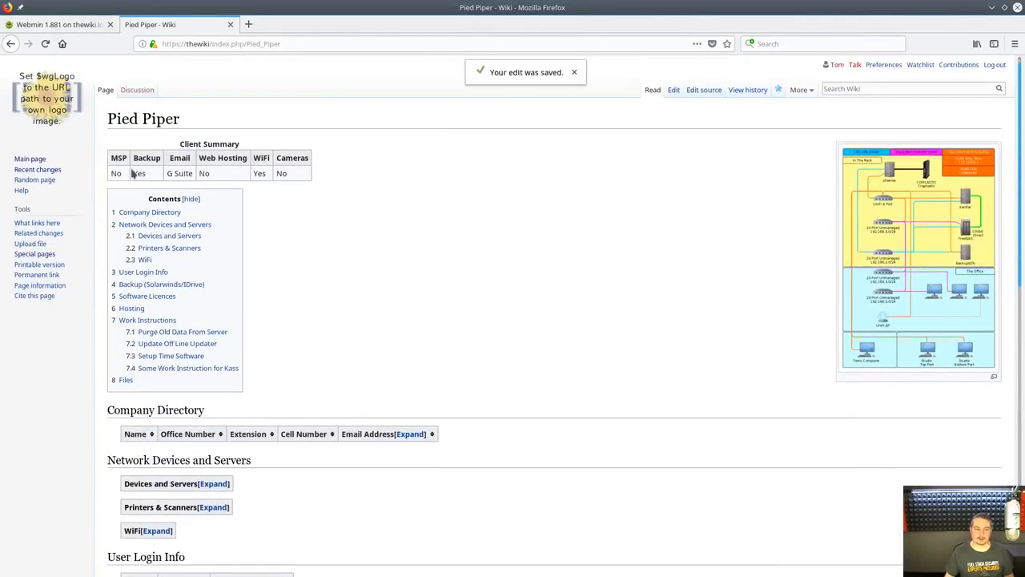
# From Recent changes, view the latest Pied Piper diff showing WhatWifi replaced by ThatWifi.
pyautogui.click(39, 170)
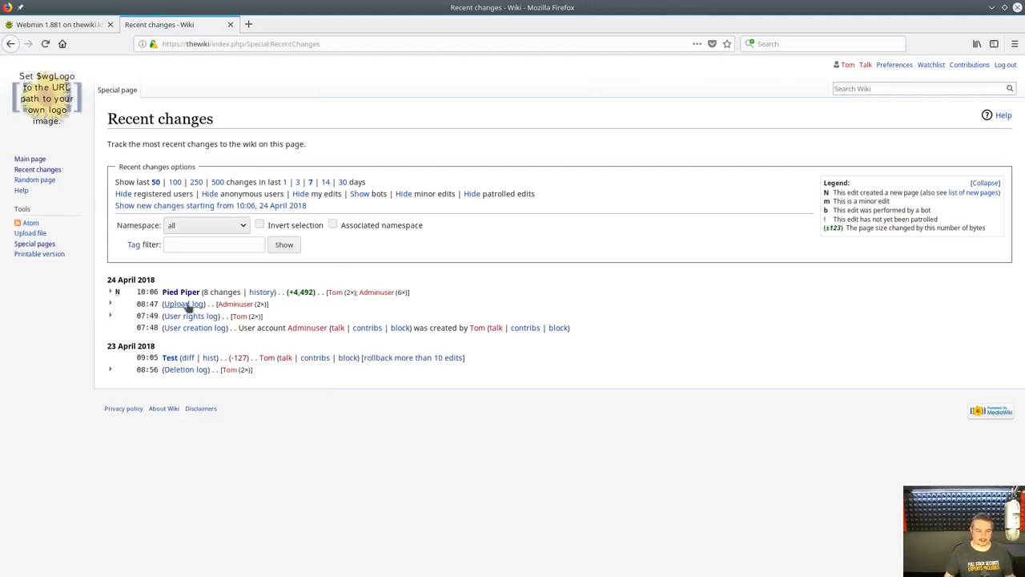
pyautogui.moveTo(179, 292)
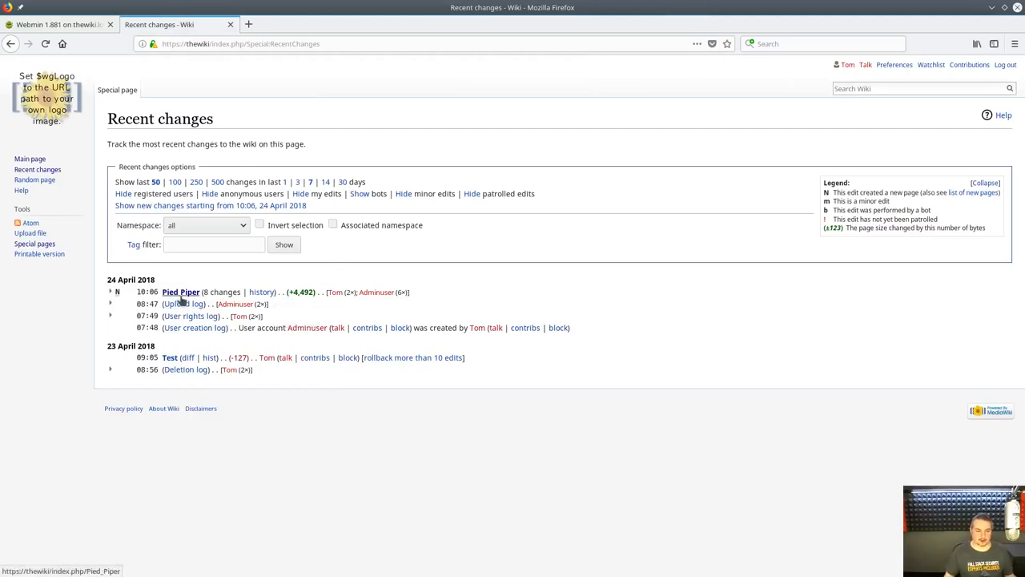
pyautogui.click(263, 292)
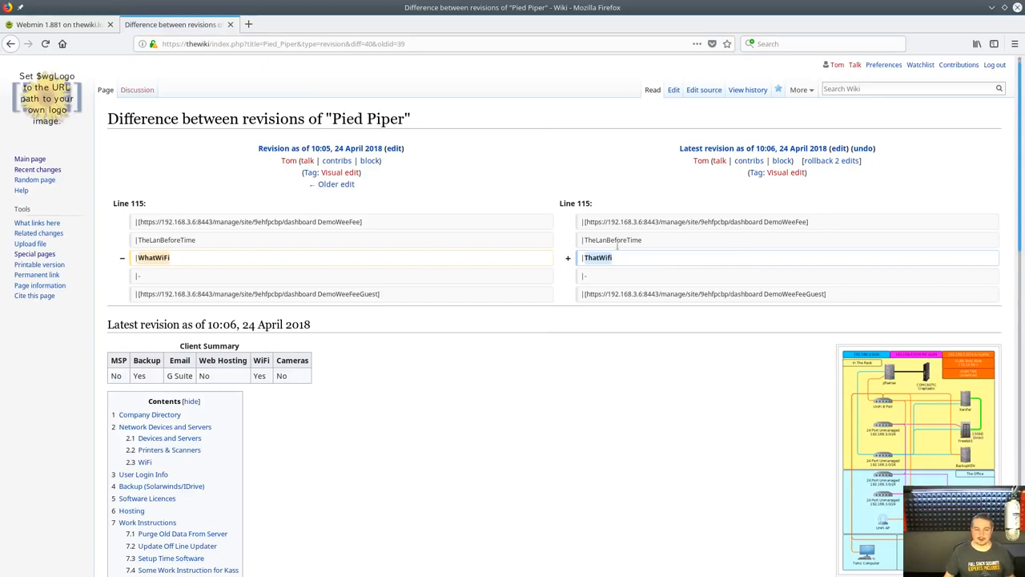
# From Pied Piper's history, compare the 08:47 revision with the latest and view that revision.
pyautogui.click(747, 89)
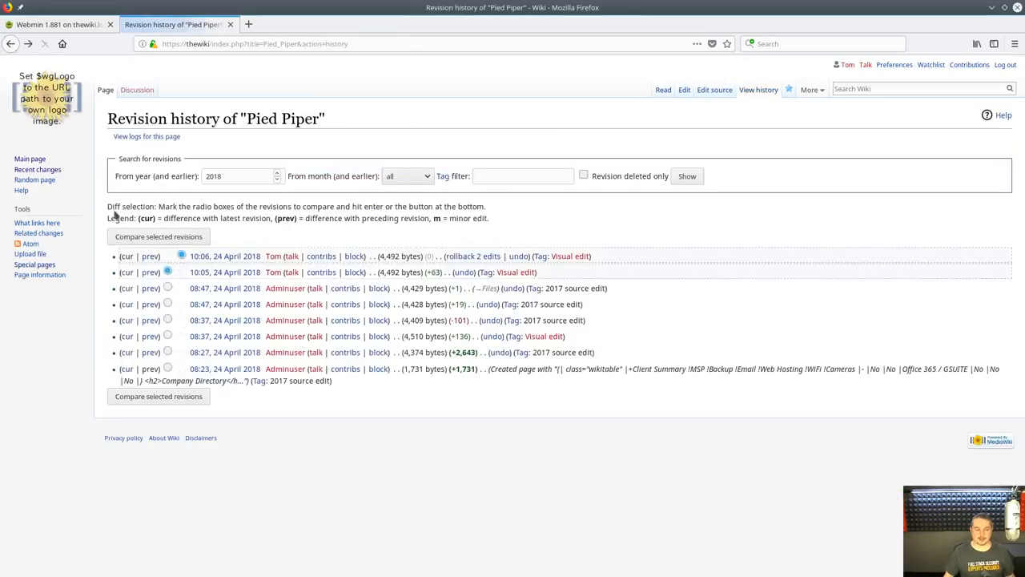
pyautogui.click(157, 237)
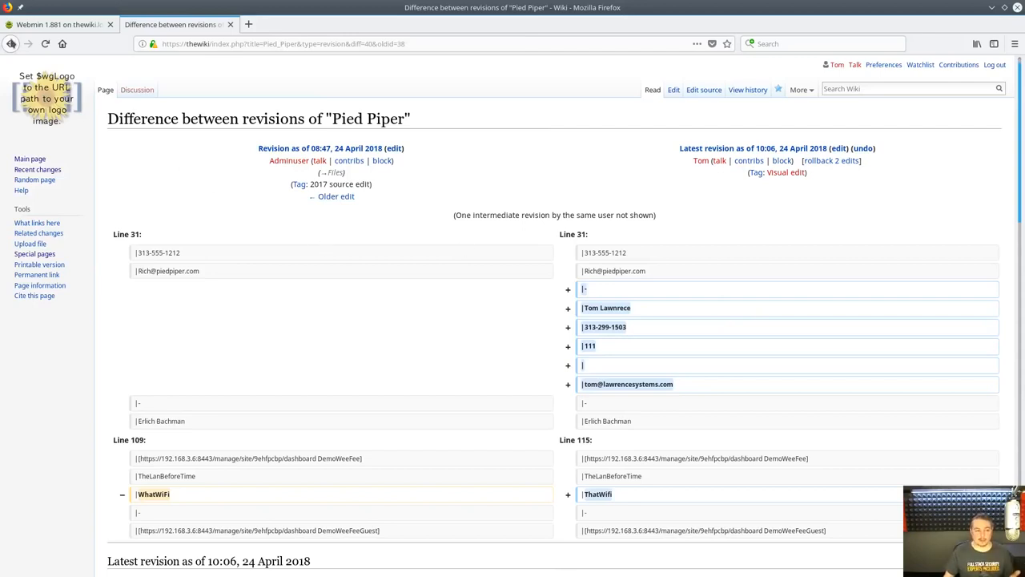
pyautogui.click(746, 90)
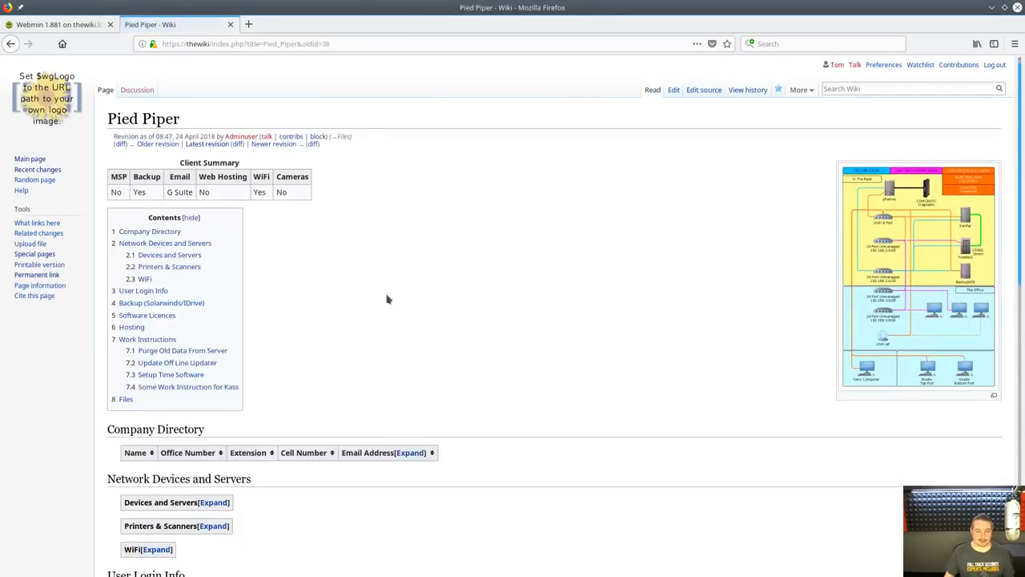
# Inspect the 10:06 and 10:05 Pied Piper revisions, expanding the WiFi table, returning to history.
pyautogui.click(746, 90)
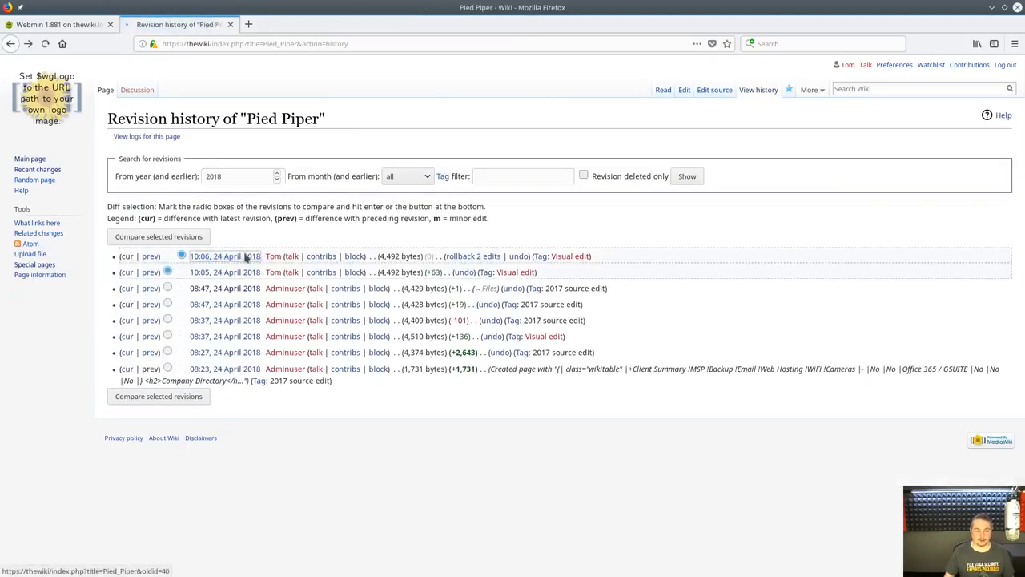
pyautogui.click(225, 257)
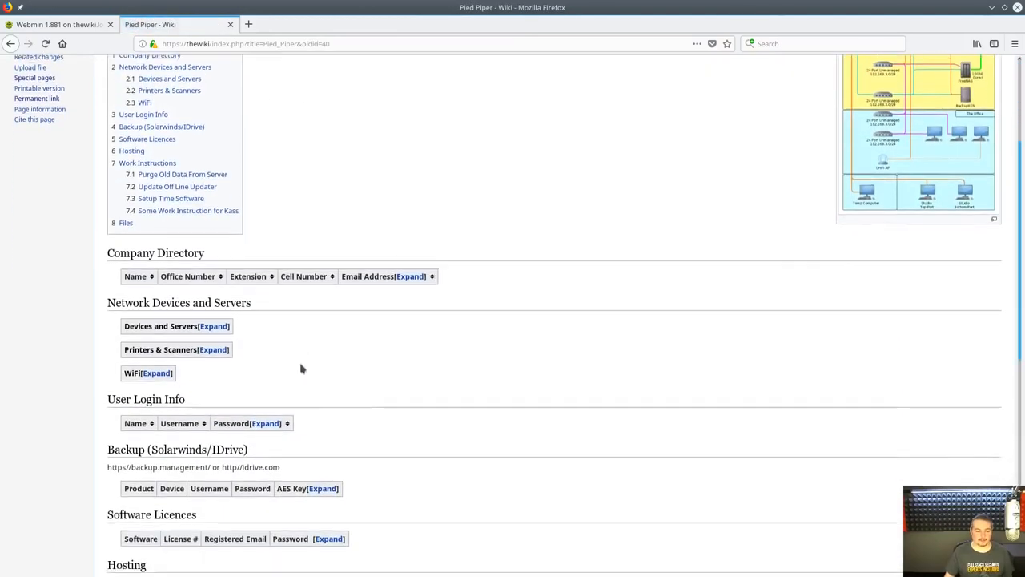
pyautogui.scroll(-3)
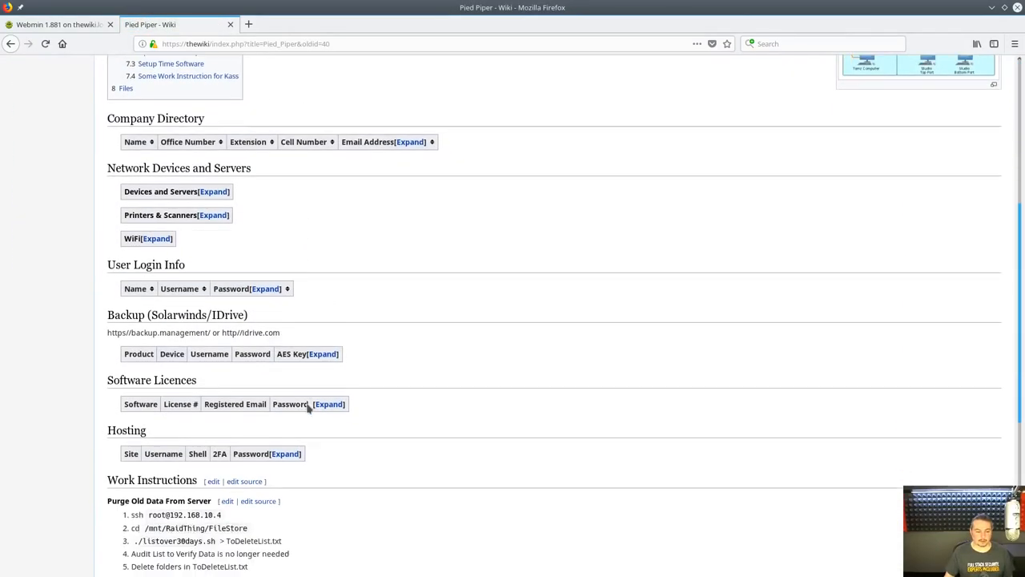
pyautogui.scroll(3)
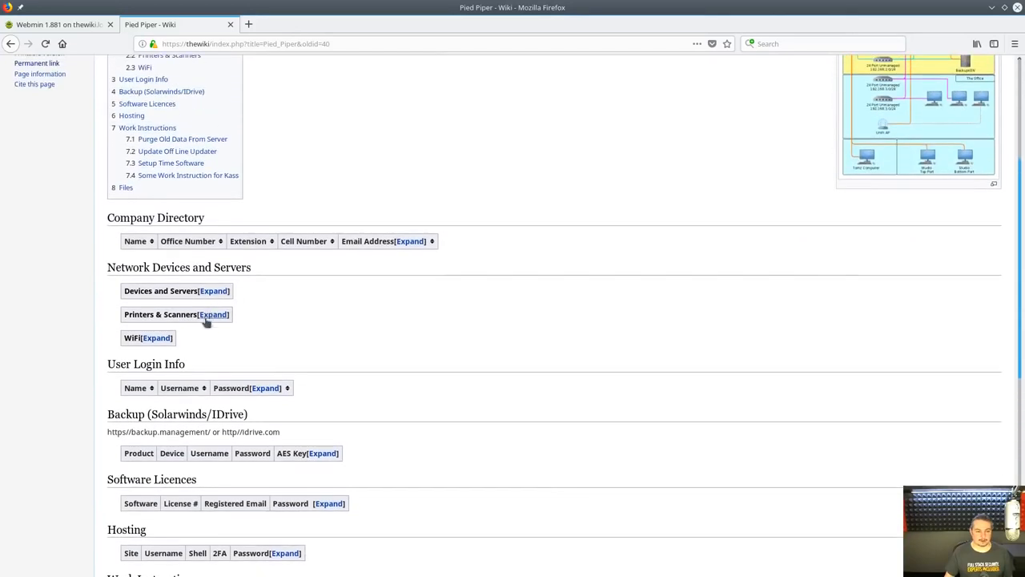
pyautogui.click(758, 90)
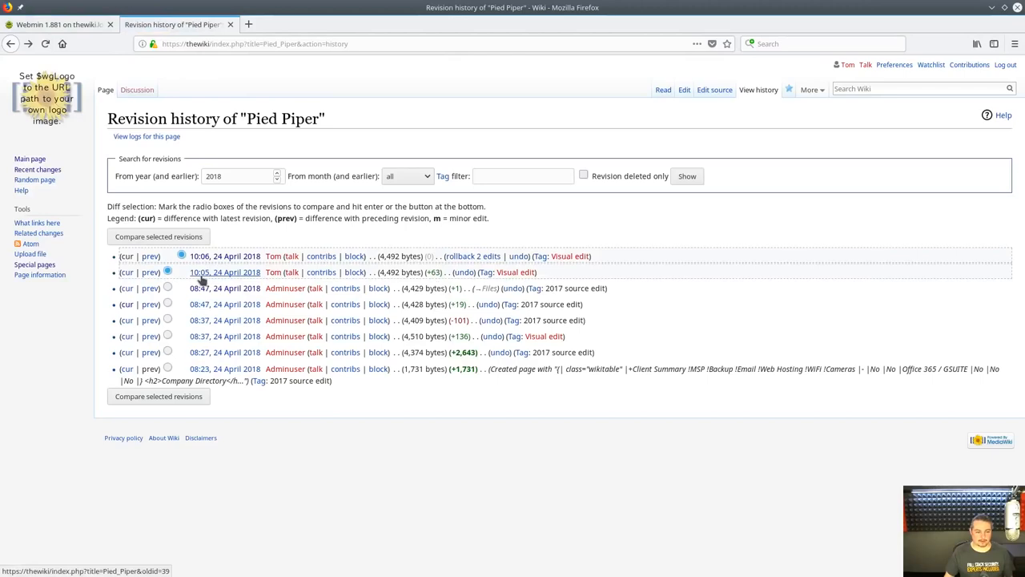
pyautogui.click(224, 273)
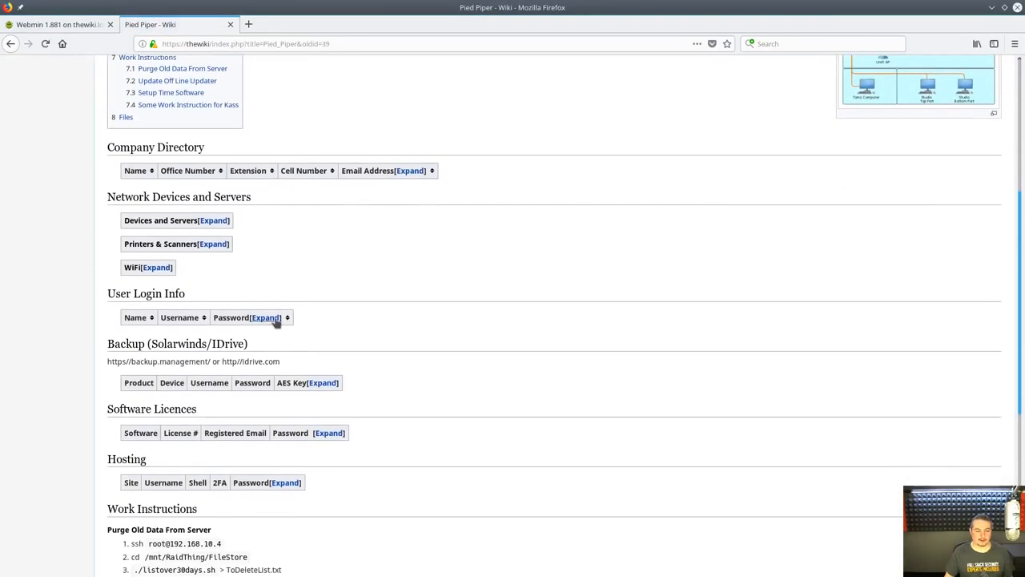
pyautogui.scroll(-3)
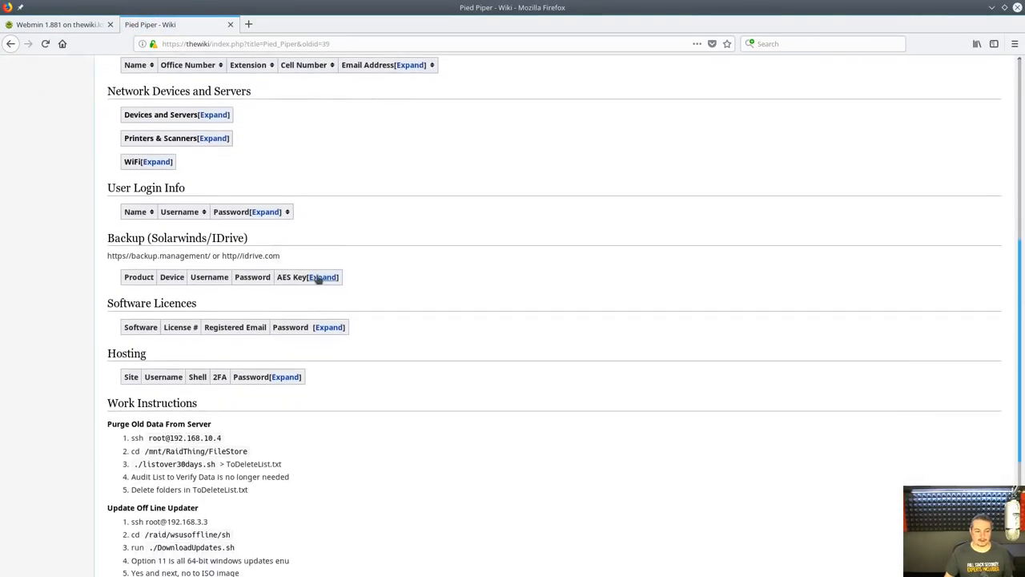
pyautogui.scroll(-3)
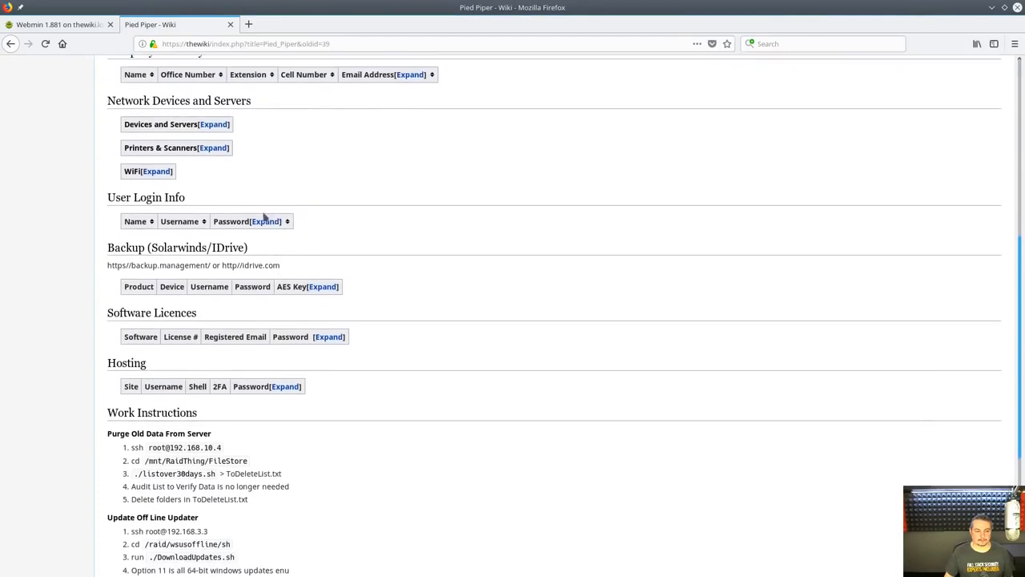
pyautogui.click(157, 169)
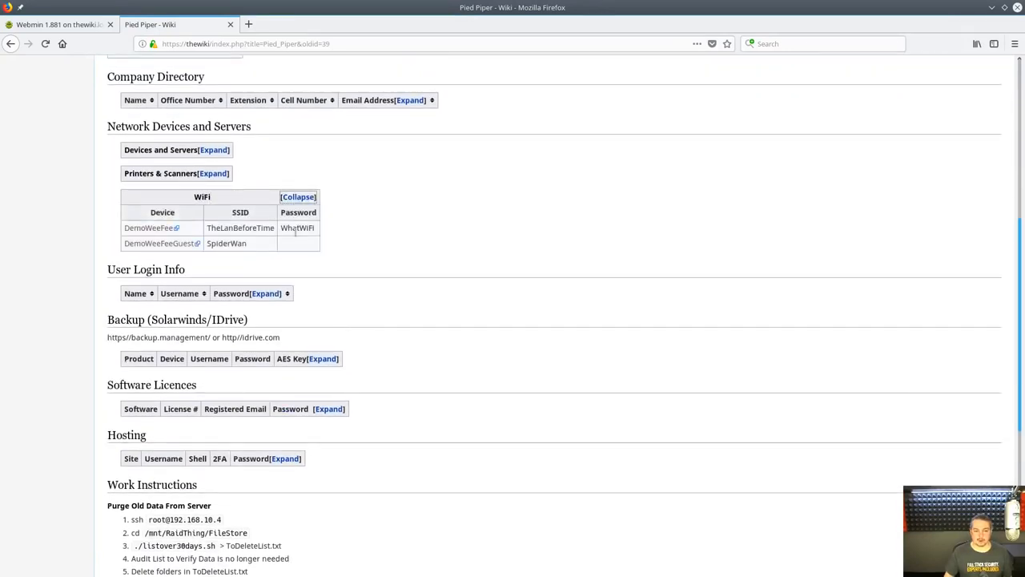
pyautogui.click(758, 90)
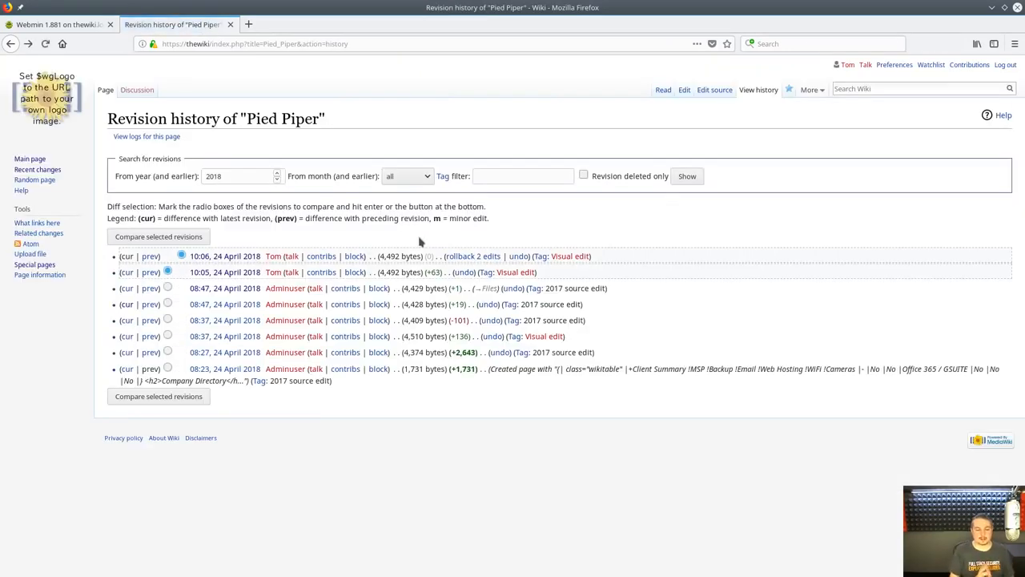
pyautogui.moveTo(285, 289)
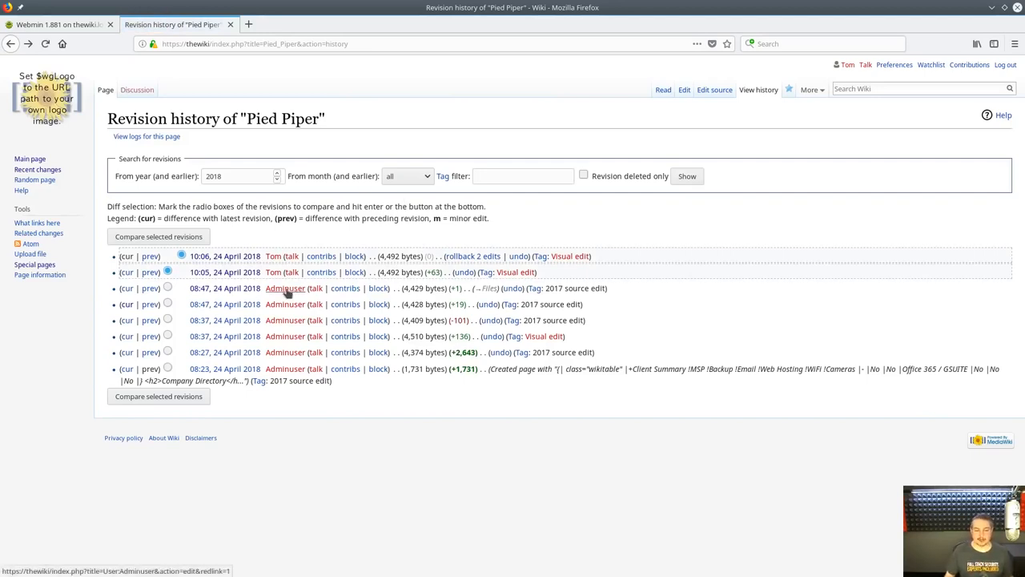
pyautogui.moveTo(224, 289)
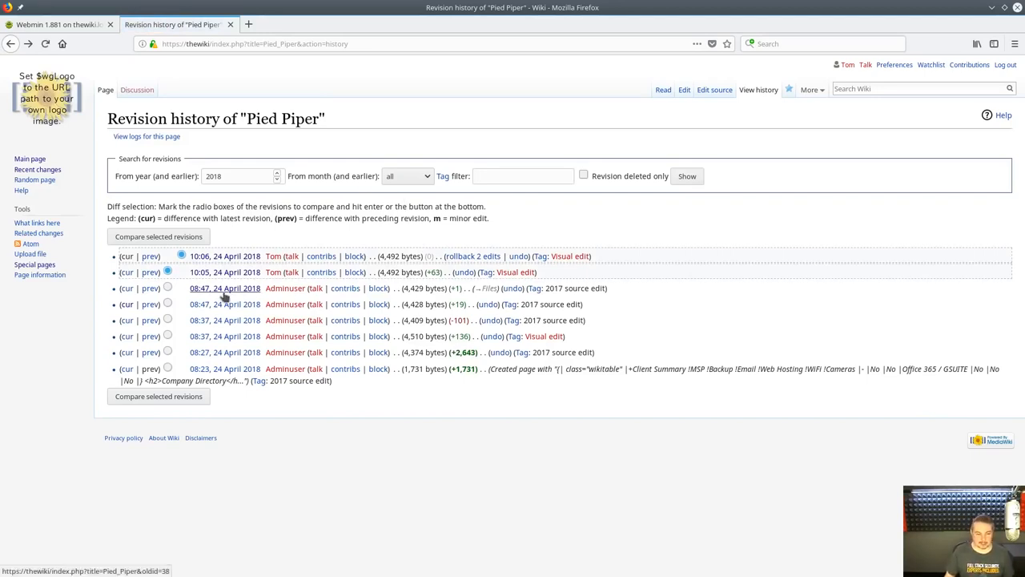
pyautogui.moveTo(225, 289)
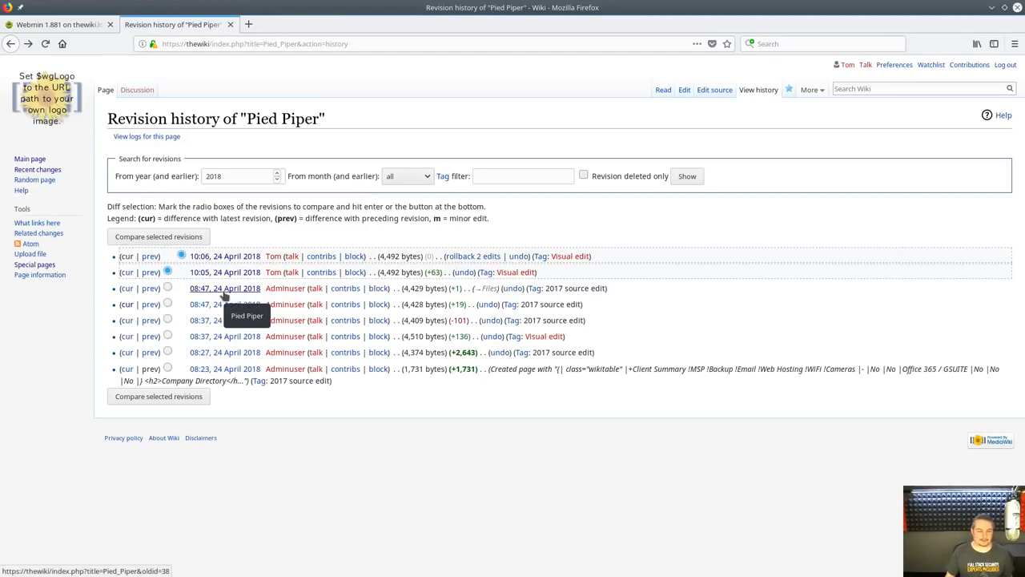
# Inspect the 08:47 and original 08:23 revisions with the network device tables expanded, then return to history.
pyautogui.click(225, 289)
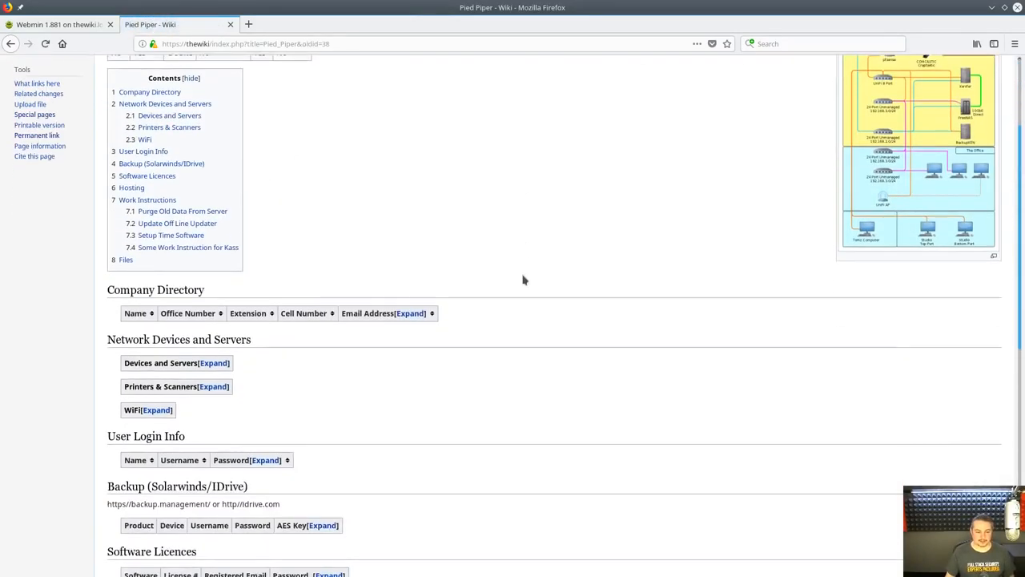
pyautogui.click(757, 90)
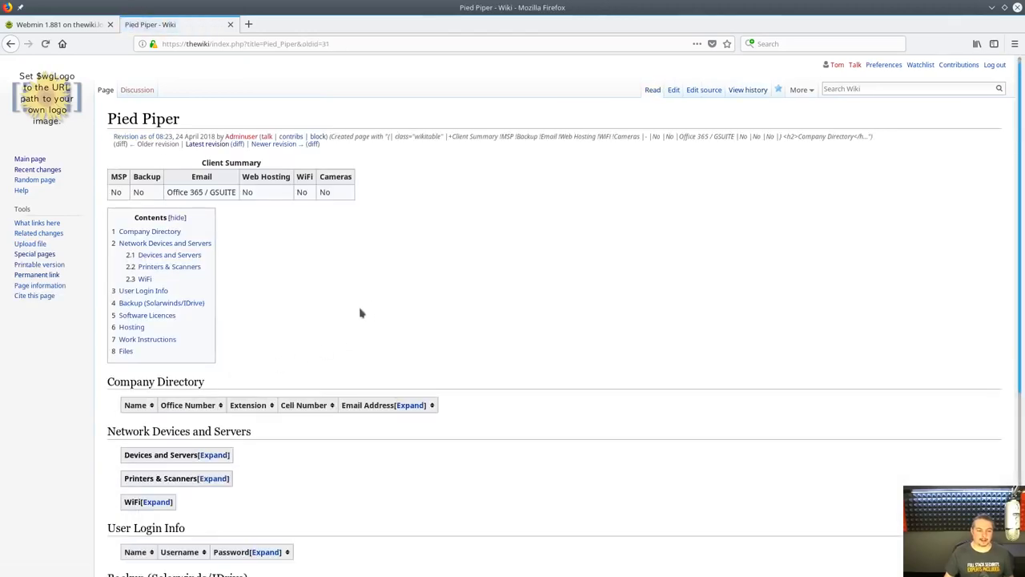
pyautogui.scroll(-3)
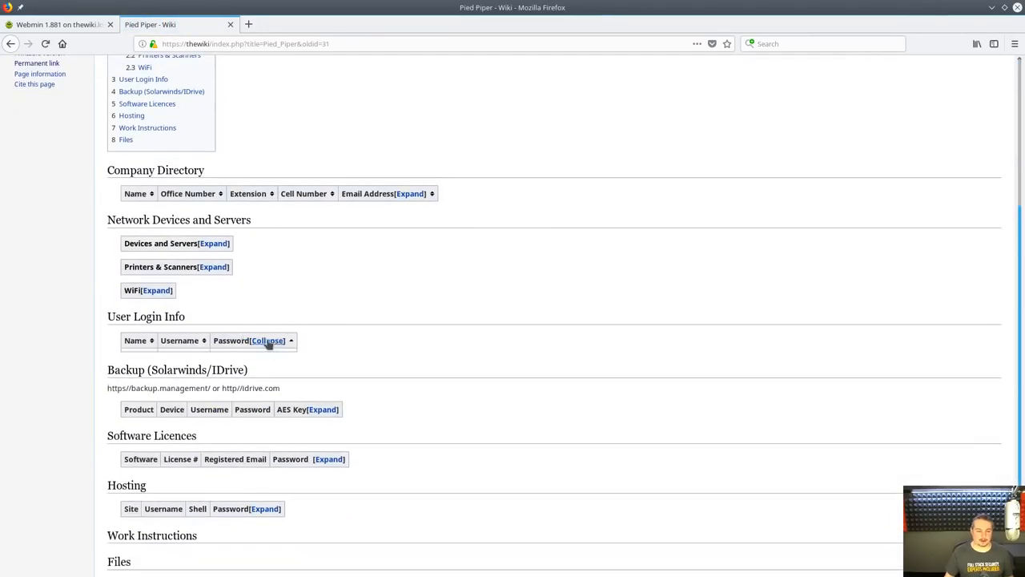
pyautogui.click(213, 243)
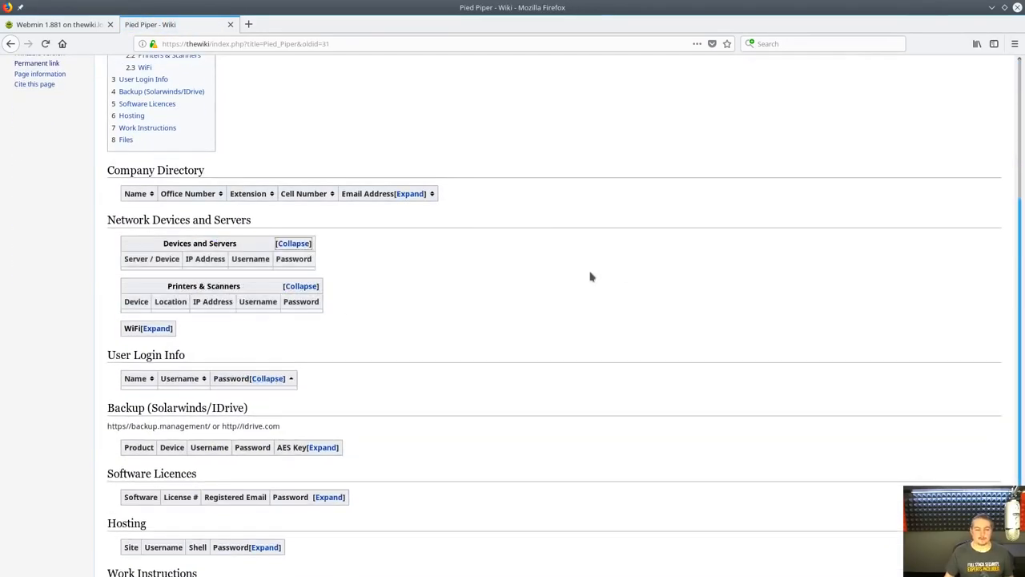
pyautogui.click(758, 90)
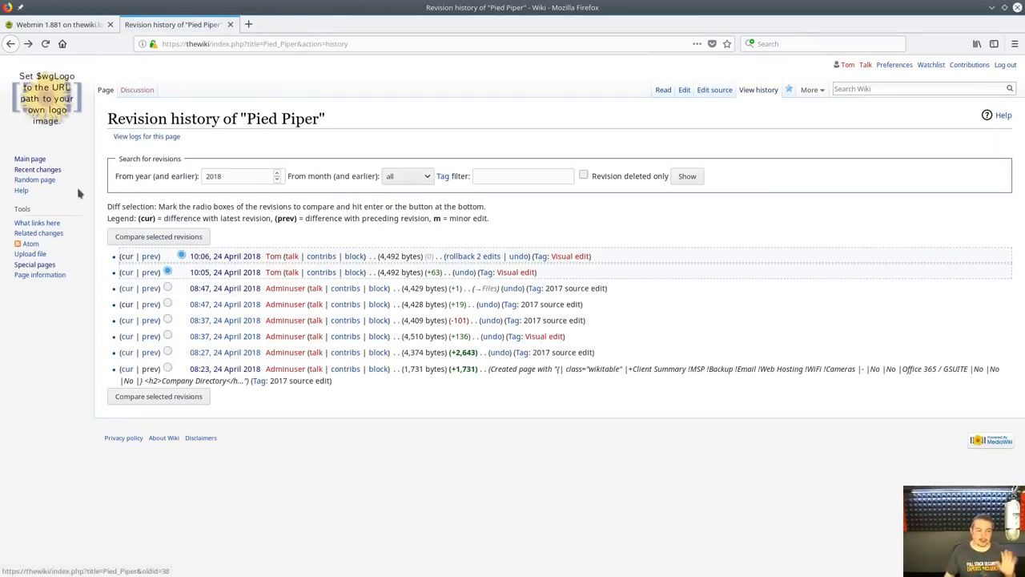
# Review the User page view tracker from Special pages, then return to the Main Page.
pyautogui.click(29, 158)
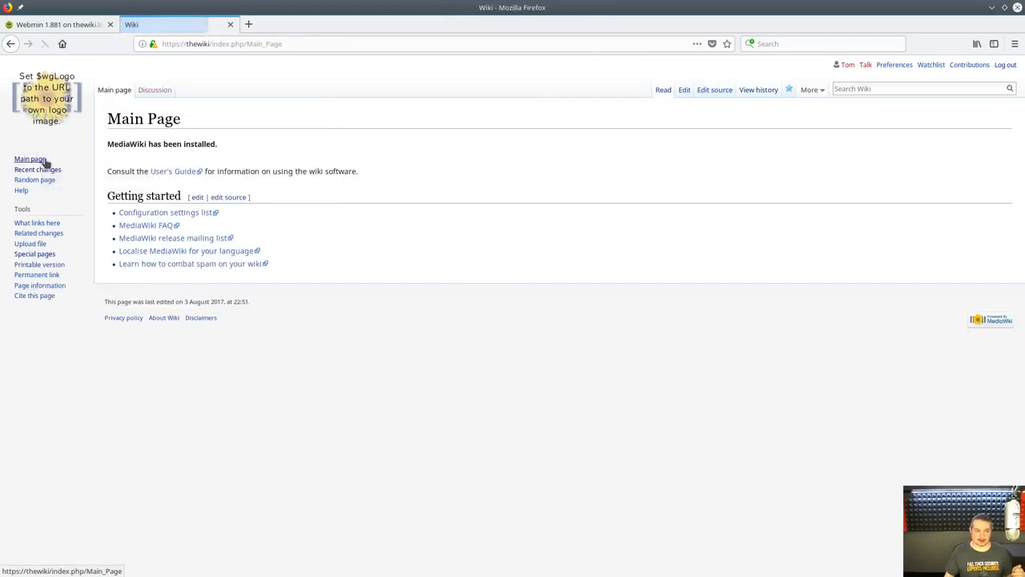
pyautogui.moveTo(30, 244)
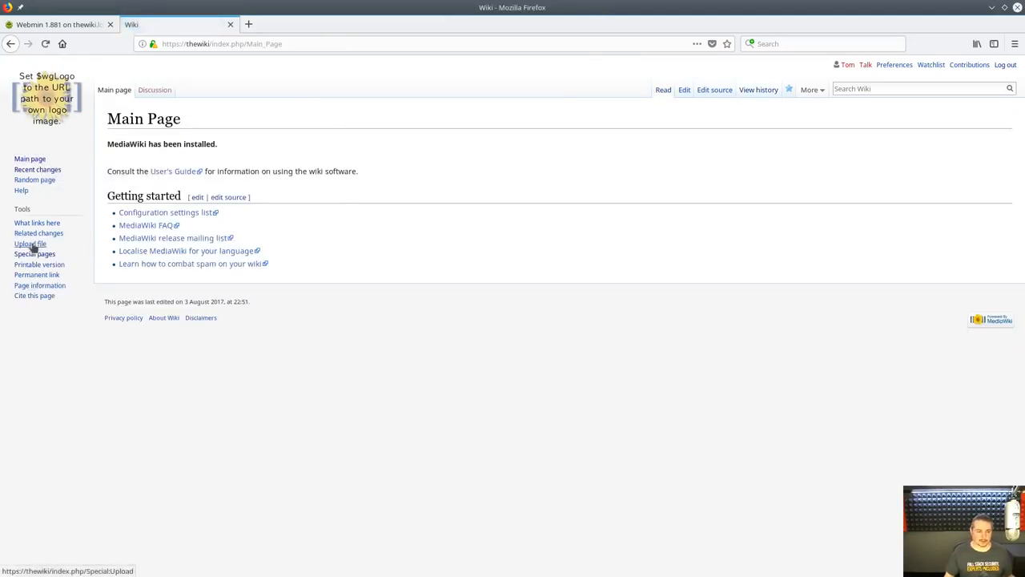
pyautogui.click(36, 253)
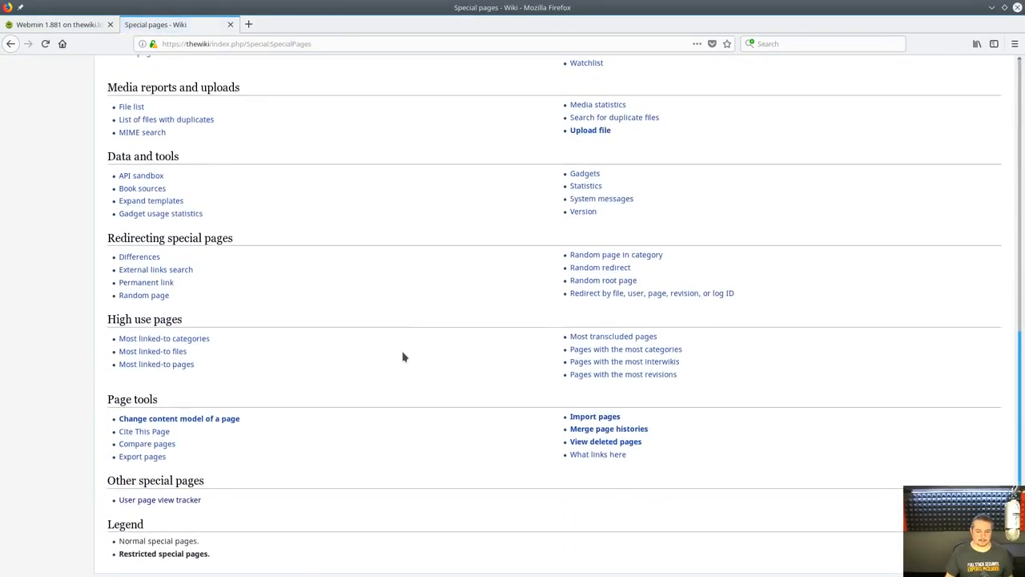
pyautogui.click(161, 500)
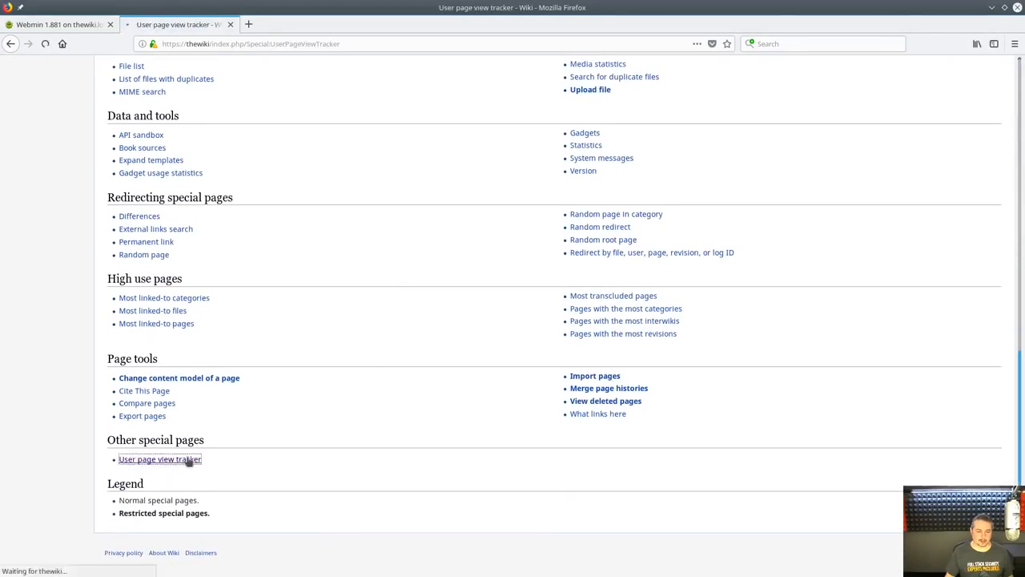
pyautogui.click(160, 458)
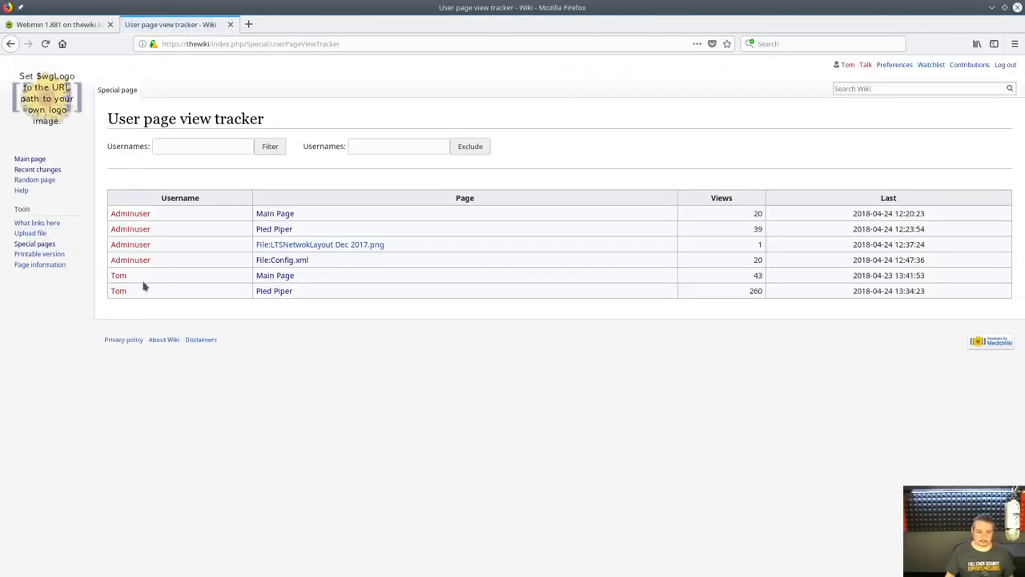
pyautogui.moveTo(118, 291)
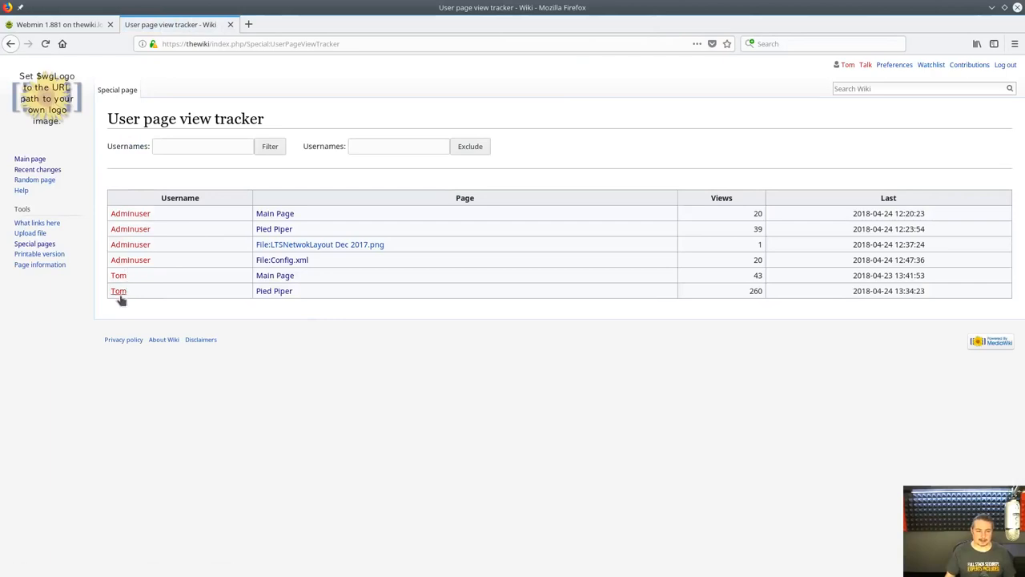
pyautogui.moveTo(179, 266)
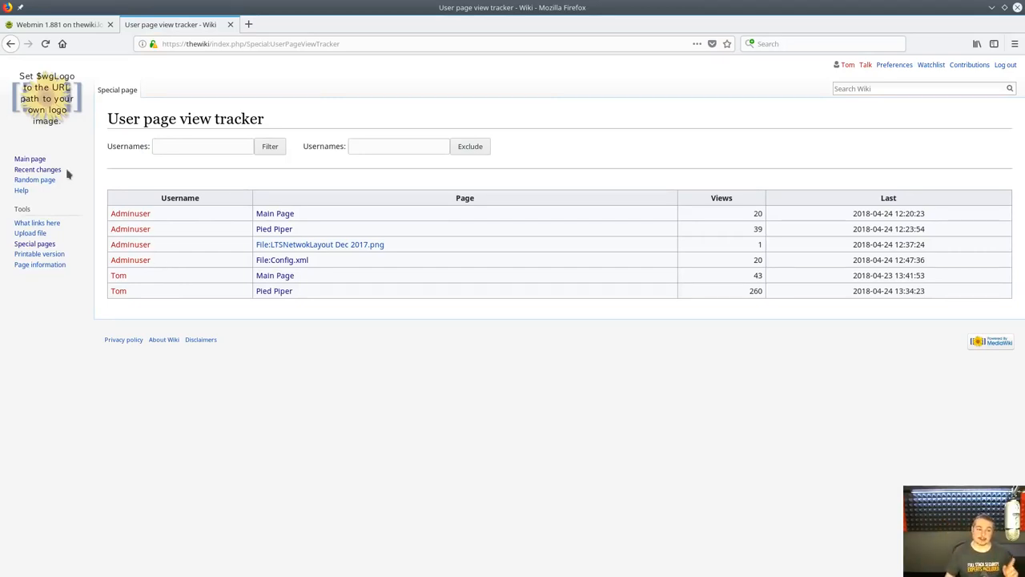
pyautogui.click(29, 159)
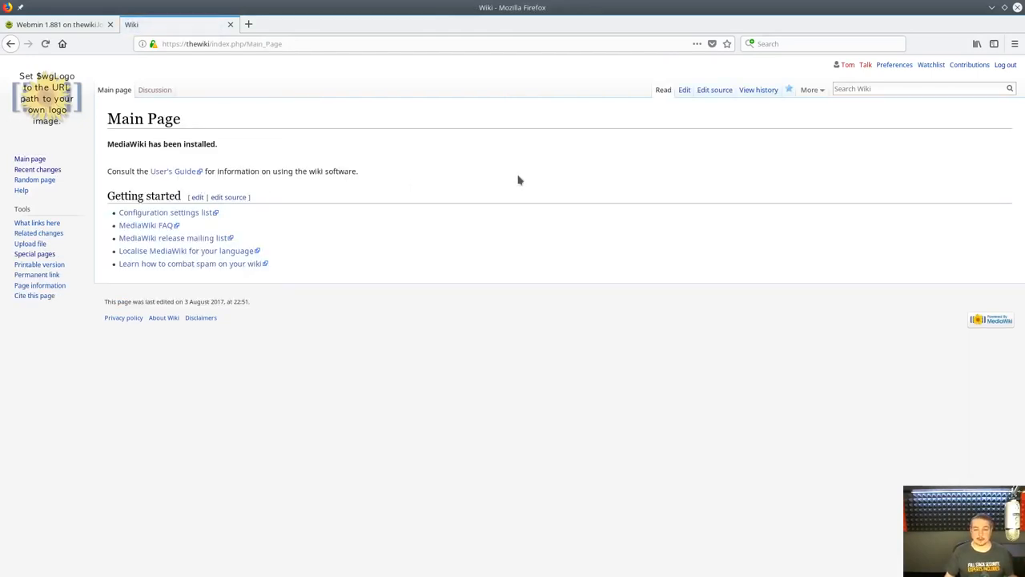
pyautogui.moveTo(535, 170)
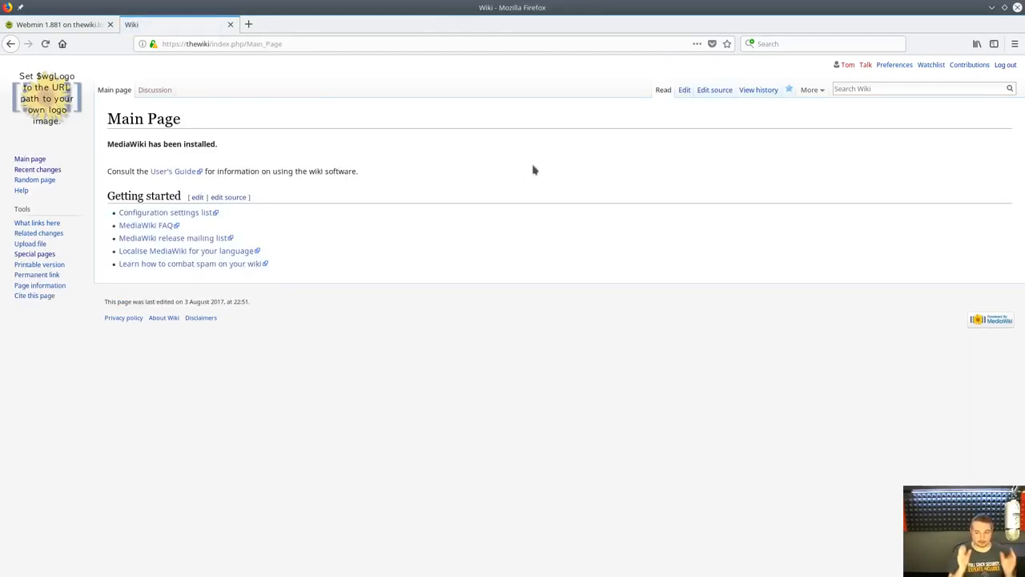
pyautogui.moveTo(32, 135)
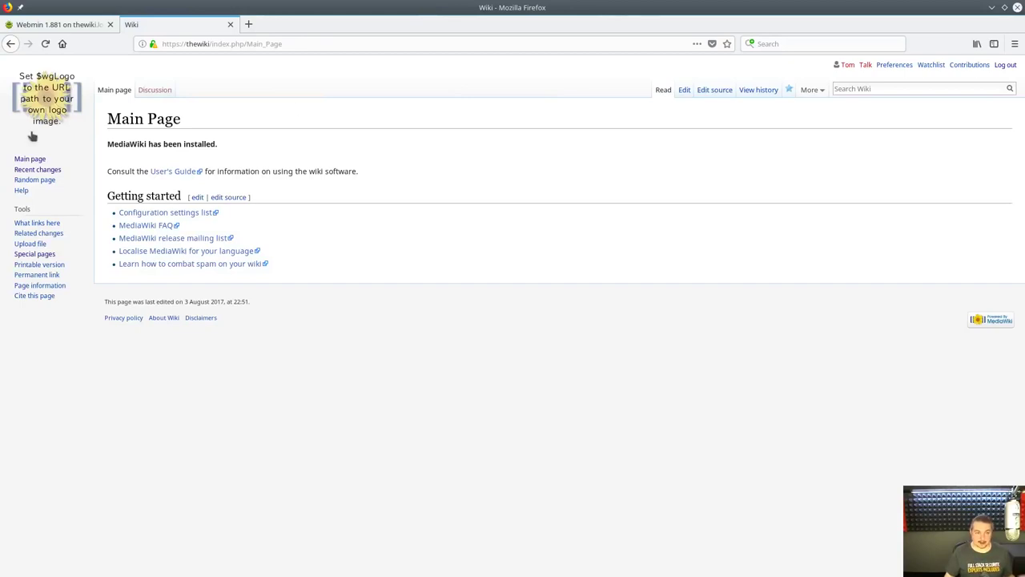
pyautogui.moveTo(802, 100)
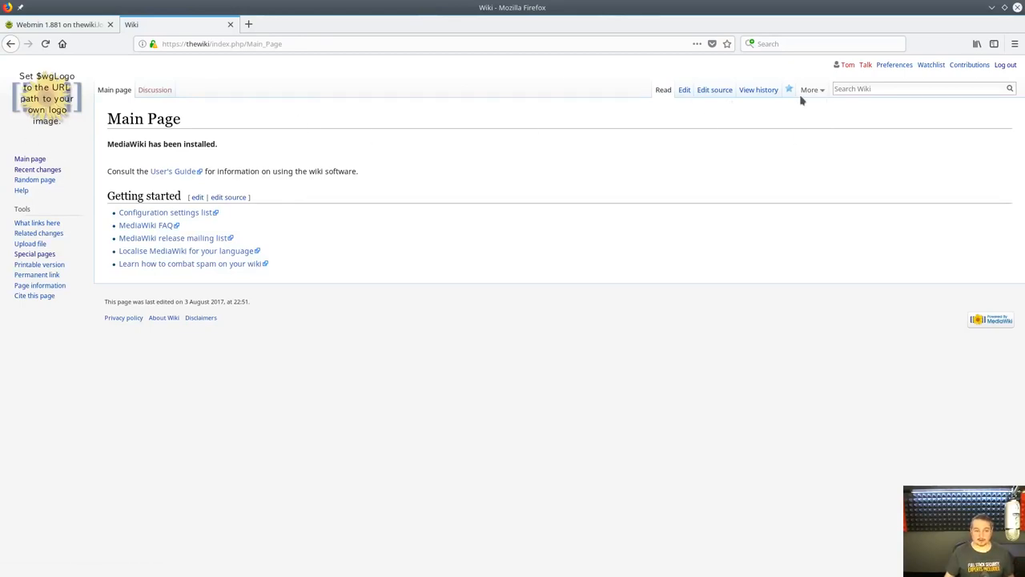
# Find Pied Piper via search, blank its entire source content, save, and return to the Main Page.
pyautogui.write('Pied Piper')
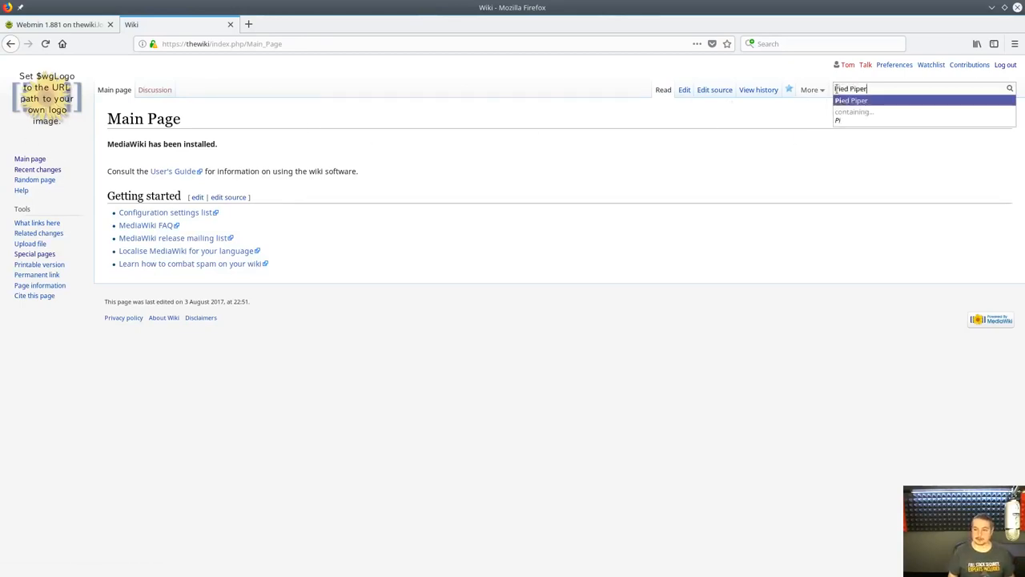
pyautogui.click(852, 99)
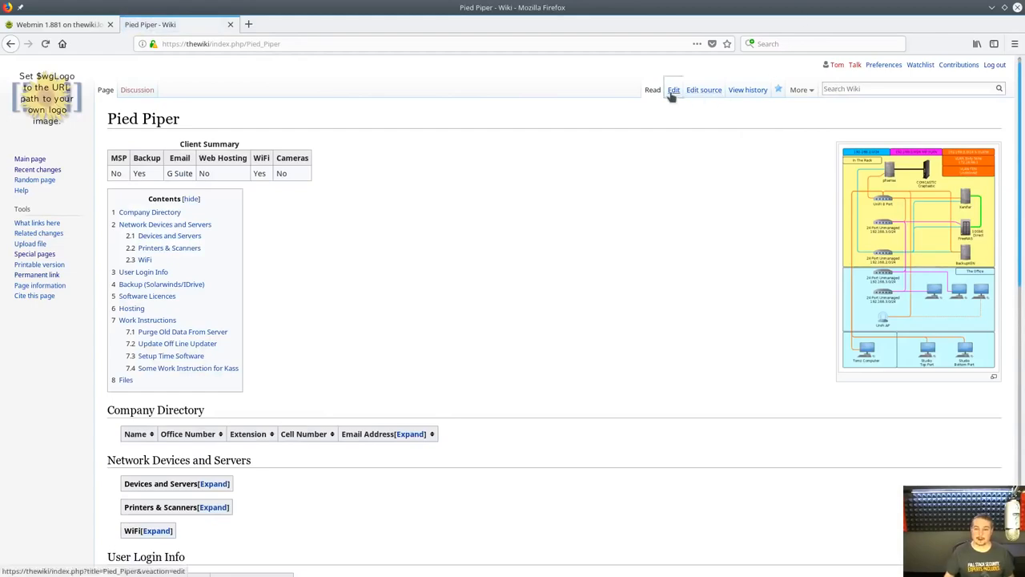
pyautogui.click(673, 89)
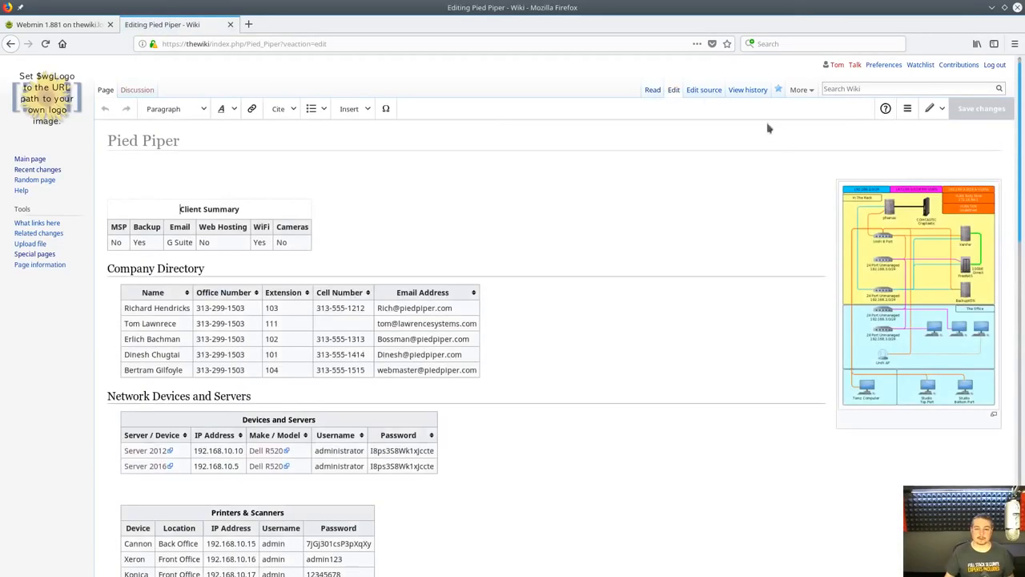
pyautogui.click(703, 90)
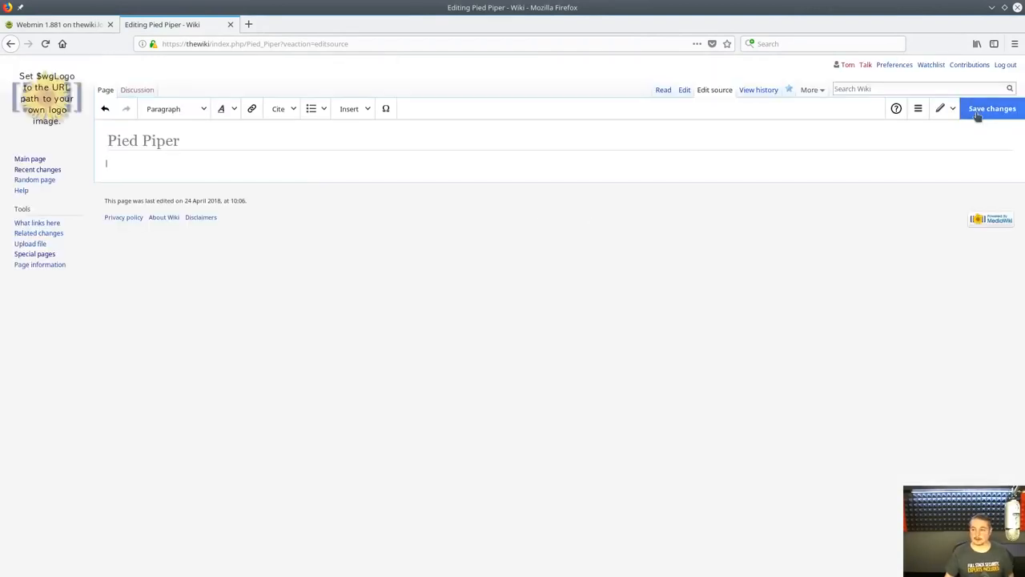
pyautogui.click(992, 109)
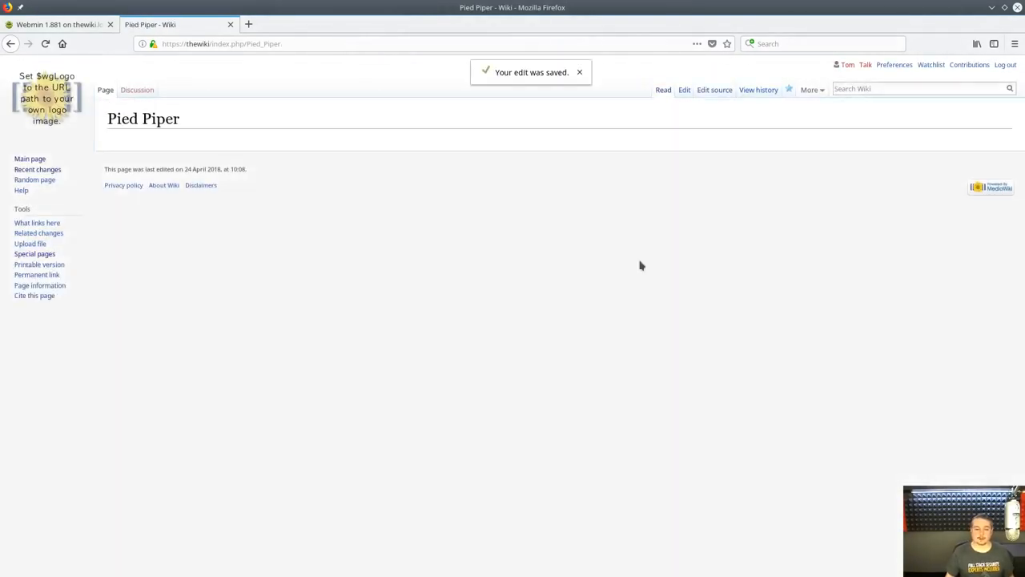
pyautogui.click(28, 158)
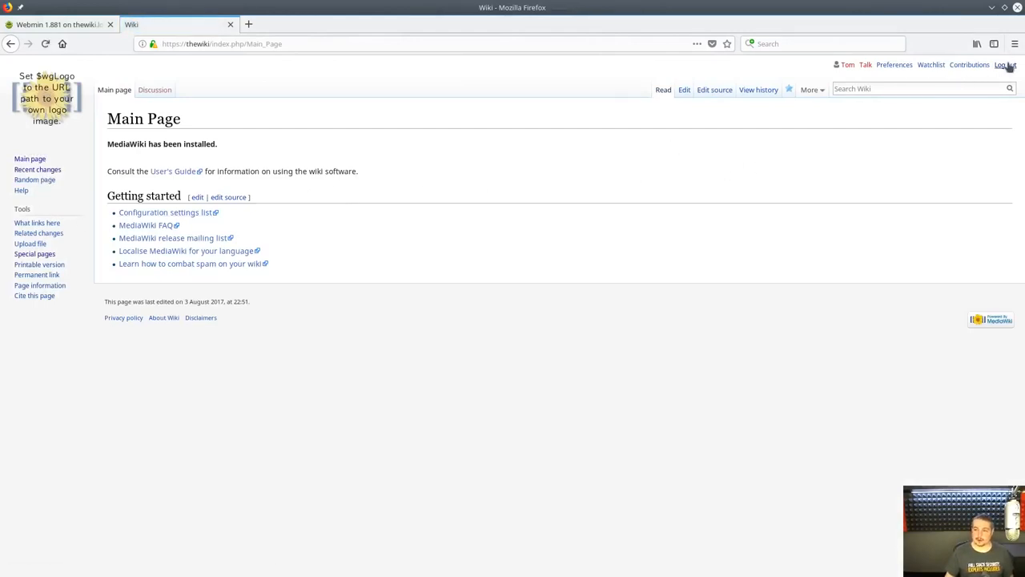
# Log out, log back in as adminuser, and navigate to the blanked Pied Piper page.
pyautogui.click(1007, 64)
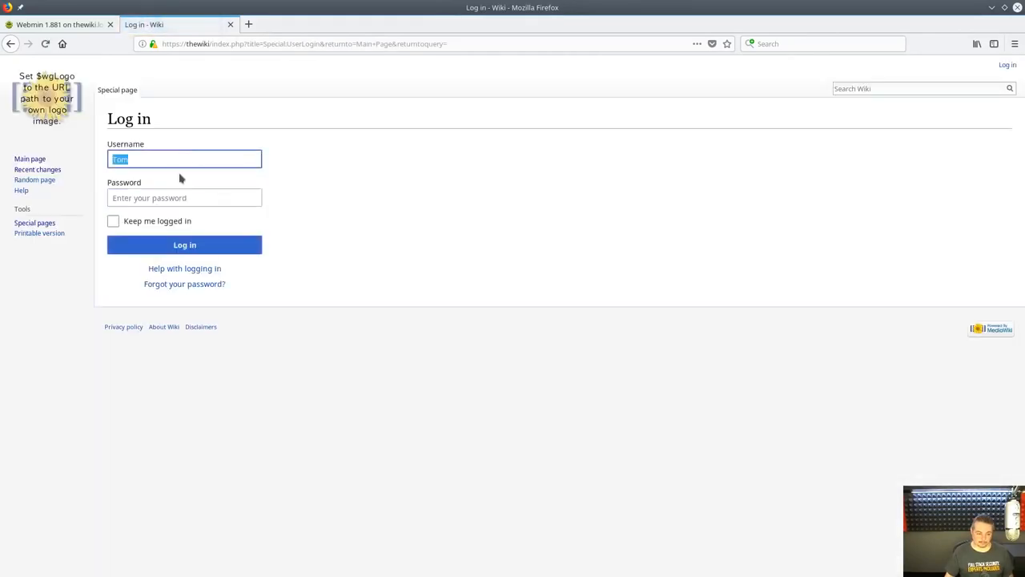
pyautogui.write('adminuser')
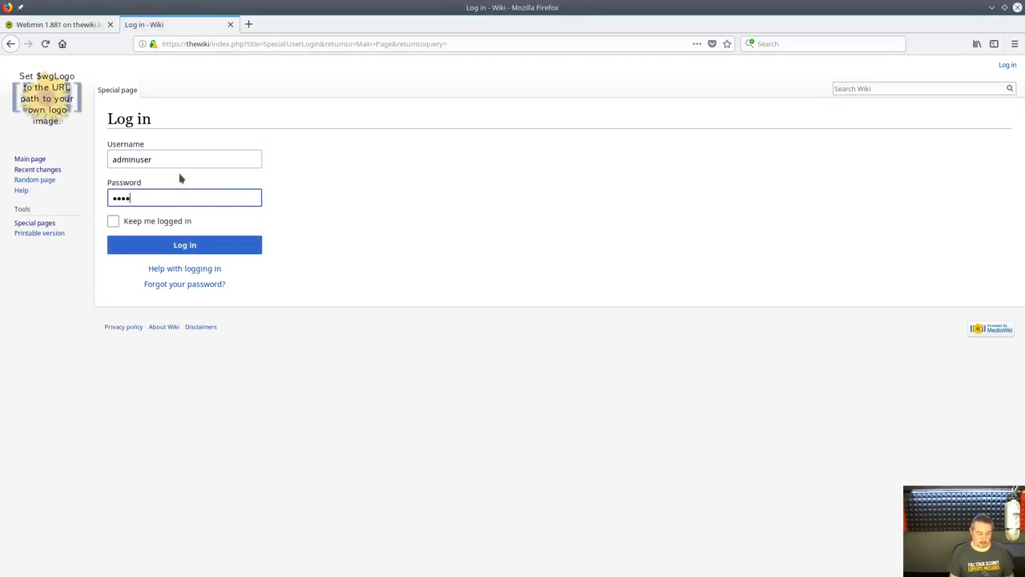
pyautogui.click(185, 243)
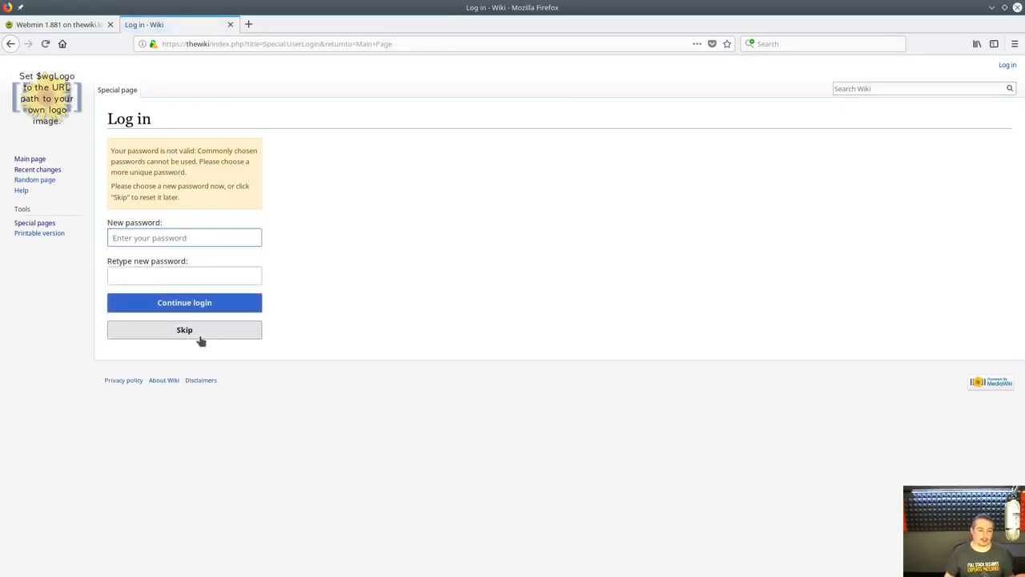
pyautogui.click(184, 330)
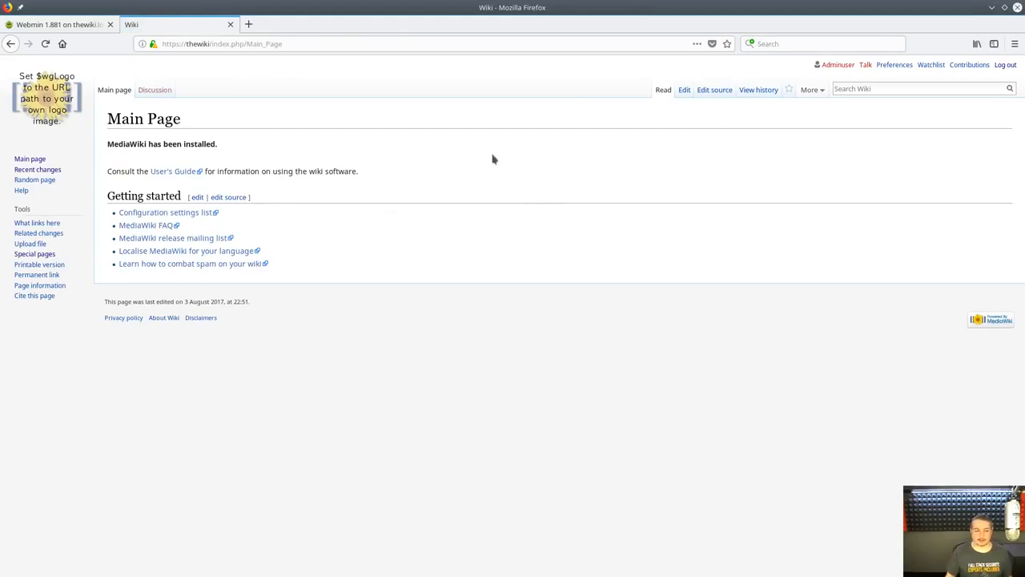
pyautogui.click(811, 89)
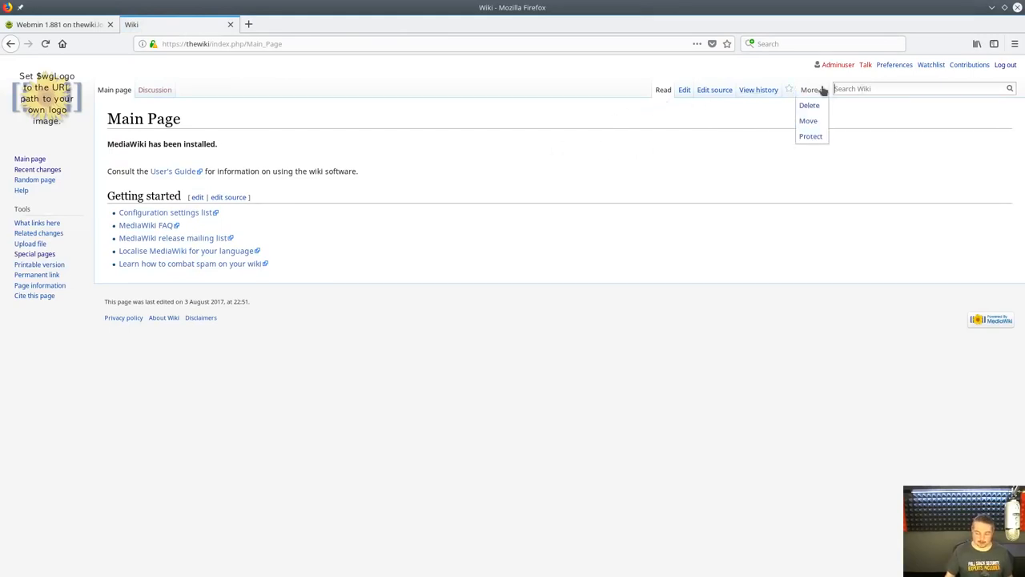
pyautogui.click(807, 120)
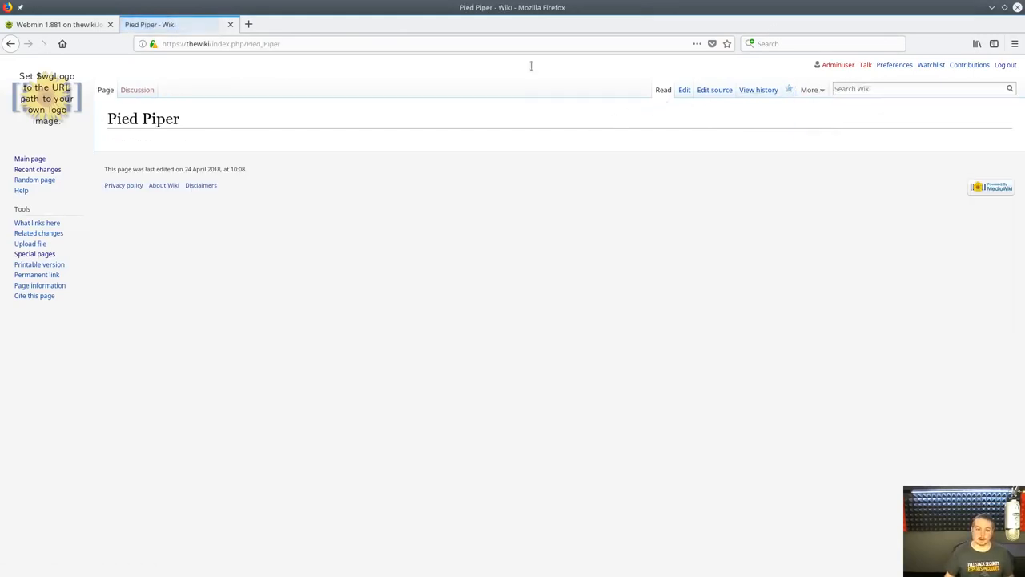
# View an older Pied Piper revision, attempt an undo of an earlier edit that fails, return to history.
pyautogui.click(758, 89)
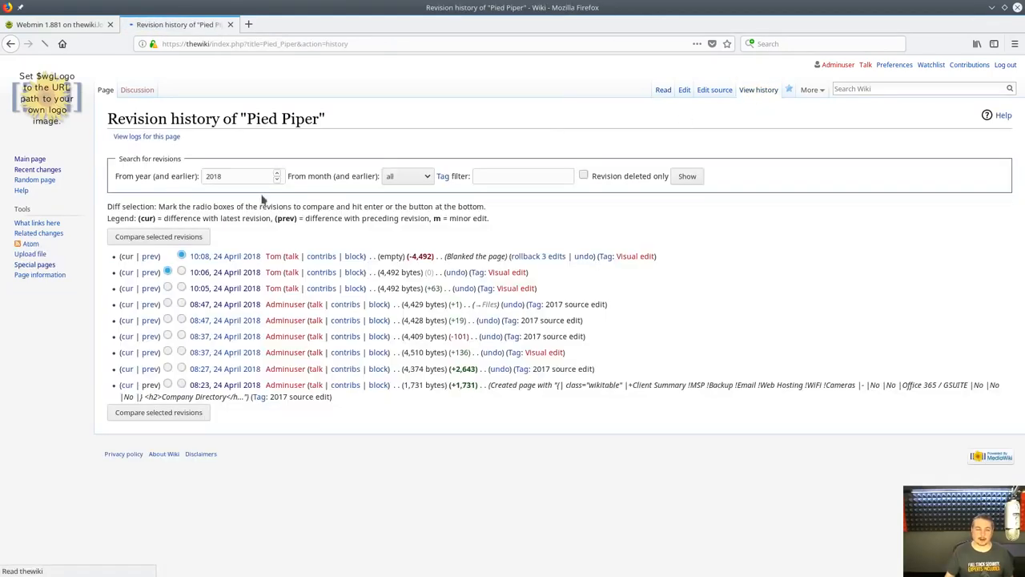
pyautogui.moveTo(225, 256)
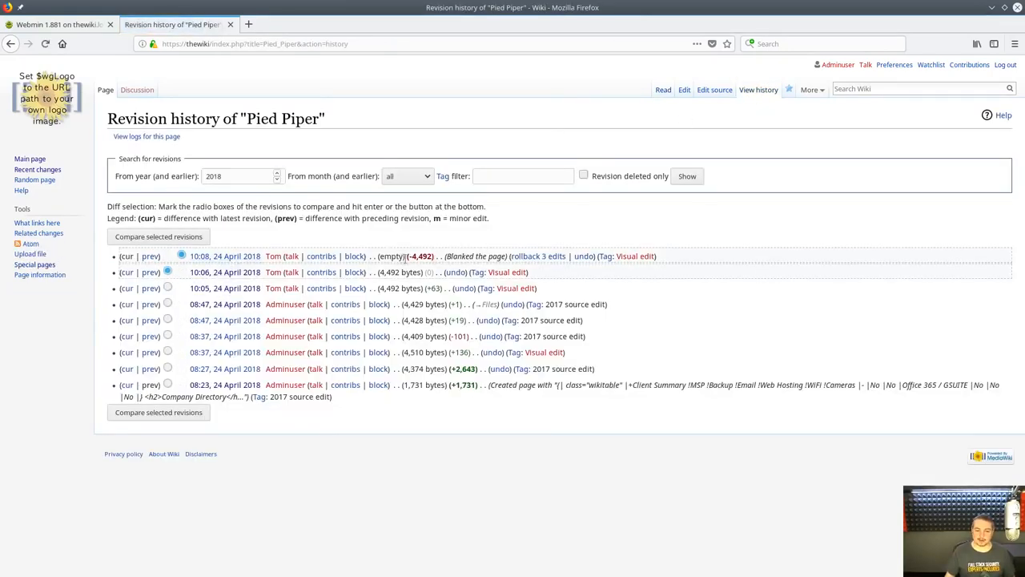
pyautogui.click(225, 272)
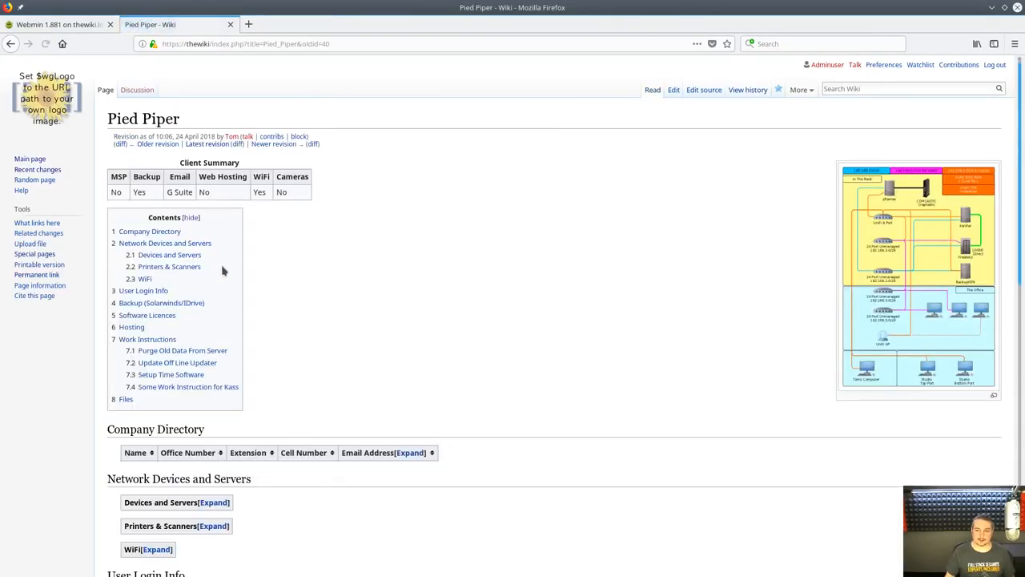
pyautogui.click(746, 90)
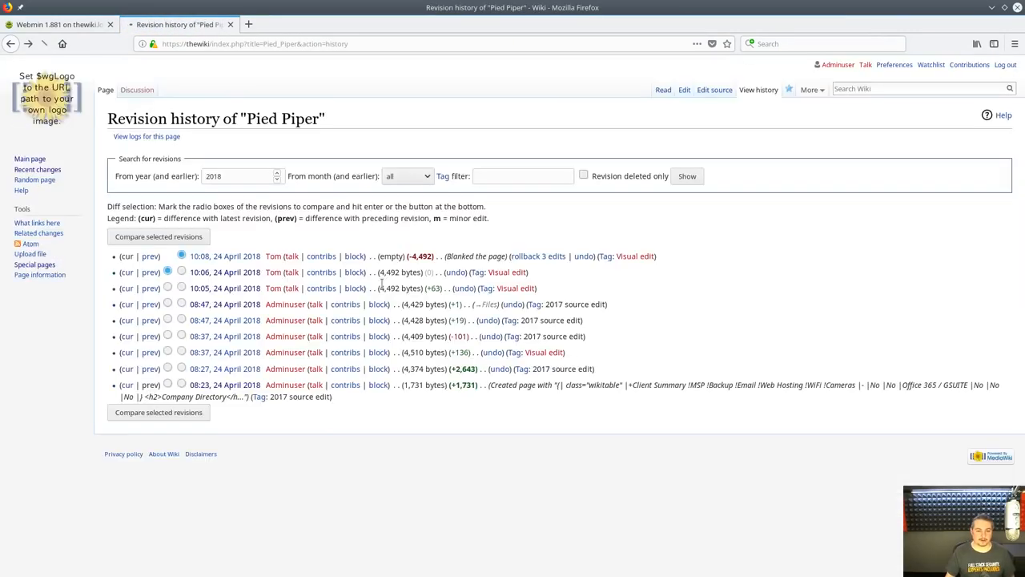
pyautogui.click(181, 271)
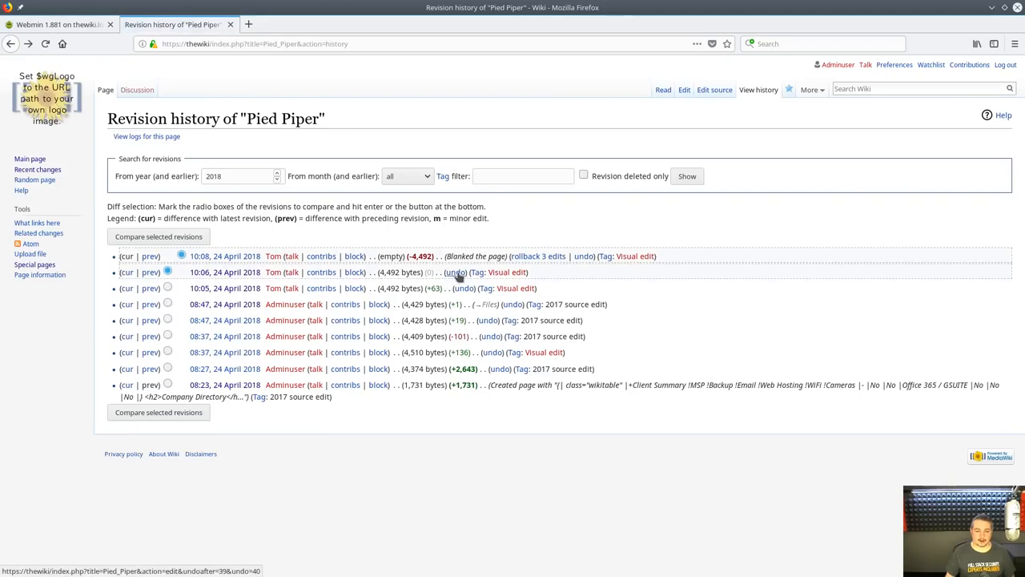
pyautogui.click(455, 272)
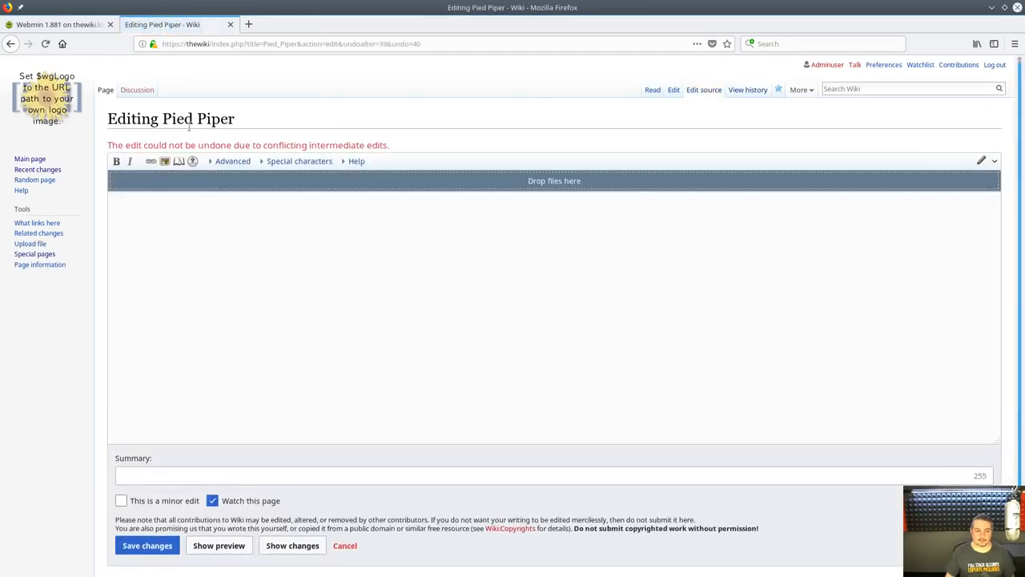
pyautogui.click(747, 89)
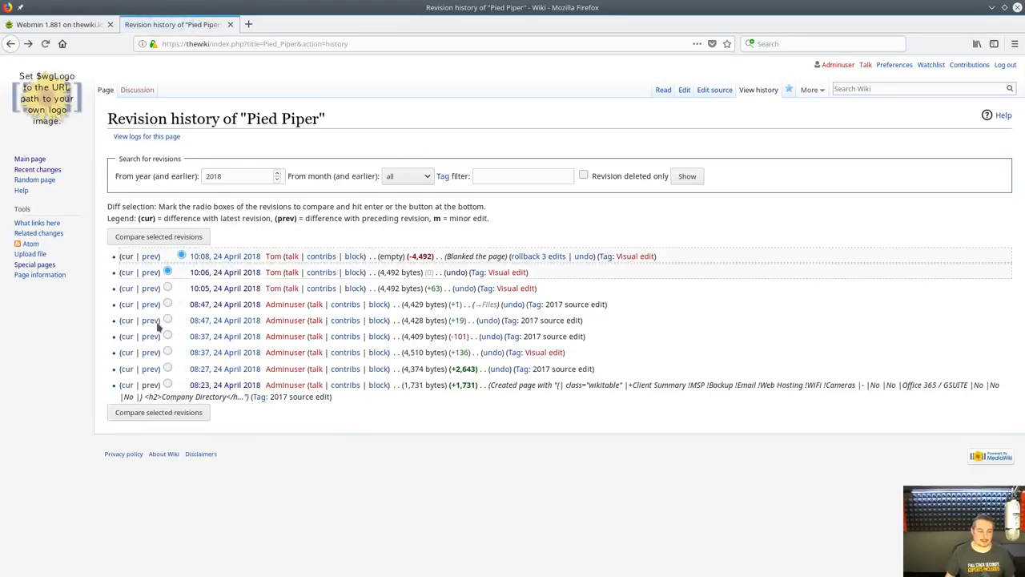
pyautogui.moveTo(369, 282)
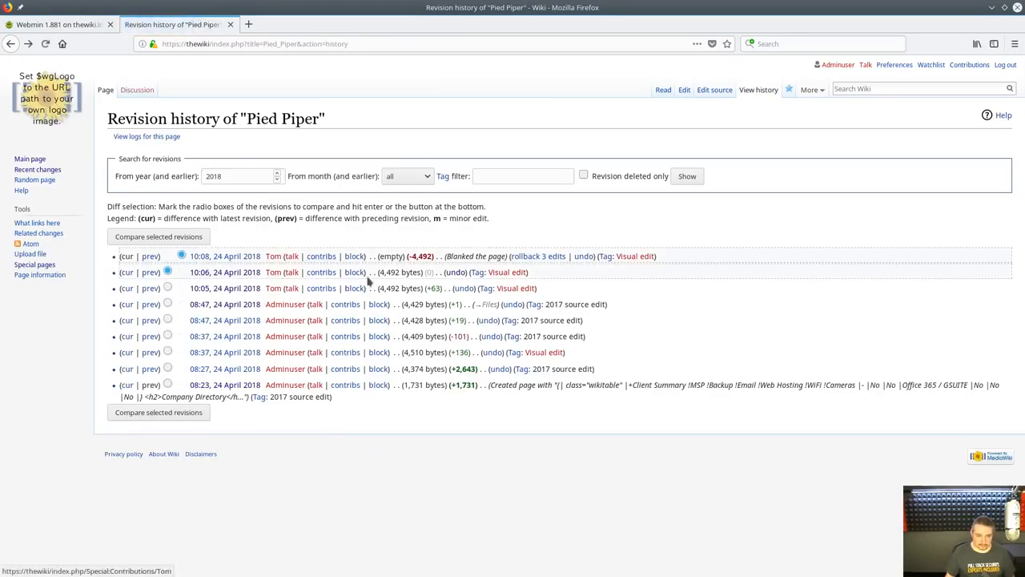
pyautogui.moveTo(455, 272)
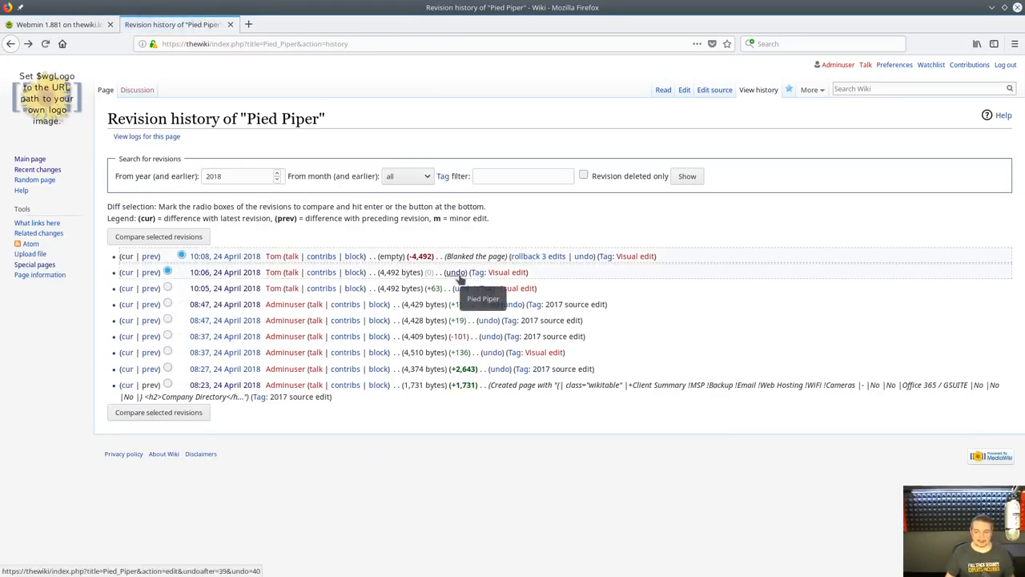
# Undo the blanking revision and save, restoring Pied Piper's summary, contents and network diagram.
pyautogui.click(583, 257)
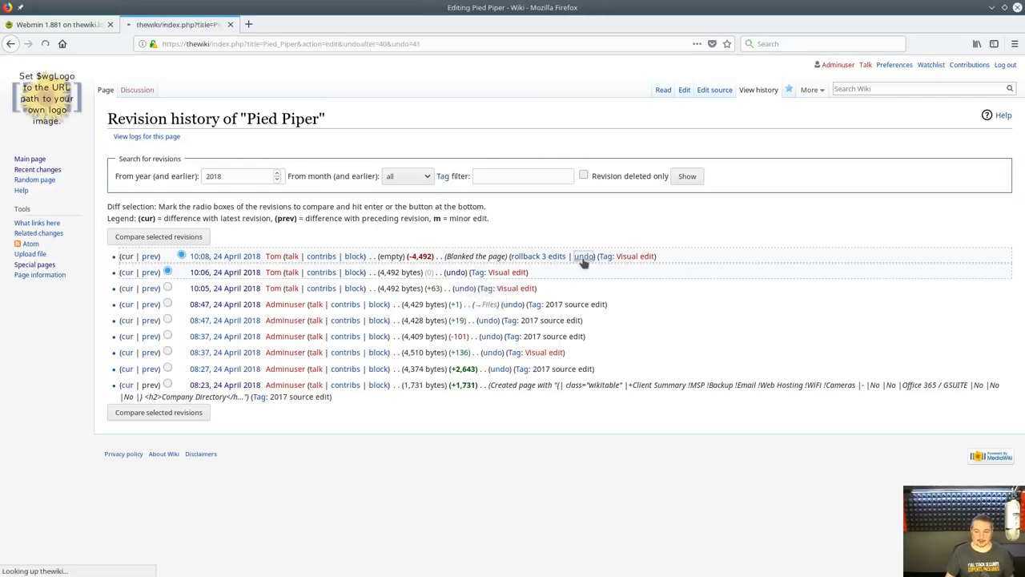
pyautogui.click(584, 256)
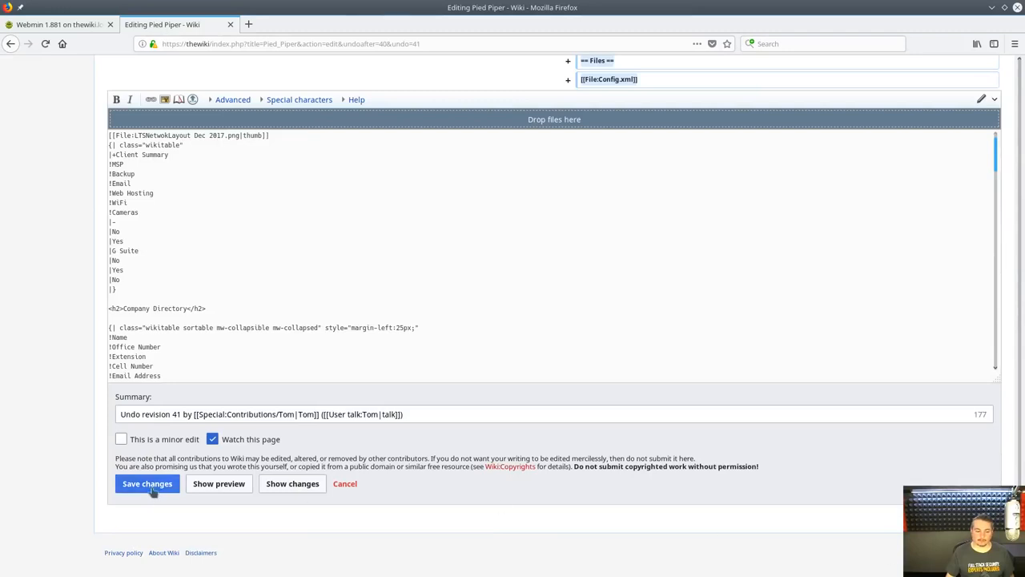
pyautogui.click(147, 484)
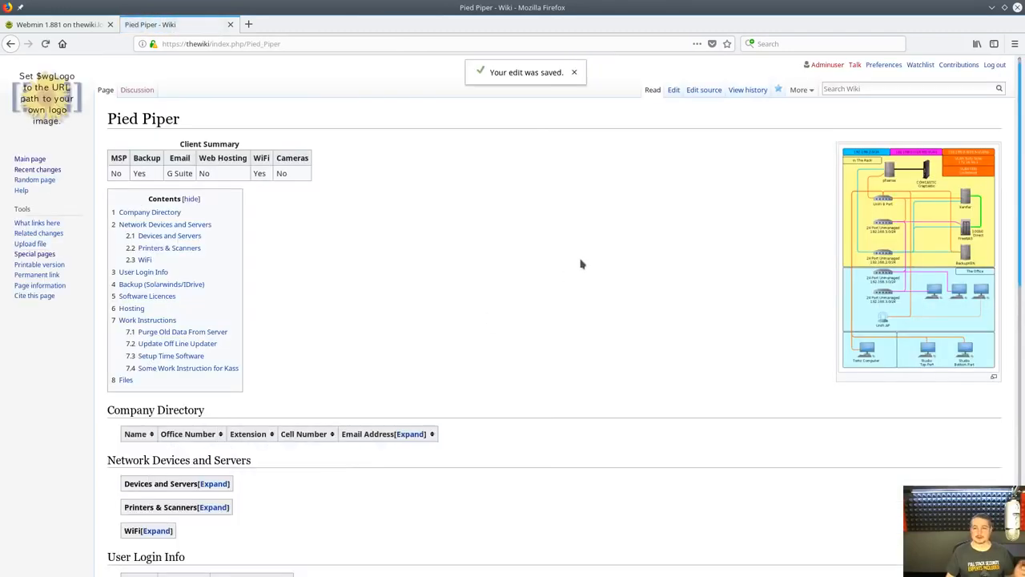
pyautogui.click(573, 72)
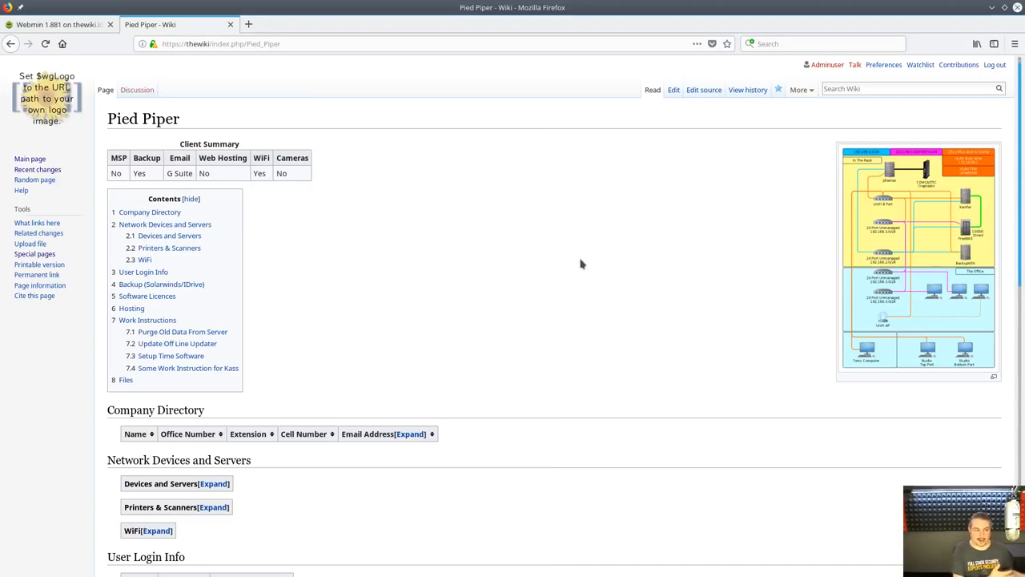
pyautogui.moveTo(302, 272)
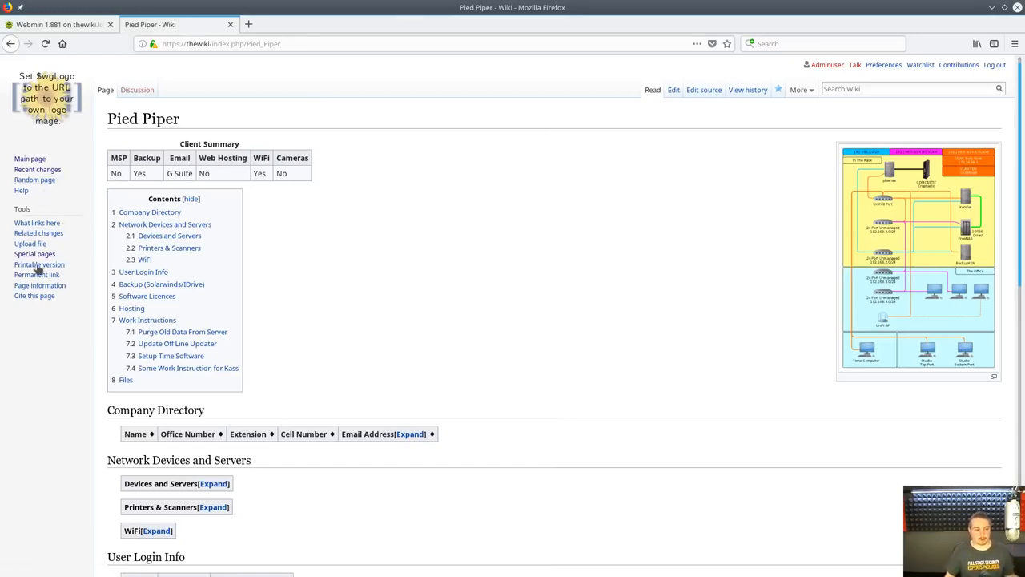
pyautogui.moveTo(35, 253)
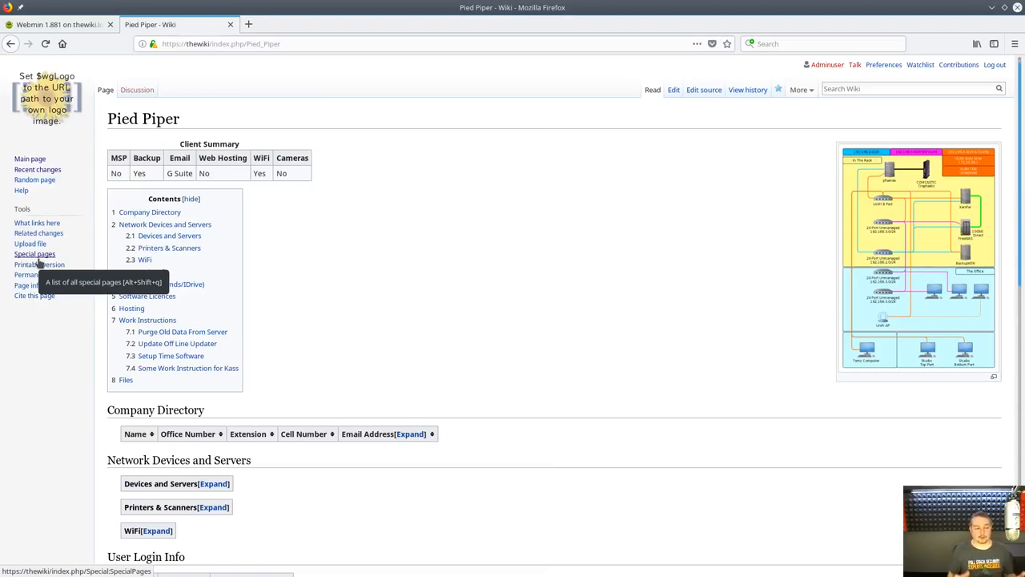
# Create a new user account 'bob' via Special pages, then return to the empty Create account form.
pyautogui.click(35, 253)
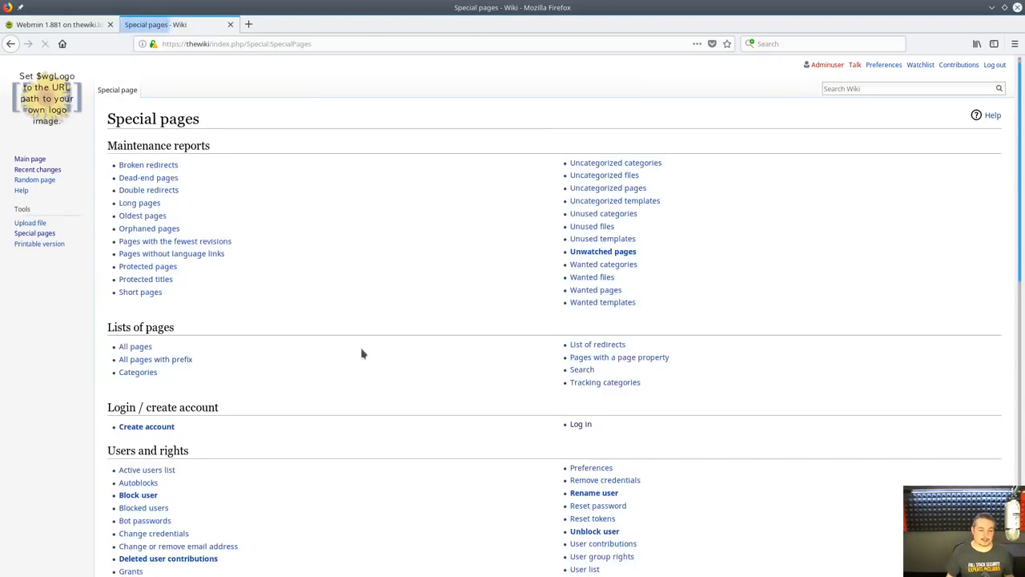
pyautogui.scroll(-3)
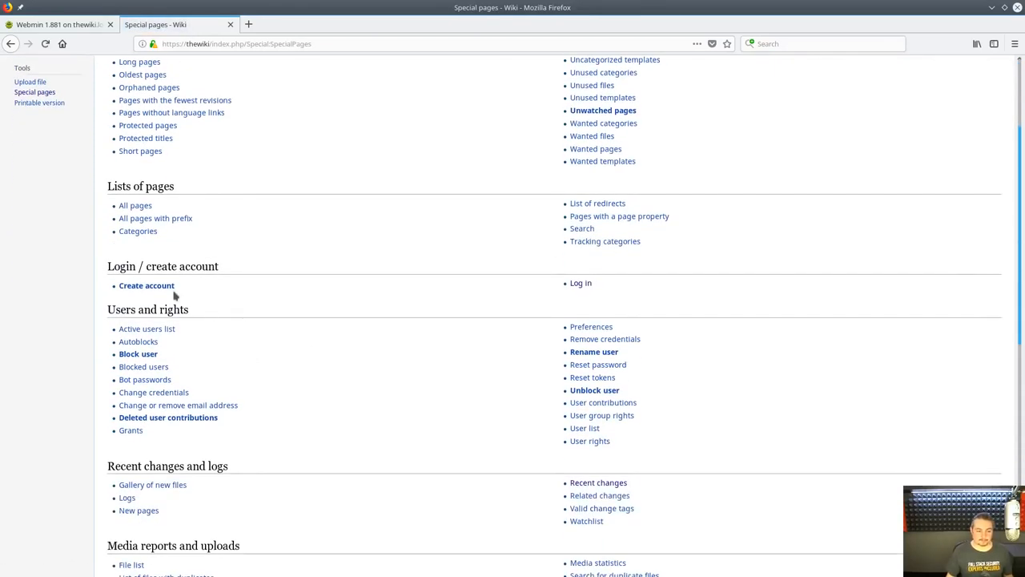
pyautogui.click(146, 285)
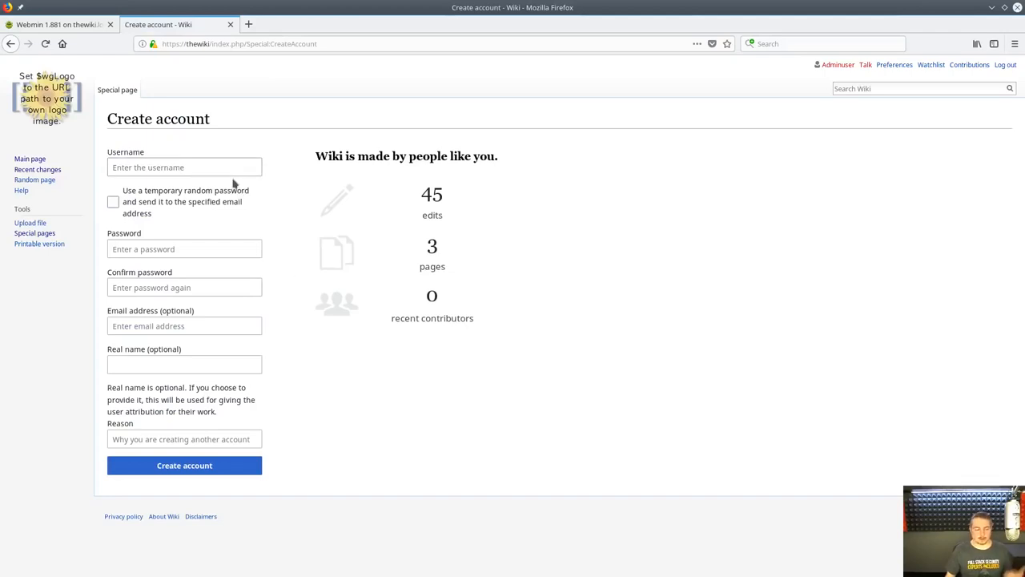
pyautogui.write('bob')
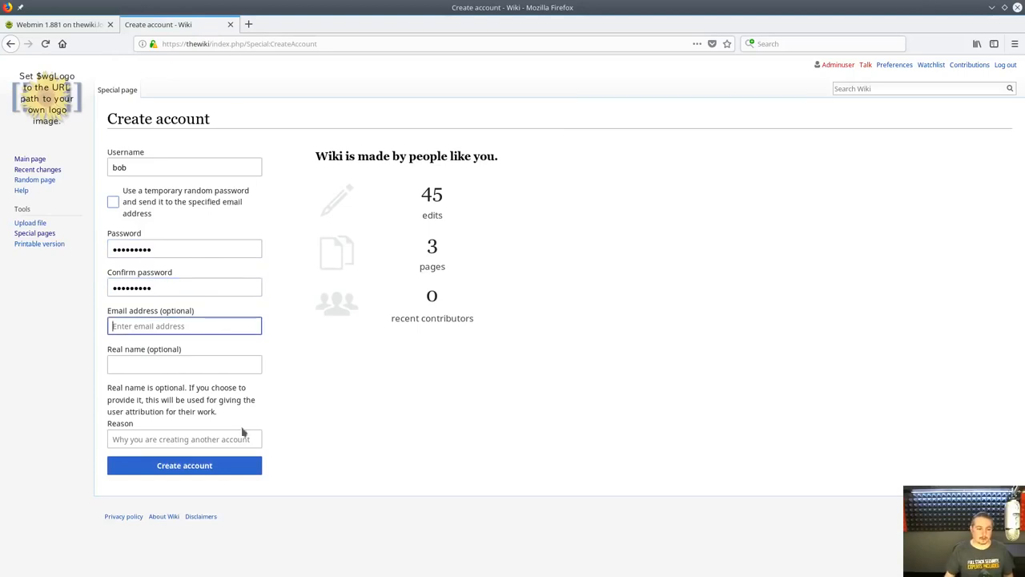
pyautogui.click(185, 465)
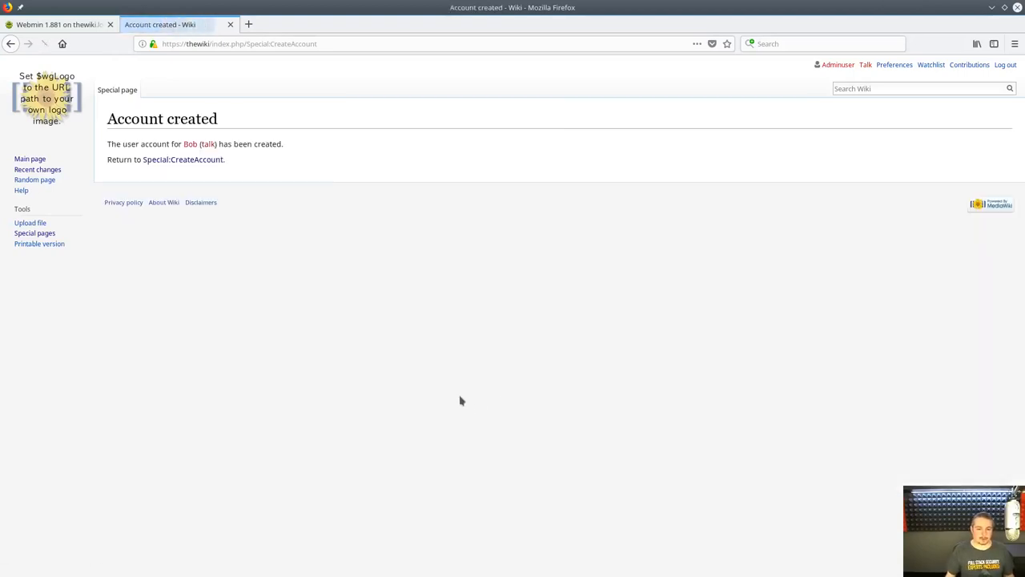
pyautogui.moveTo(206, 160)
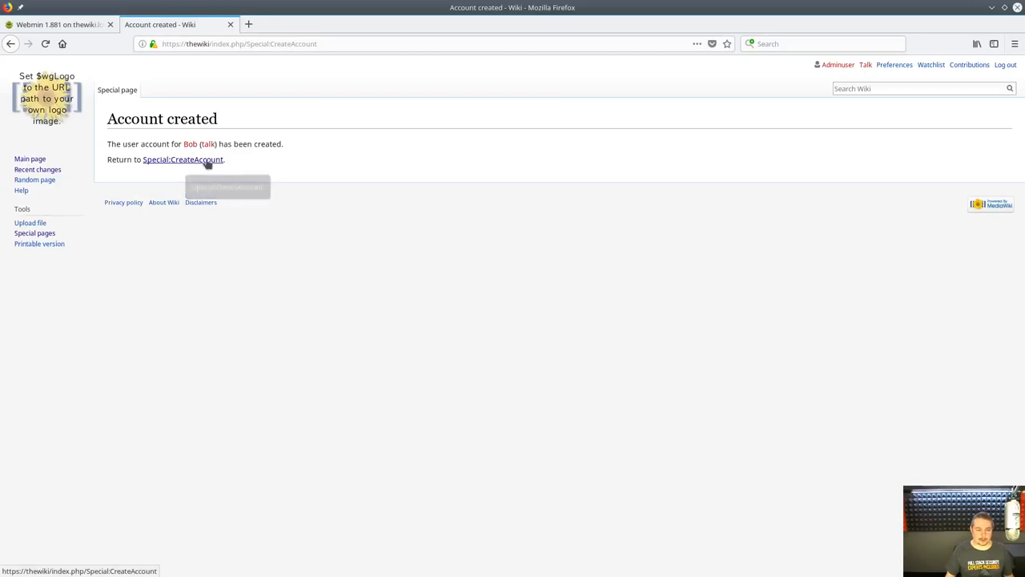
pyautogui.click(183, 159)
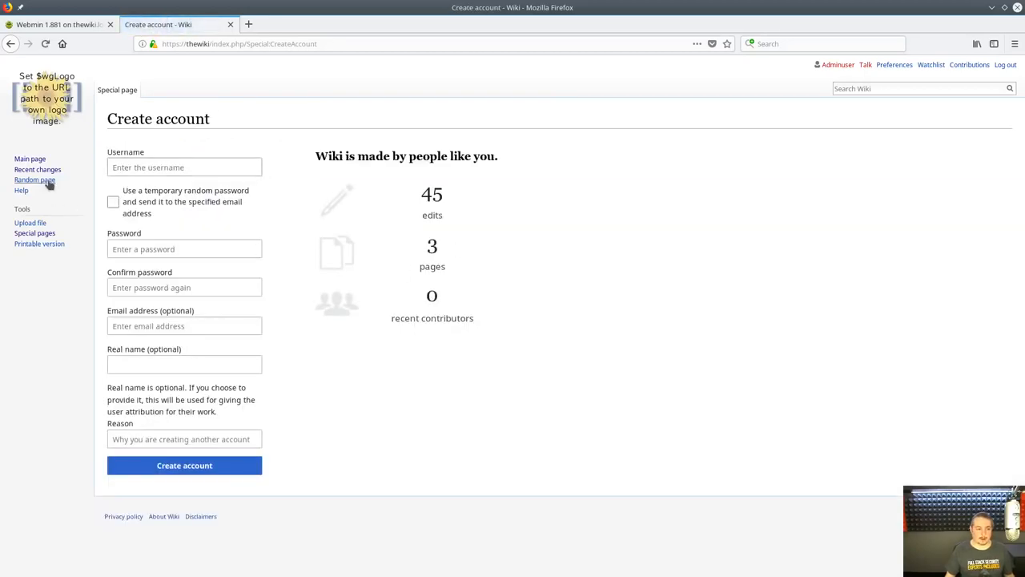
# Load user Bob's groups on the Special:UserRights page.
pyautogui.click(36, 232)
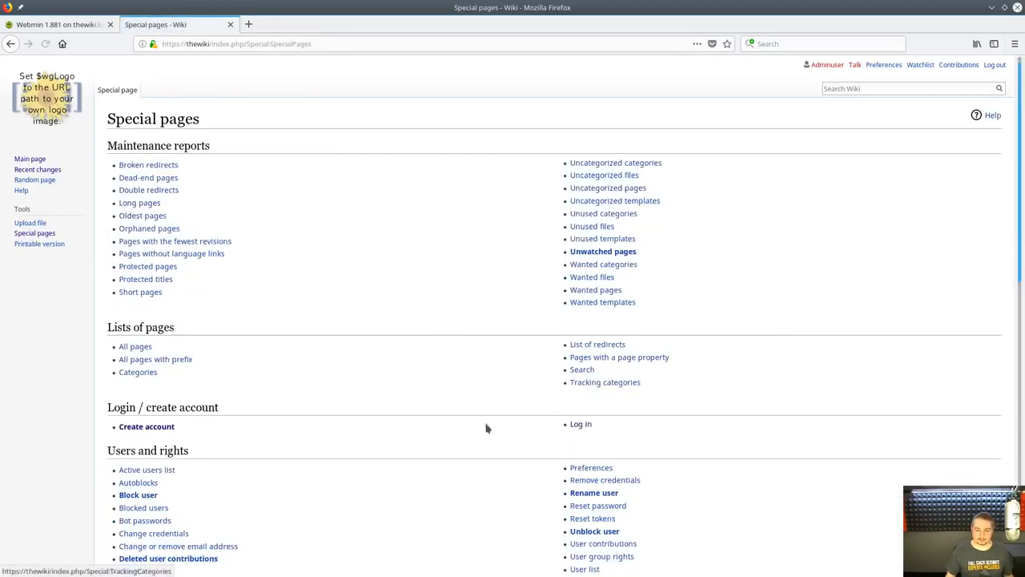
pyautogui.scroll(-3)
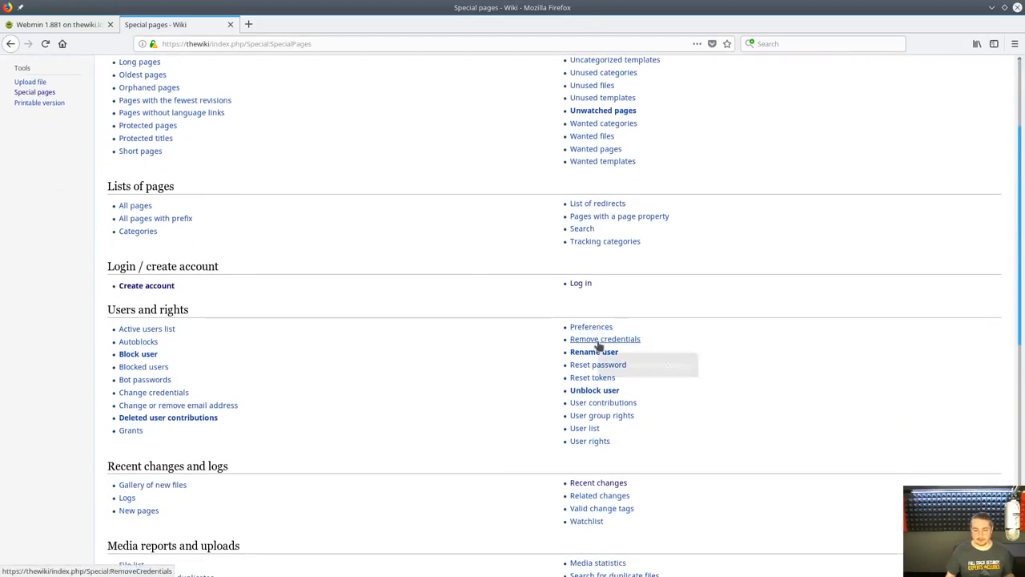
pyautogui.moveTo(593, 378)
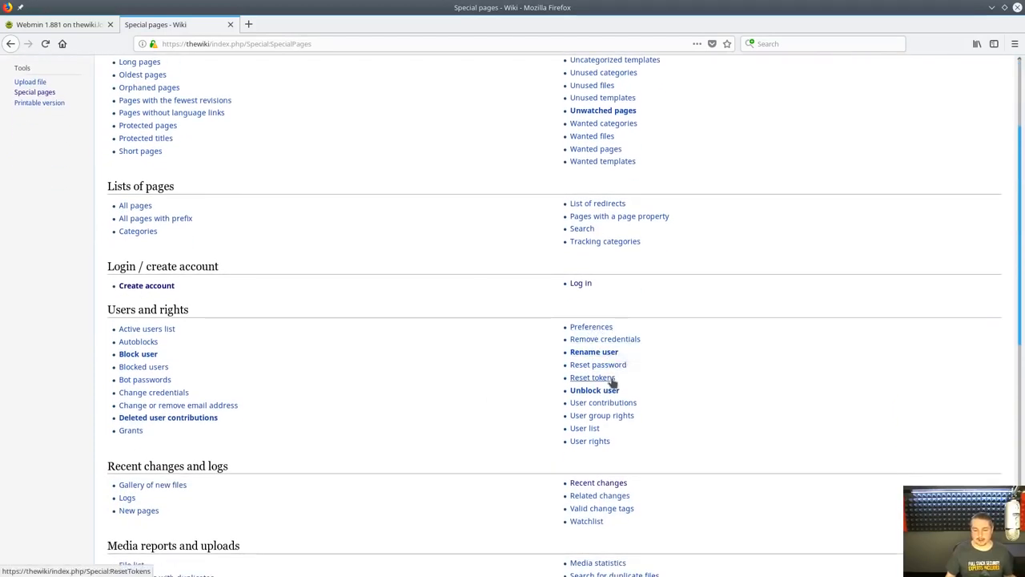
pyautogui.moveTo(592, 391)
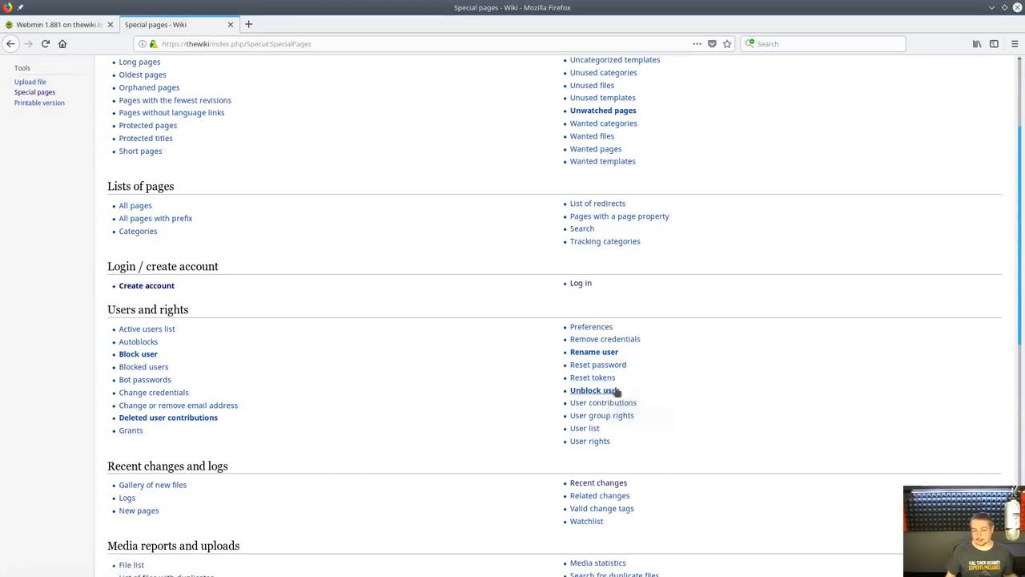
pyautogui.click(589, 441)
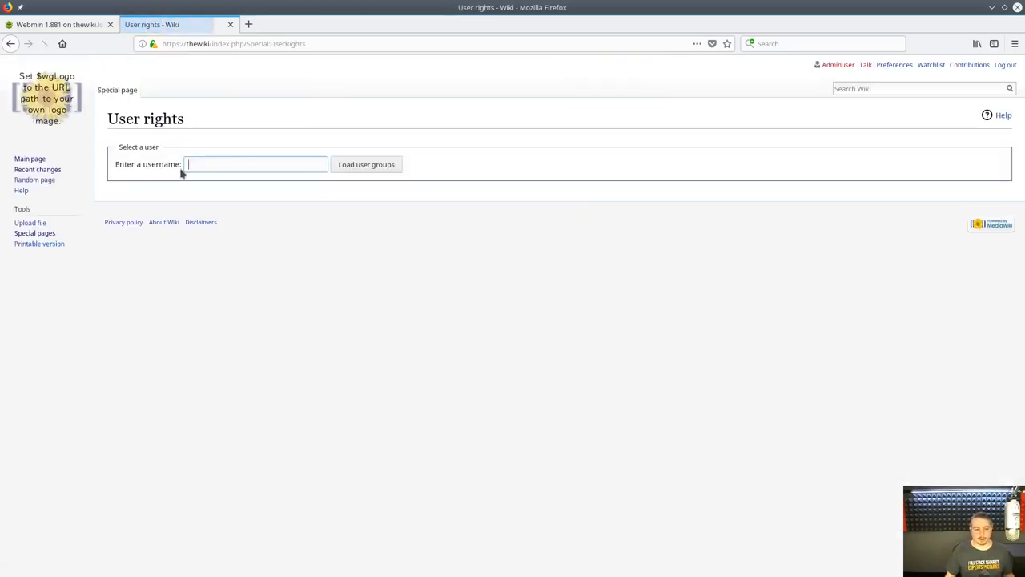
pyautogui.write('Bob')
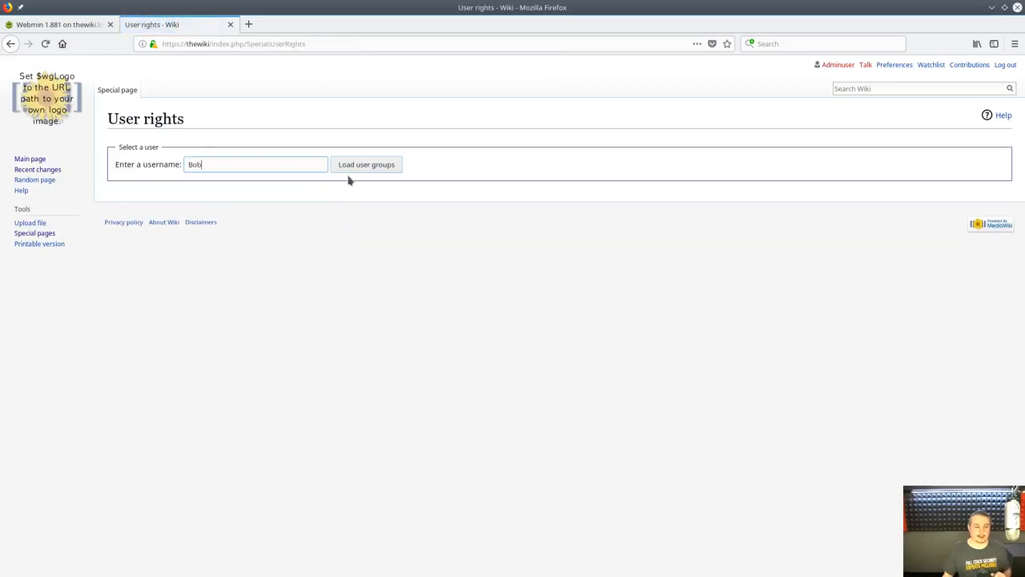
pyautogui.click(365, 163)
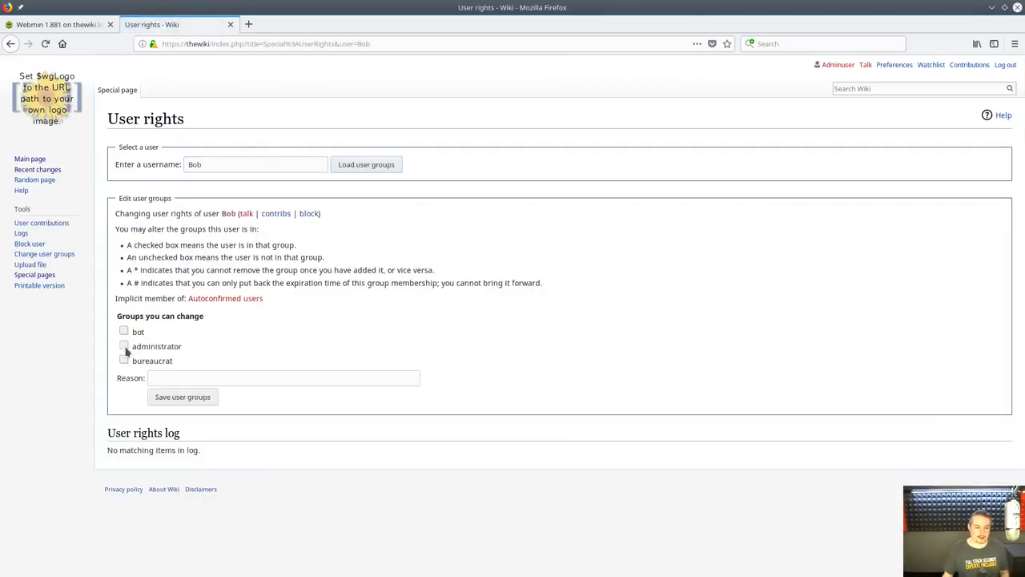
# Add Bob to the bureaucrat group with no expiry and save the user groups.
pyautogui.click(125, 359)
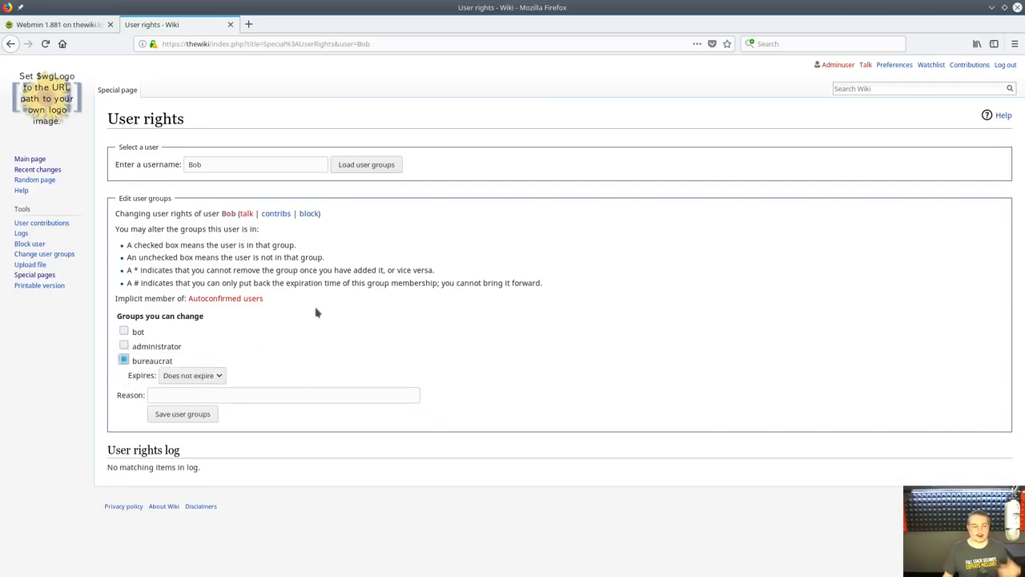
pyautogui.click(35, 274)
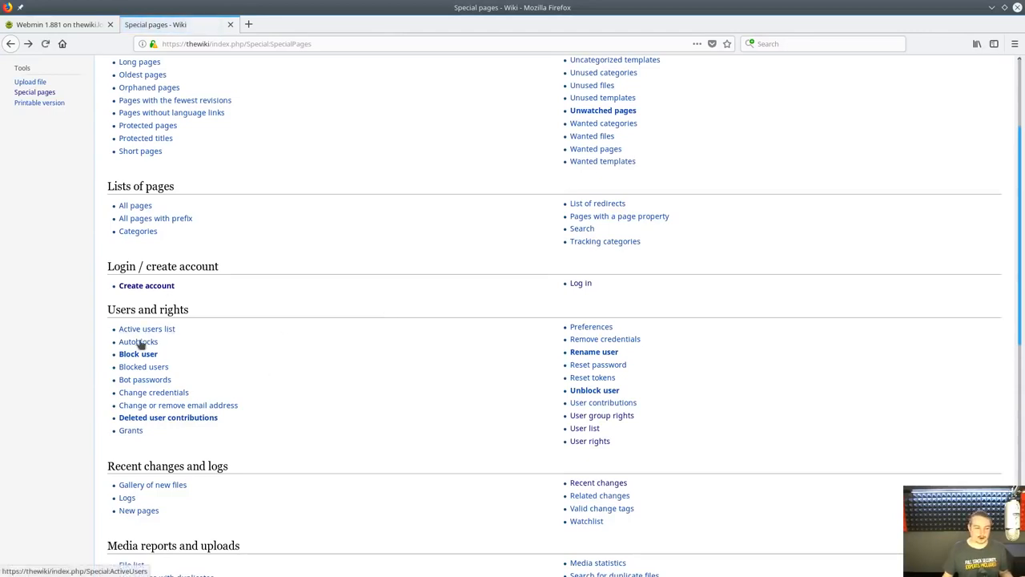
pyautogui.moveTo(585, 428)
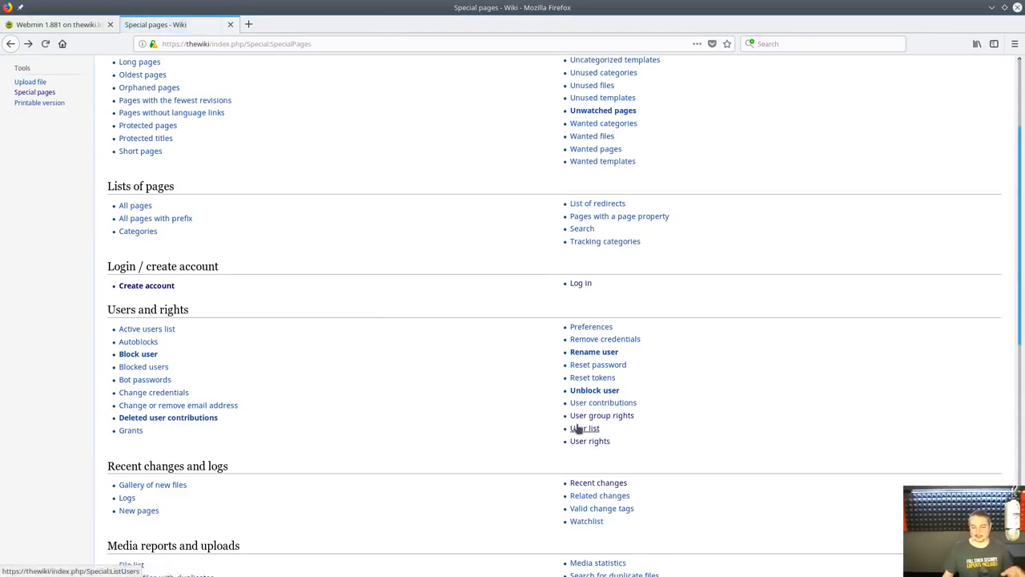
pyautogui.moveTo(585, 427)
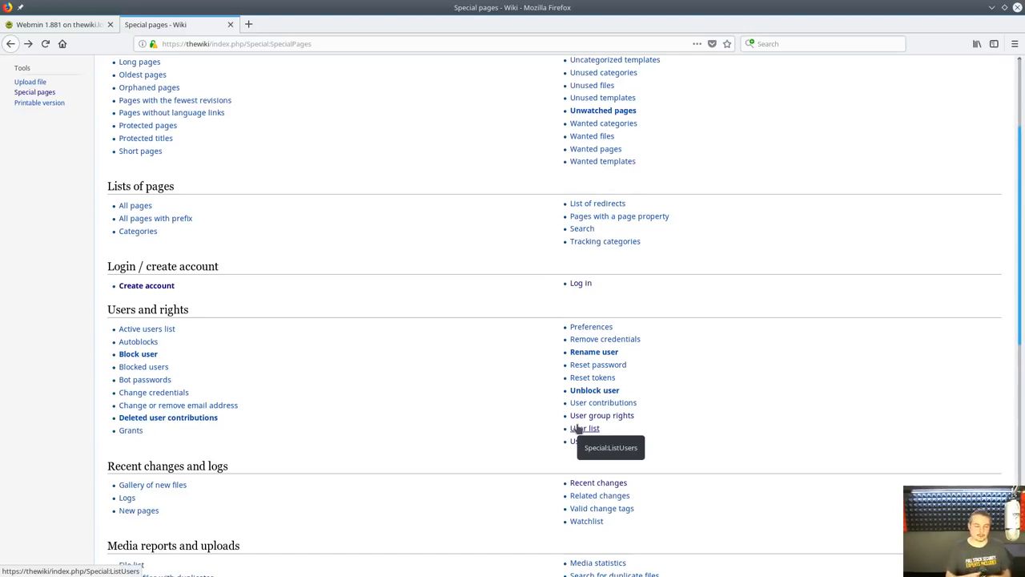
pyautogui.moveTo(290, 440)
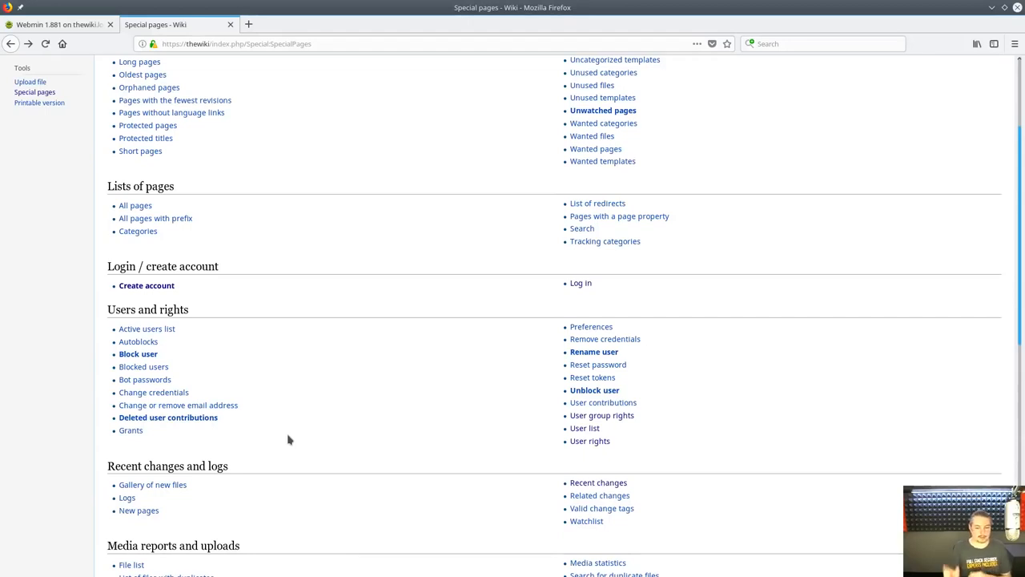
pyautogui.scroll(-3)
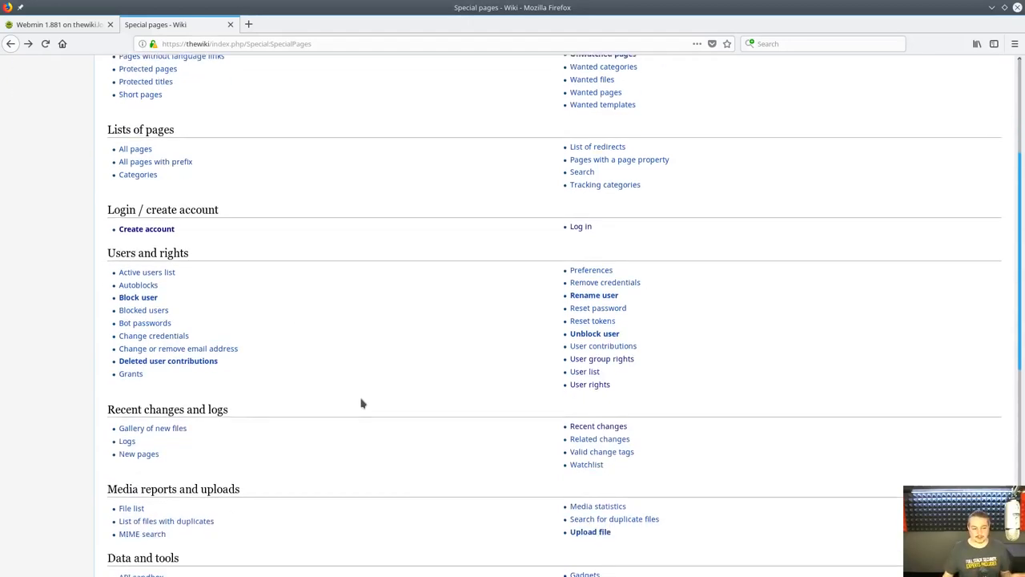
pyautogui.scroll(3)
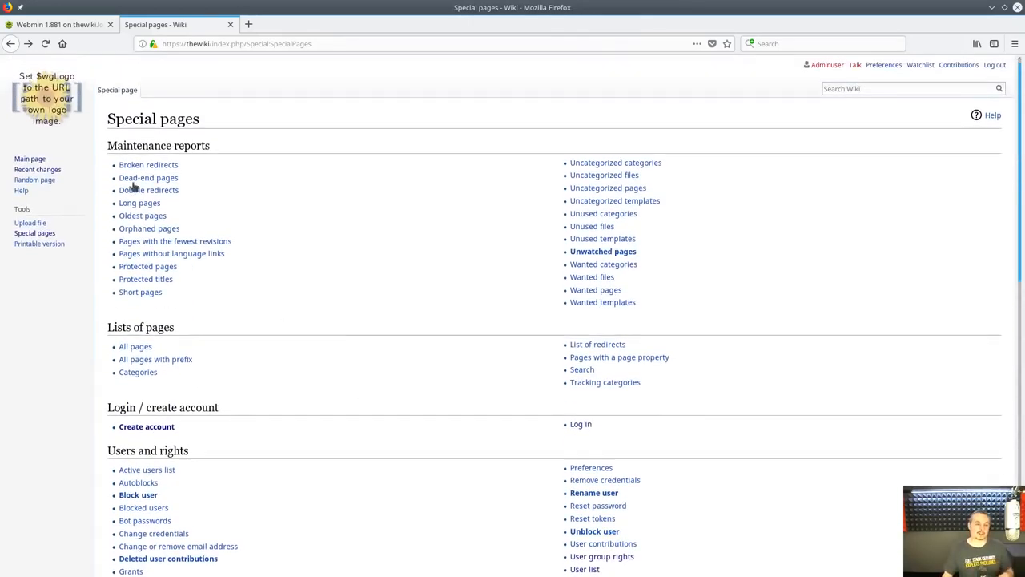
pyautogui.scroll(-3)
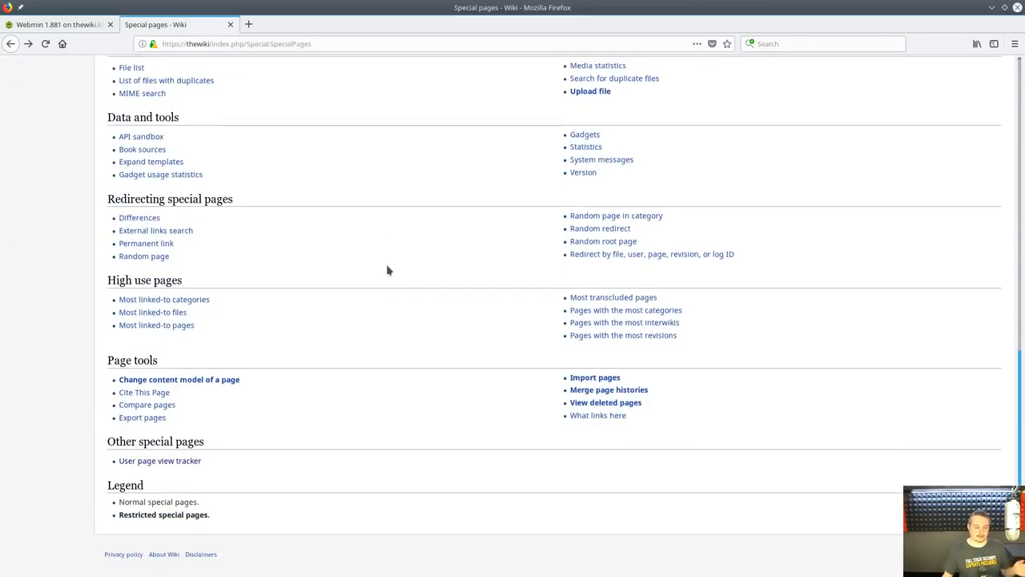
pyautogui.scroll(3)
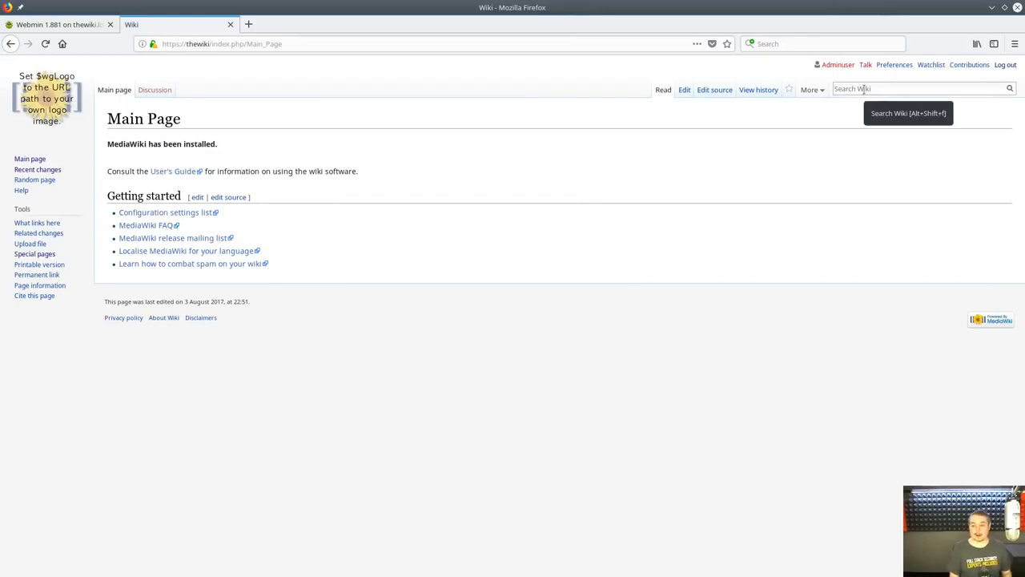
# Search for ABC Client and start creating the missing page, dismissing the new-page notice.
pyautogui.write('A')
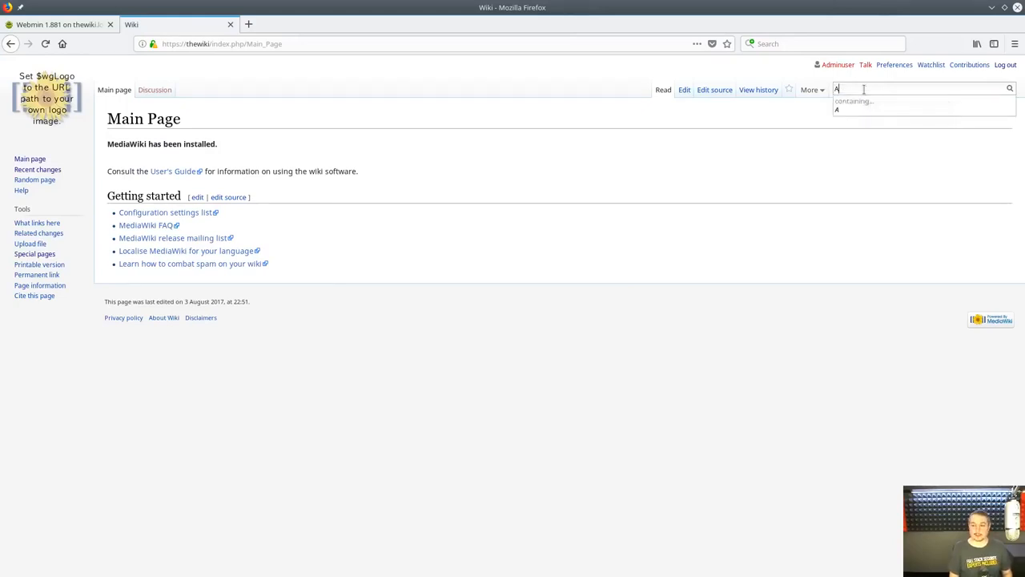
pyautogui.press('Return')
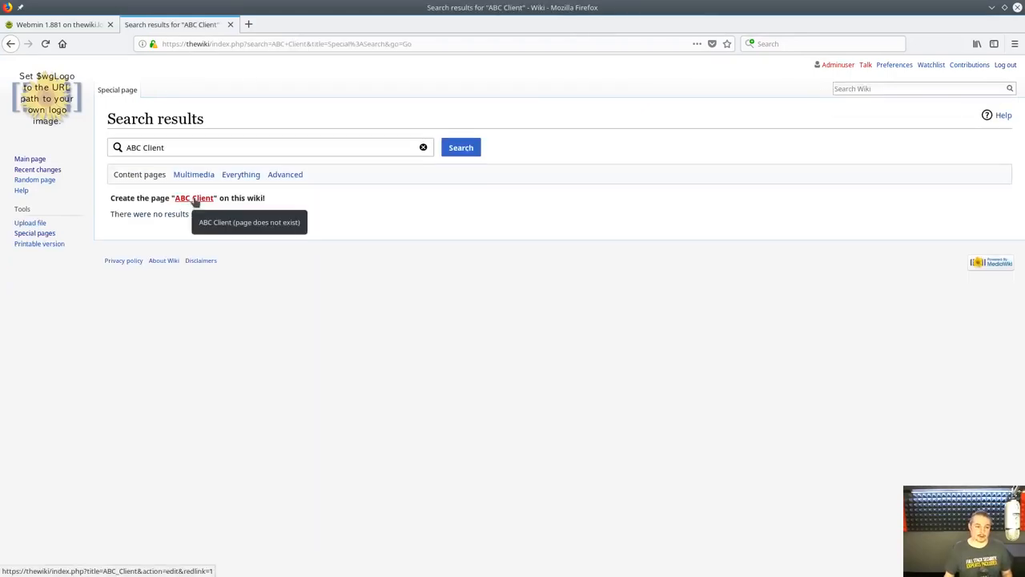
pyautogui.click(196, 198)
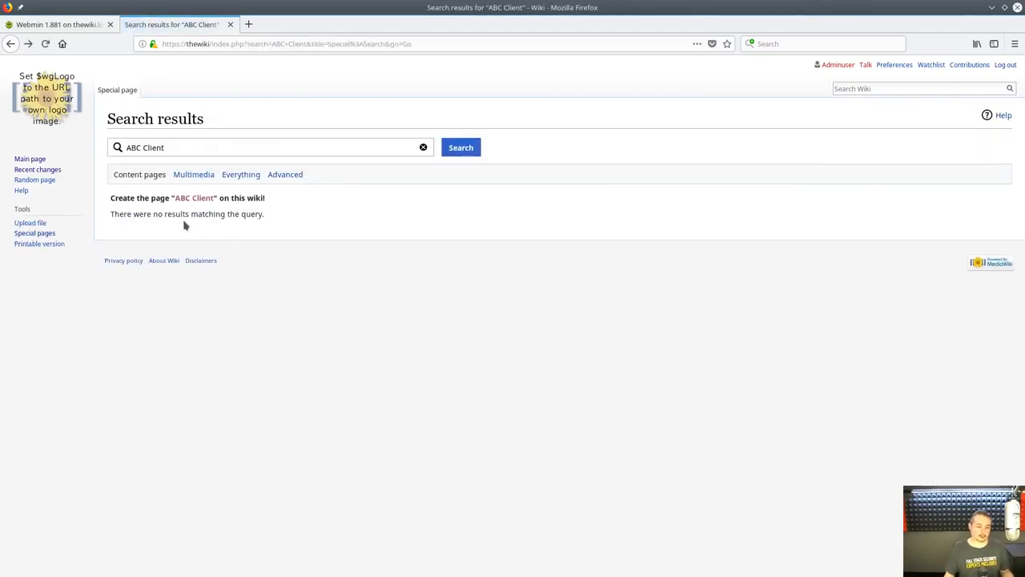
pyautogui.click(194, 199)
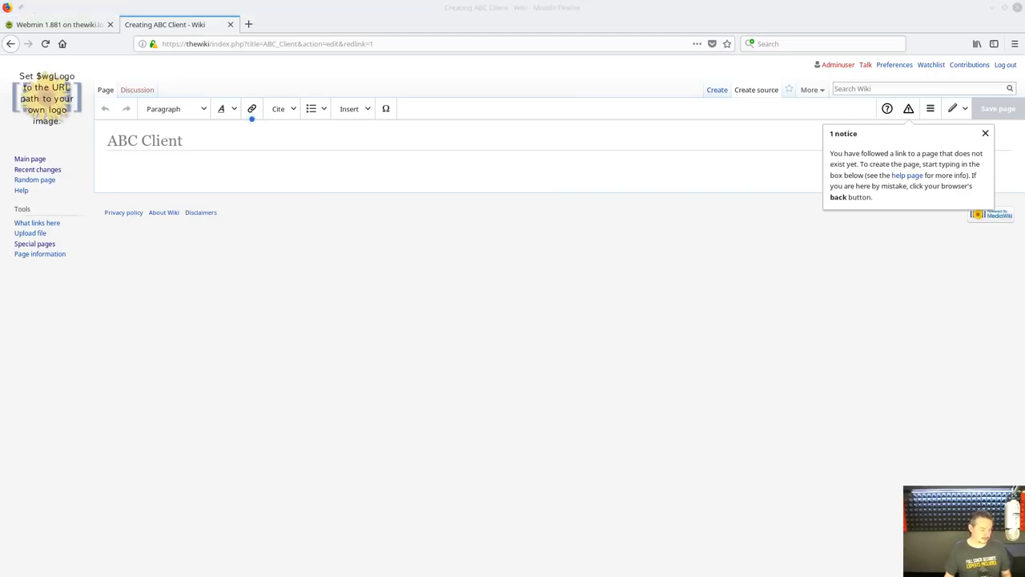
pyautogui.click(985, 133)
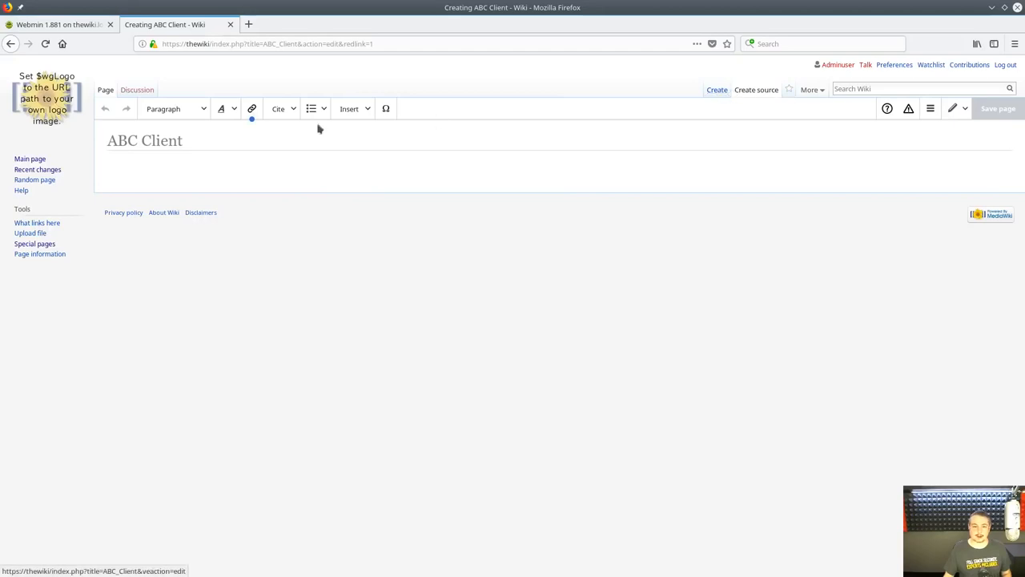
pyautogui.moveTo(251, 121)
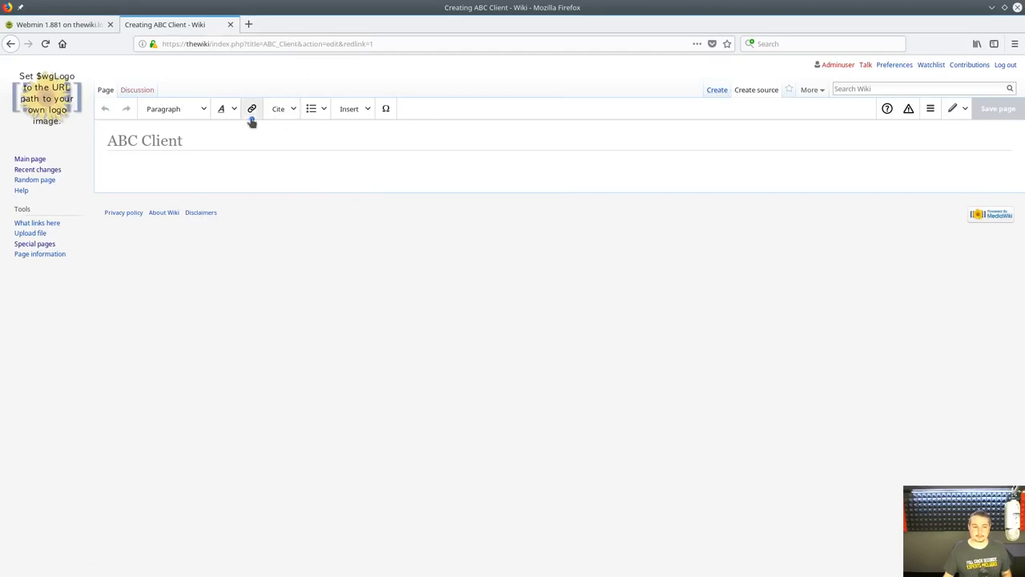
# Fill the ABC Client page with the wikitable client-summary markup and save it.
pyautogui.click(252, 109)
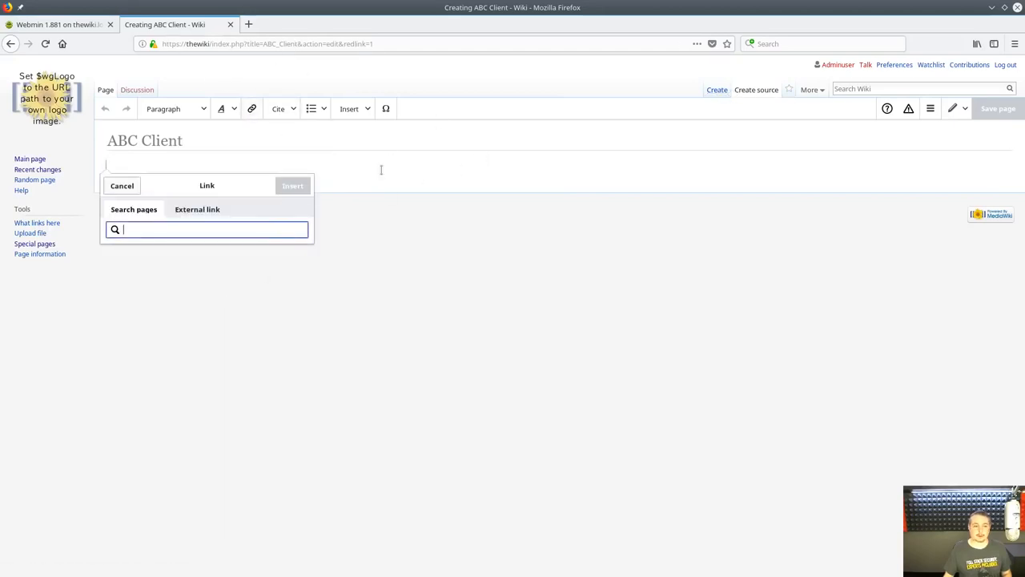
pyautogui.click(121, 186)
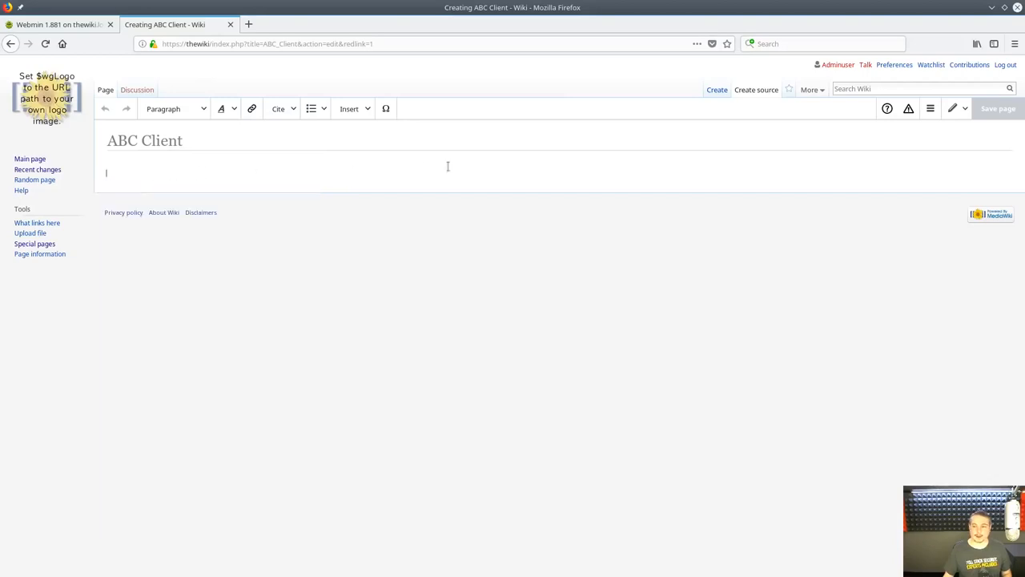
pyautogui.write('{| class="wikitable"')
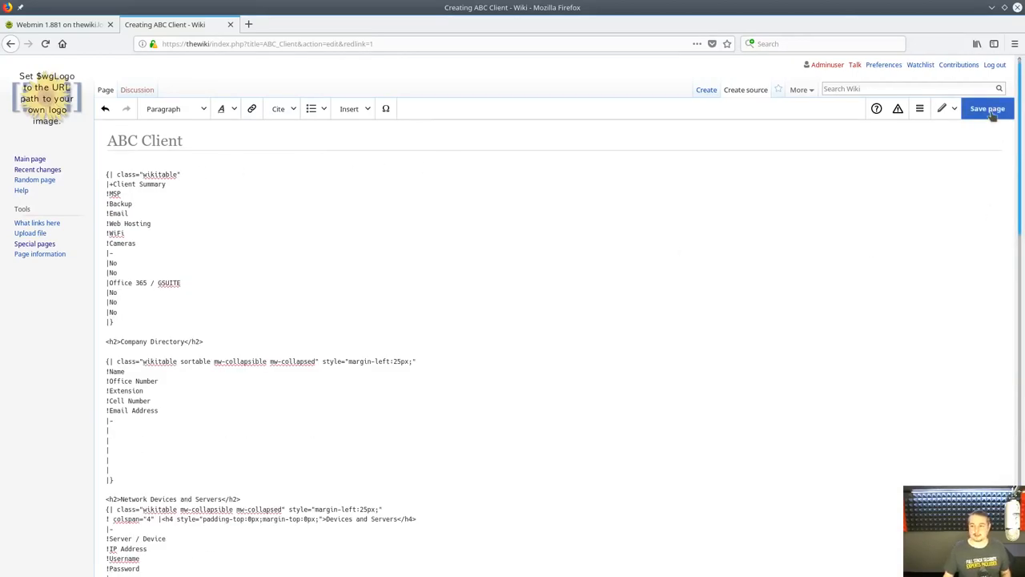
pyautogui.click(987, 109)
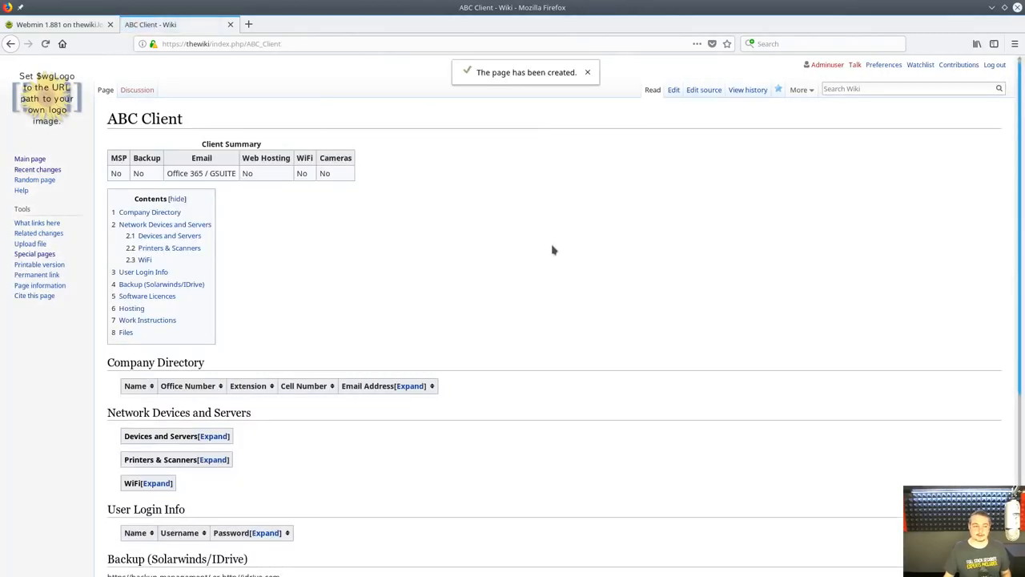
pyautogui.scroll(-3)
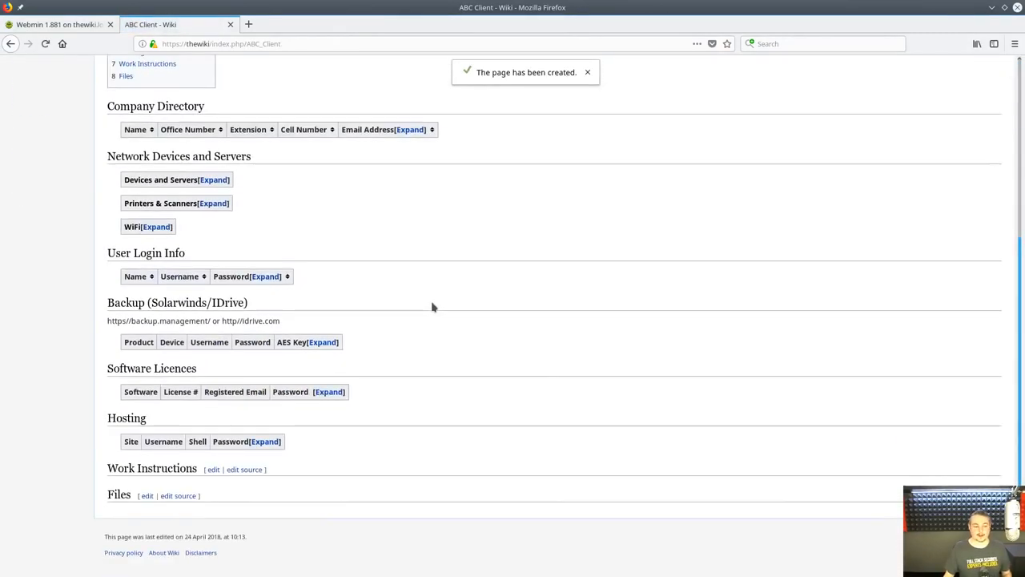
pyautogui.scroll(3)
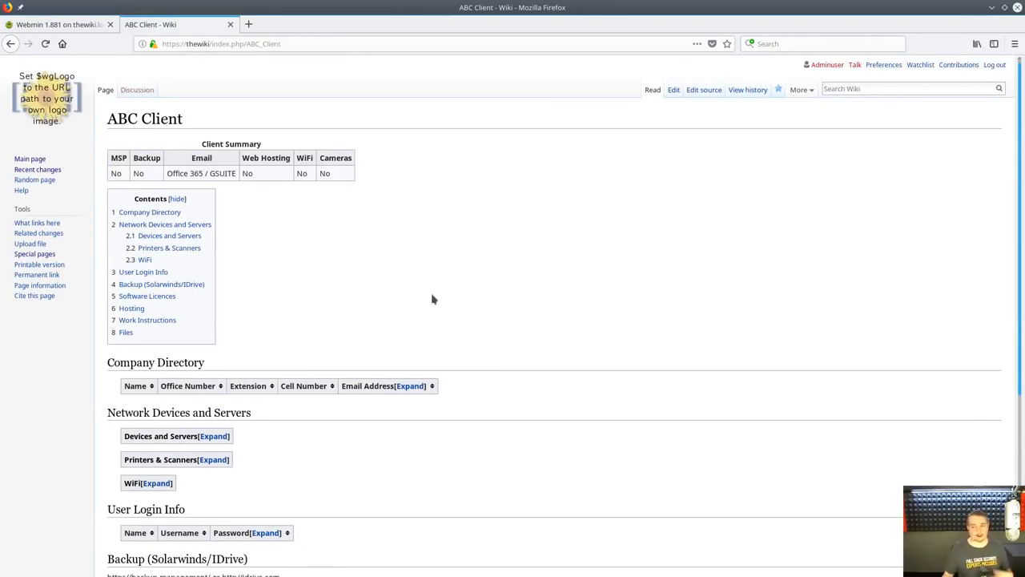
pyautogui.scroll(-3)
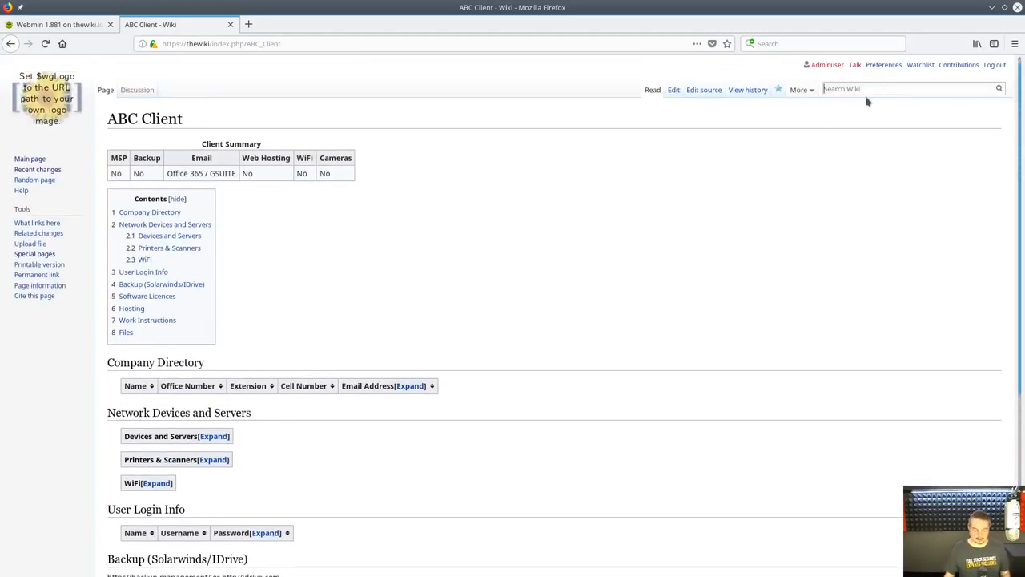
# Create and save a Template page with the same client summary markup, then return to Main Page.
pyautogui.write('Template')
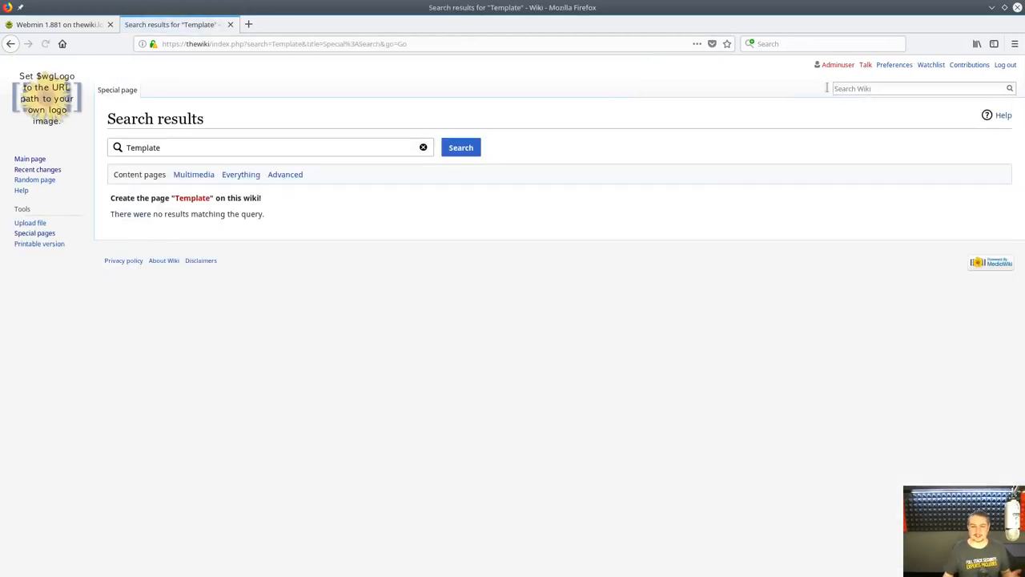
pyautogui.click(192, 199)
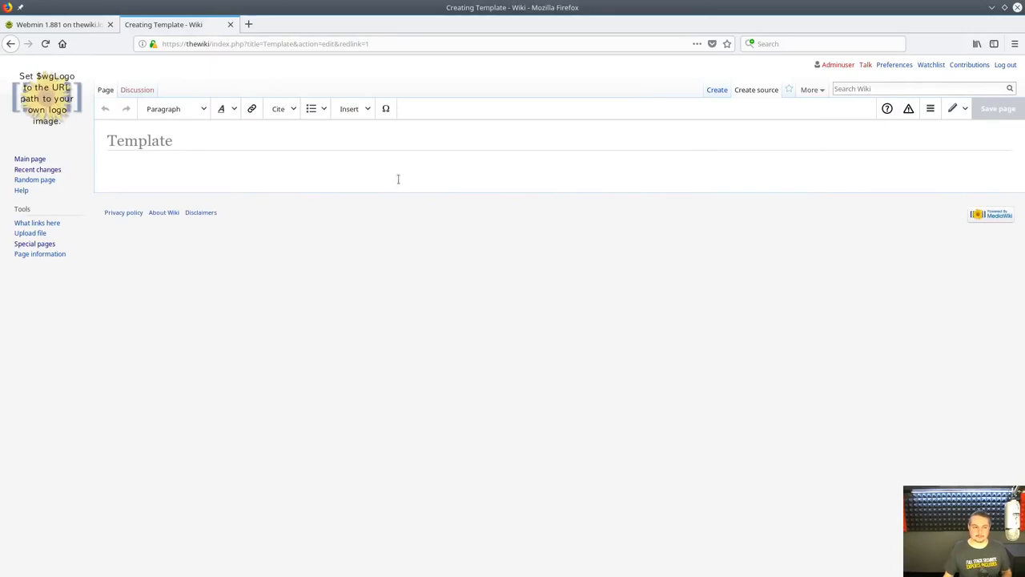
pyautogui.click(997, 109)
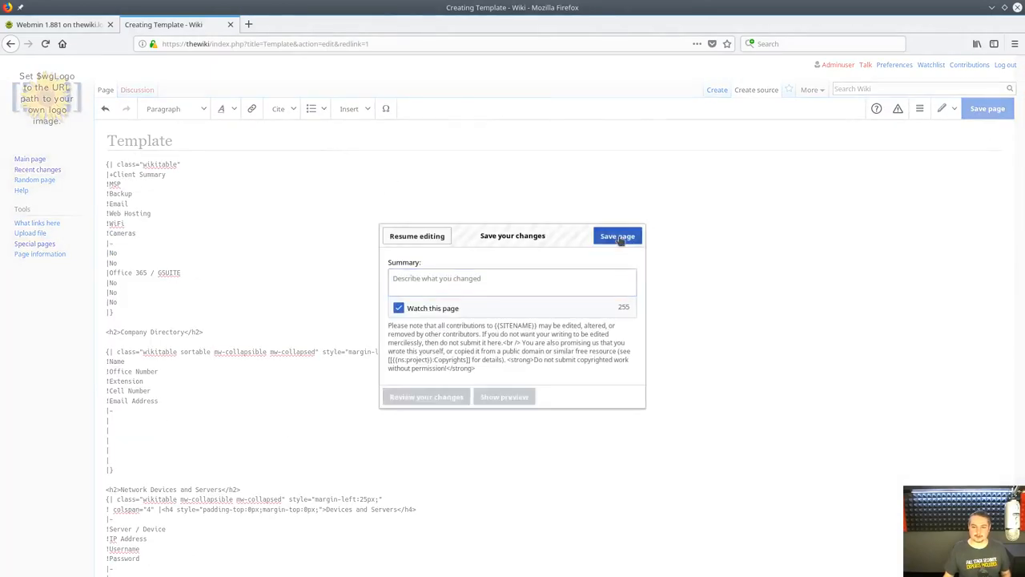
pyautogui.click(618, 235)
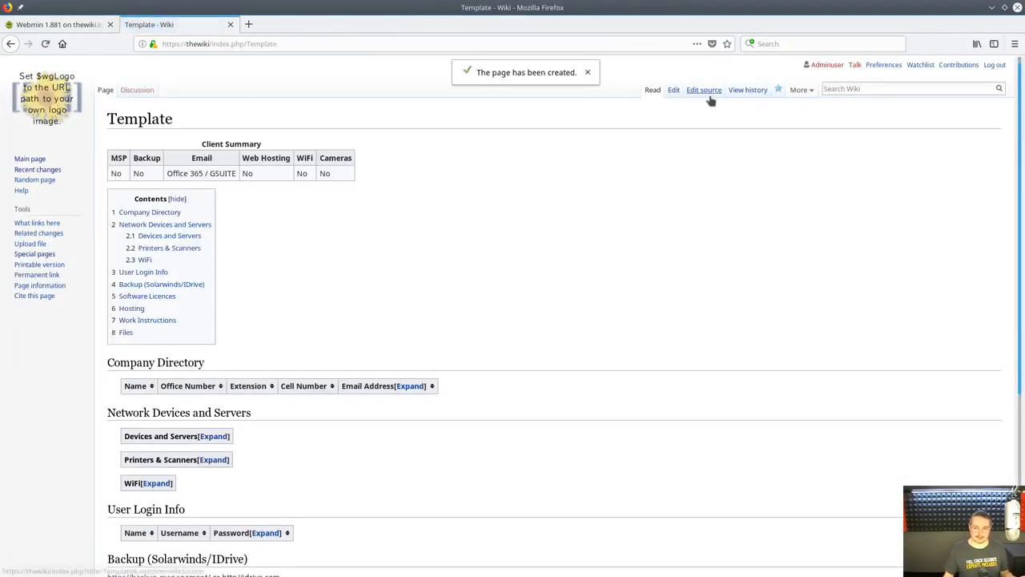
pyautogui.click(703, 90)
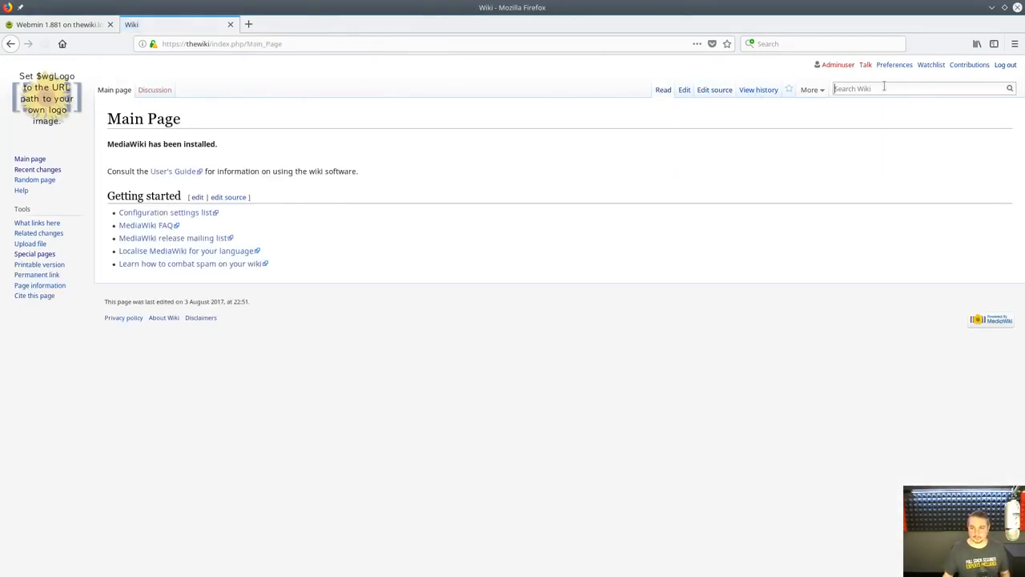
# Search the wiki for ABC and open the ABC Client page from the results.
pyautogui.write('Ab')
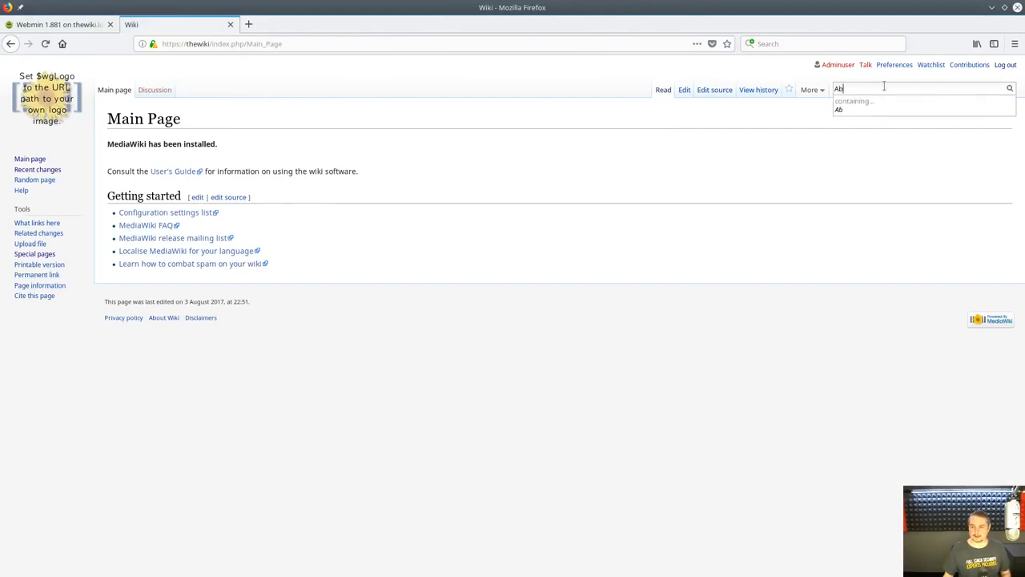
pyautogui.press('Backspace')
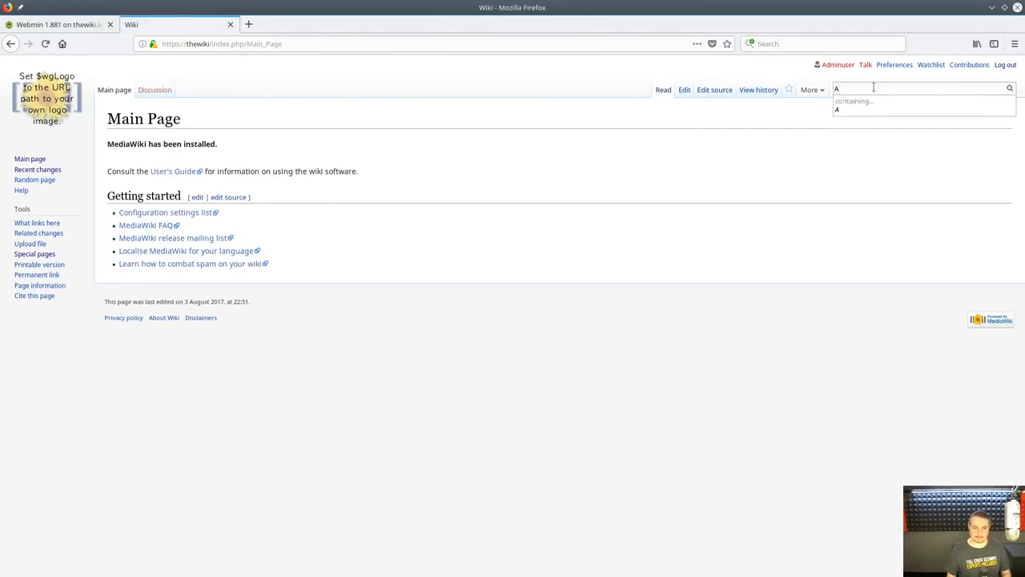
pyautogui.click(37, 169)
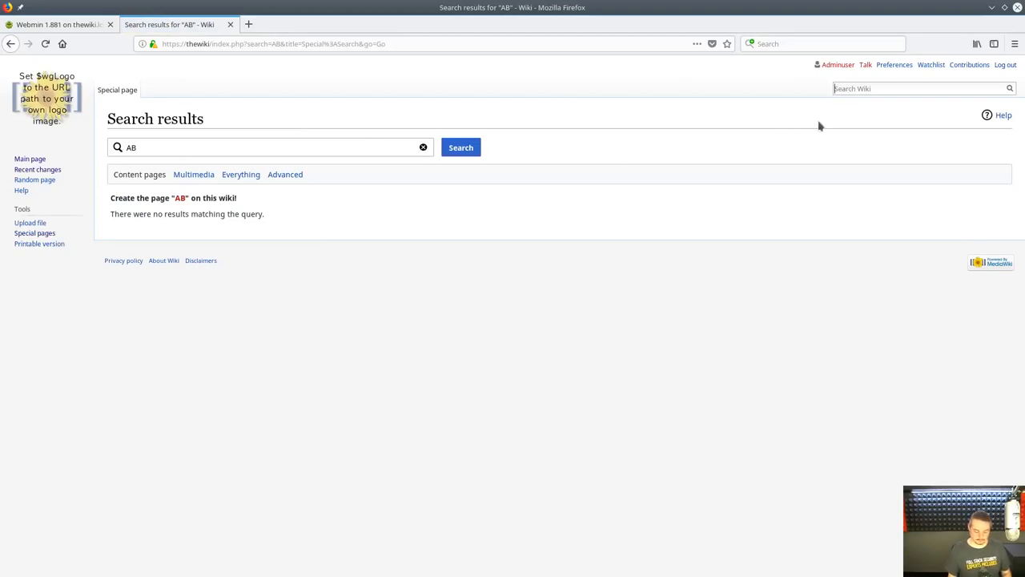
pyautogui.click(462, 147)
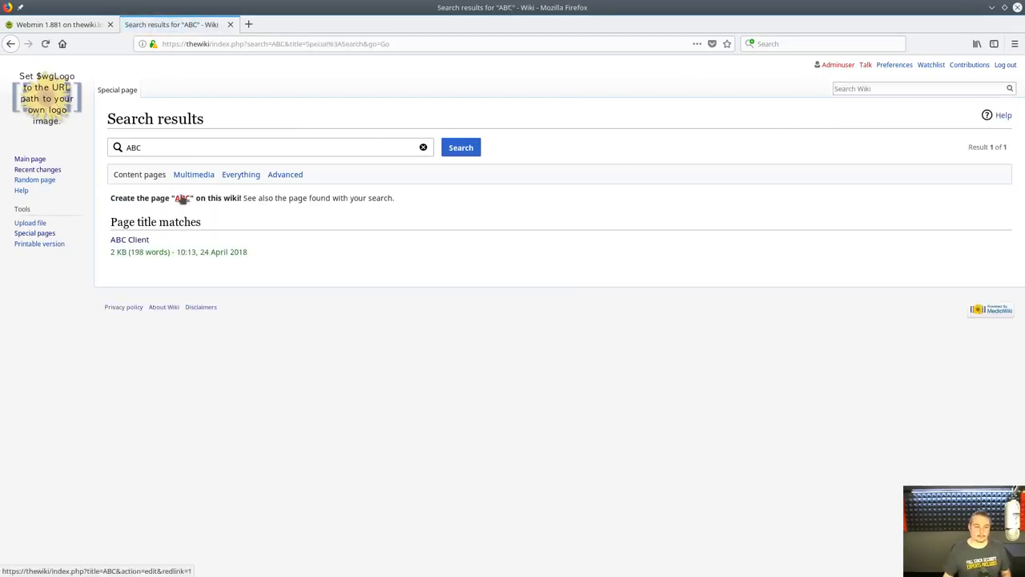
# Search for Pi and open the Pied Piper page from the suggestions.
pyautogui.click(129, 240)
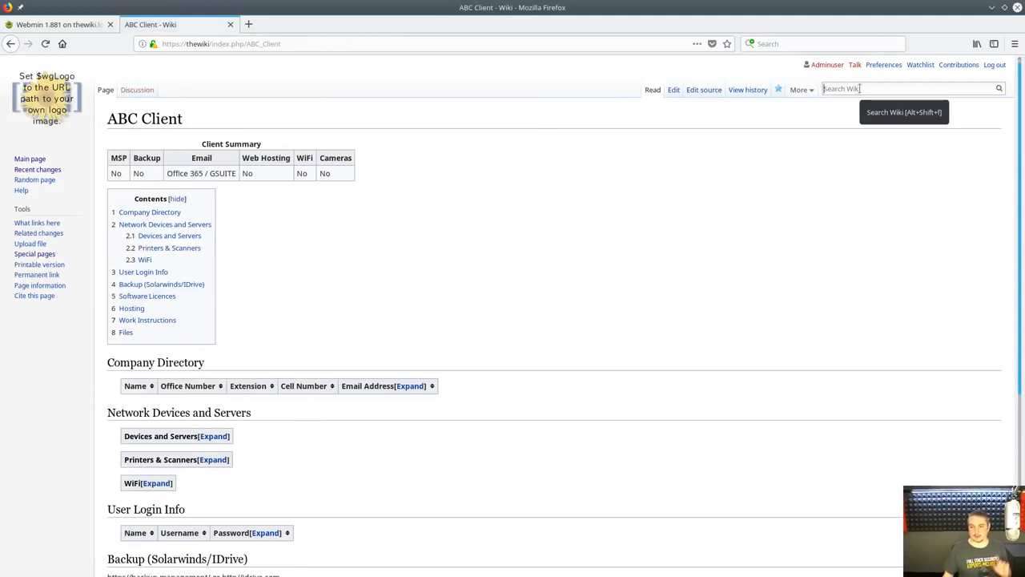
pyautogui.moveTo(830, 99)
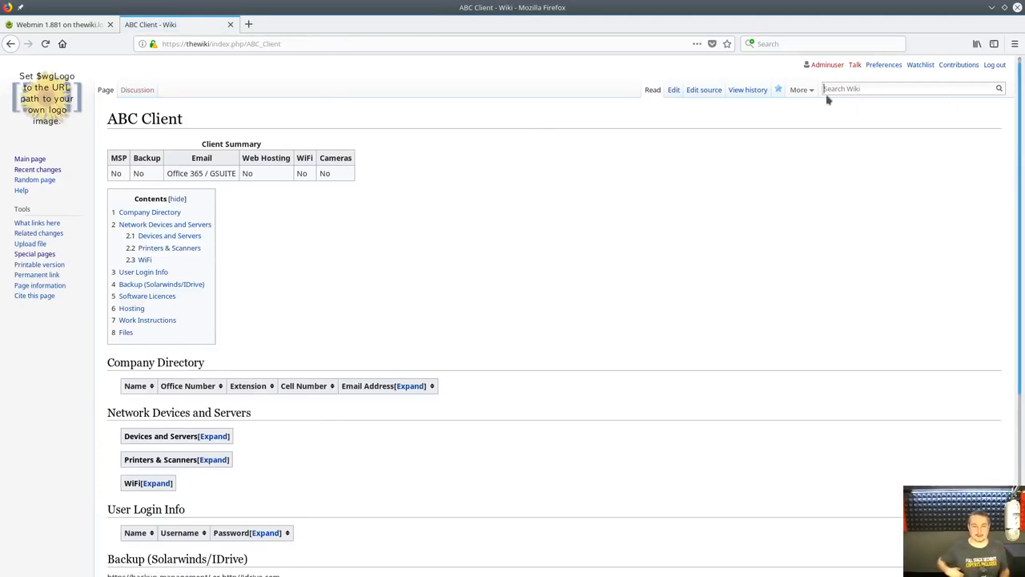
pyautogui.moveTo(826, 118)
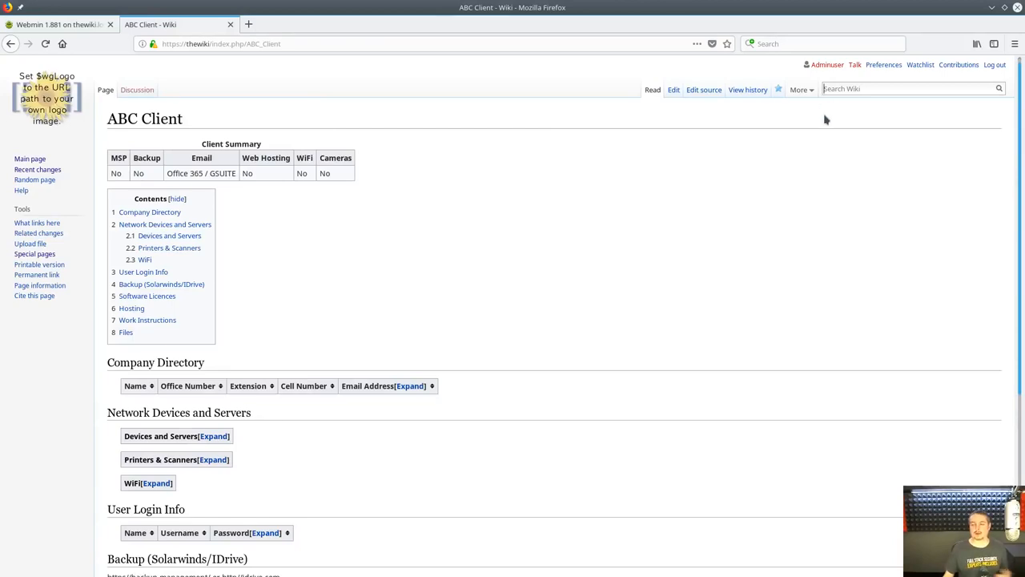
pyautogui.moveTo(265, 315)
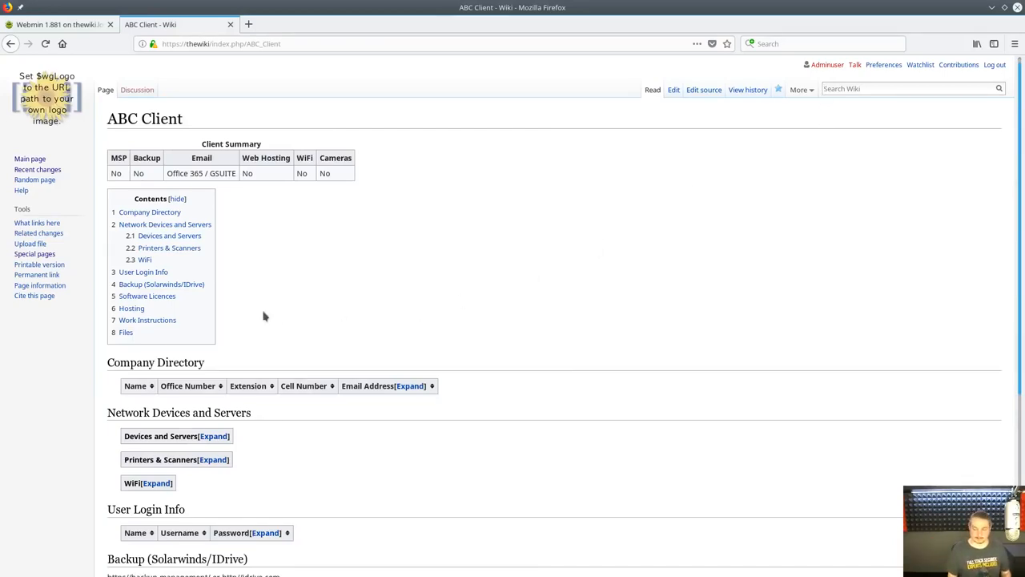
pyautogui.write('Pi')
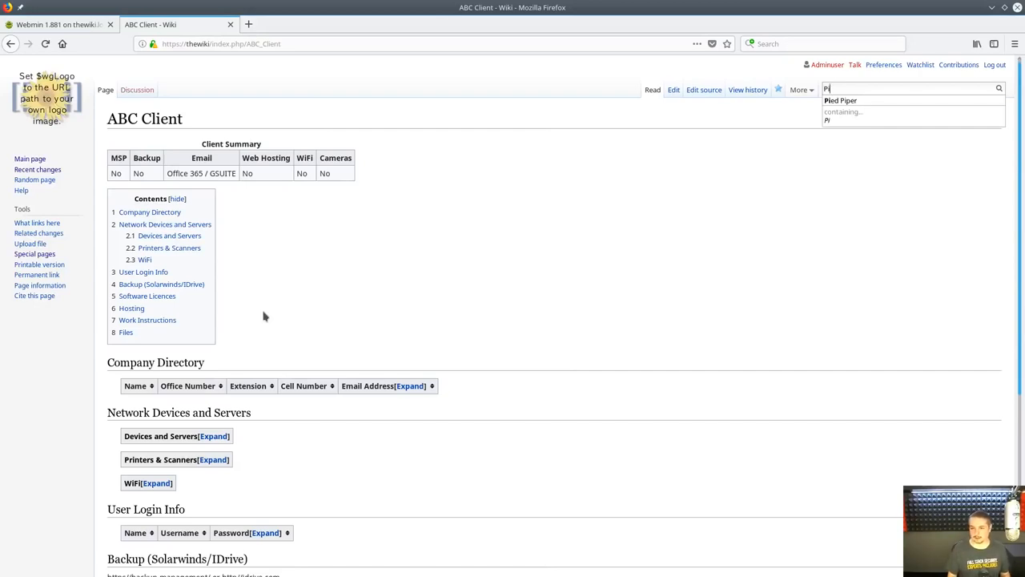
pyautogui.write('AB')
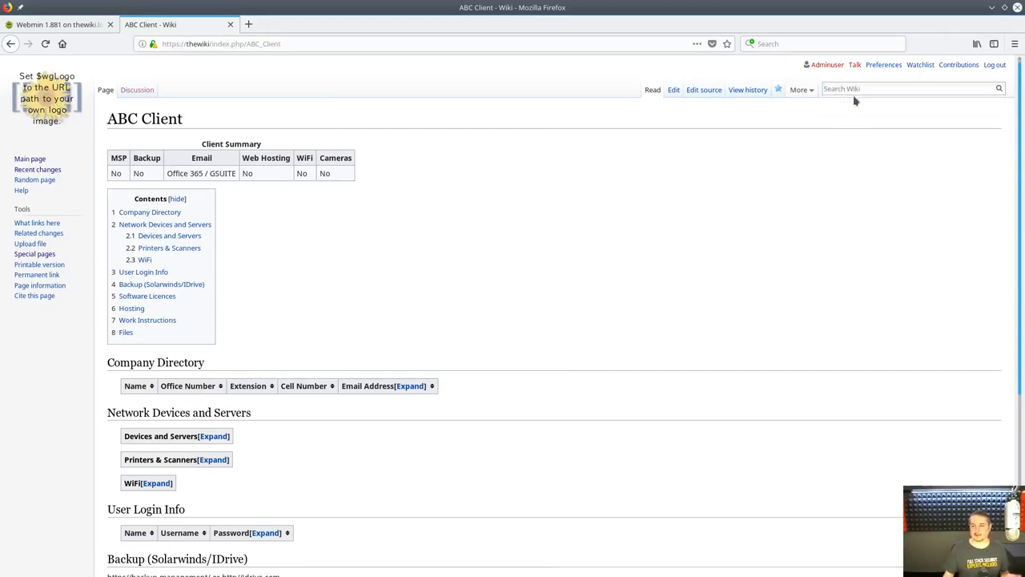
pyautogui.moveTo(804, 173)
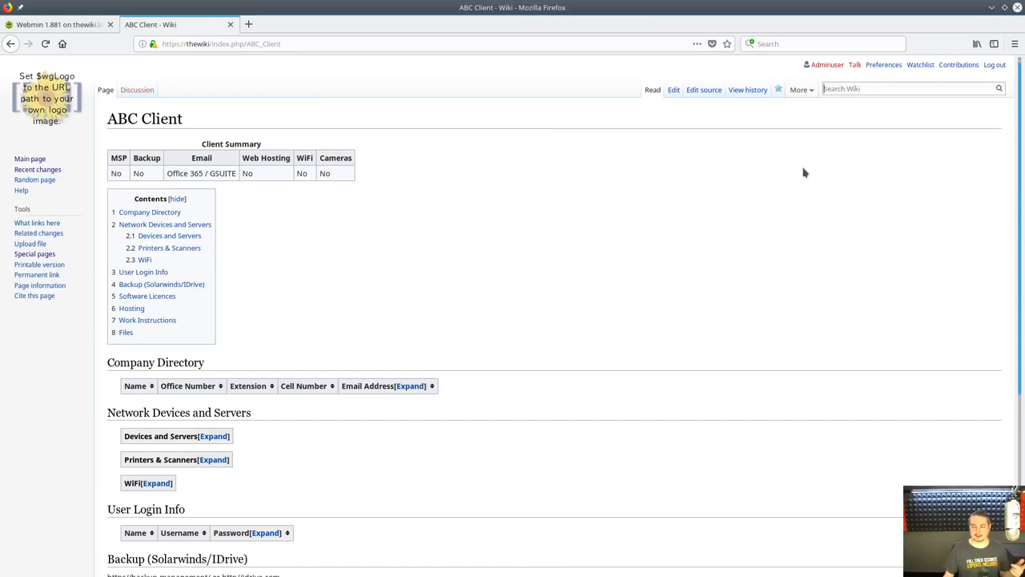
pyautogui.moveTo(551, 247)
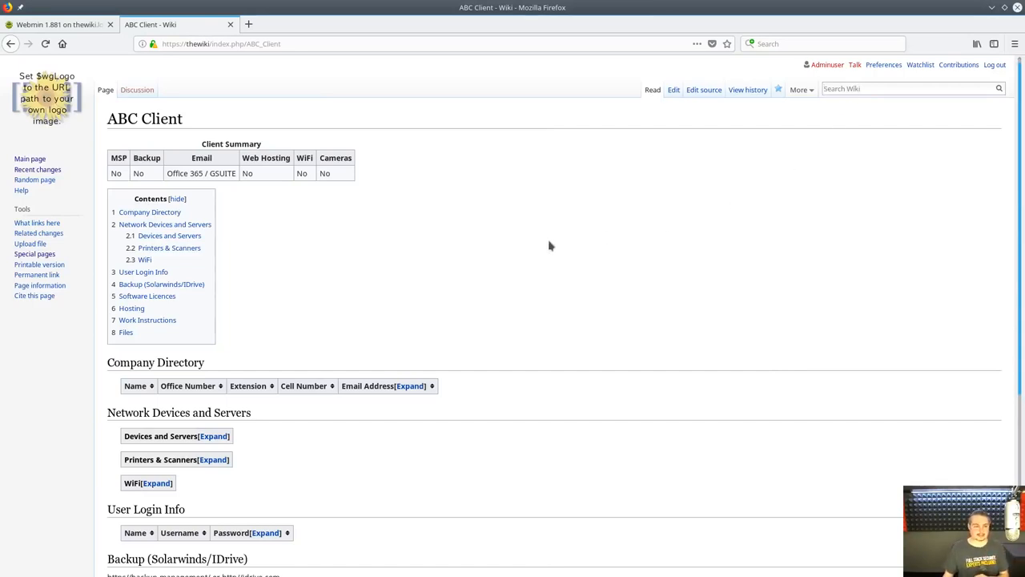
pyautogui.write('p')
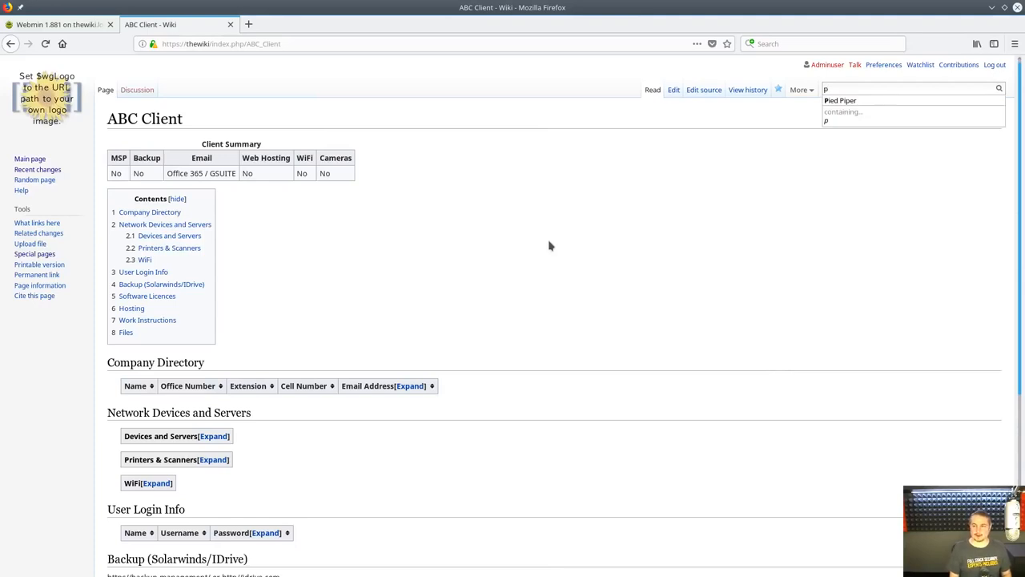
pyautogui.write('I')
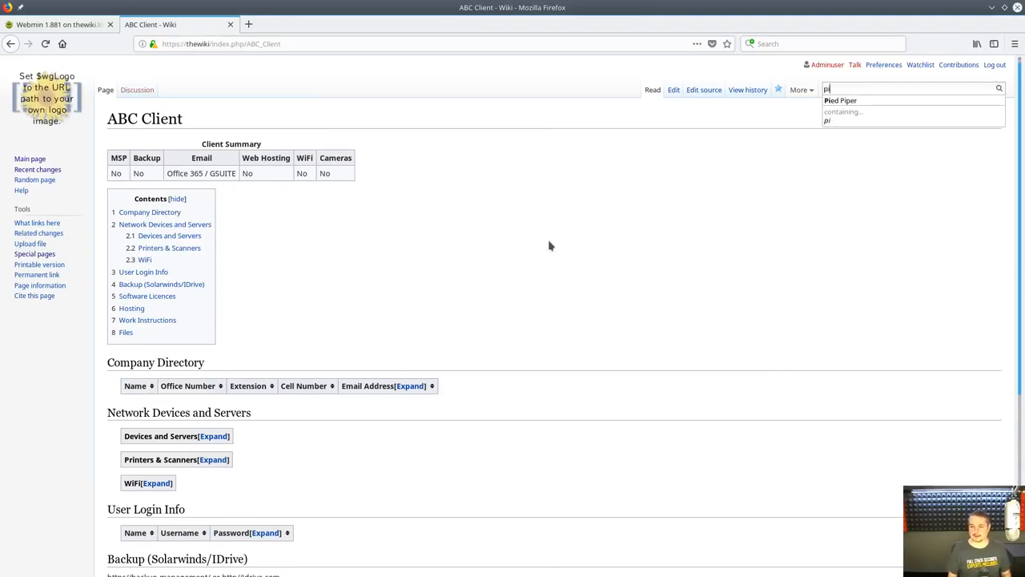
pyautogui.click(841, 99)
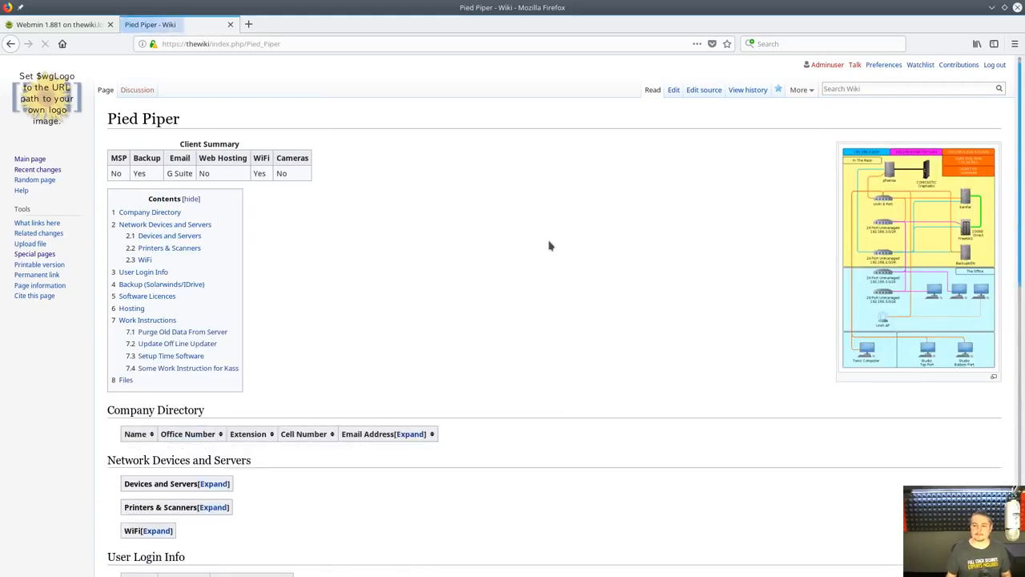
# Return to Main Page and reopen the ABC Client page via search for AB.
pyautogui.click(29, 159)
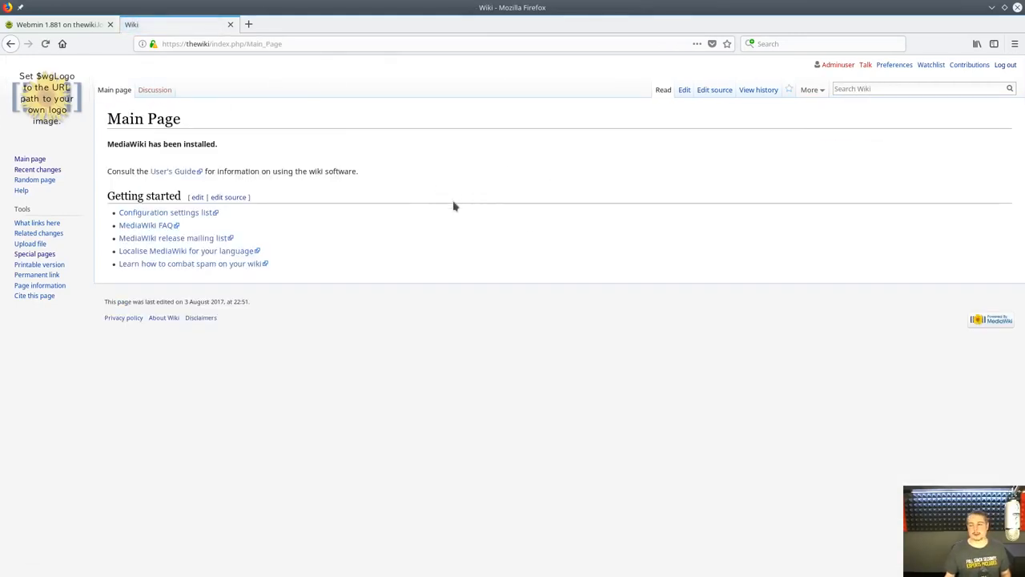
pyautogui.moveTo(875, 103)
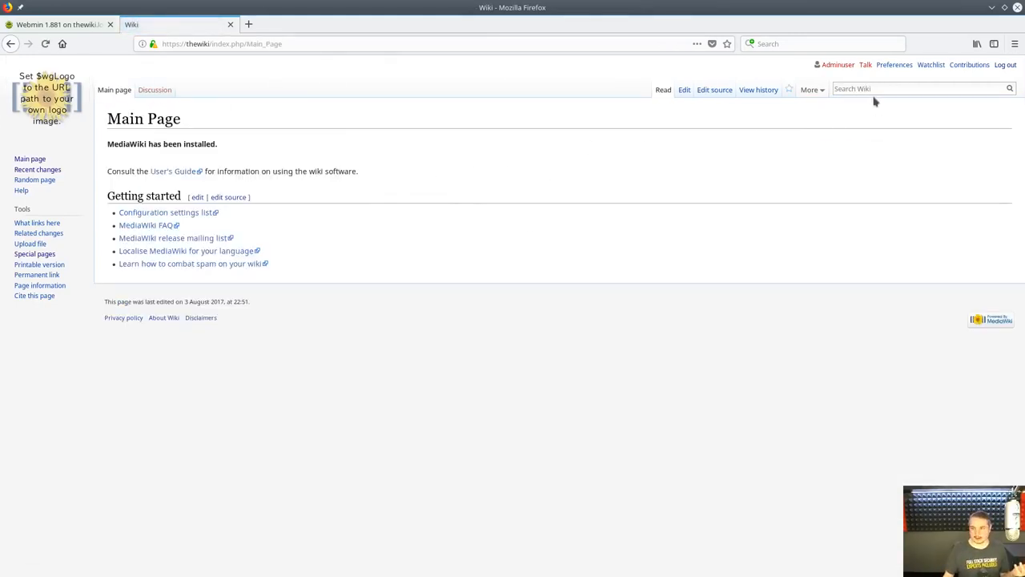
pyautogui.moveTo(827, 112)
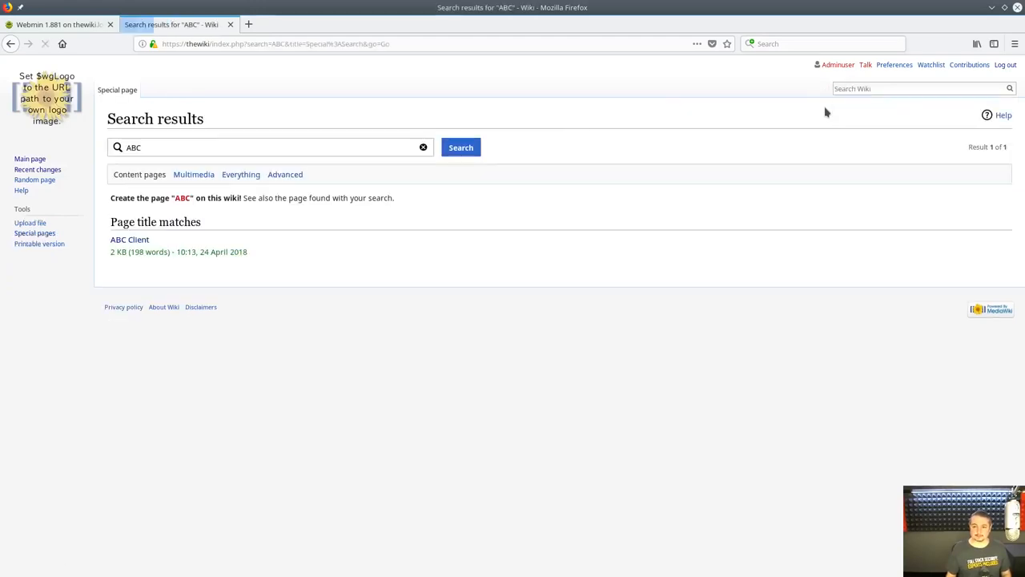
pyautogui.click(128, 240)
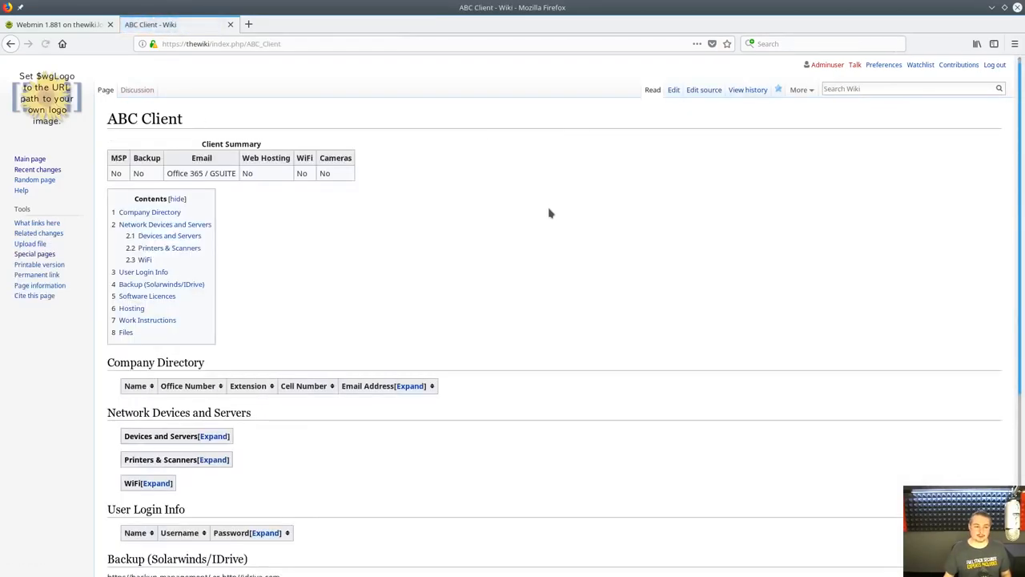
pyautogui.write('AB')
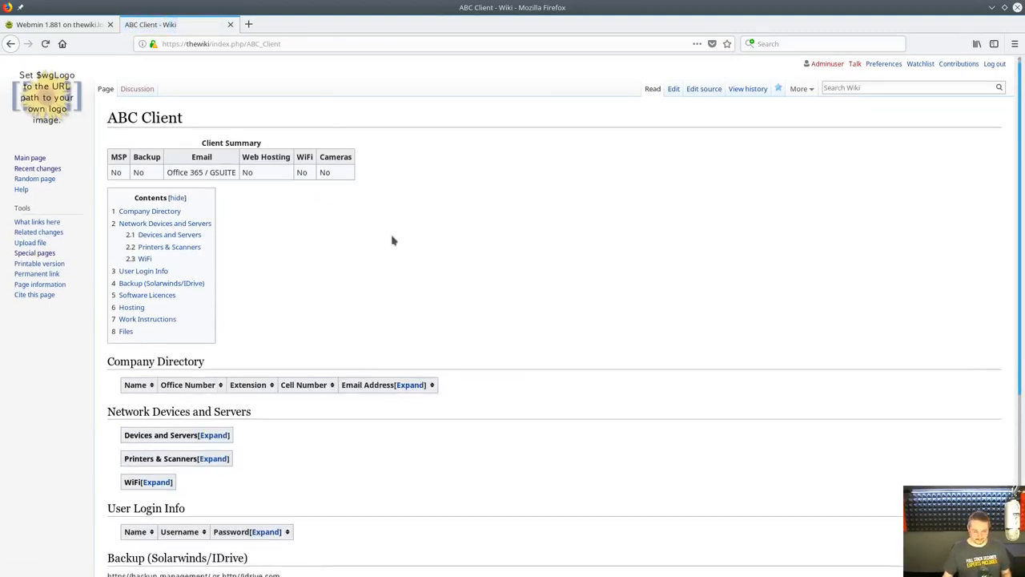
# Look through ABC Client and expand its Company Directory table.
pyautogui.scroll(-3)
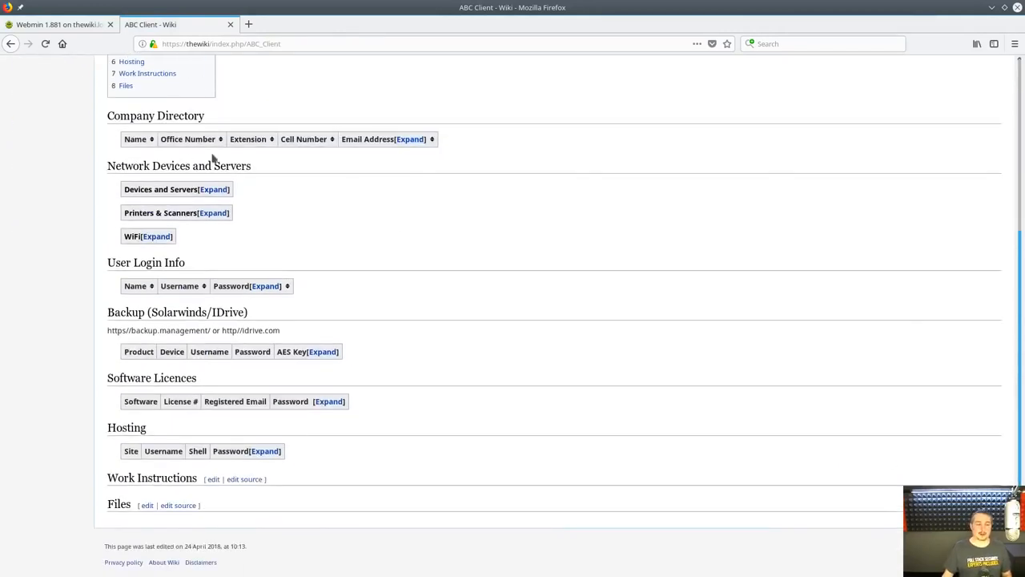
pyautogui.scroll(3)
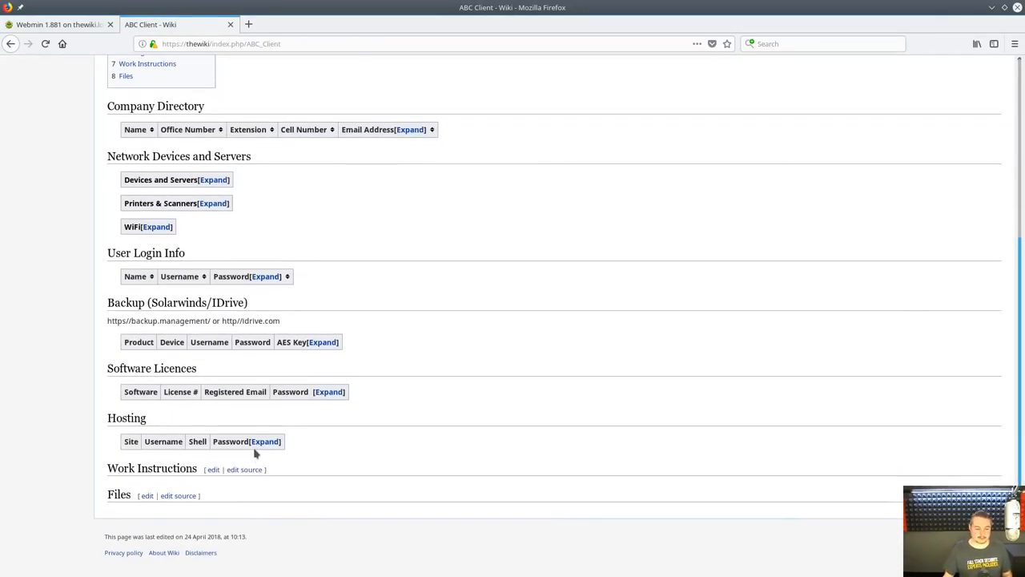
pyautogui.scroll(3)
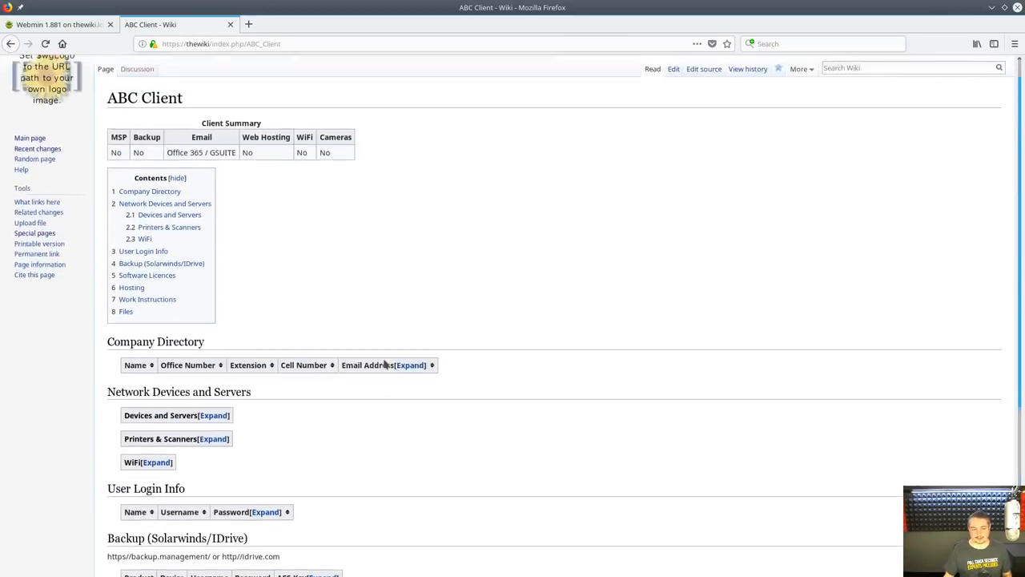
pyautogui.click(410, 366)
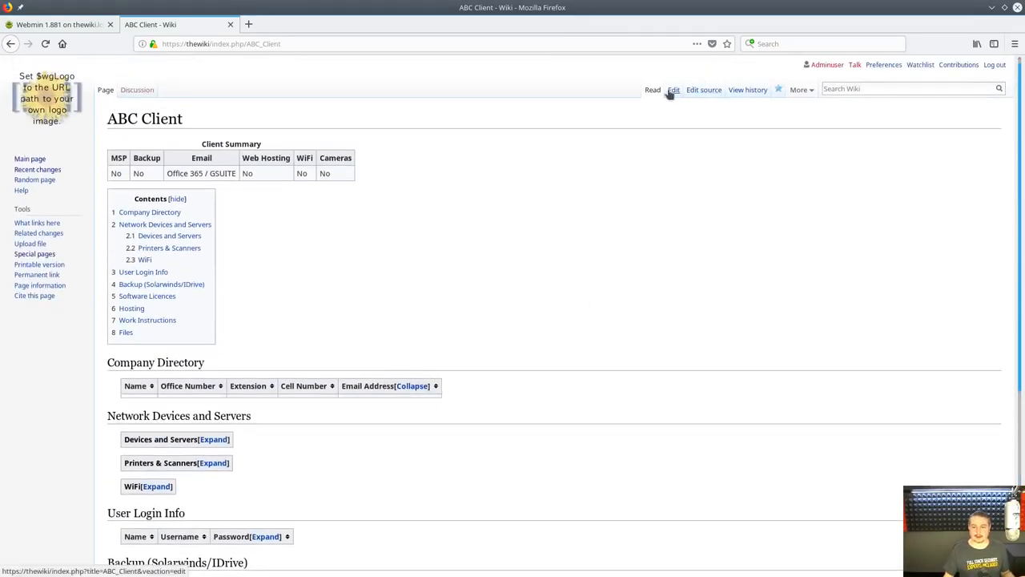
# Start editing ABC Client and switch to the Google Sheets stock tracker, dismissing the Explore popup.
pyautogui.click(673, 90)
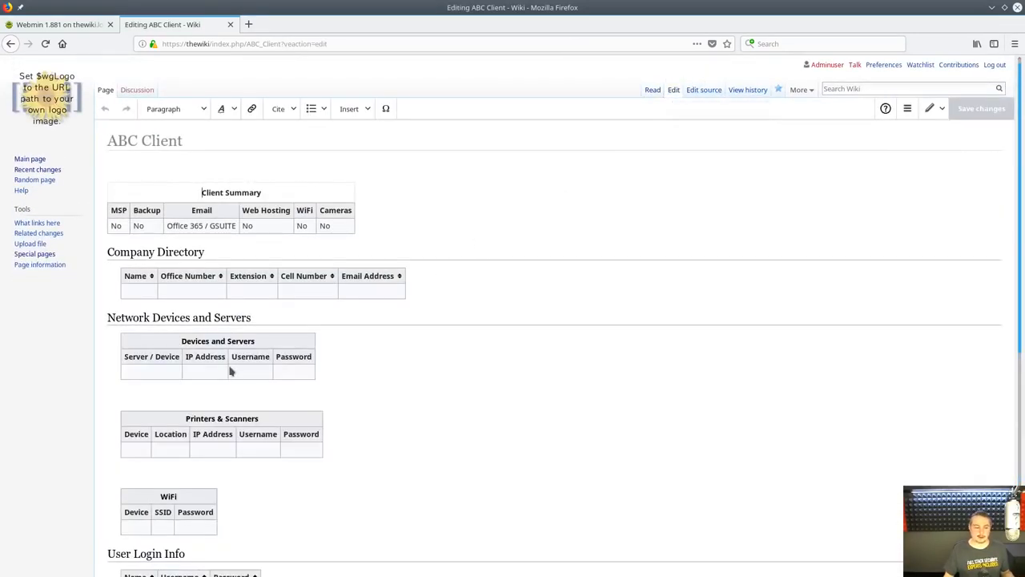
pyautogui.scroll(-3)
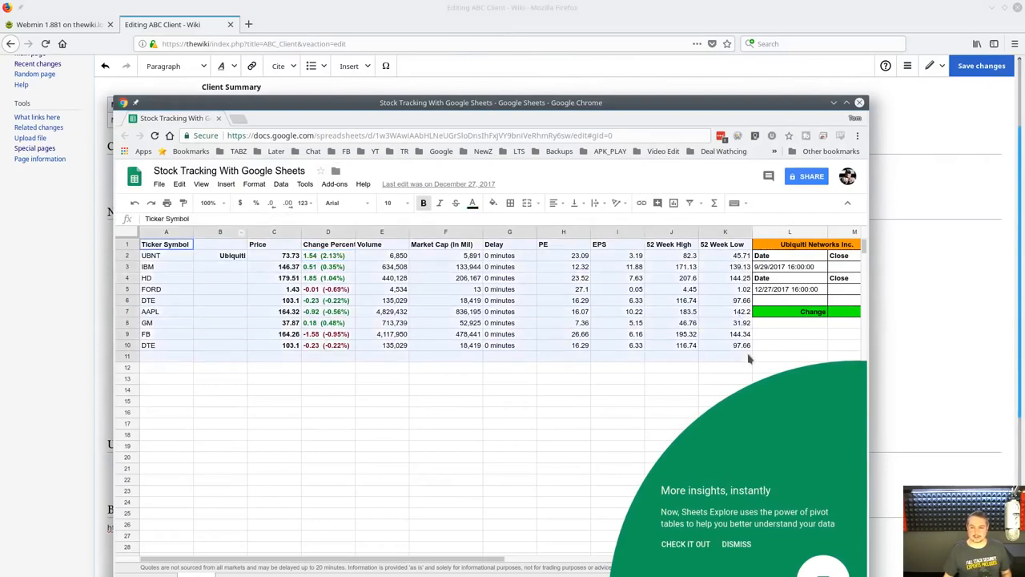
pyautogui.click(735, 545)
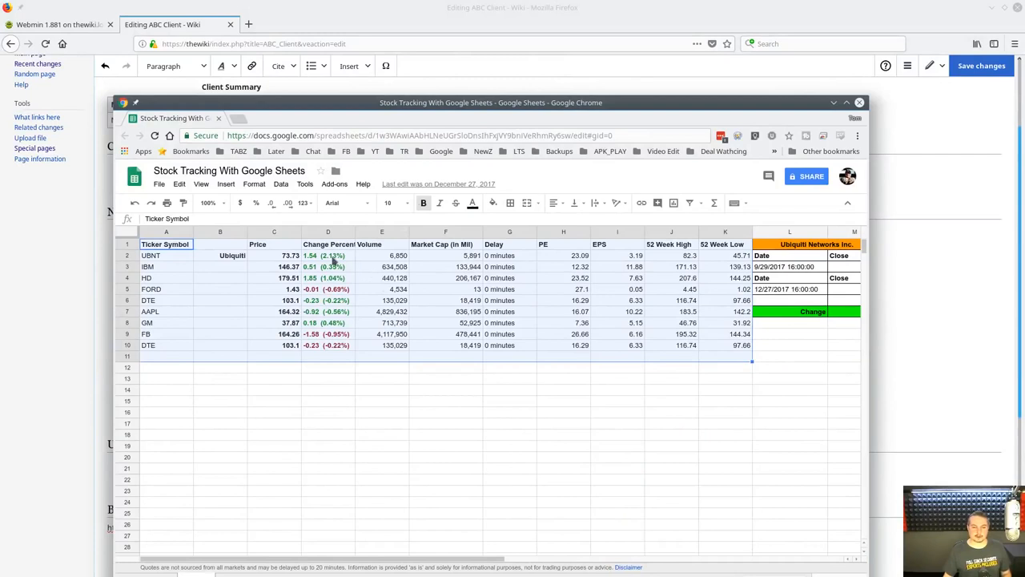
# Inspect the Change Percent formula, copy the ticker table A1:K11 and return to Firefox.
pyautogui.click(327, 255)
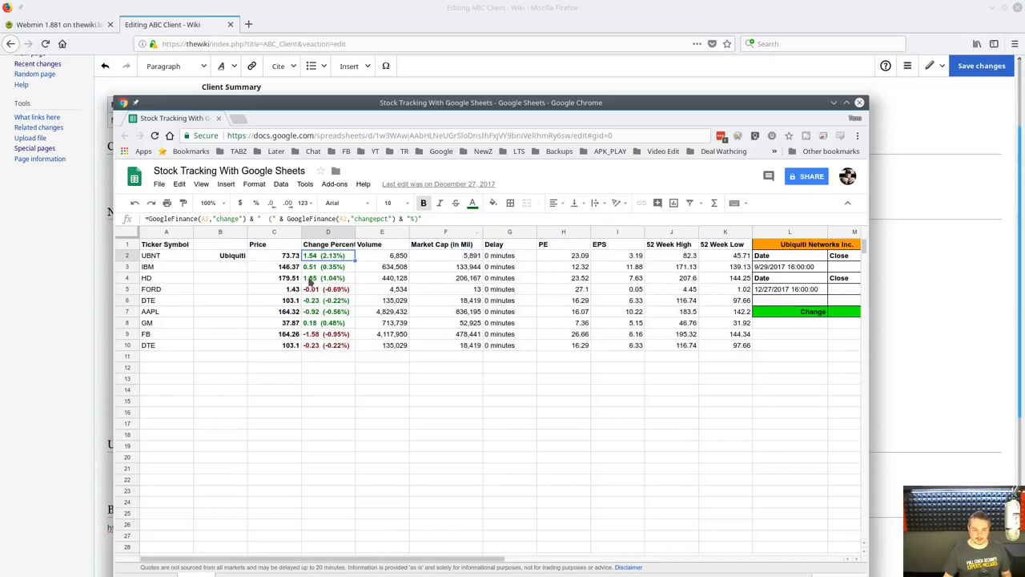
pyautogui.click(165, 244)
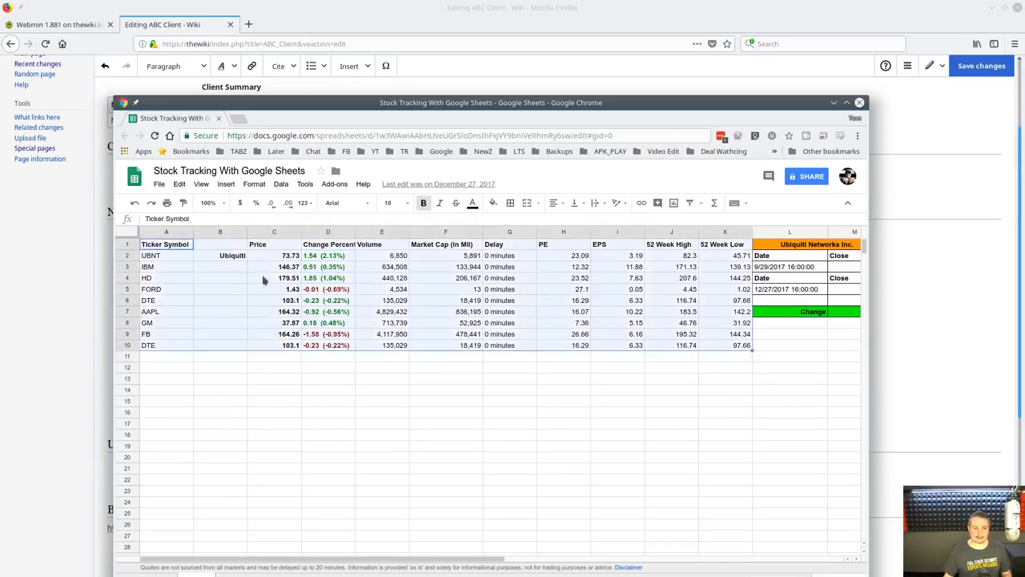
pyautogui.click(858, 103)
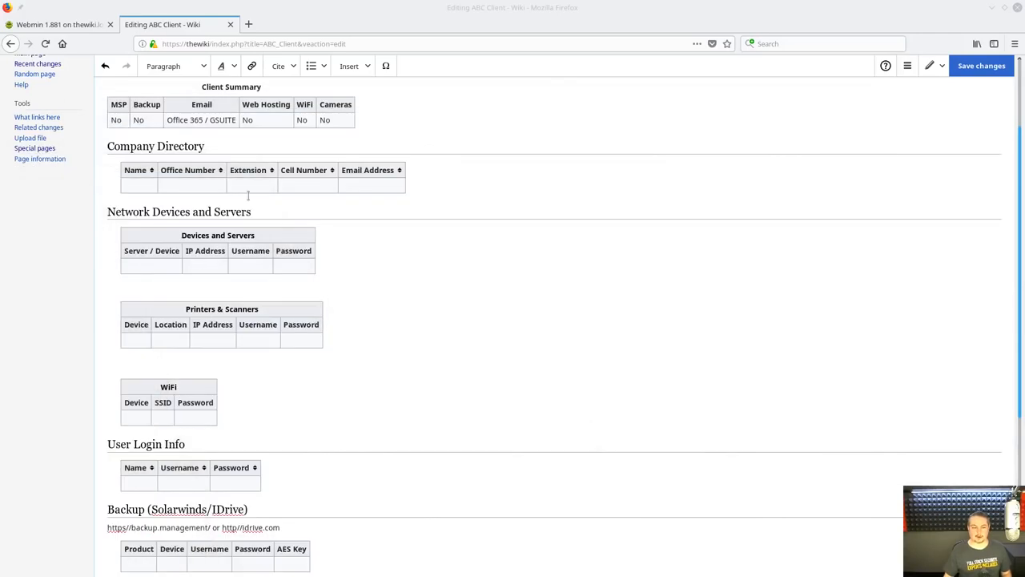
# Paste the stock ticker table below Devices and Servers and scroll to check it.
pyautogui.scroll(3)
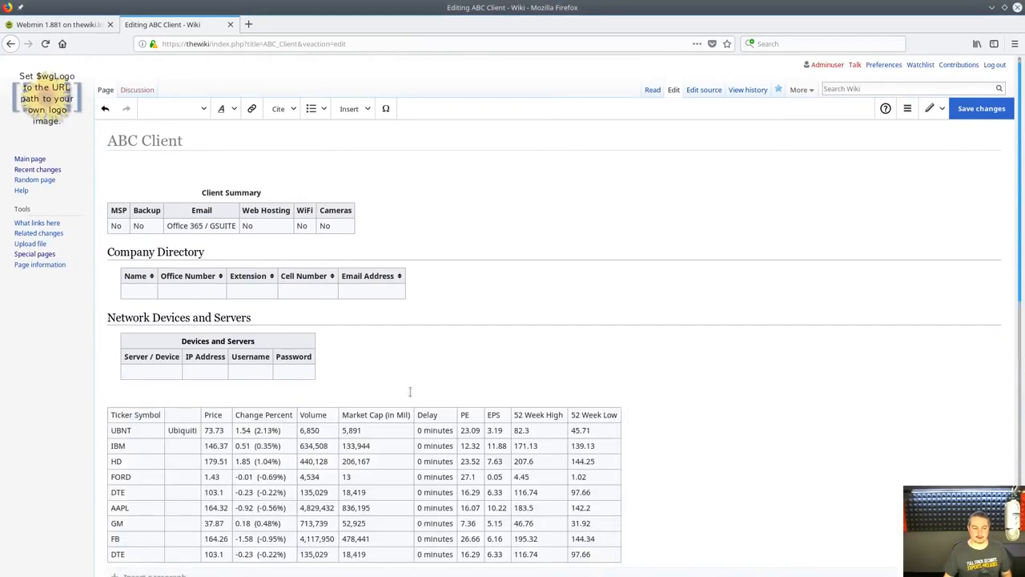
pyautogui.scroll(-3)
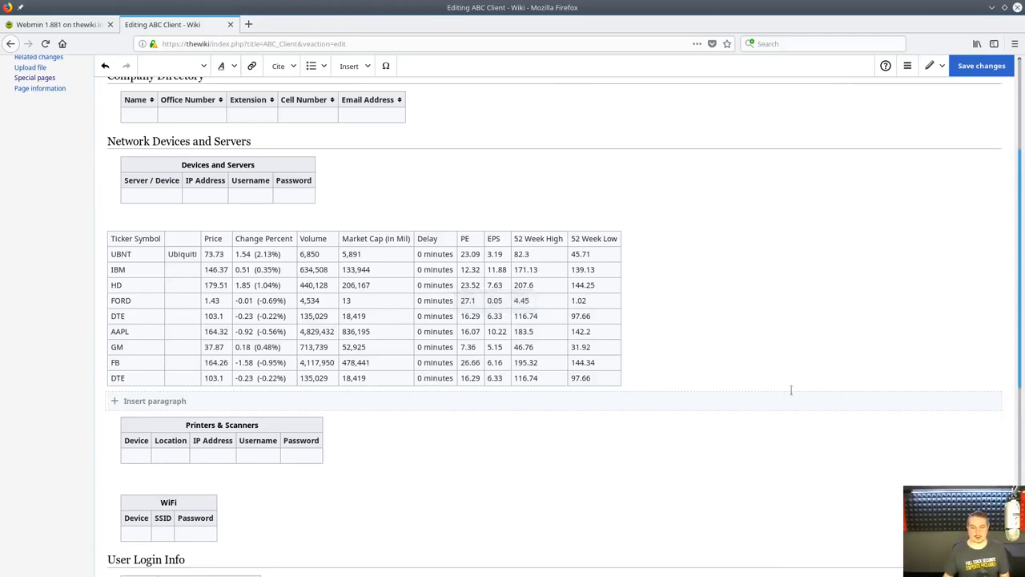
pyautogui.moveTo(717, 350)
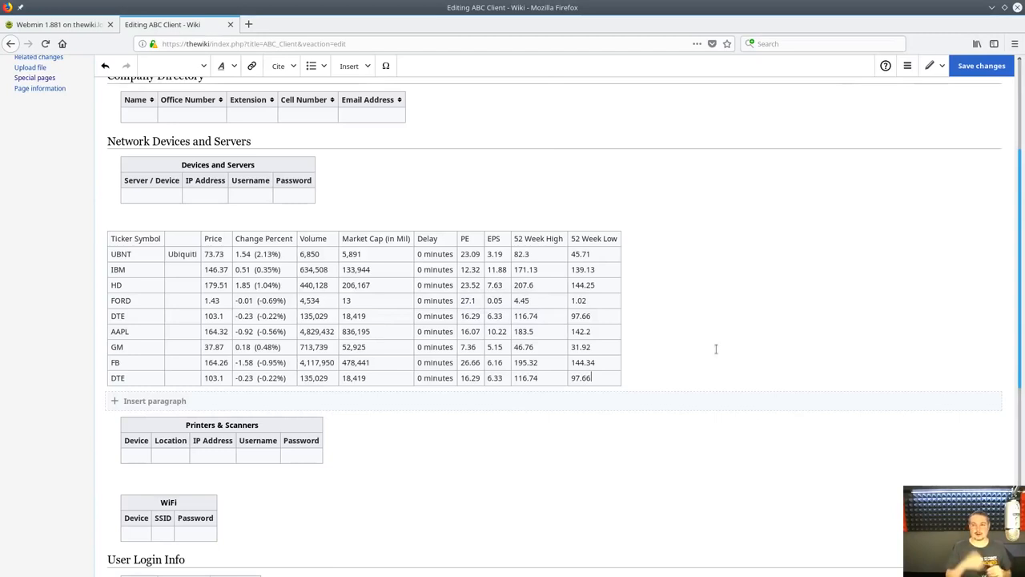
pyautogui.moveTo(708, 327)
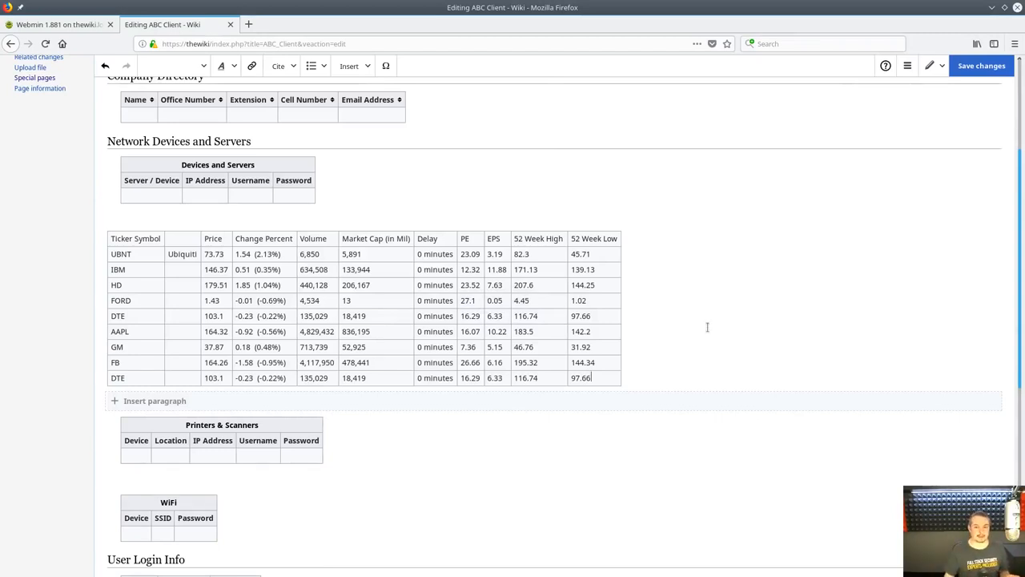
pyautogui.scroll(3)
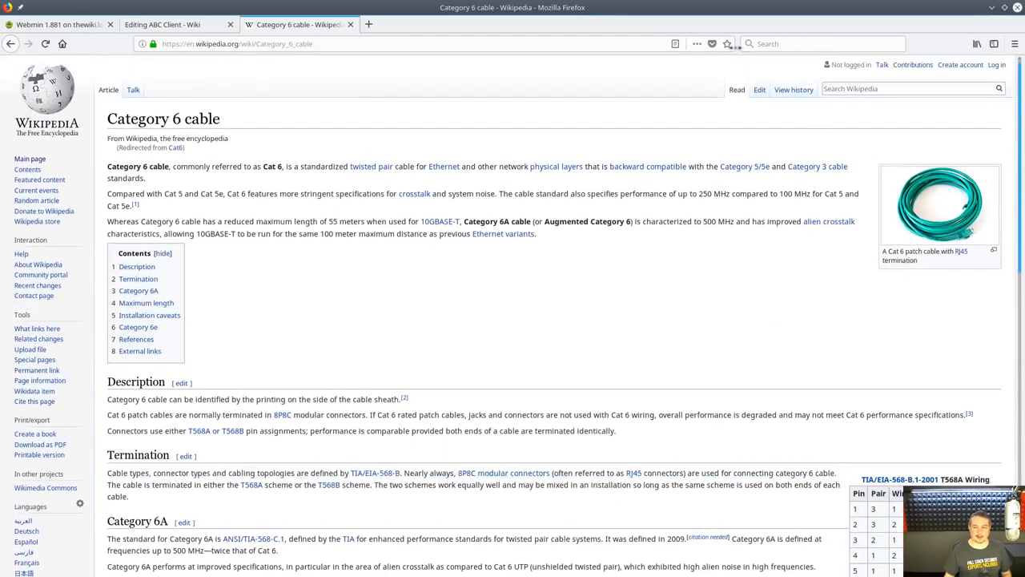
# Open the Category 6 cable source and return to the ABC Client draft with the pasted Termination content.
pyautogui.click(760, 89)
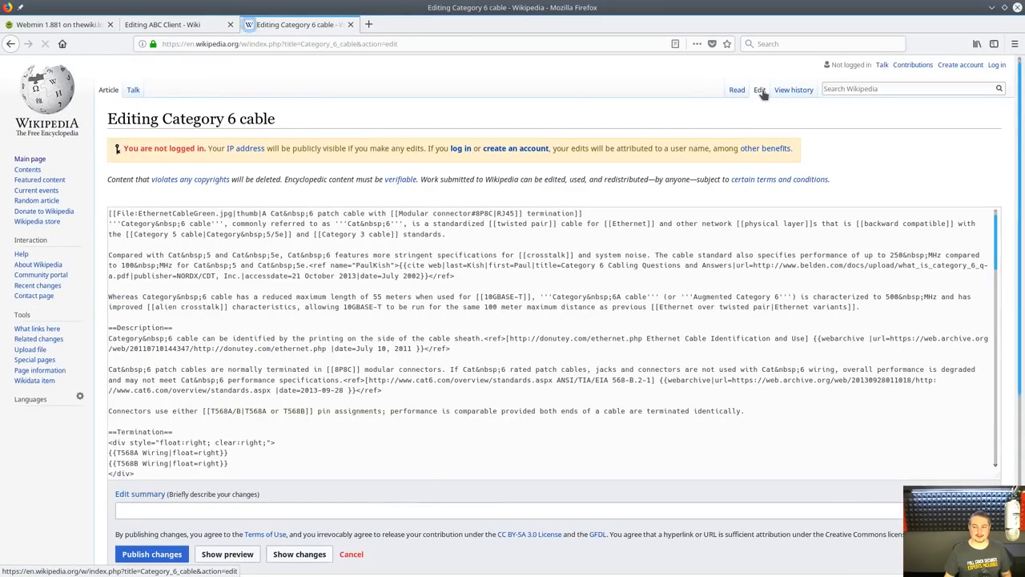
pyautogui.click(161, 24)
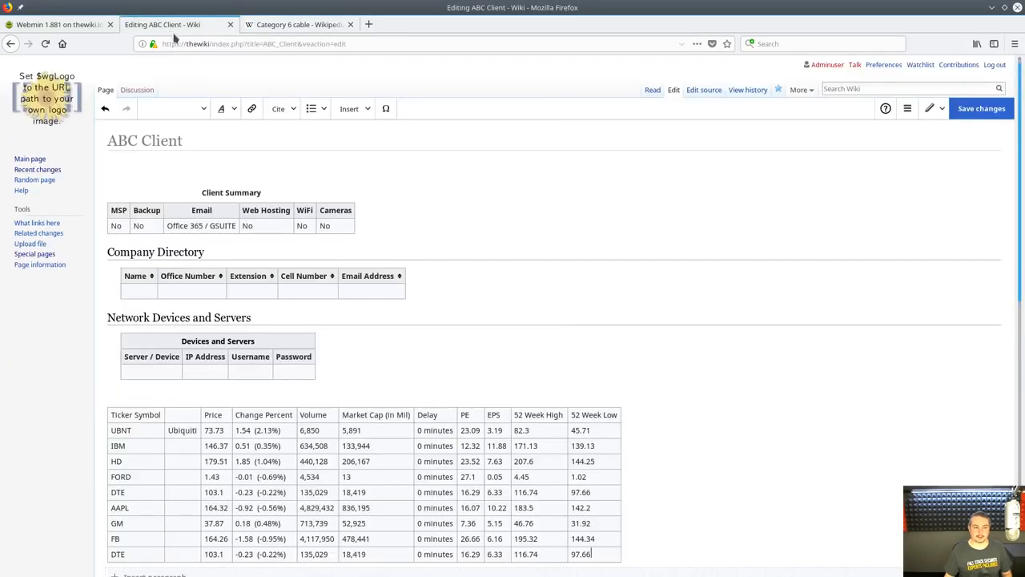
pyautogui.click(346, 384)
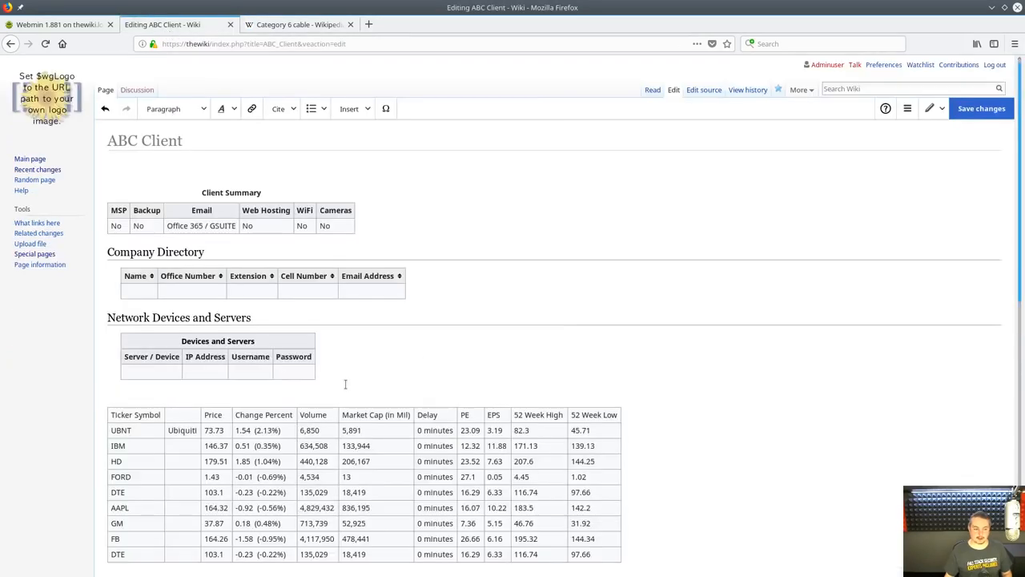
pyautogui.scroll(-3)
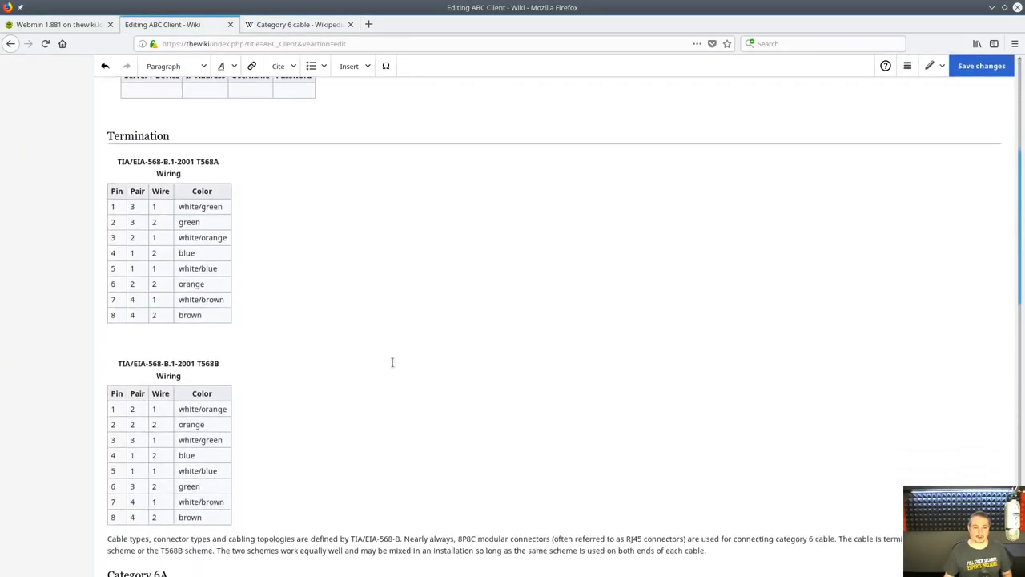
pyautogui.scroll(-3)
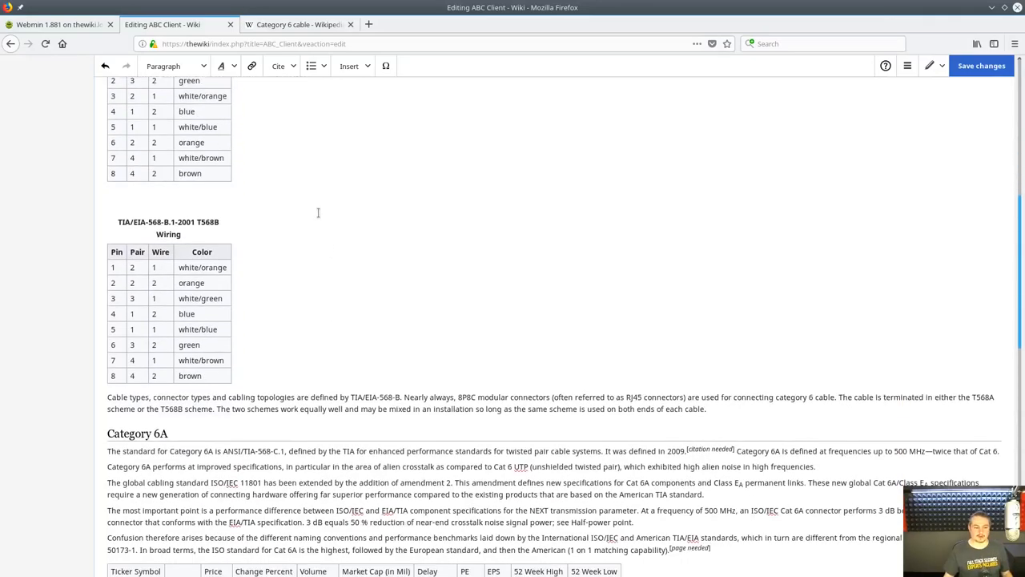
pyautogui.scroll(-3)
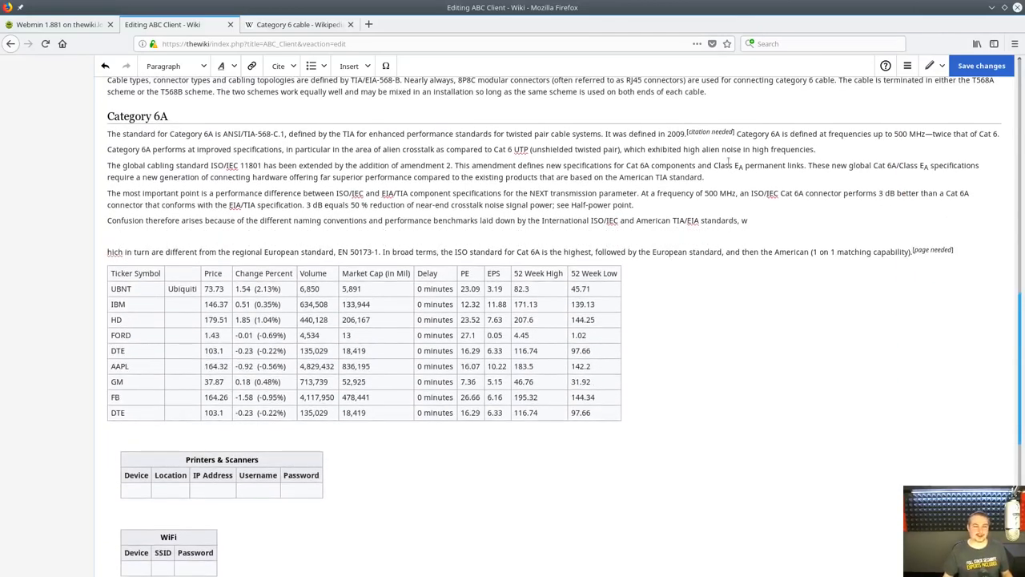
# Scroll through the T568A/T568B wiring tables and Category 6A text in the draft.
pyautogui.scroll(3)
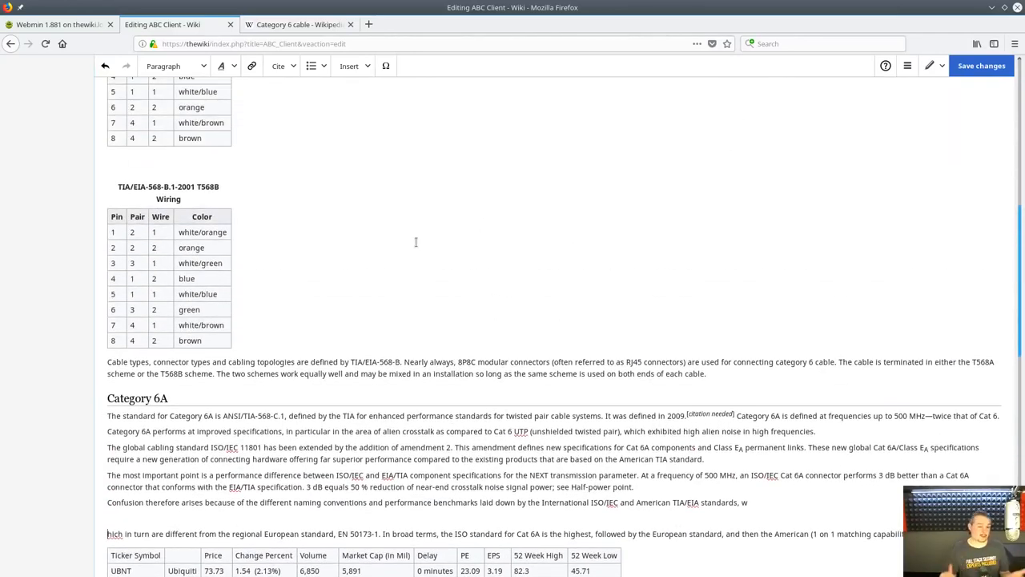
pyautogui.scroll(3)
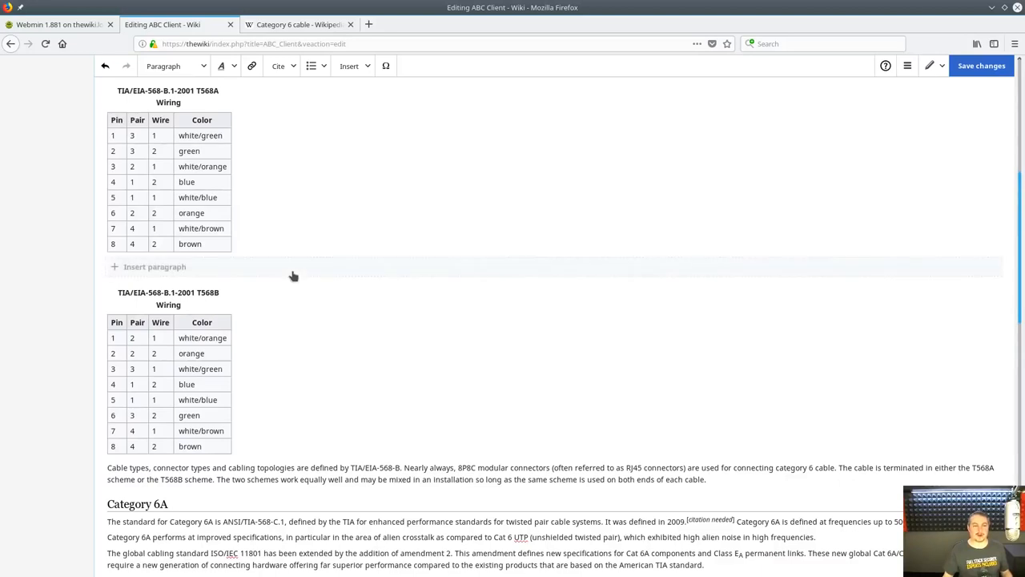
pyautogui.moveTo(298, 280)
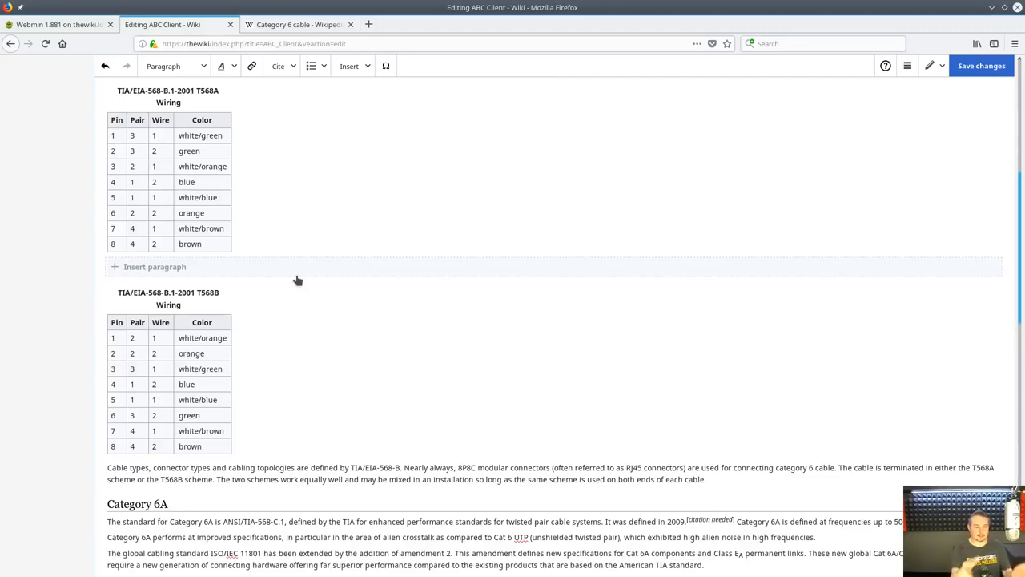
pyautogui.scroll(3)
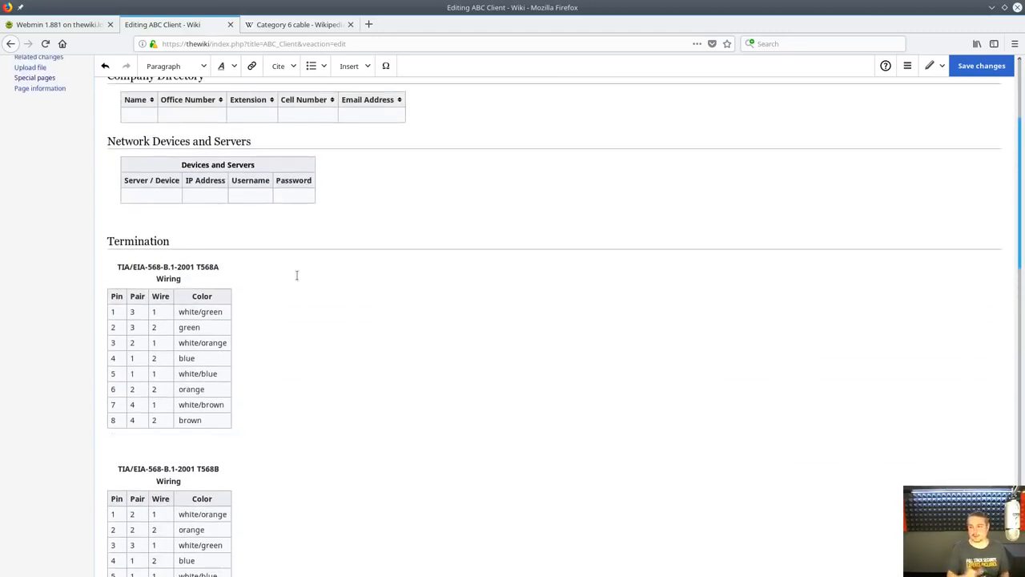
pyautogui.scroll(3)
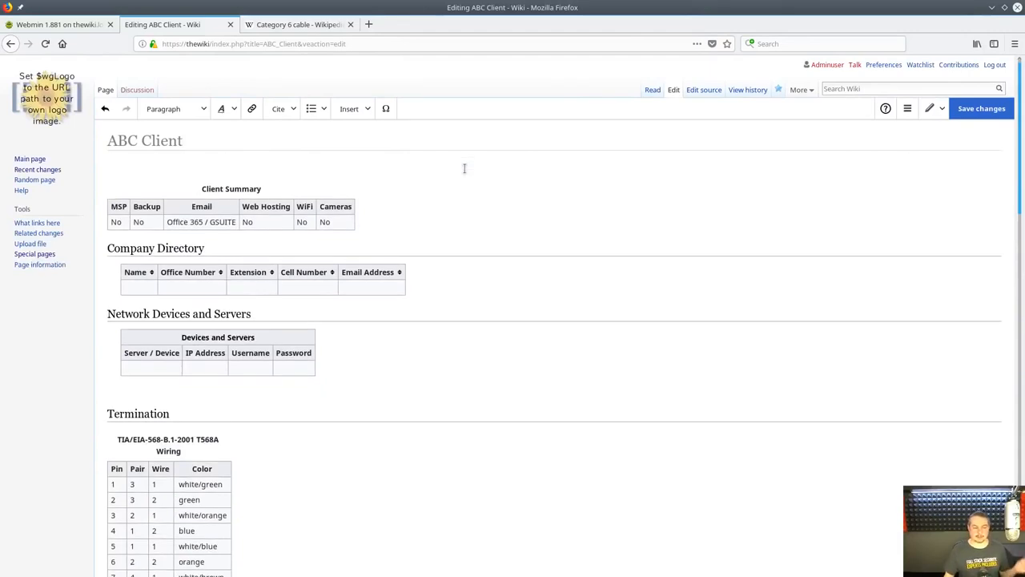
pyautogui.scroll(-3)
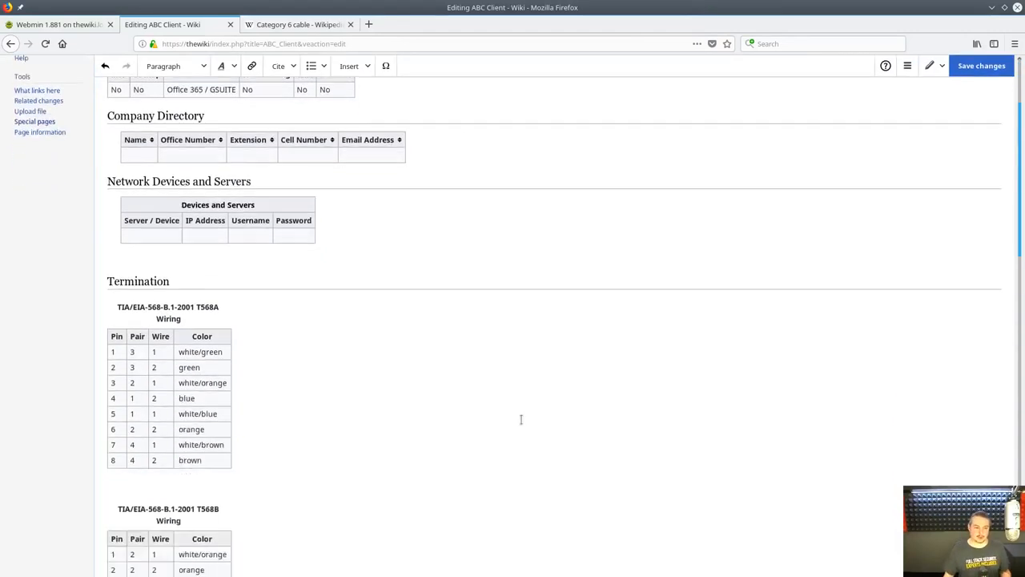
pyautogui.scroll(3)
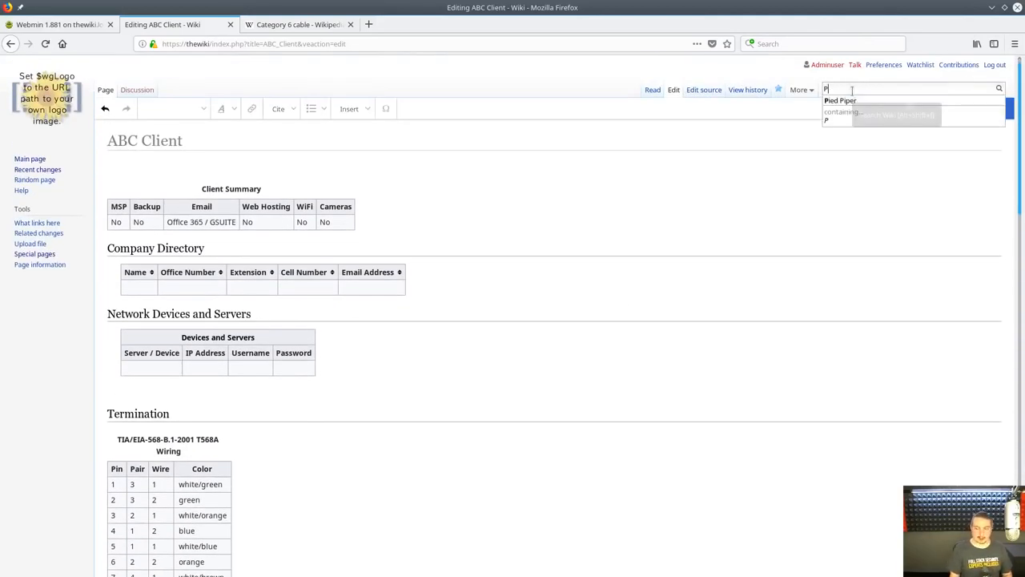
# Leave the unsaved ABC Client edits for Pied Piper and scroll down to Work Instructions.
pyautogui.click(840, 99)
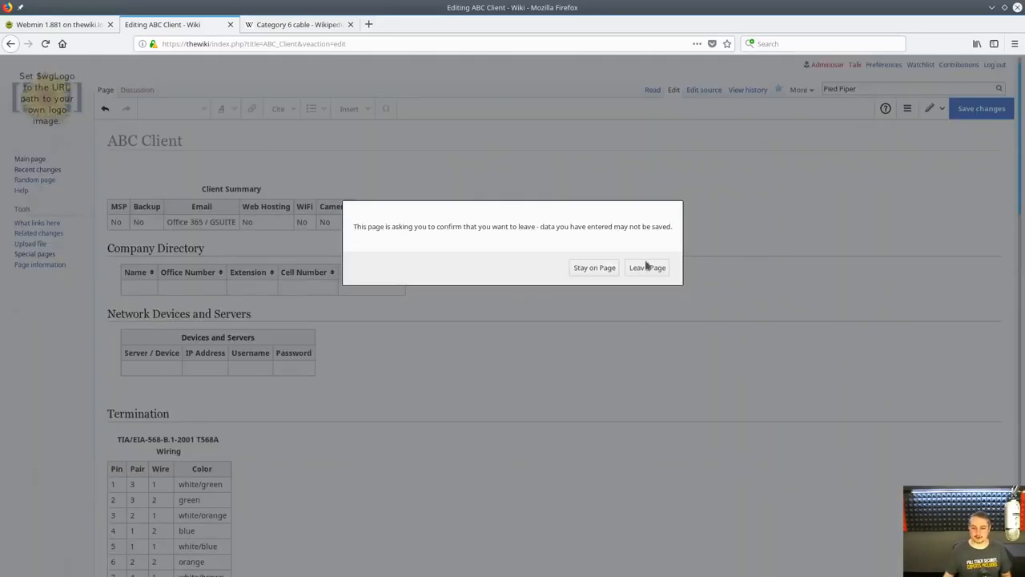
pyautogui.click(647, 266)
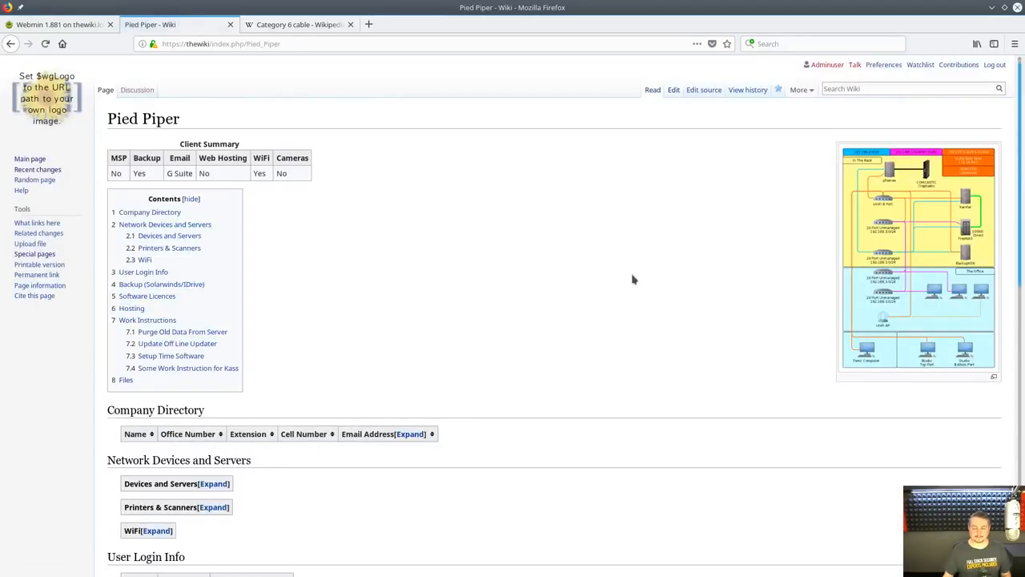
pyautogui.moveTo(881, 254)
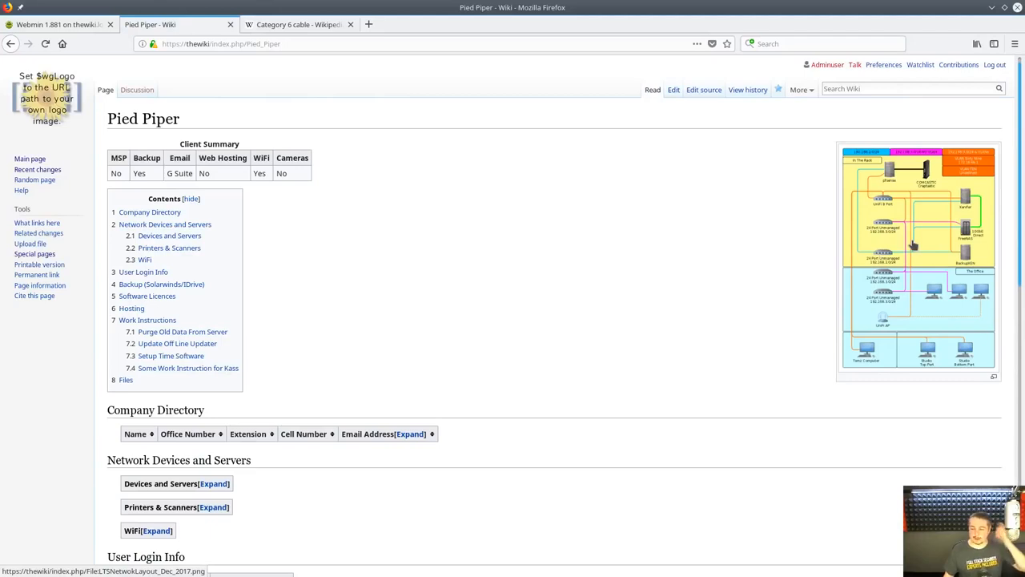
pyautogui.moveTo(910, 273)
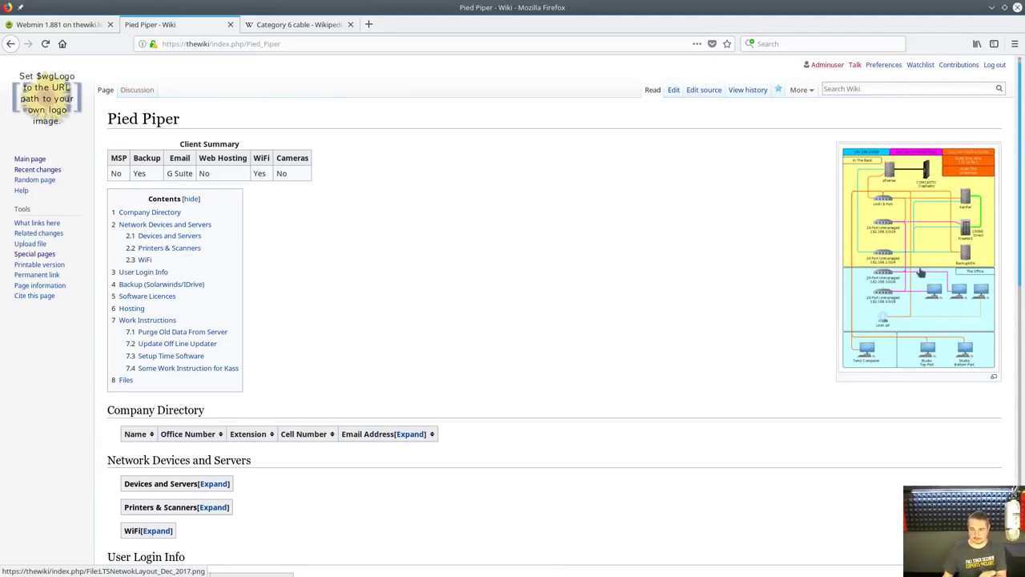
pyautogui.click(920, 257)
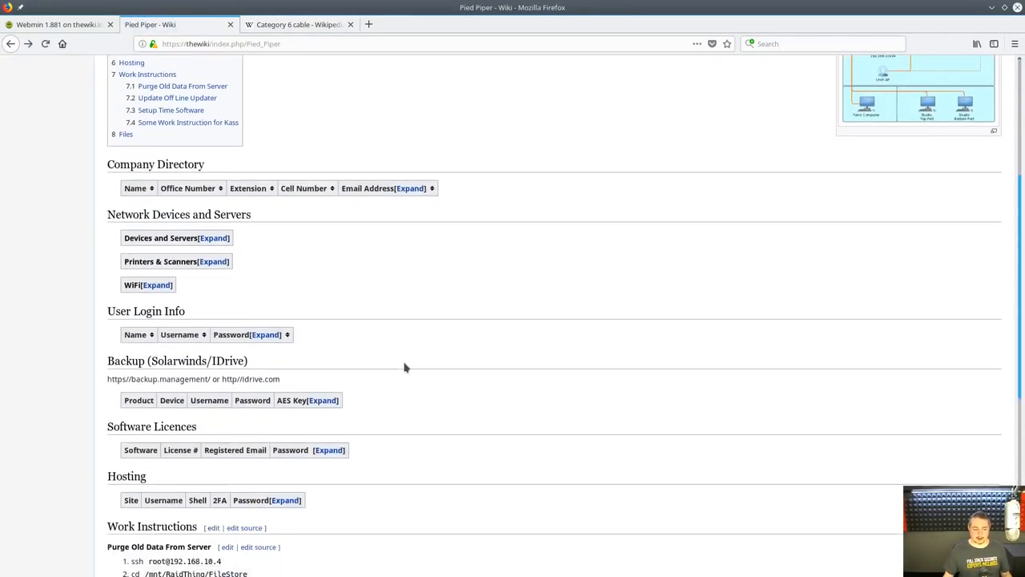
pyautogui.scroll(-3)
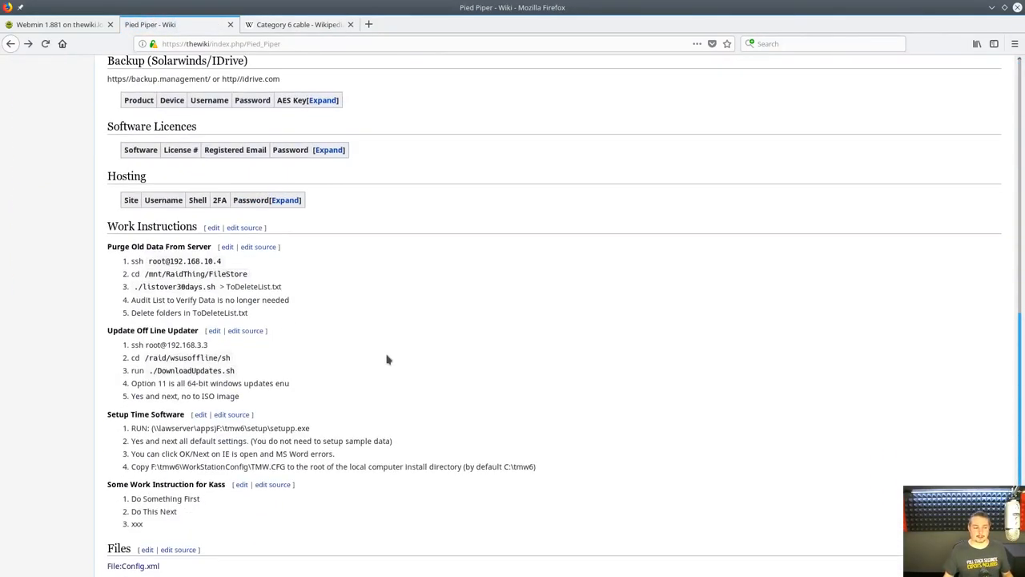
pyautogui.scroll(-3)
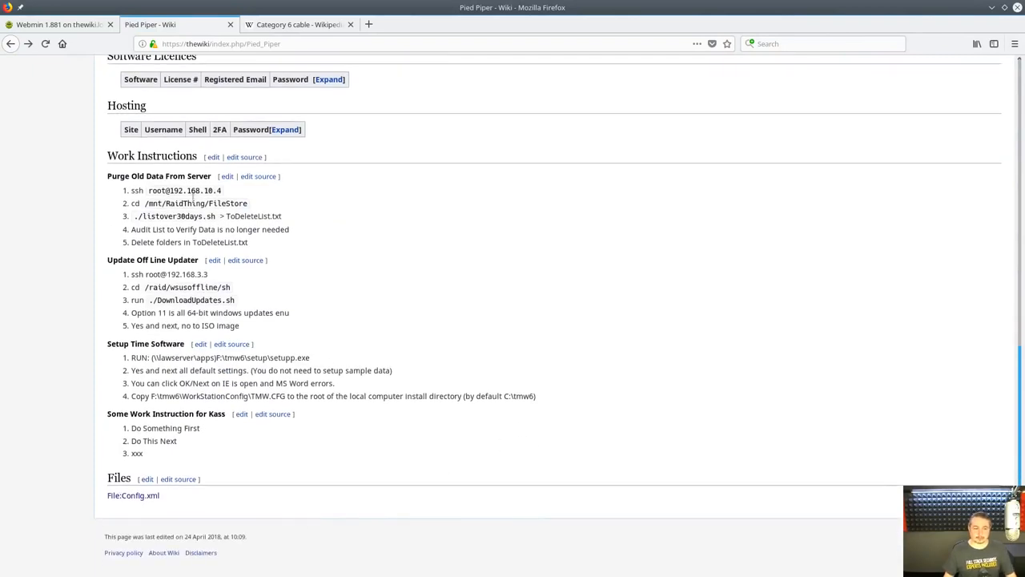
pyautogui.moveTo(378, 222)
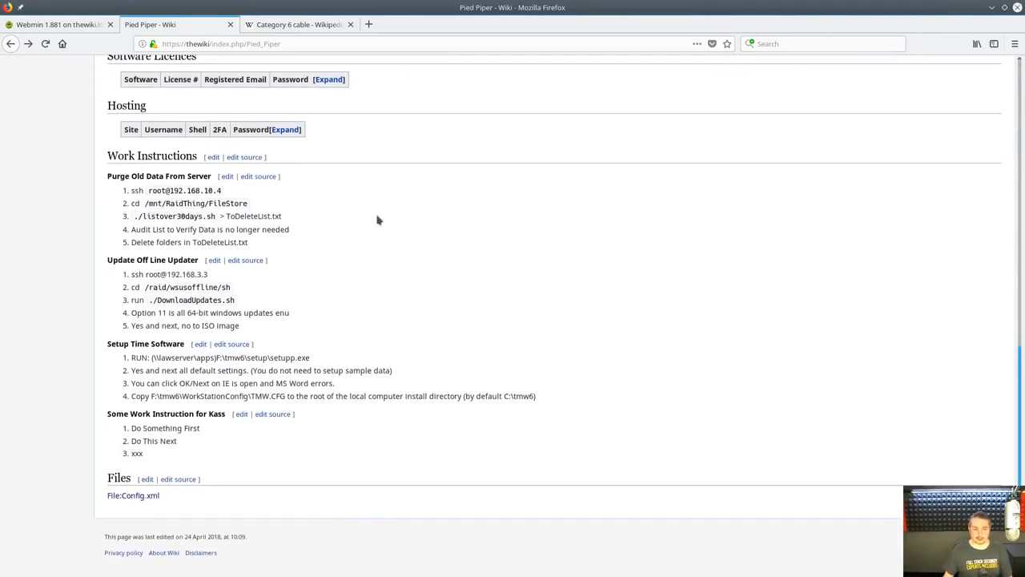
pyautogui.moveTo(321, 301)
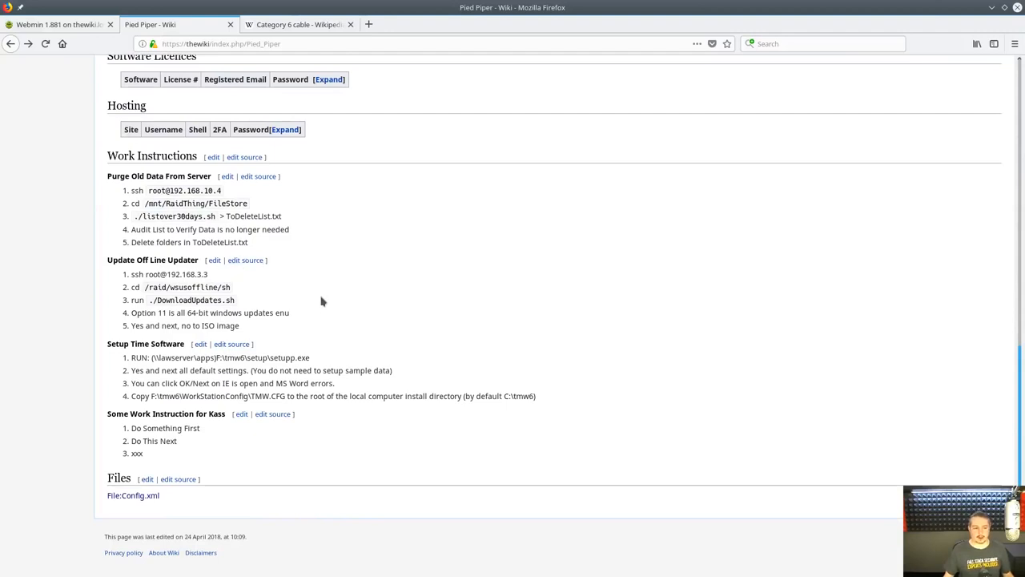
pyautogui.moveTo(148, 345)
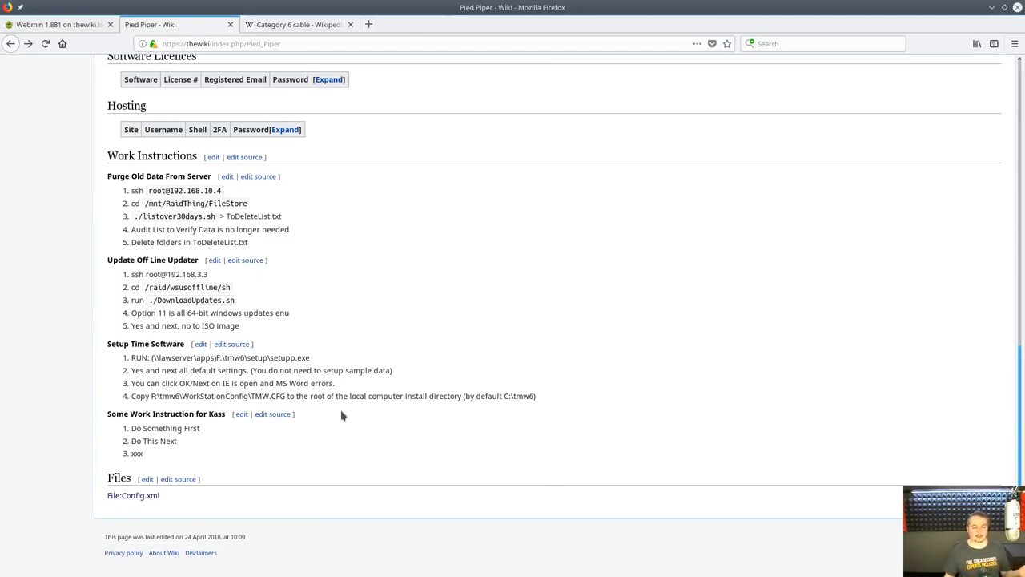
pyautogui.moveTo(288, 445)
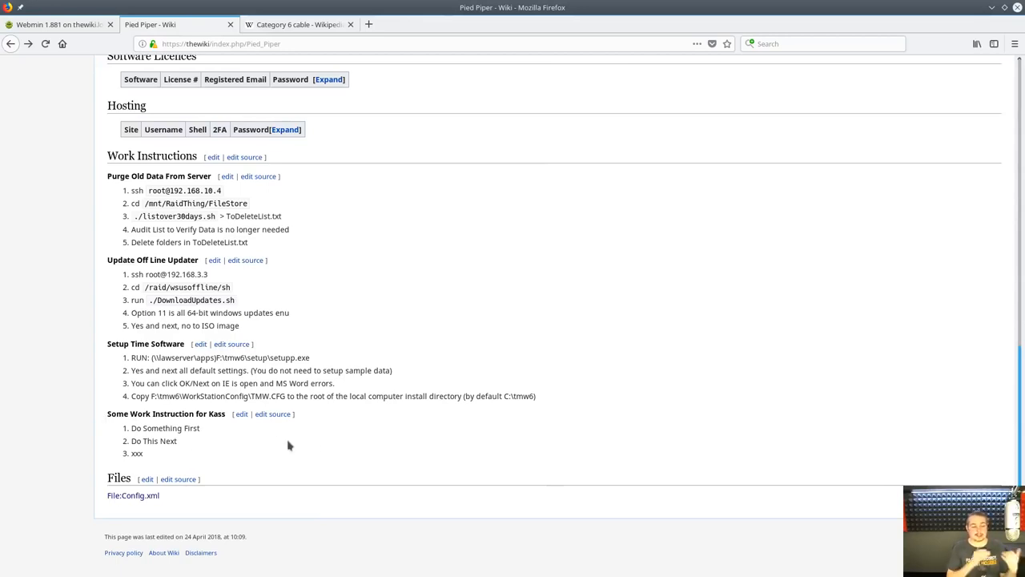
pyautogui.moveTo(256, 425)
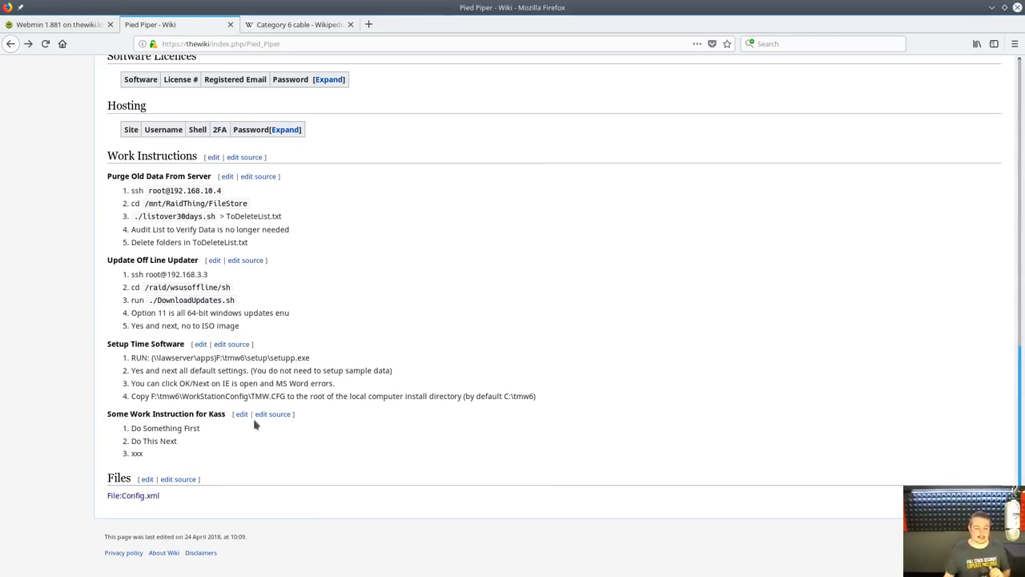
pyautogui.moveTo(240, 414)
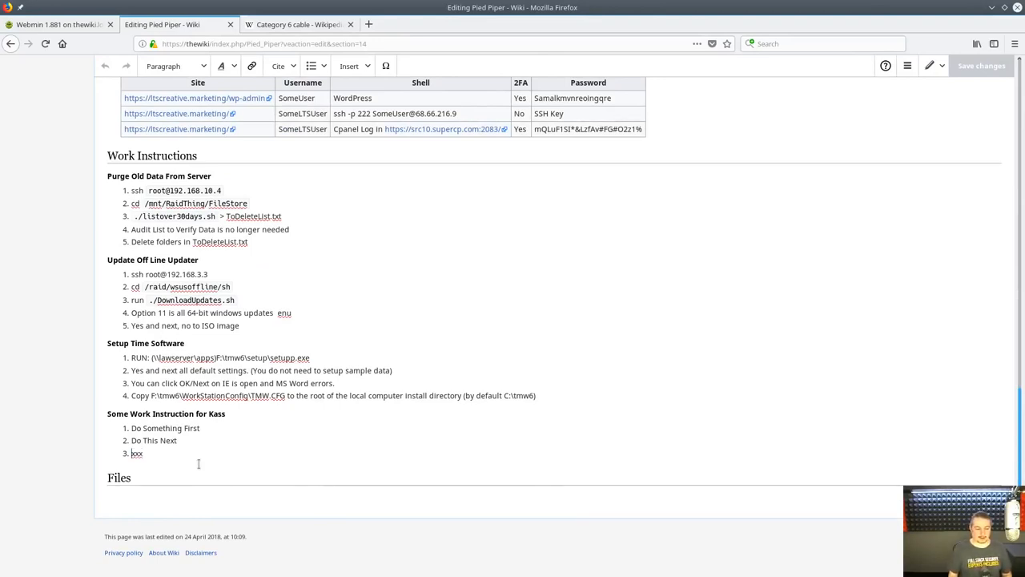
# Add the Kass step 'Some other thing that needs to be done before' to the list.
pyautogui.press('Return')
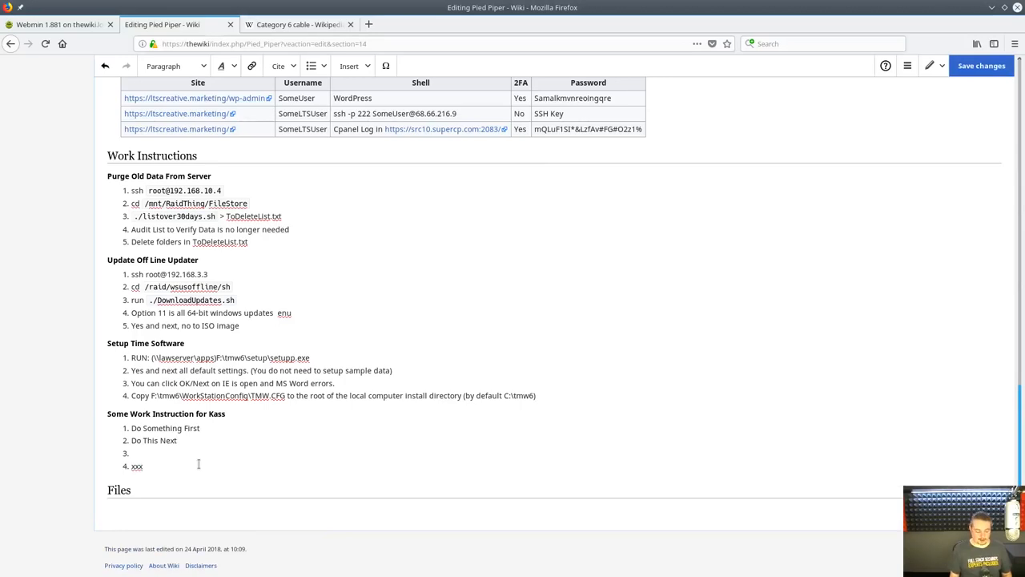
pyautogui.write('Som')
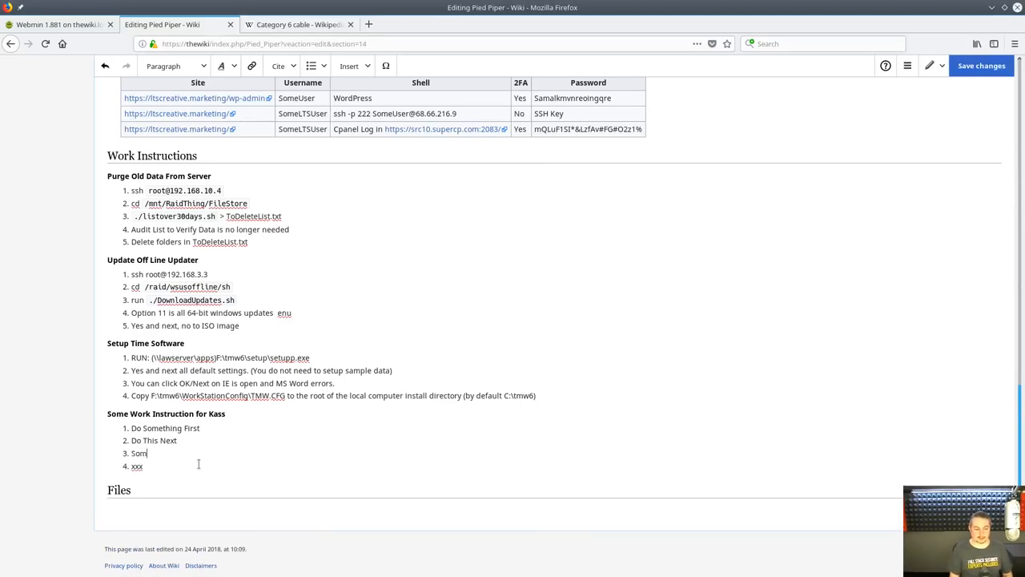
pyautogui.write('e T')
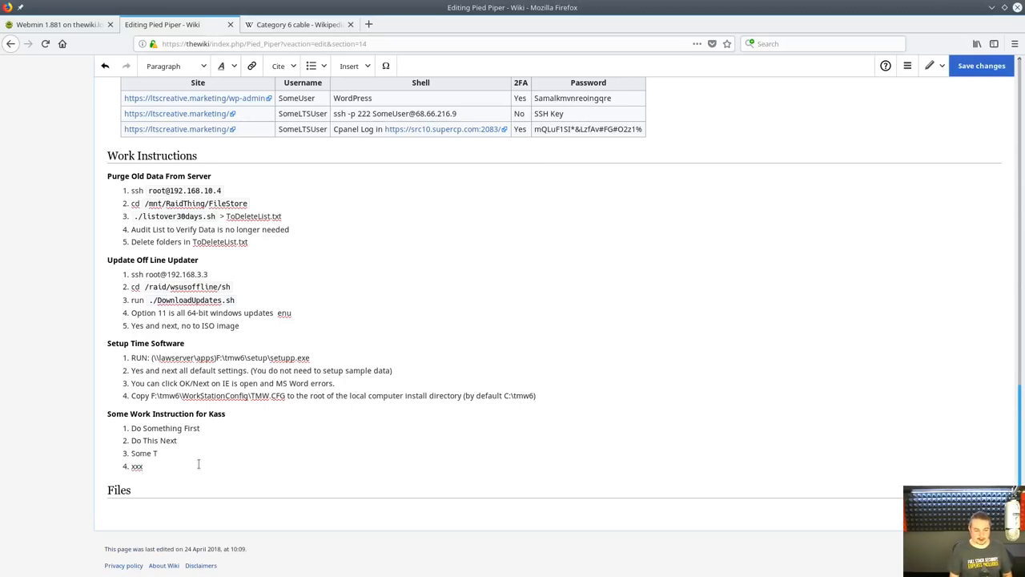
pyautogui.write('other')
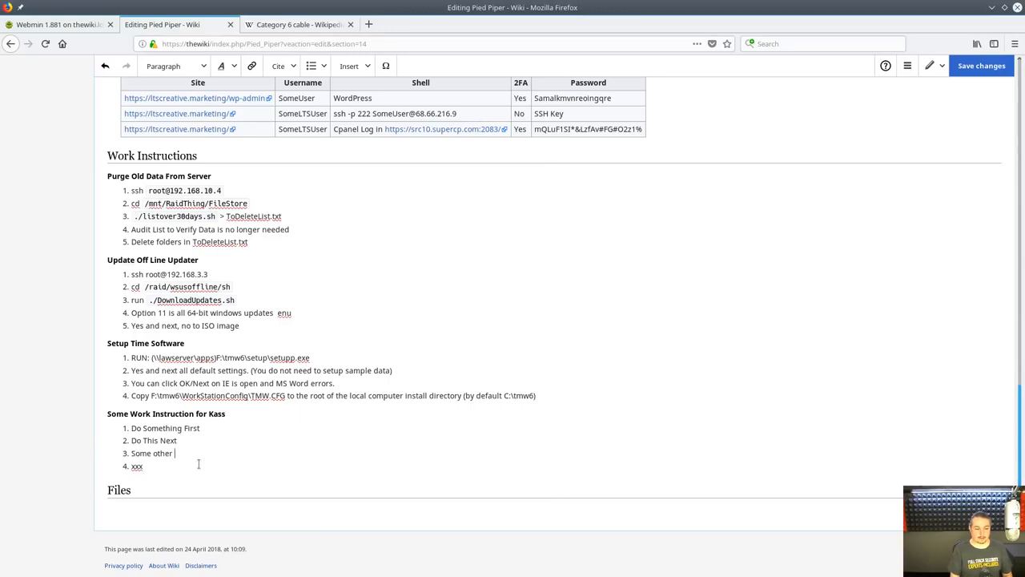
pyautogui.write('thing that needs')
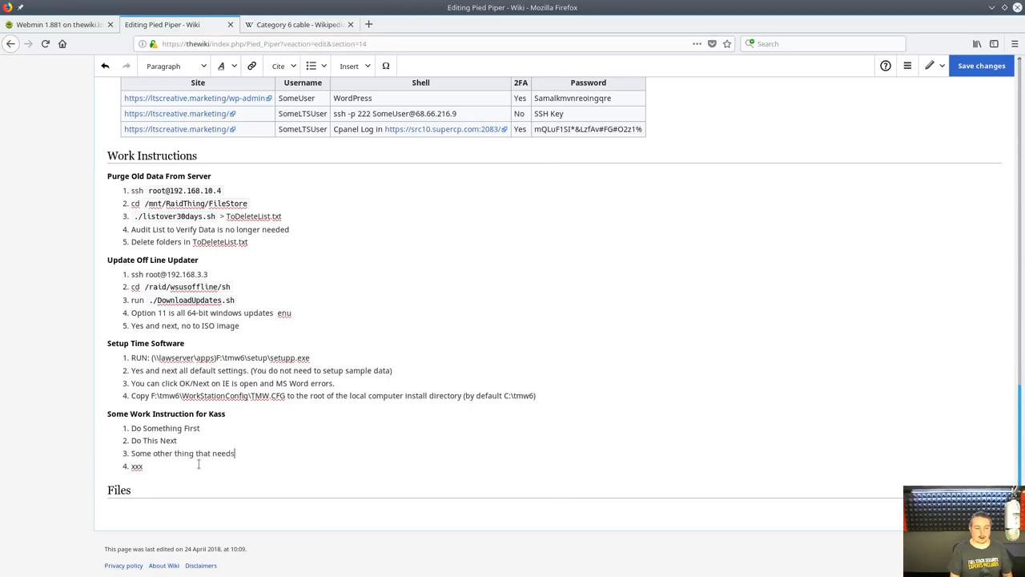
pyautogui.write('to be done before')
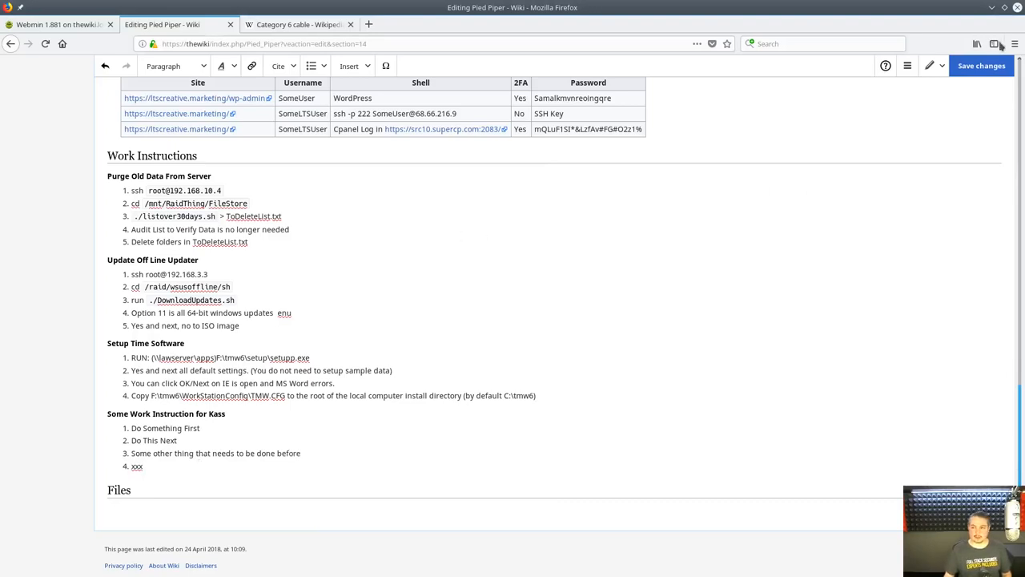
# Save the Pied Piper page changes and confirm in the dialog.
pyautogui.click(981, 66)
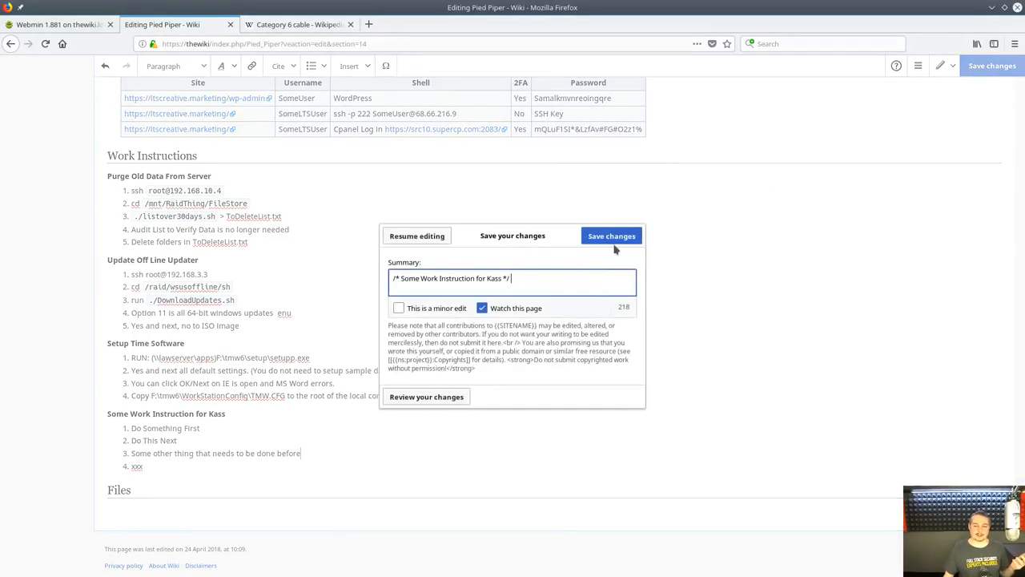
pyautogui.click(612, 236)
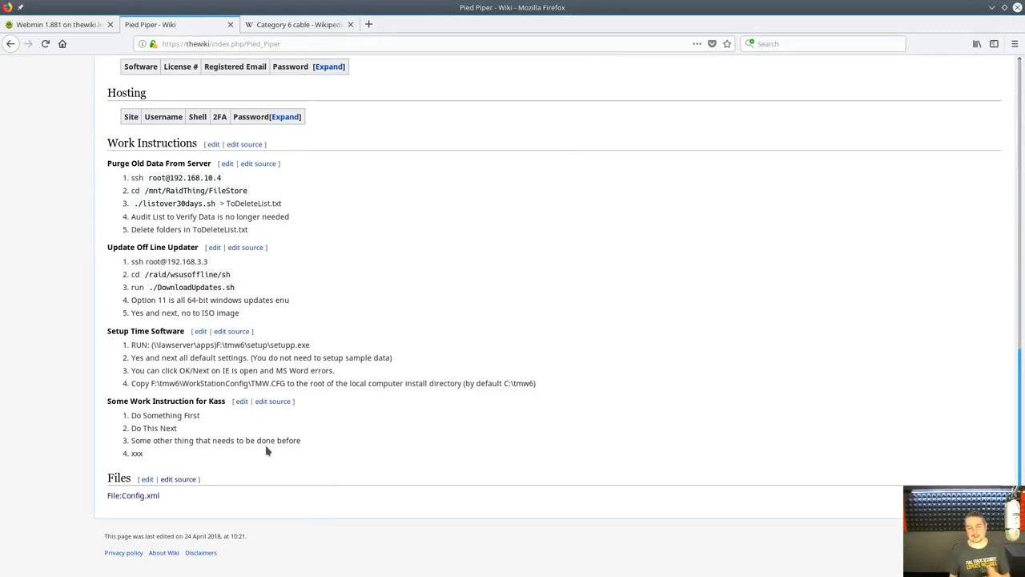
pyautogui.moveTo(429, 415)
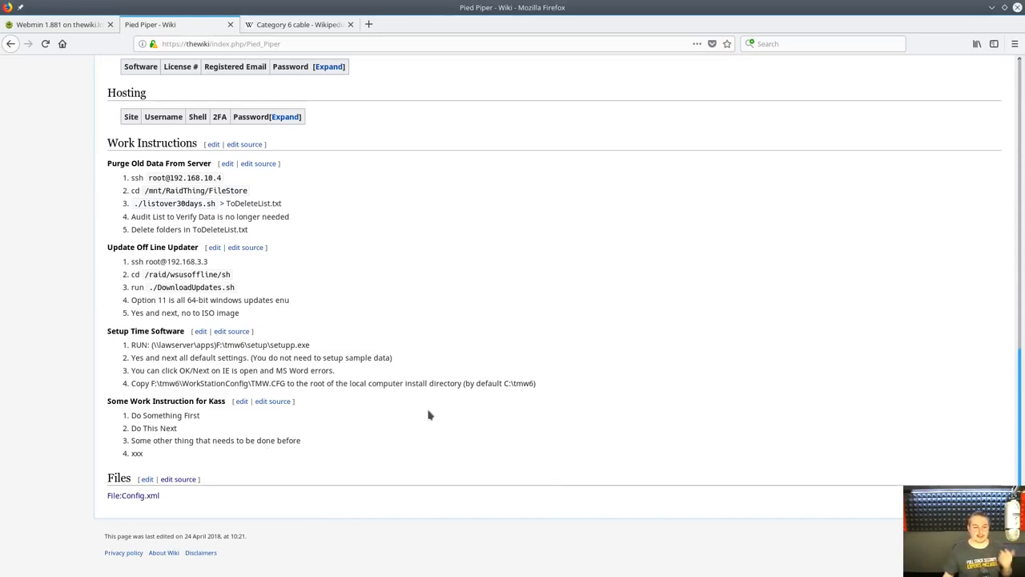
pyautogui.moveTo(312, 439)
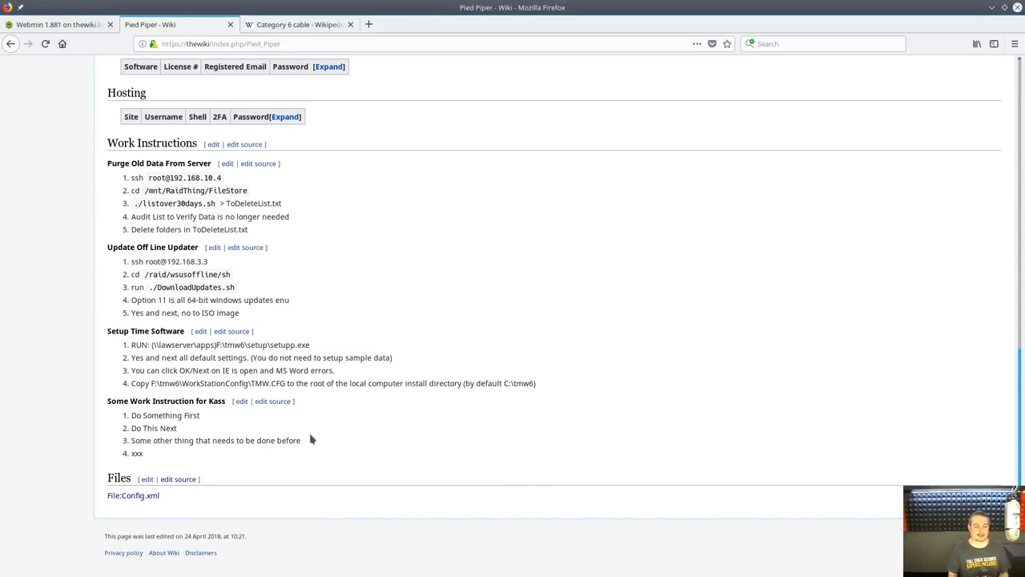
pyautogui.moveTo(310, 371)
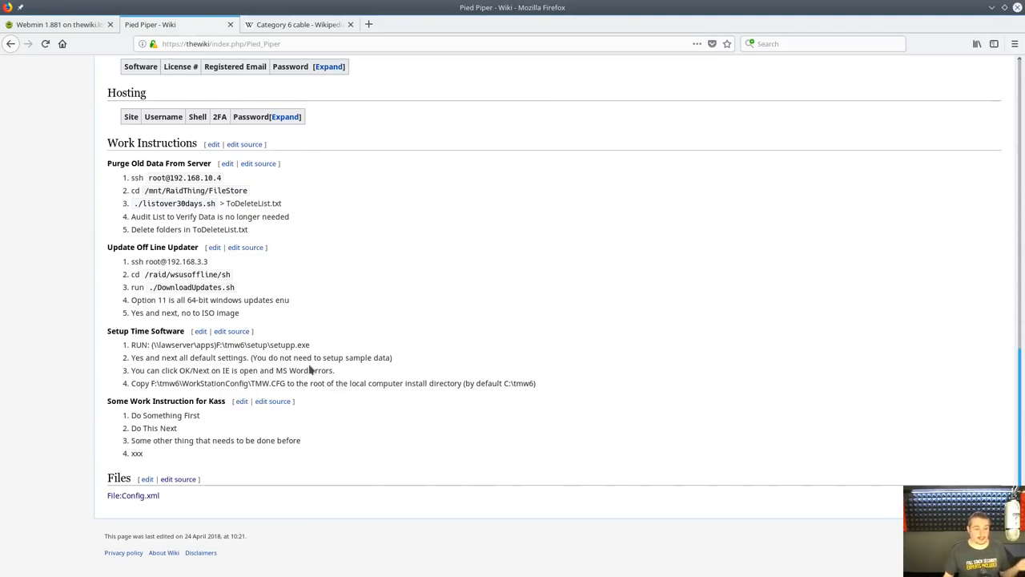
# Scroll back up the saved Pied Piper page to review the Work Instructions section.
pyautogui.scroll(3)
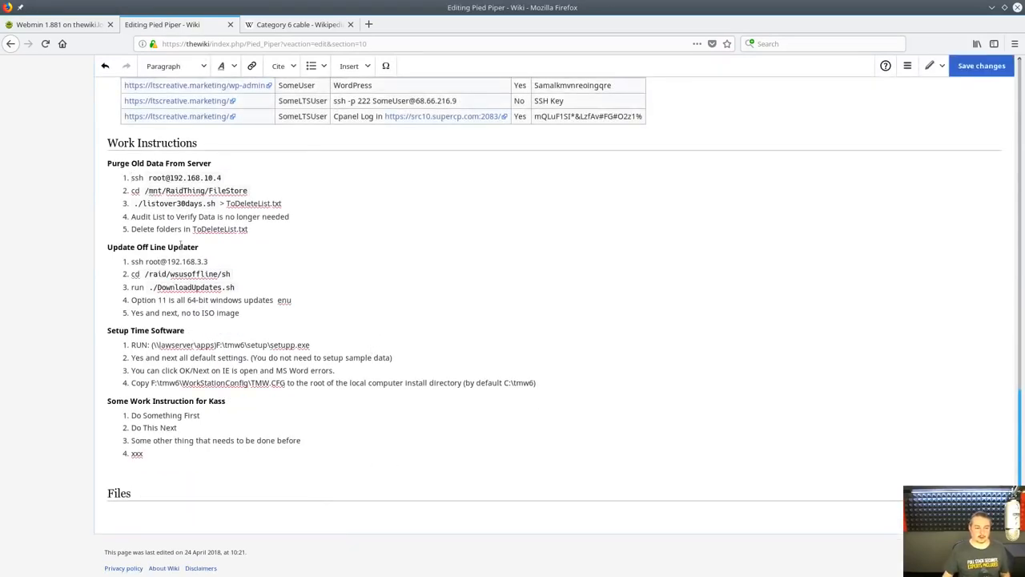
# Add a Sub-heading 2 reading 'Another Work Instruction' below the Kass list.
pyautogui.click(173, 66)
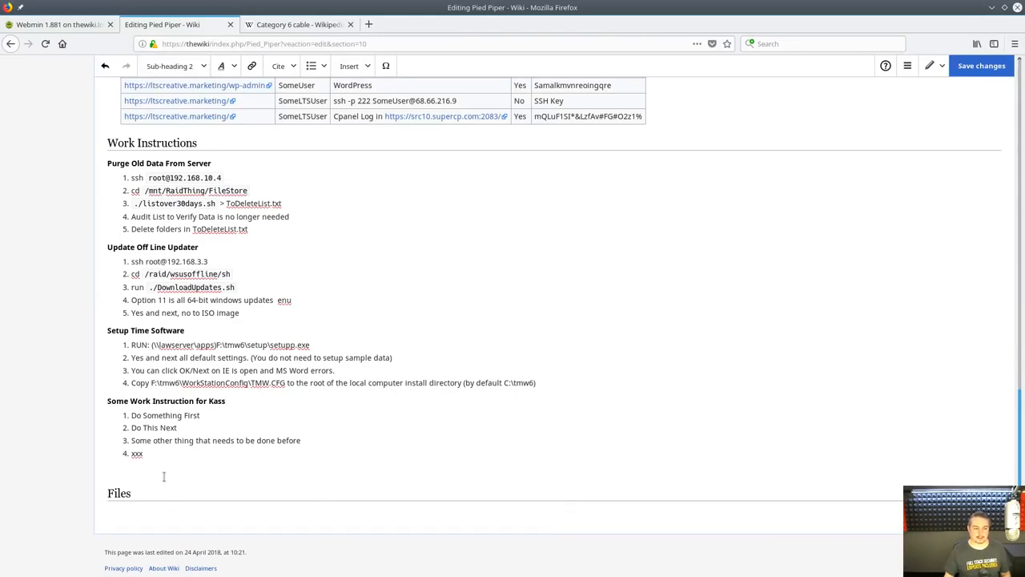
pyautogui.click(173, 66)
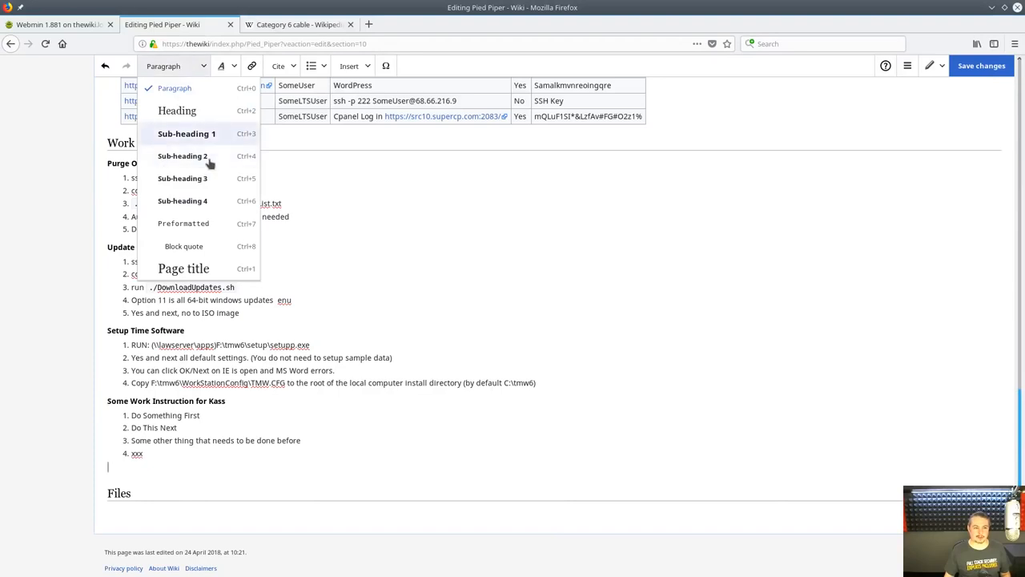
pyautogui.click(183, 155)
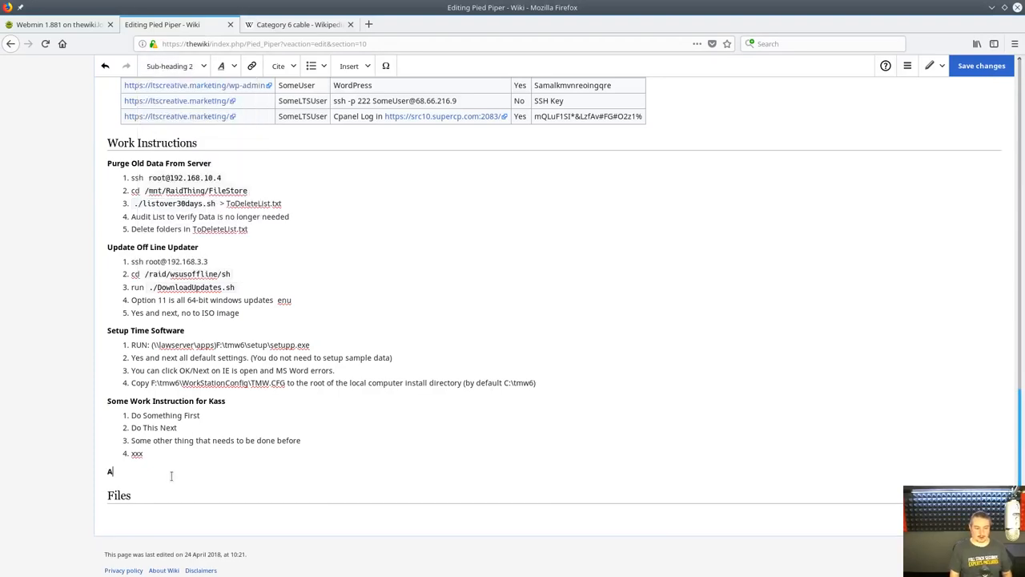
pyautogui.write('nother')
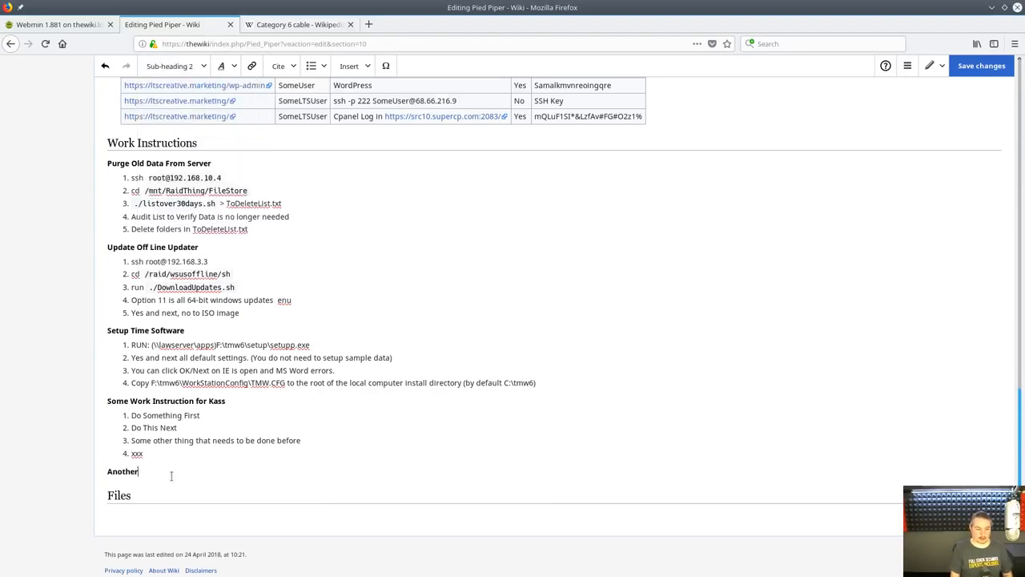
pyautogui.write('Work Instruction')
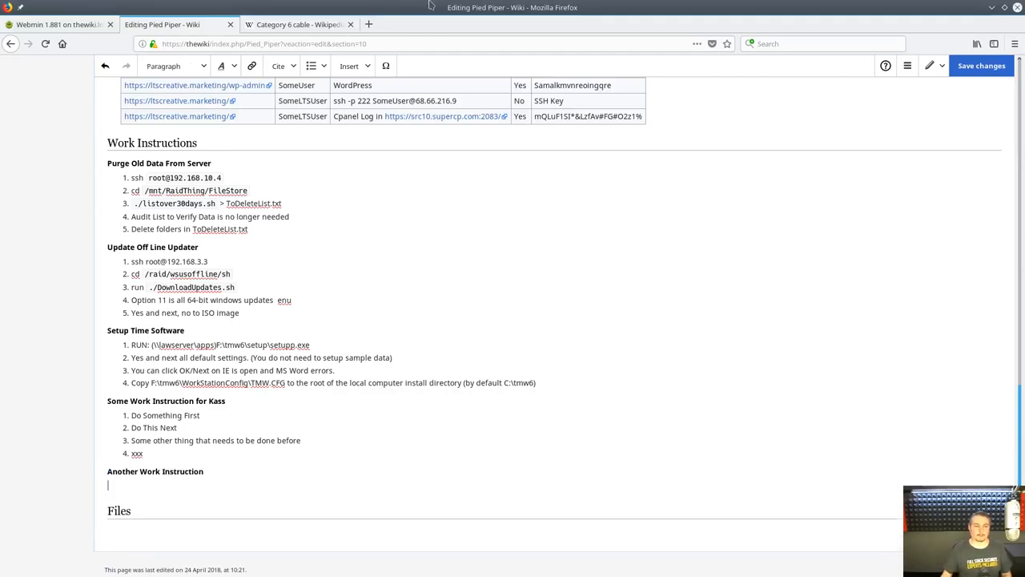
# Add a numbered list under it with items 'This first' and 'This Second'.
pyautogui.click(310, 66)
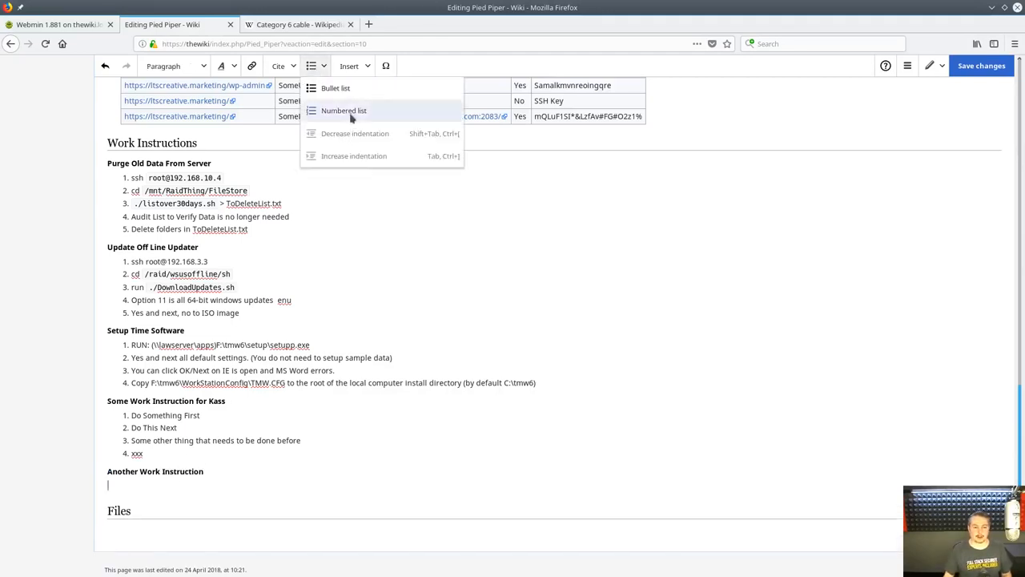
pyautogui.click(343, 111)
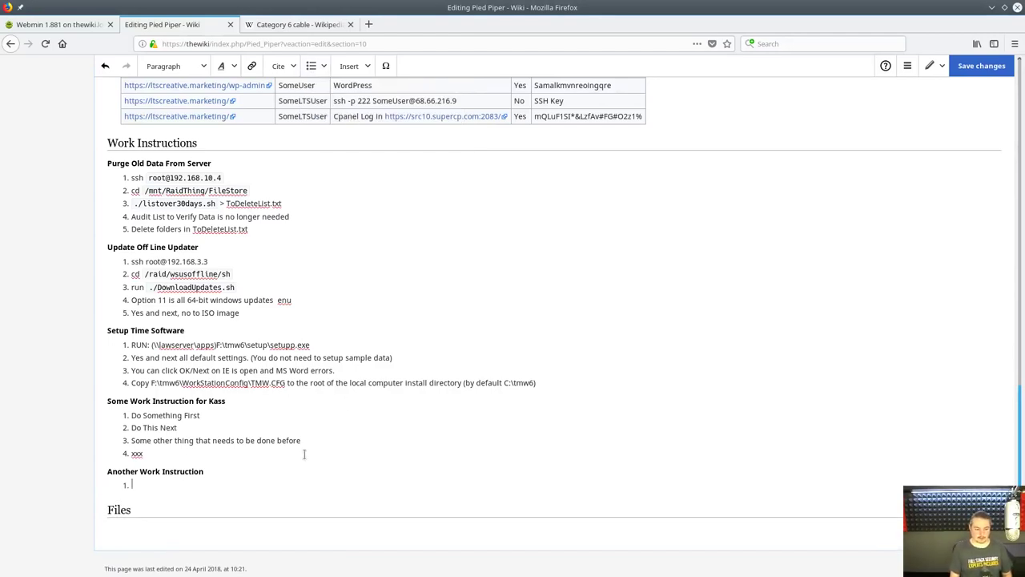
pyautogui.write('This fires')
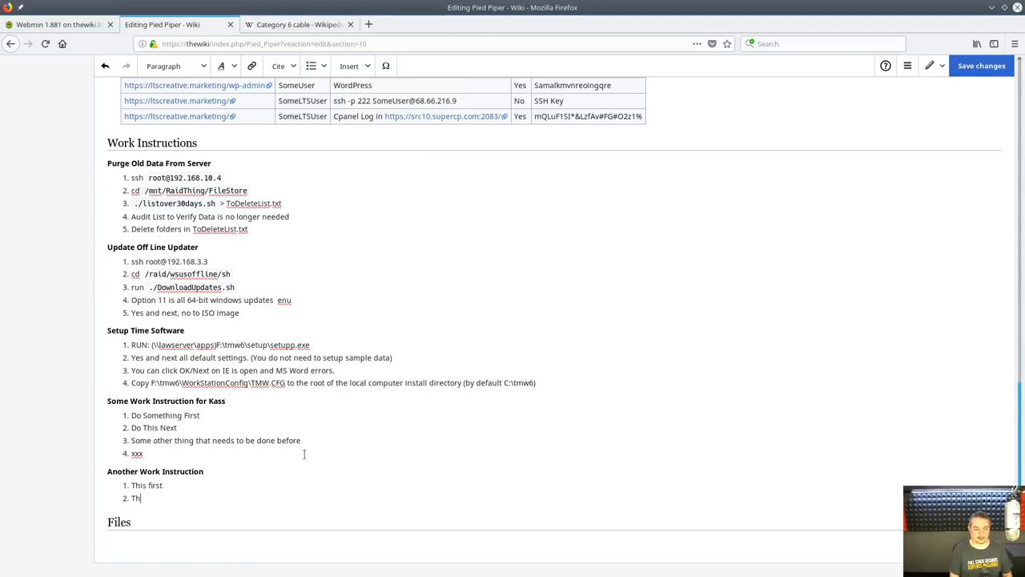
pyautogui.write('is Secon')
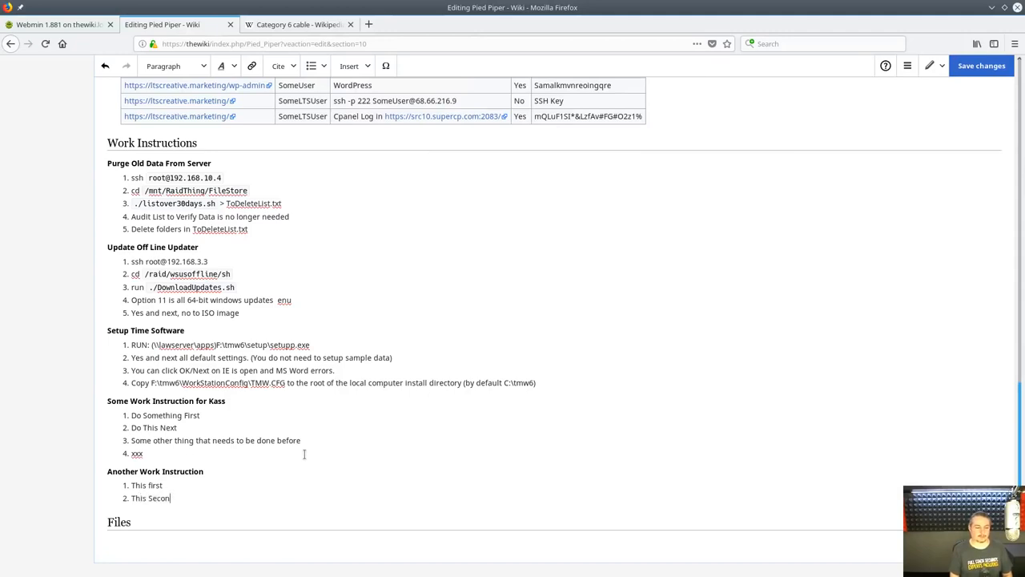
pyautogui.write('d')
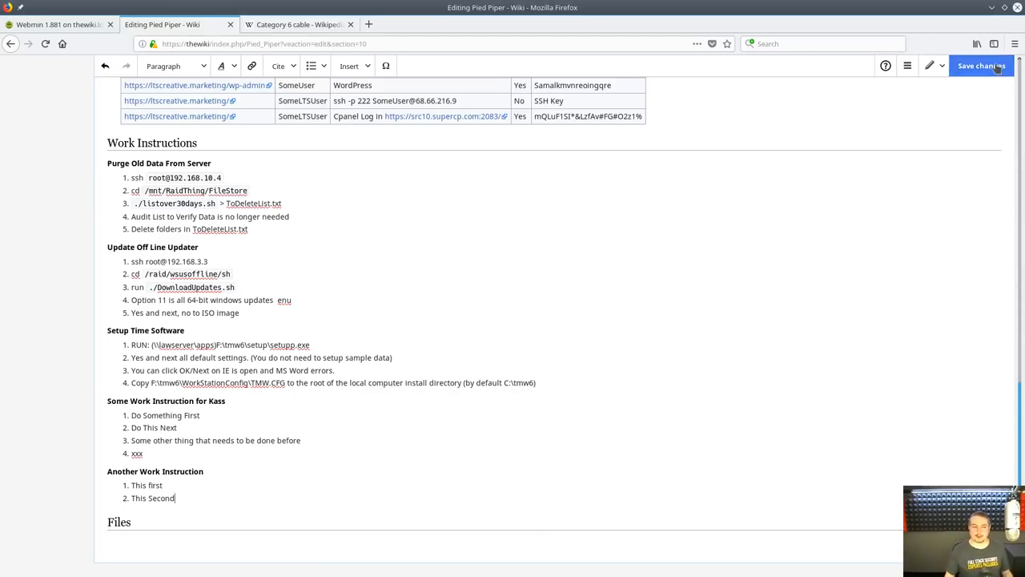
# Save the new section to the Pied Piper page.
pyautogui.click(980, 65)
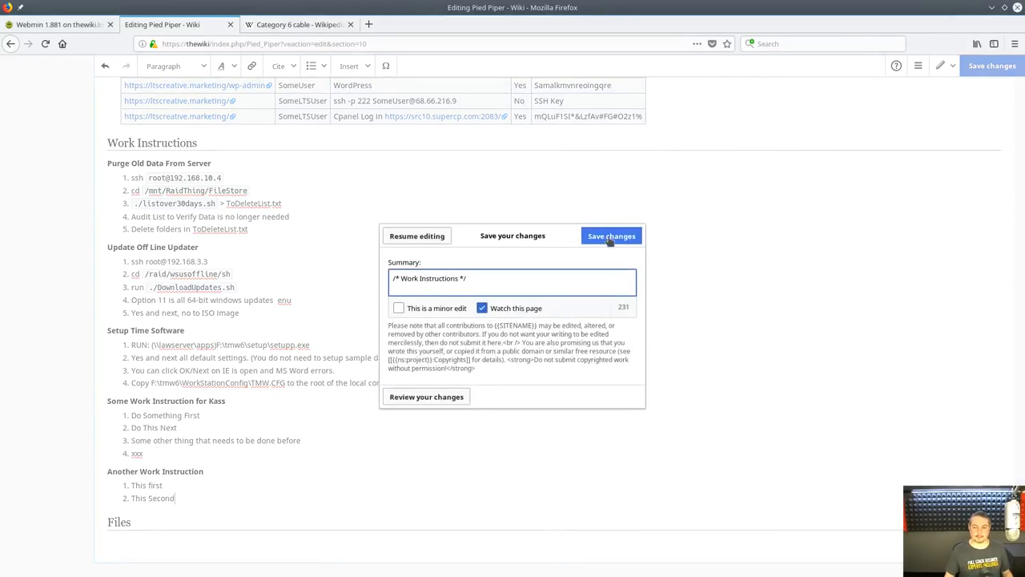
pyautogui.click(612, 236)
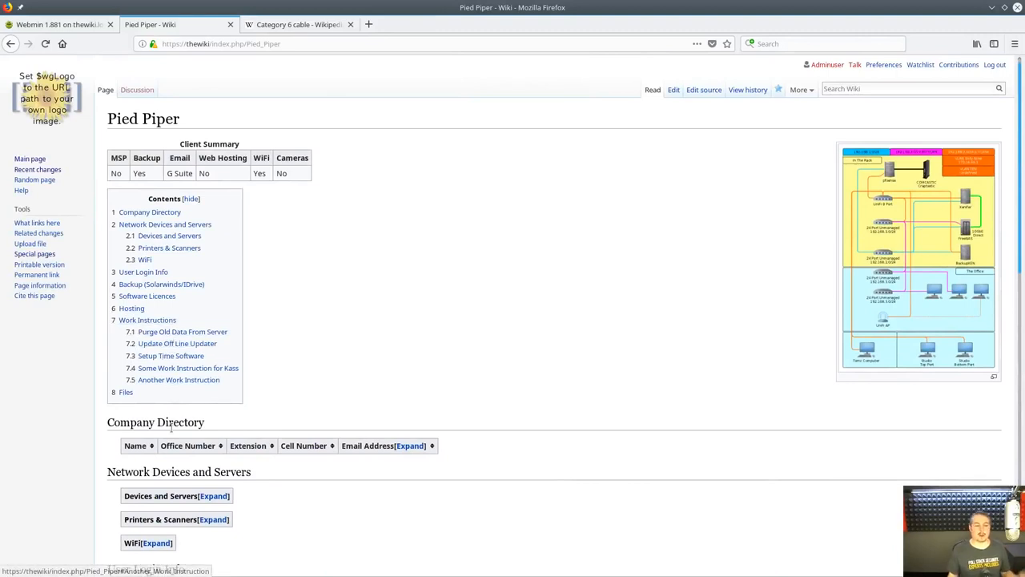
pyautogui.moveTo(170, 283)
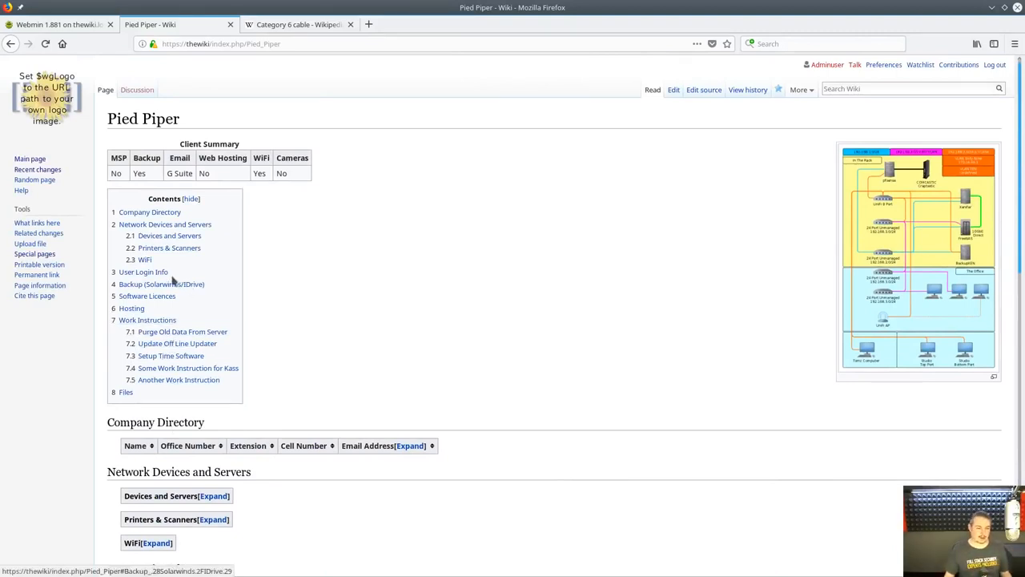
pyautogui.moveTo(172, 367)
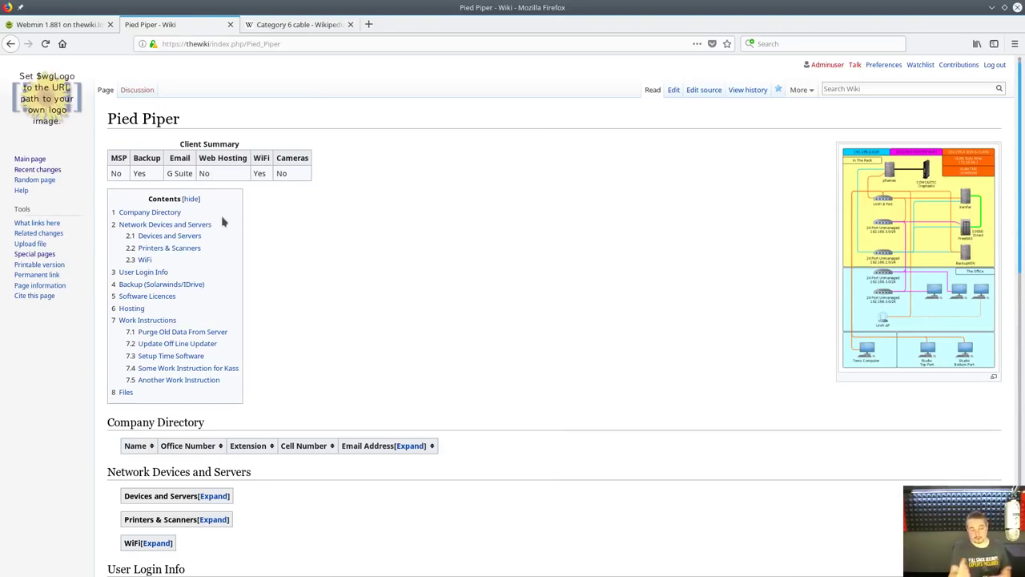
pyautogui.moveTo(442, 301)
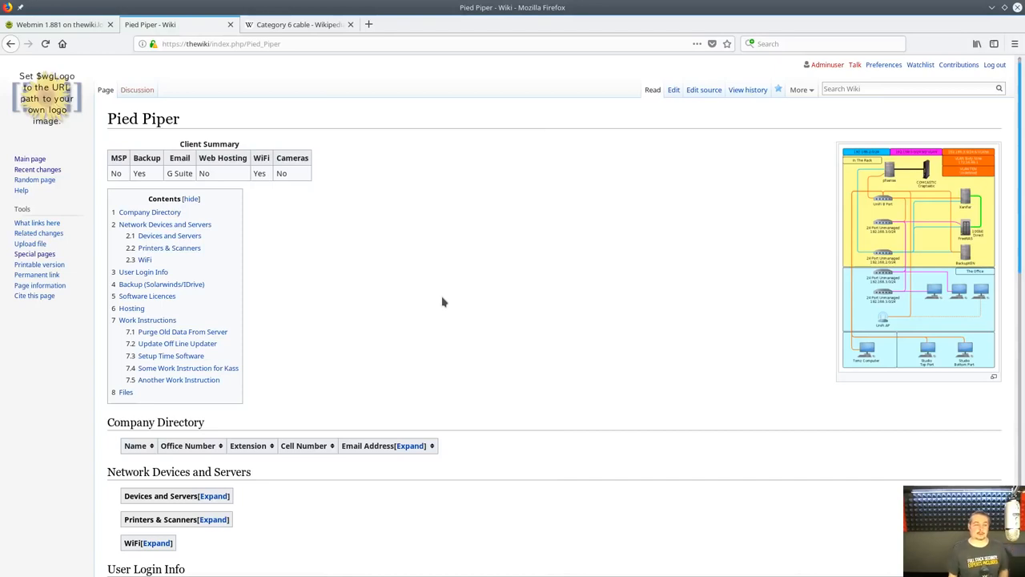
pyautogui.scroll(-3)
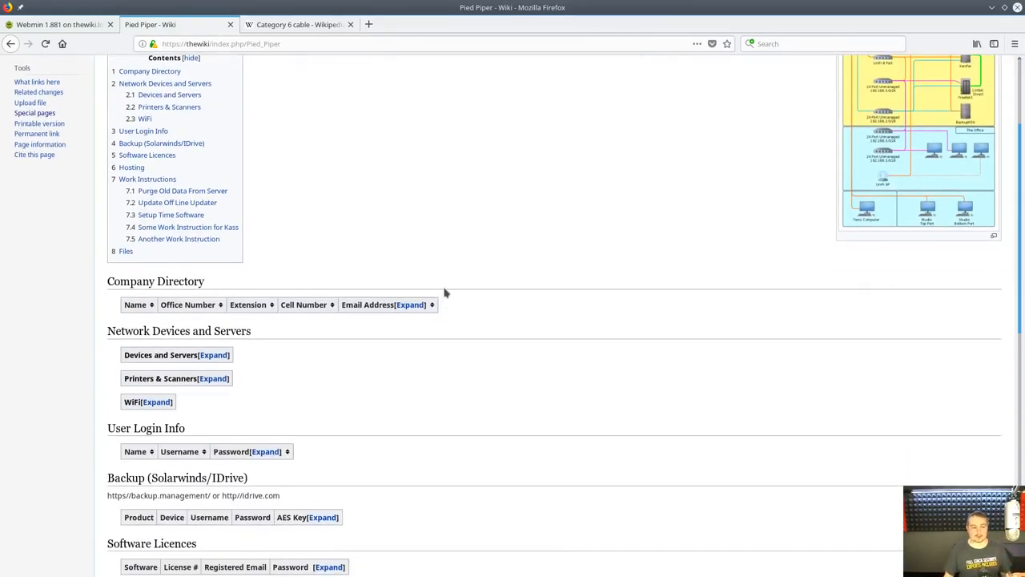
pyautogui.scroll(3)
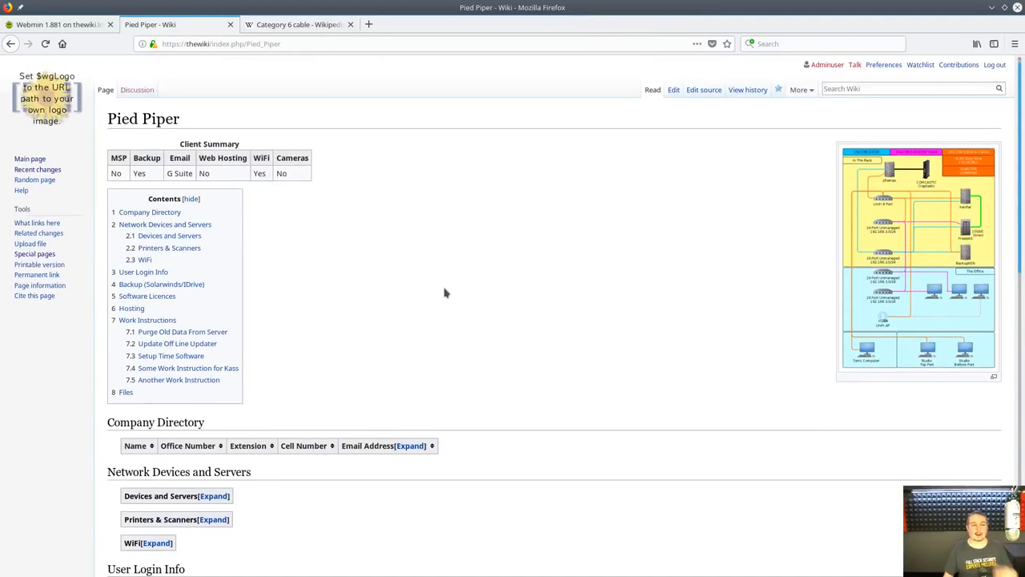
pyautogui.scroll(-3)
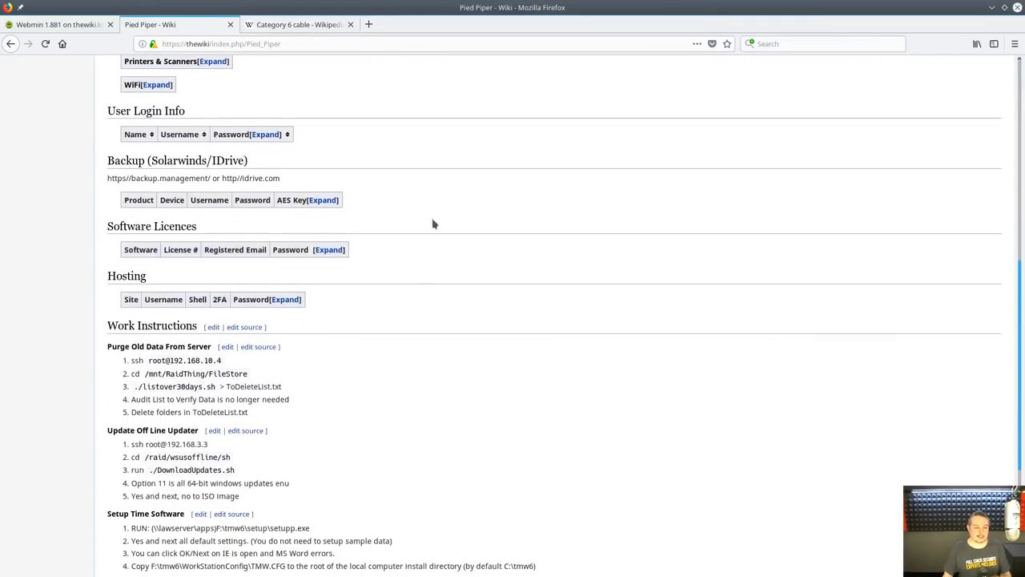
pyautogui.moveTo(328, 240)
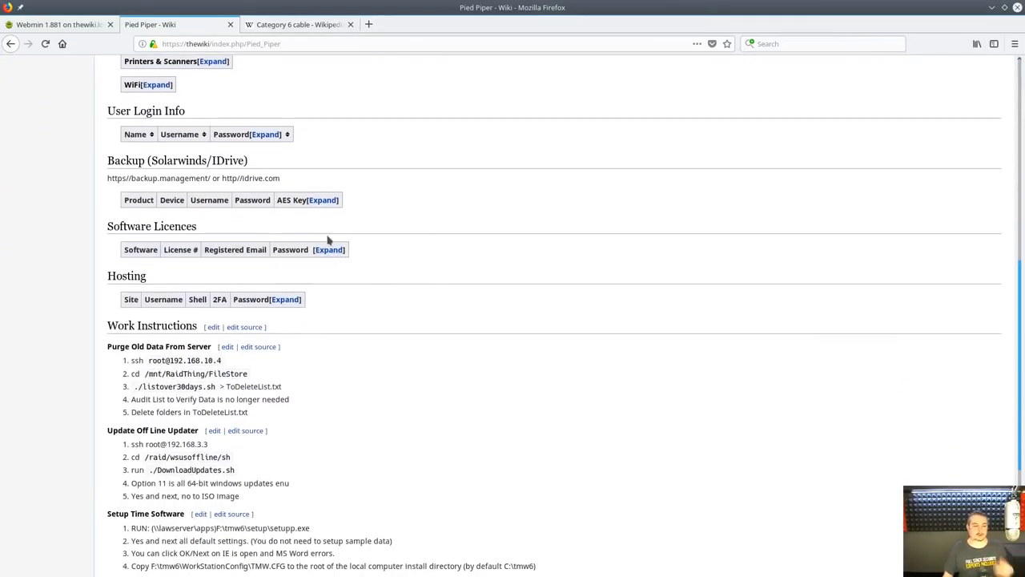
pyautogui.click(328, 250)
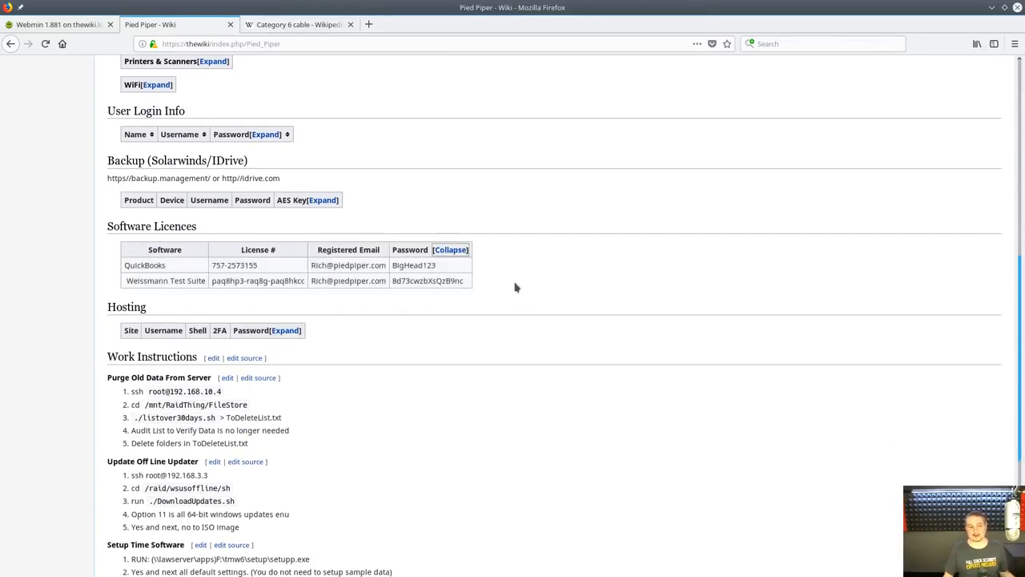
pyautogui.moveTo(168, 267)
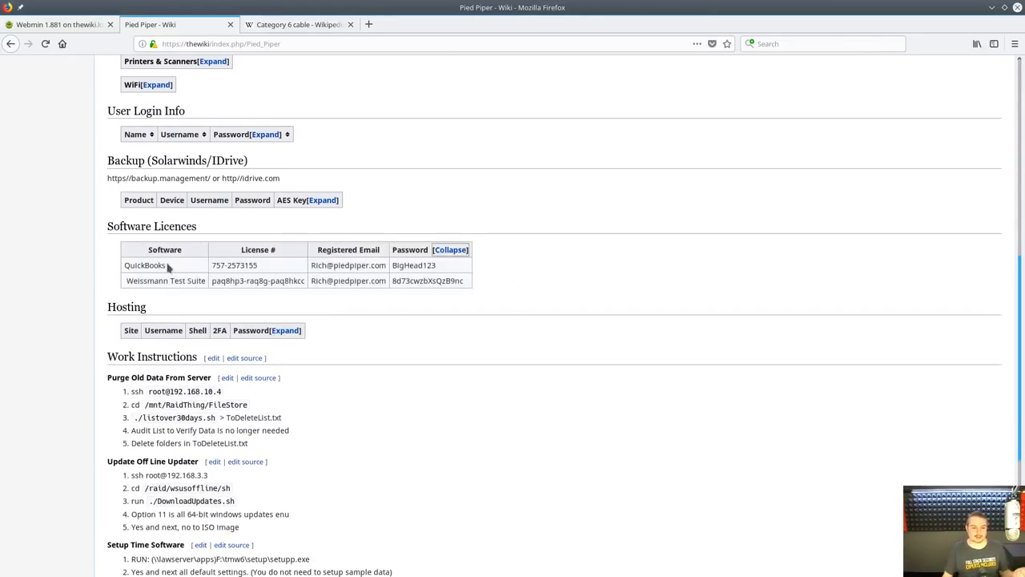
pyautogui.scroll(-3)
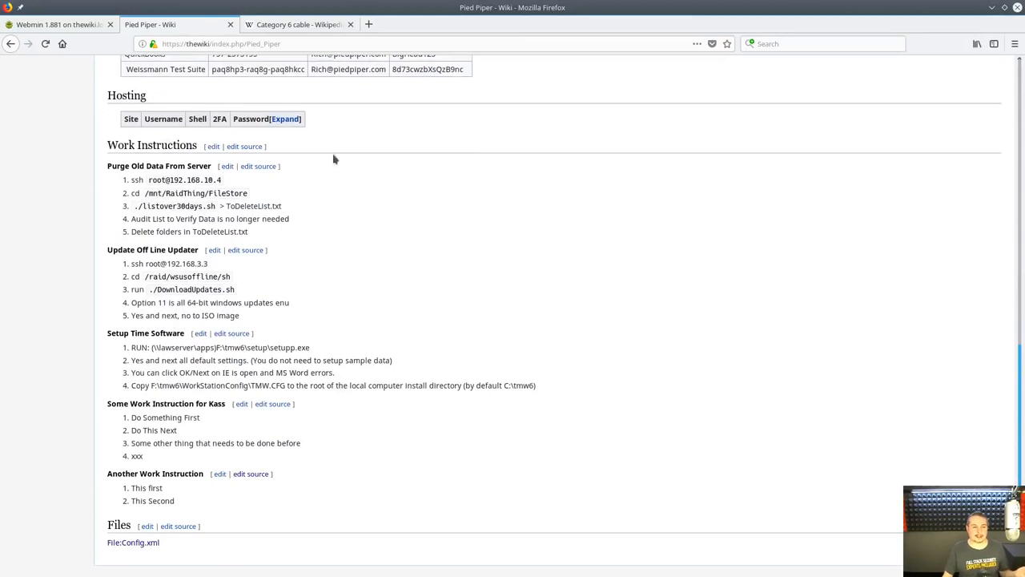
pyautogui.click(285, 118)
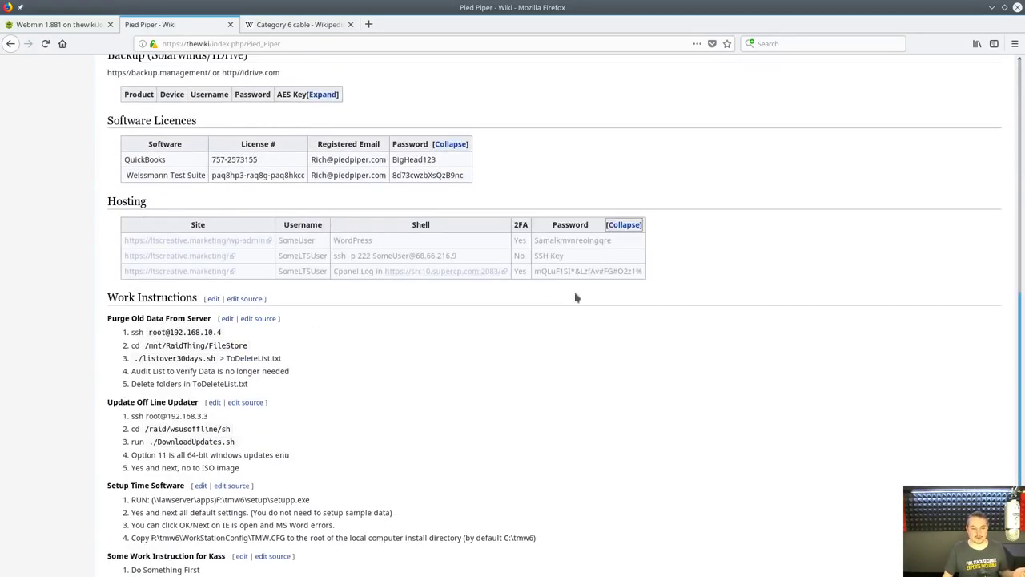
pyautogui.moveTo(197, 241)
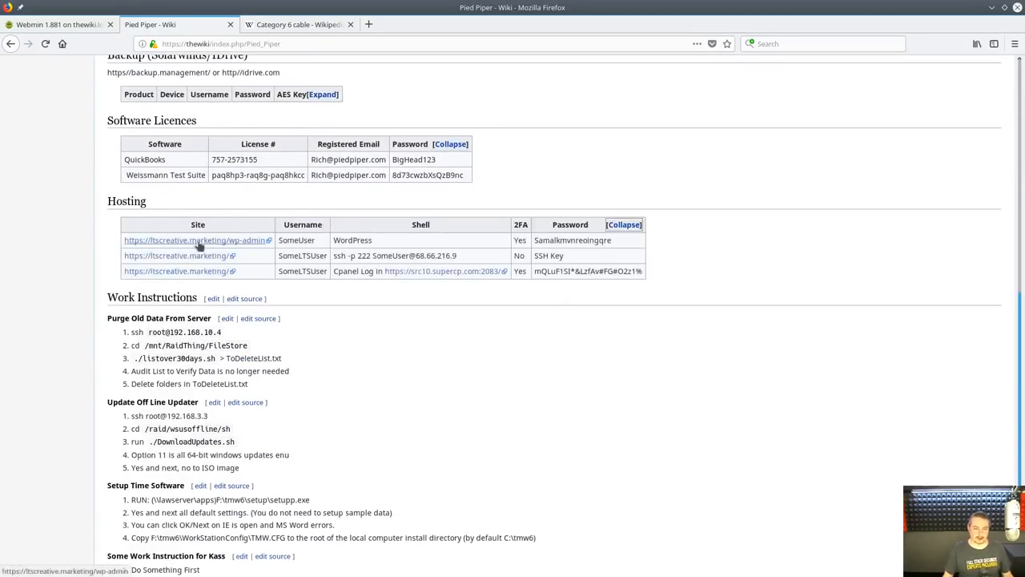
pyautogui.moveTo(433, 269)
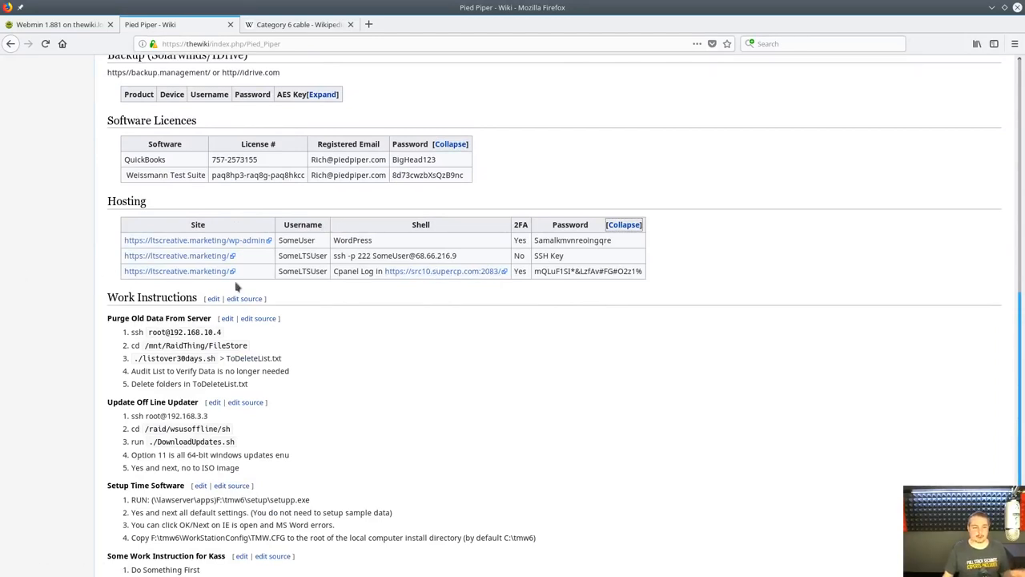
pyautogui.moveTo(143, 255)
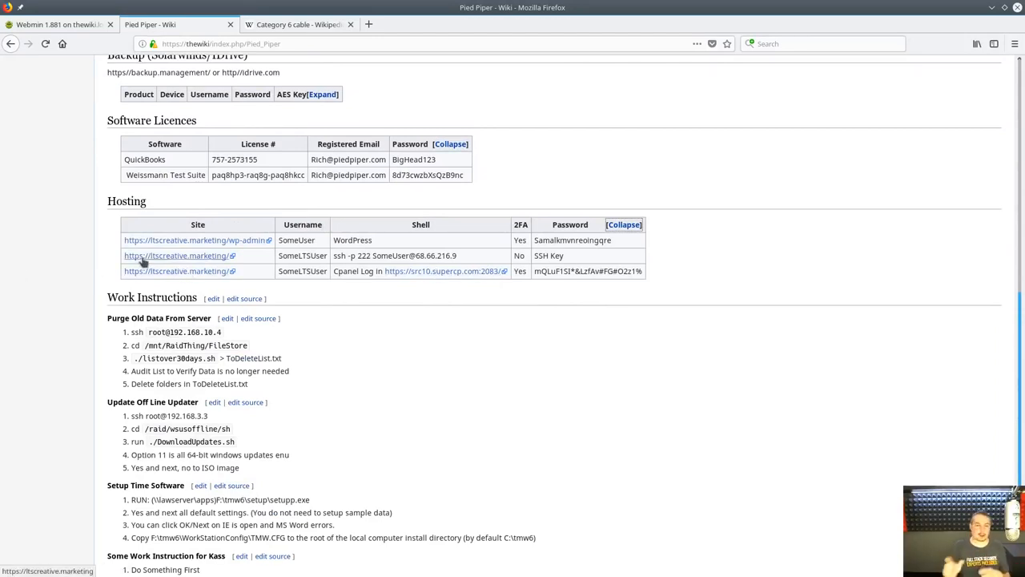
pyautogui.scroll(-3)
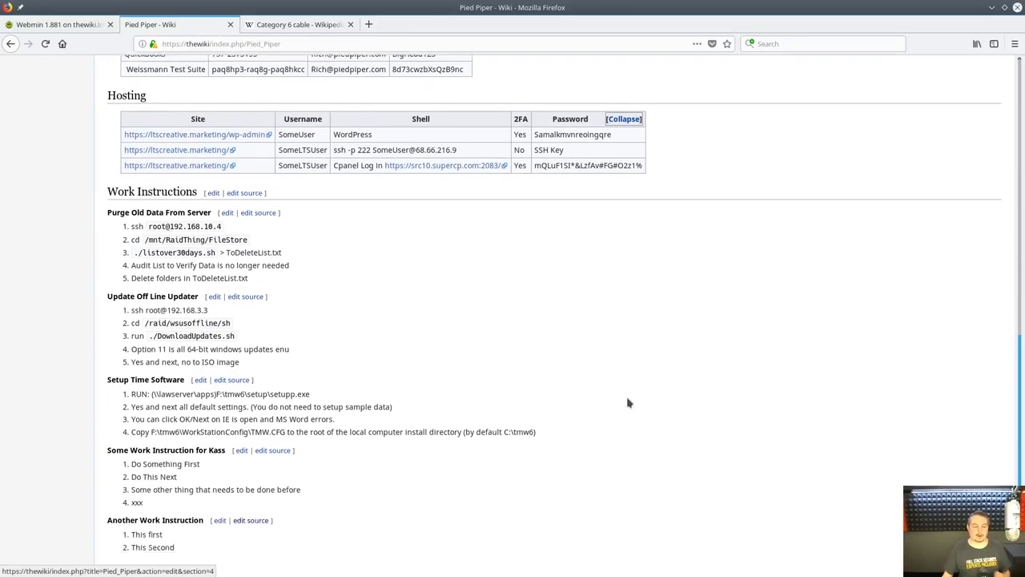
pyautogui.scroll(-3)
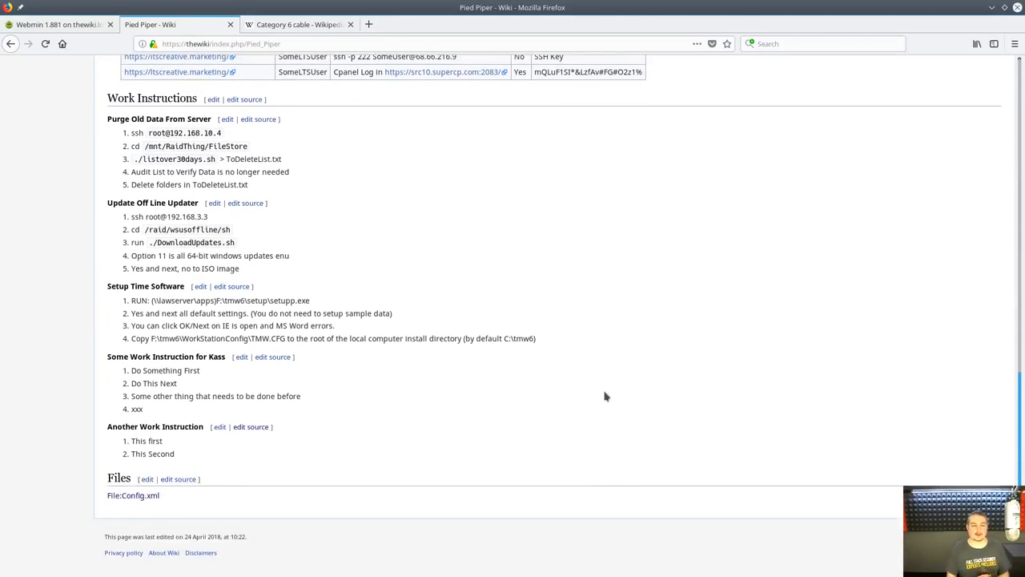
pyautogui.moveTo(476, 61)
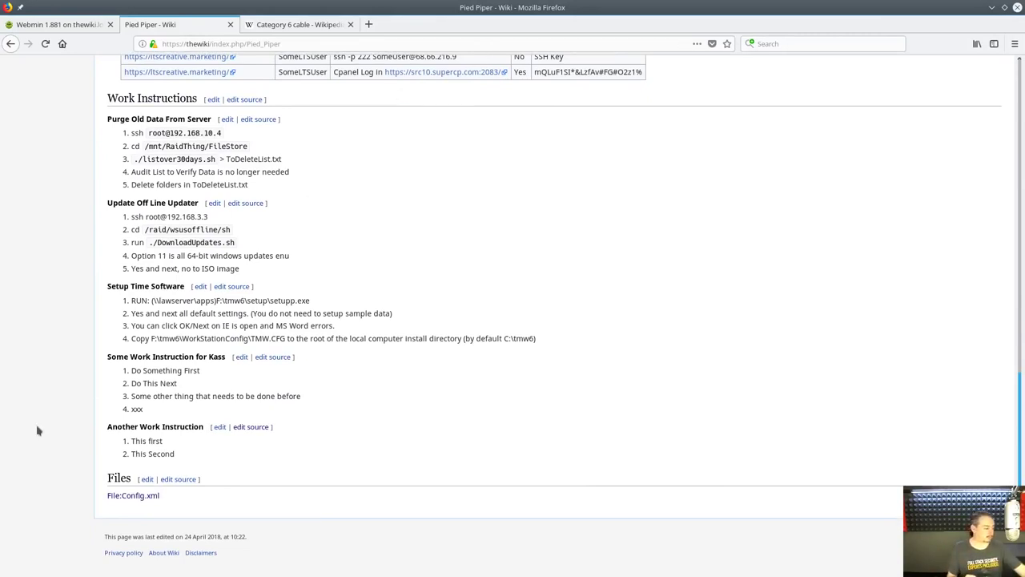
# Edit the Files section source and start inserting a media file.
pyautogui.click(350, 24)
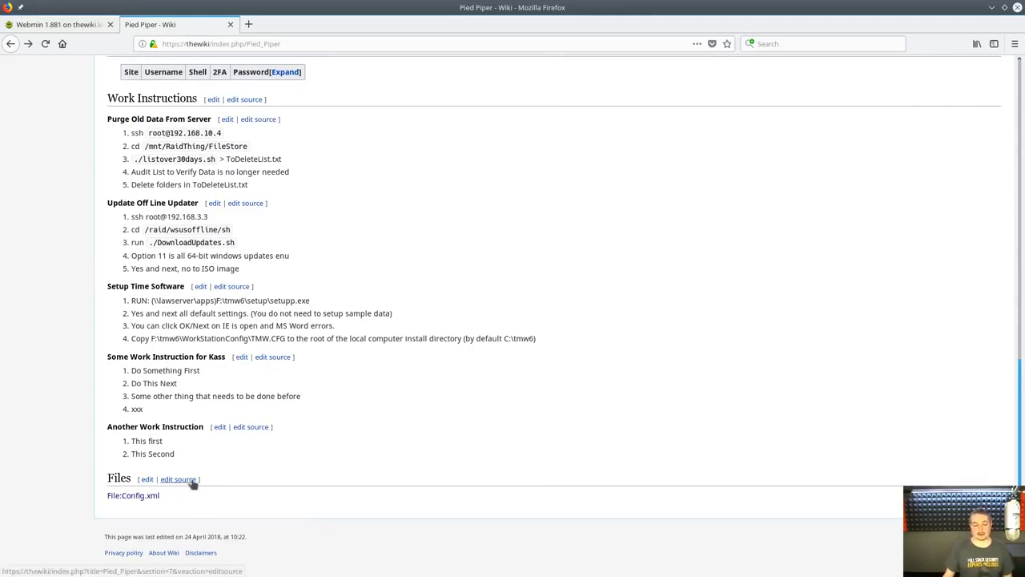
pyautogui.moveTo(178, 480)
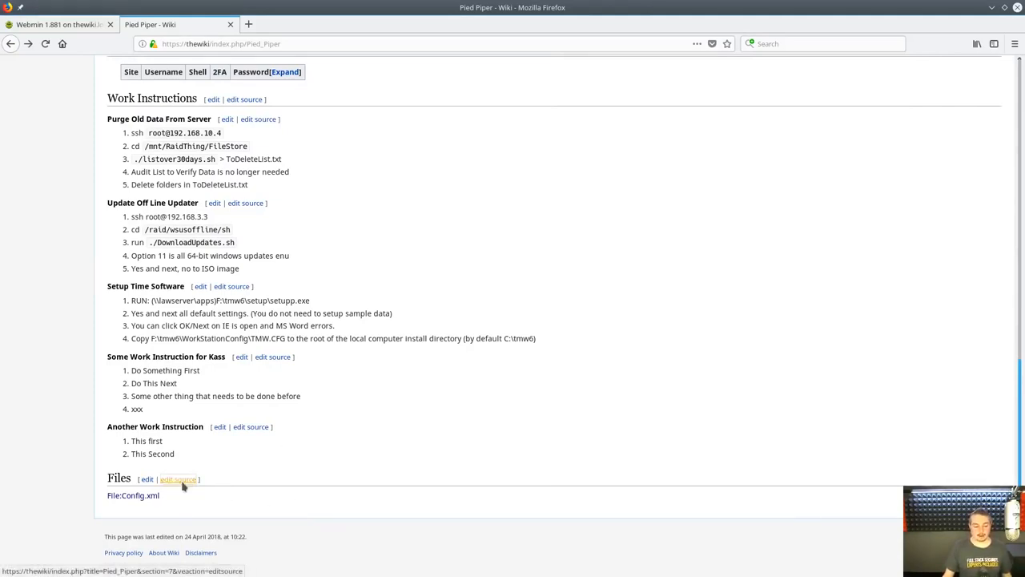
pyautogui.click(178, 479)
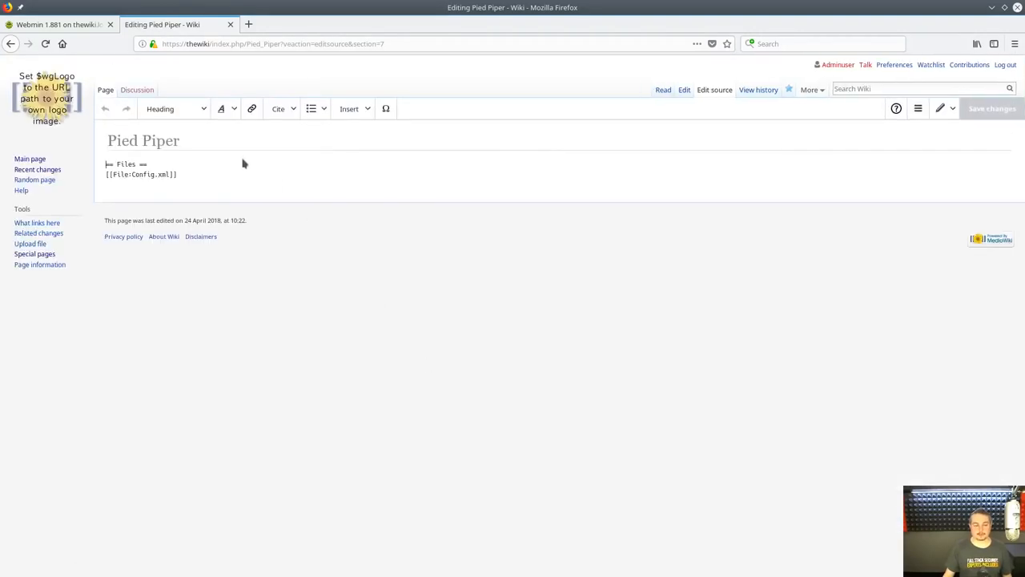
pyautogui.click(350, 109)
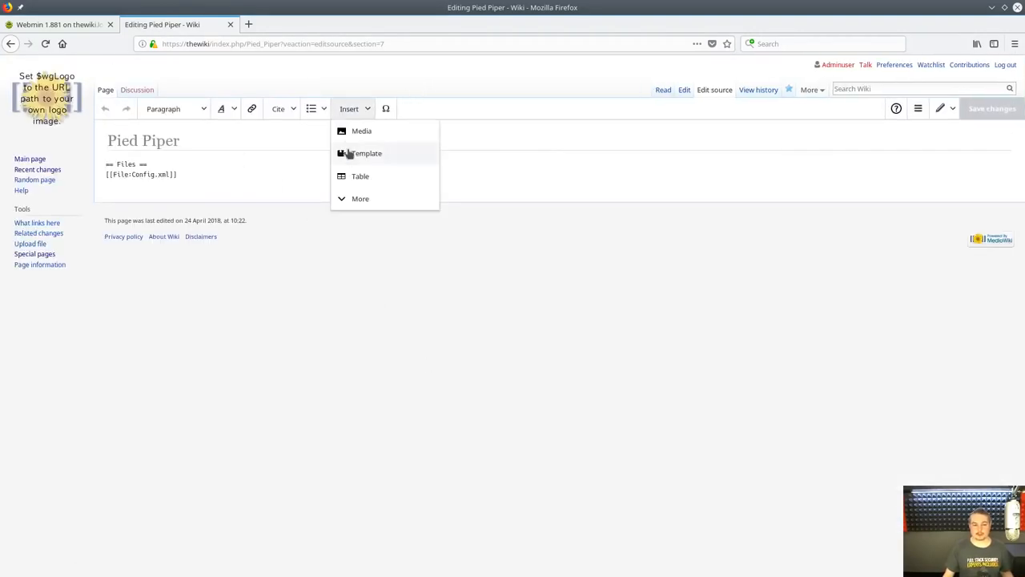
pyautogui.click(362, 131)
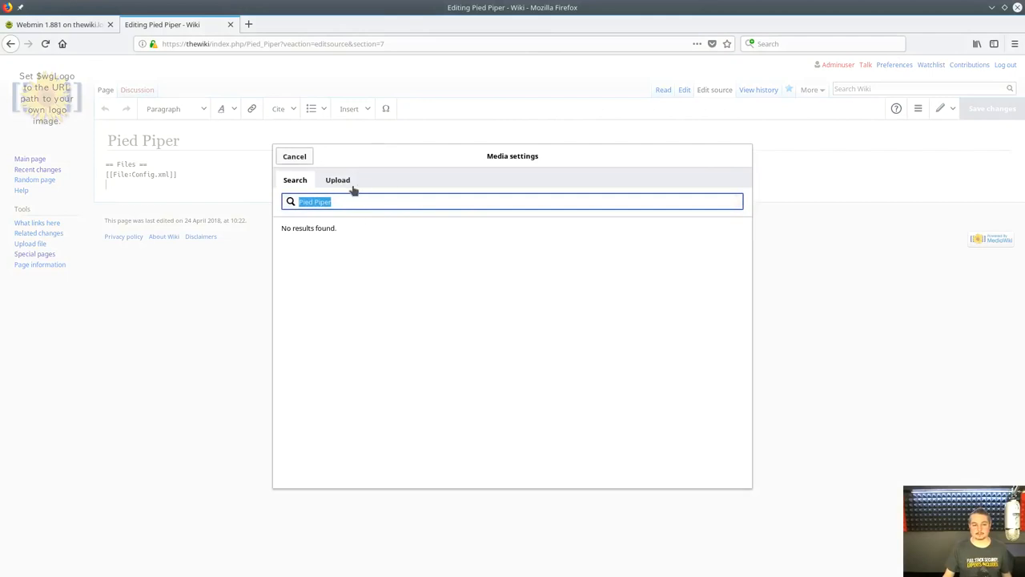
# Choose to upload a new file and select PiperFirewall.xml from the computer.
pyautogui.click(337, 180)
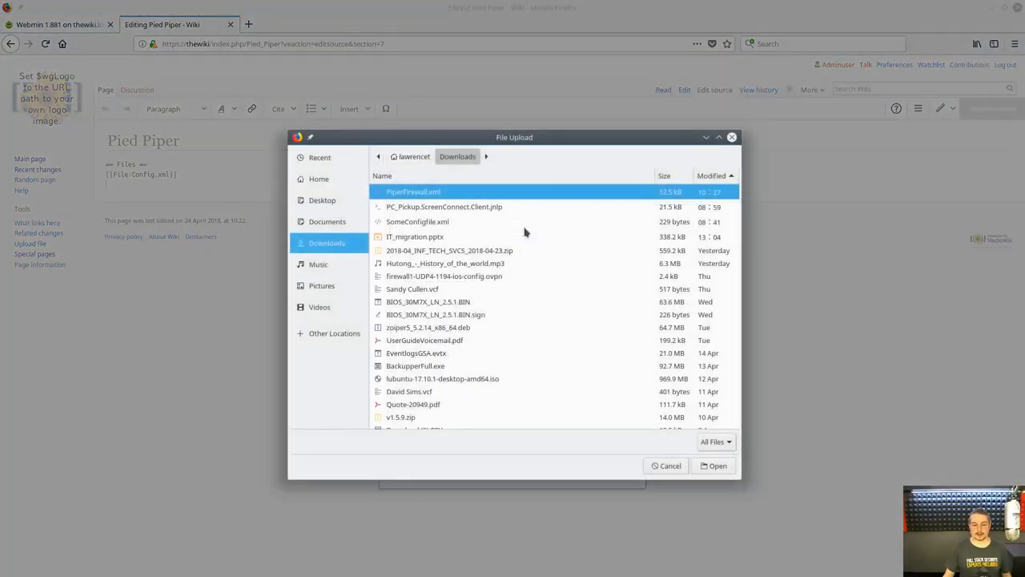
pyautogui.moveTo(414, 206)
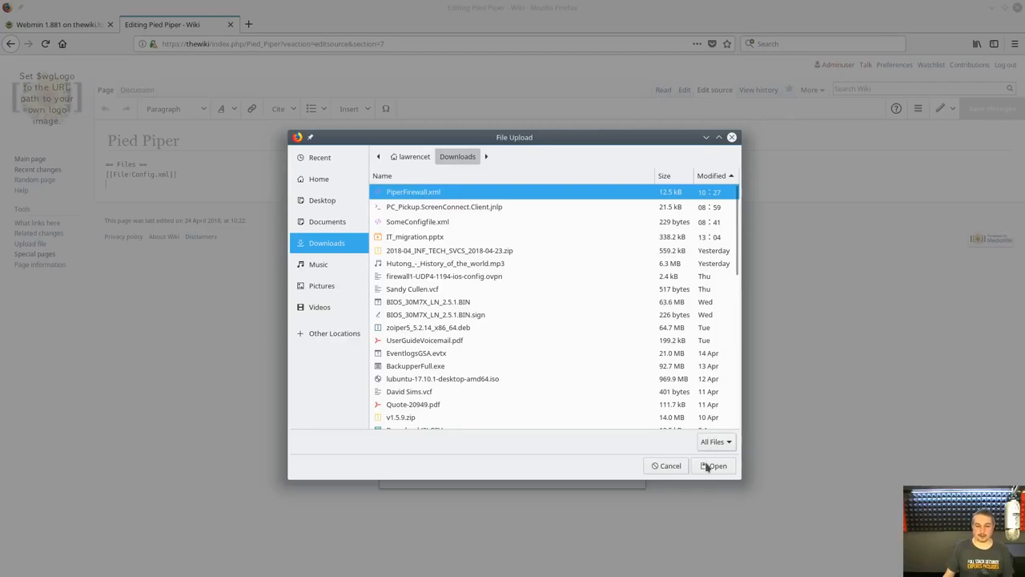
pyautogui.click(715, 465)
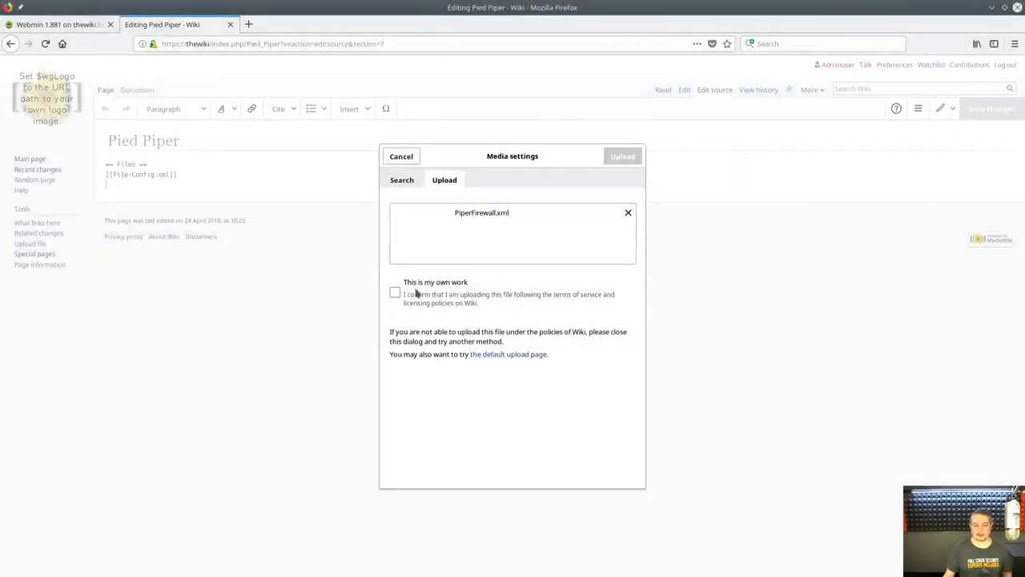
# Confirm PiperFirewall.xml is own work and upload it.
pyautogui.click(395, 292)
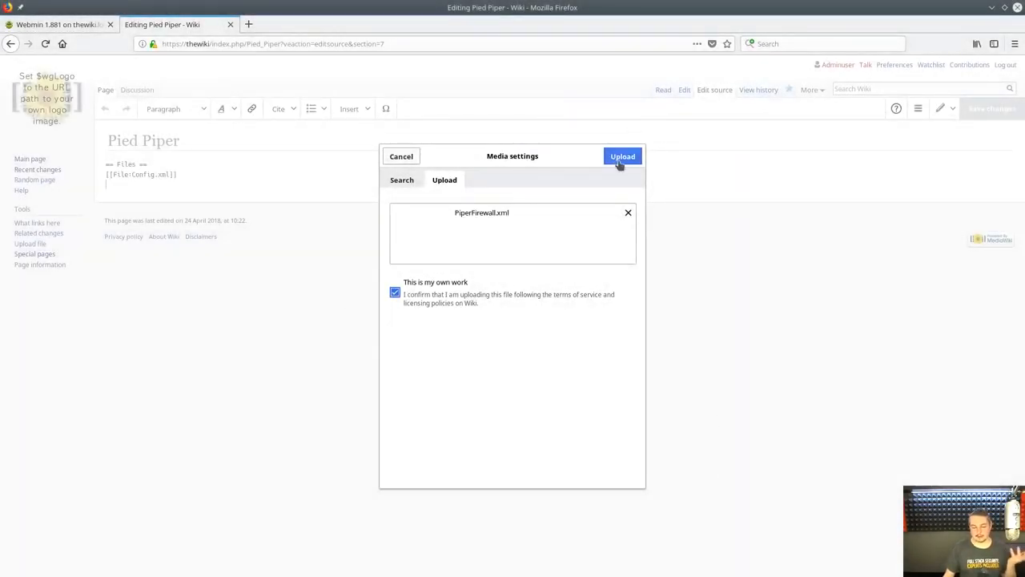
pyautogui.click(622, 157)
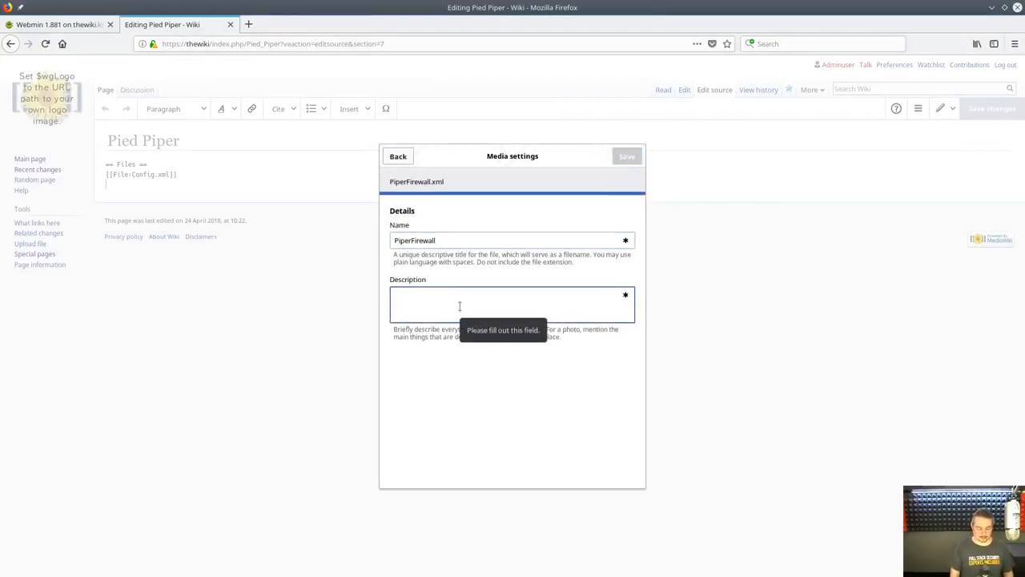
# Describe the file as 'Backup of Firewall before changes on 4/20' and save its details.
pyautogui.write('Backup of')
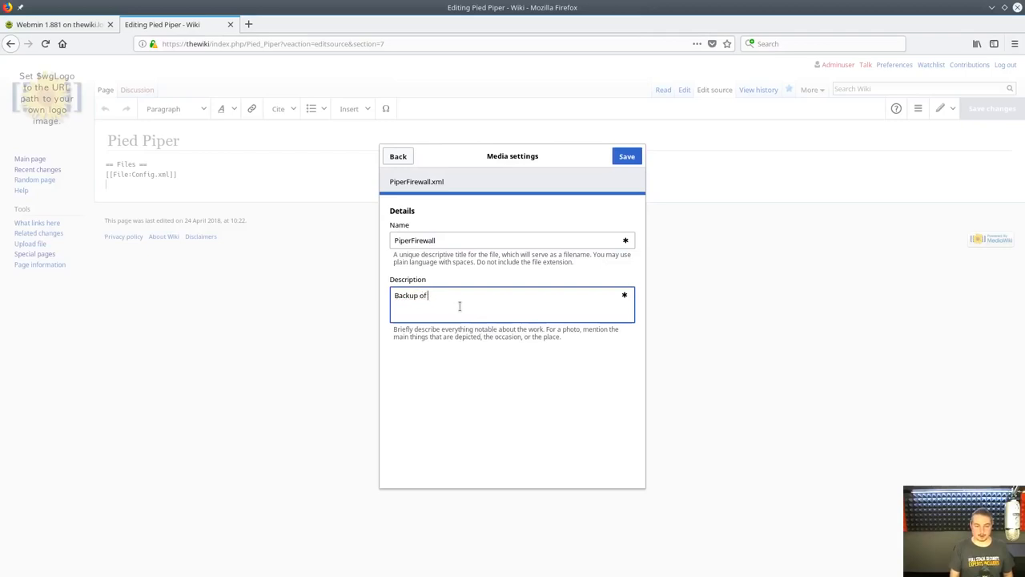
pyautogui.write('Firewall before changes on')
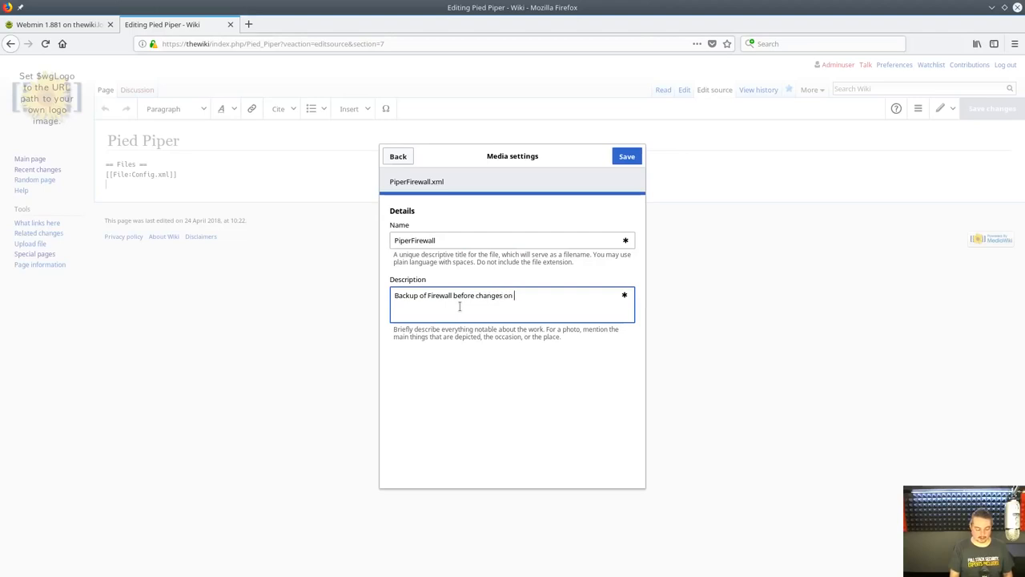
pyautogui.write('4/20')
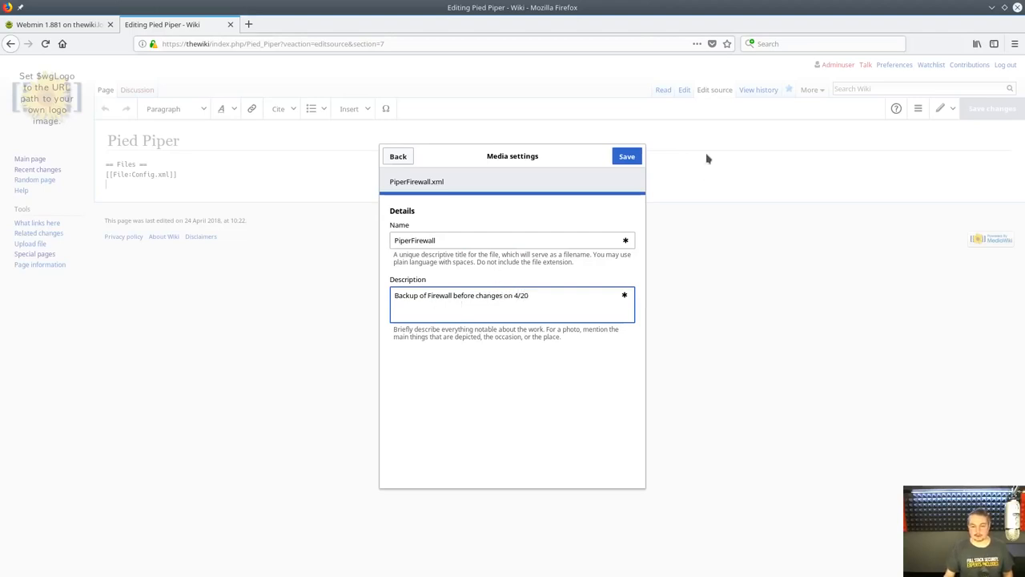
pyautogui.click(628, 157)
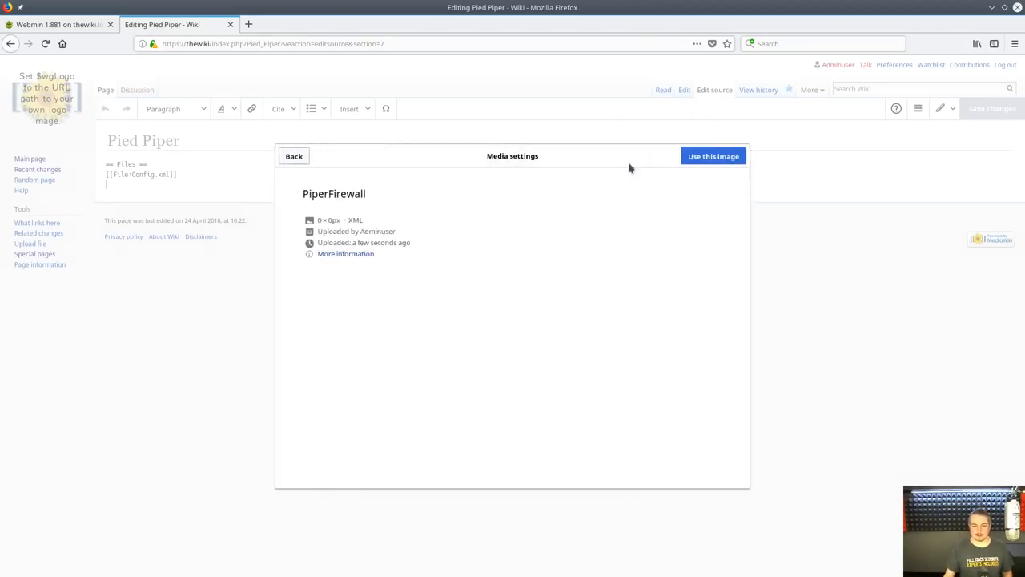
pyautogui.moveTo(714, 157)
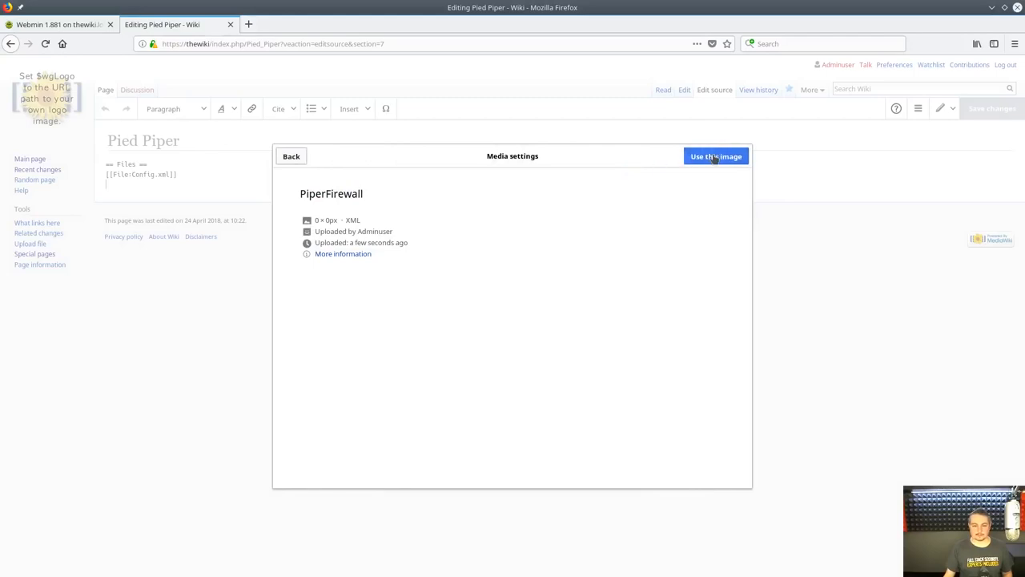
# Insert [[File:PiperFirewall.xml]] under Config.xml without the |thumb parameter and start saving.
pyautogui.click(714, 156)
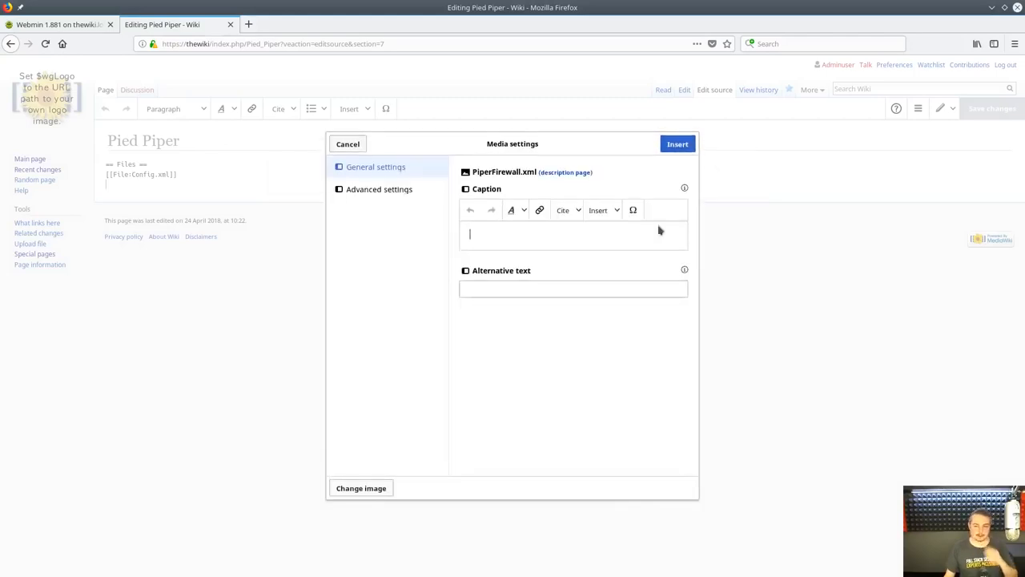
pyautogui.moveTo(678, 145)
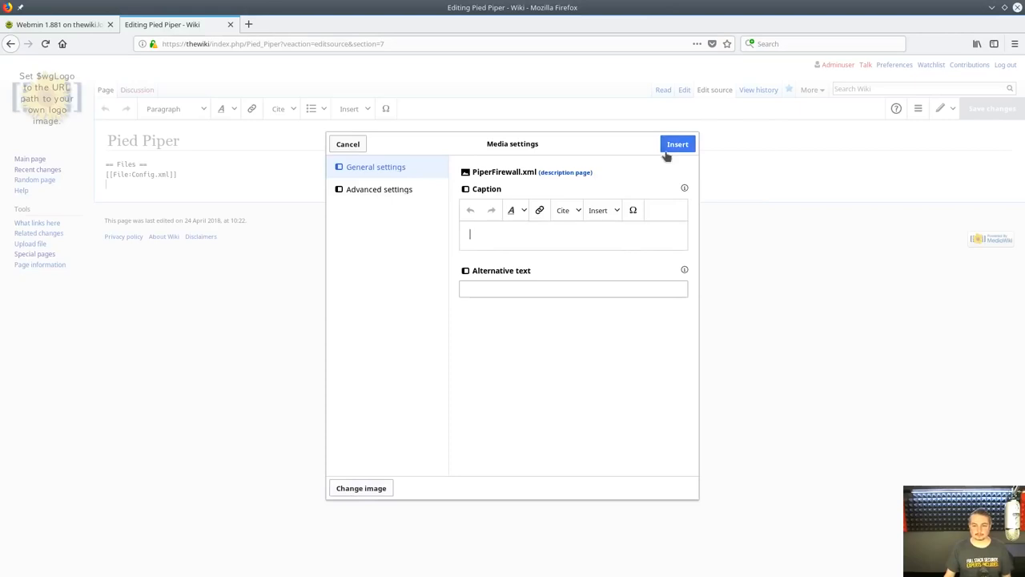
pyautogui.click(676, 144)
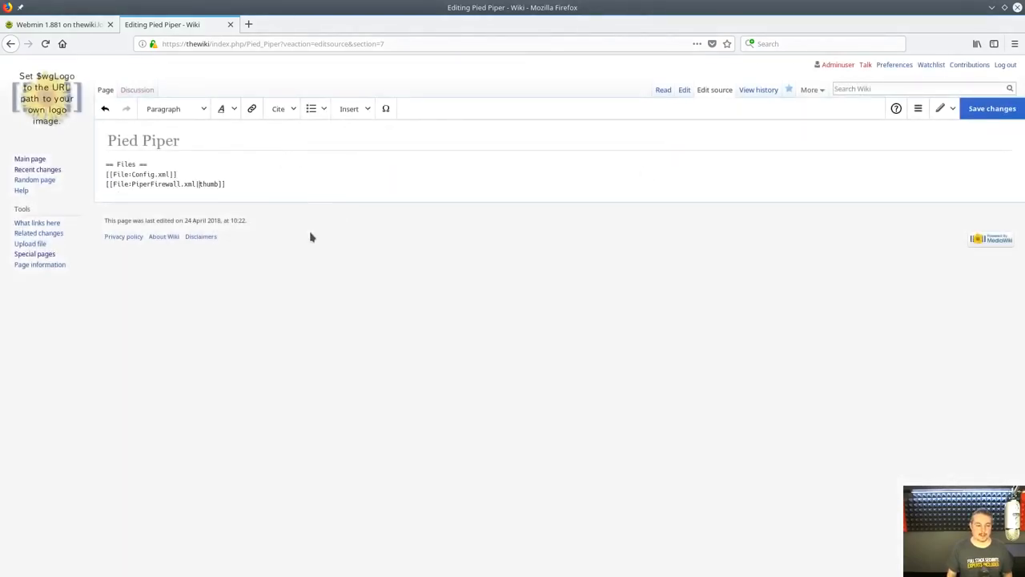
pyautogui.press('BackSpace')
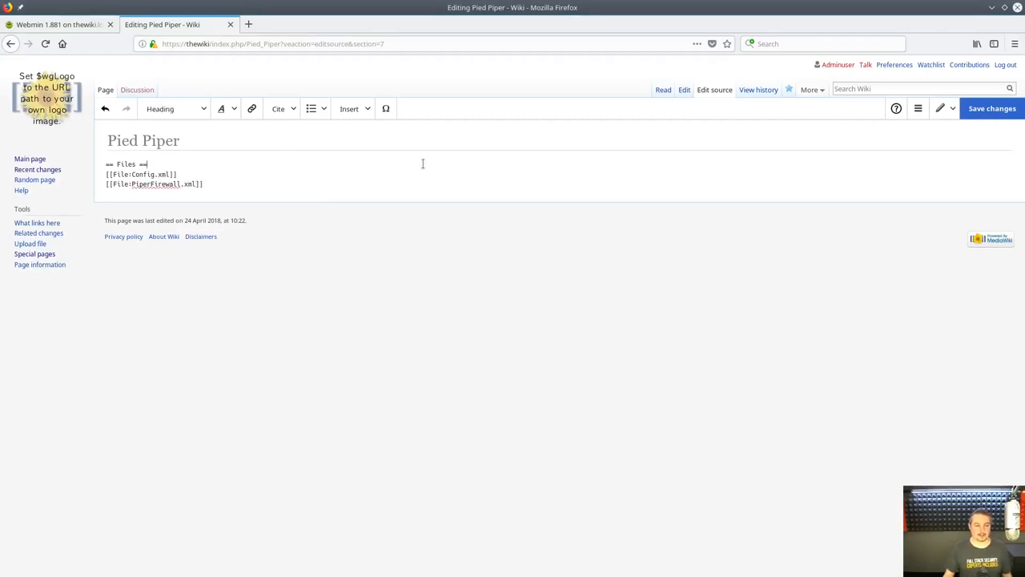
pyautogui.click(992, 109)
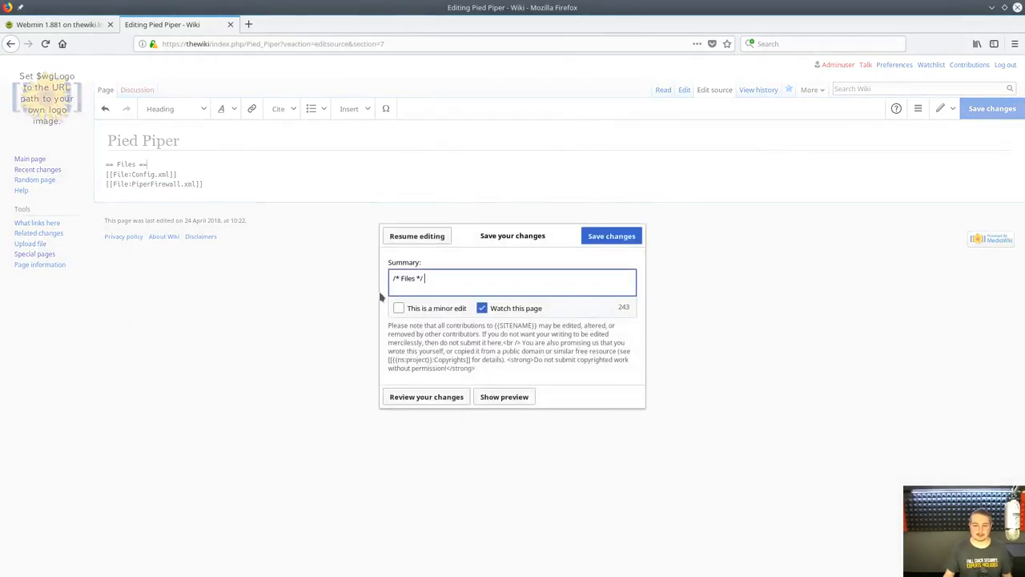
# Save the Files section edit and go to the File:PiperFirewall.xml description page.
pyautogui.click(612, 235)
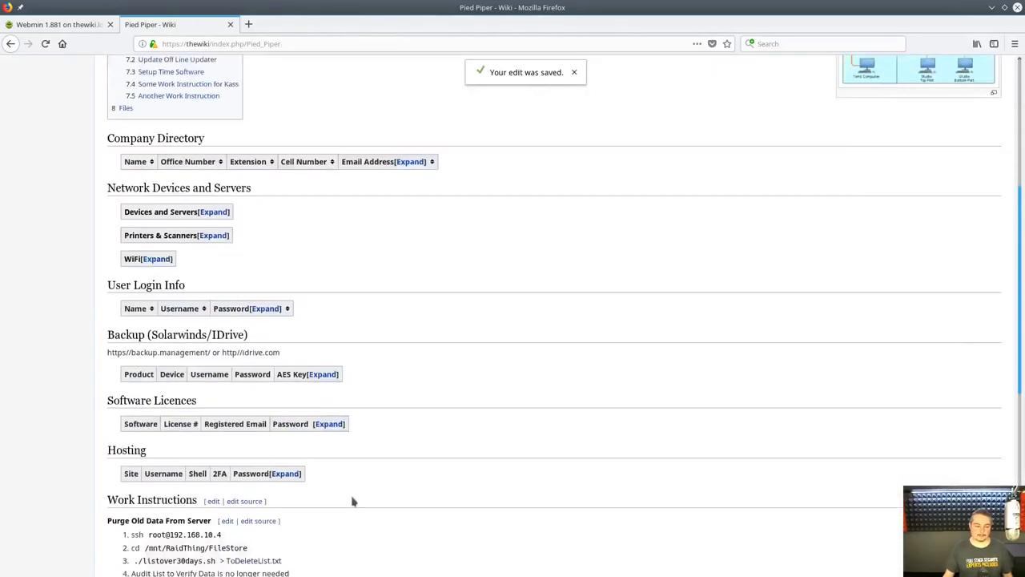
pyautogui.scroll(-3)
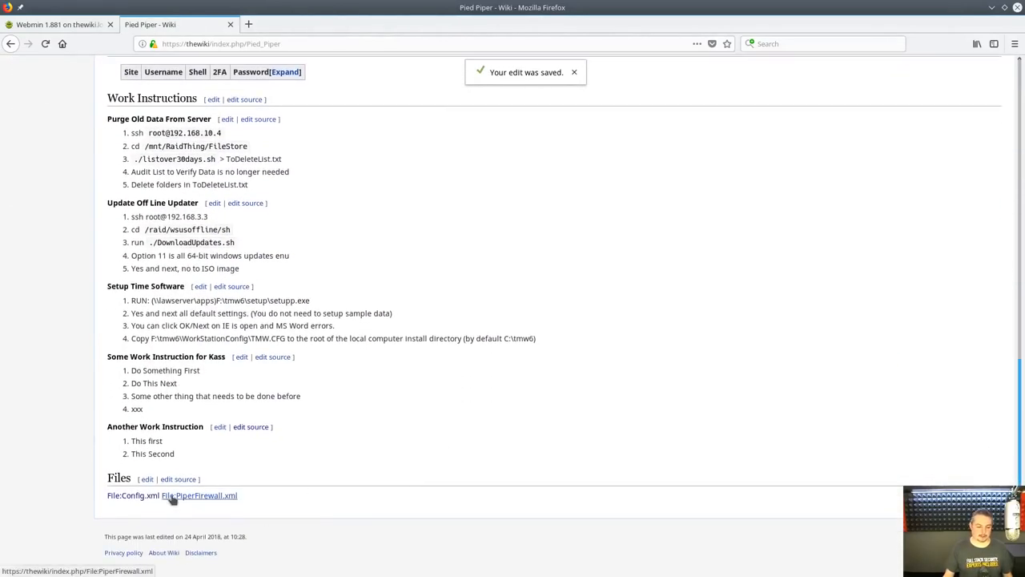
pyautogui.moveTo(199, 495)
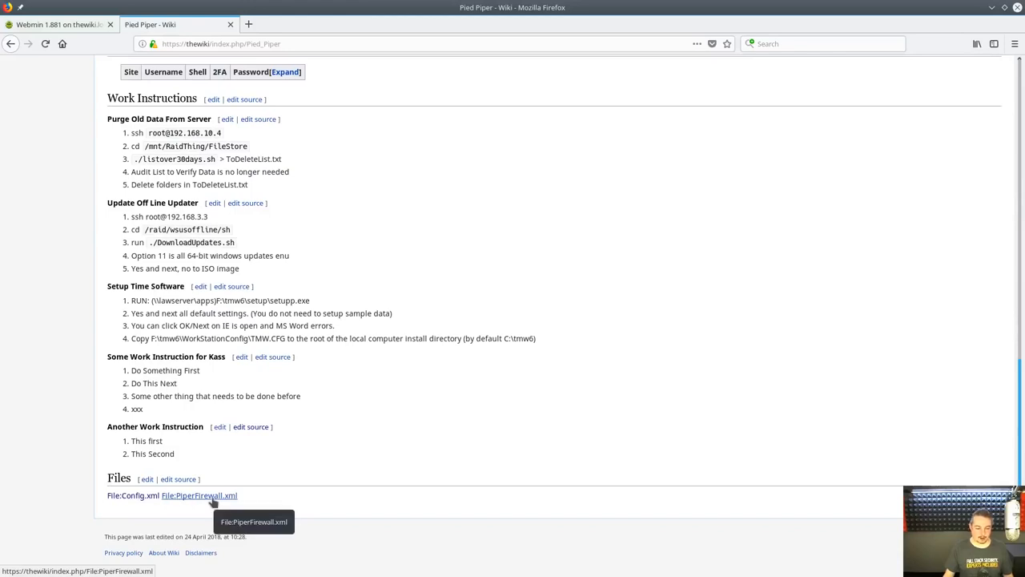
pyautogui.click(199, 495)
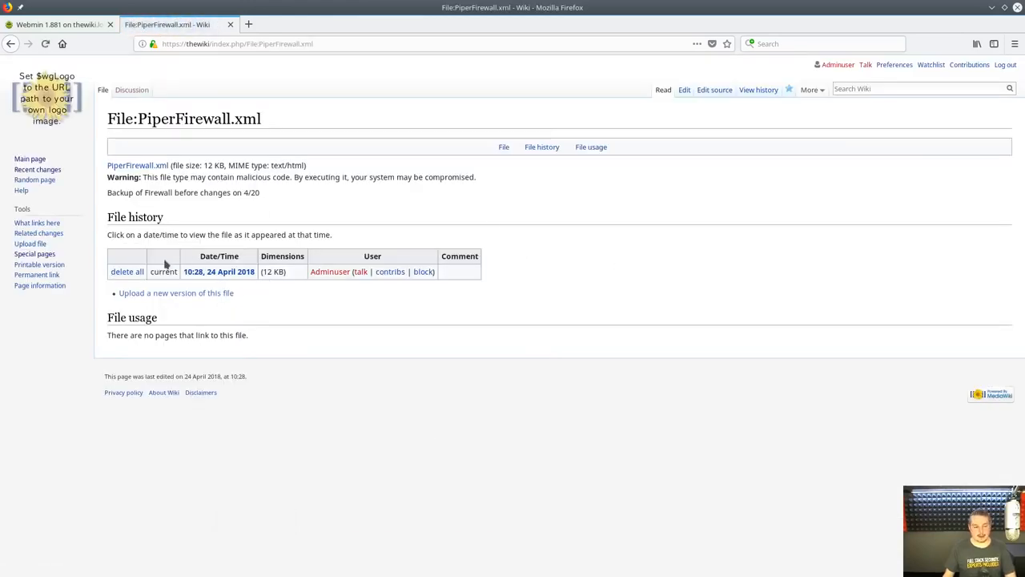
pyautogui.moveTo(481, 264)
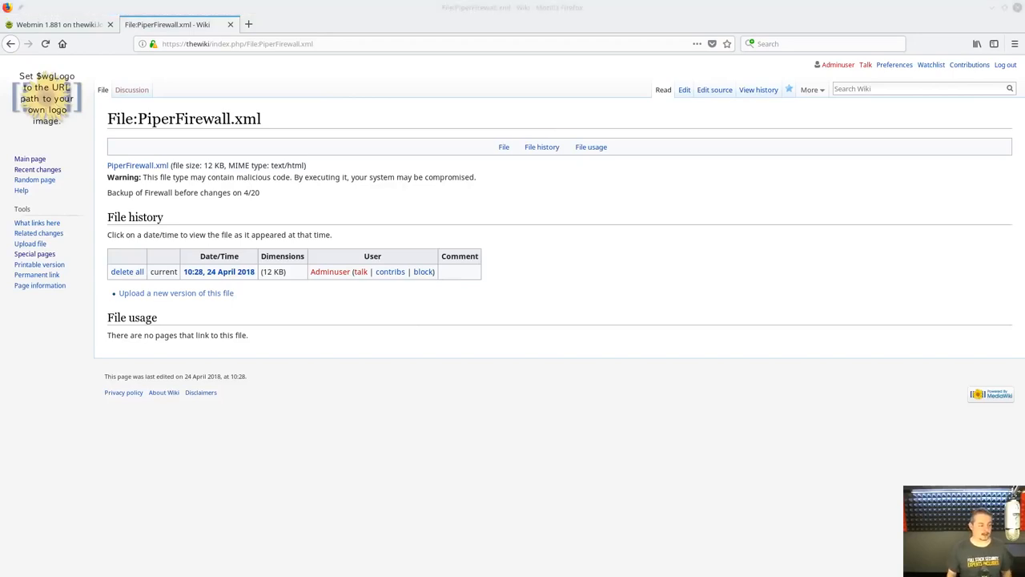
# Return to the Pied Piper page and reopen the Files section source for editing.
pyautogui.click(9, 44)
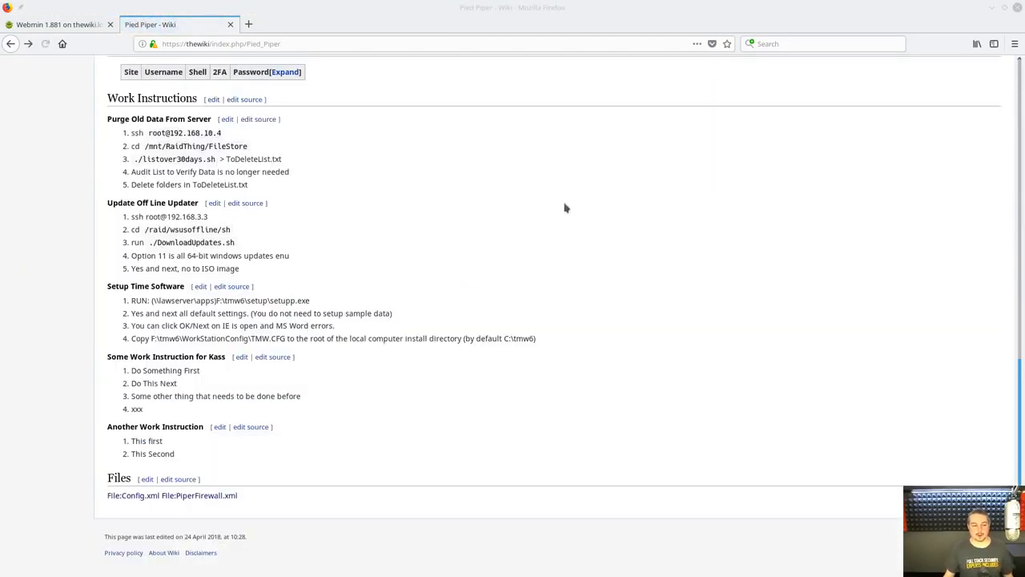
pyautogui.moveTo(199, 495)
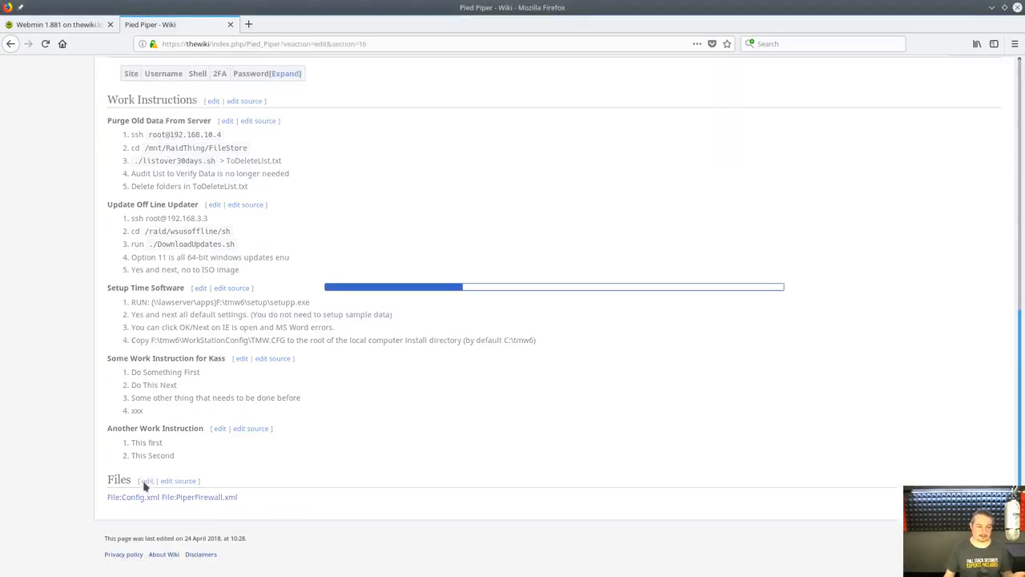
pyautogui.scroll(3)
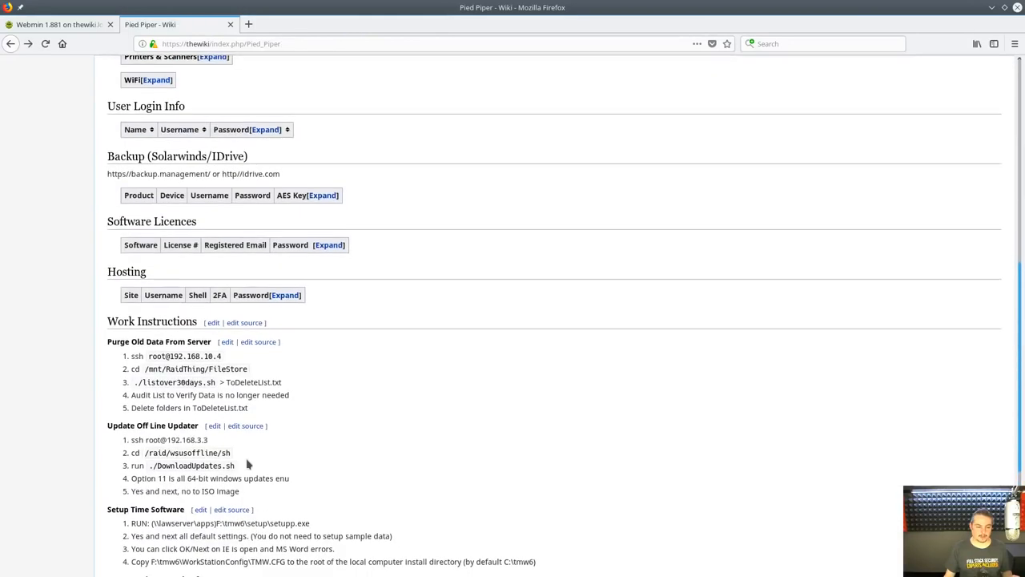
pyautogui.scroll(-3)
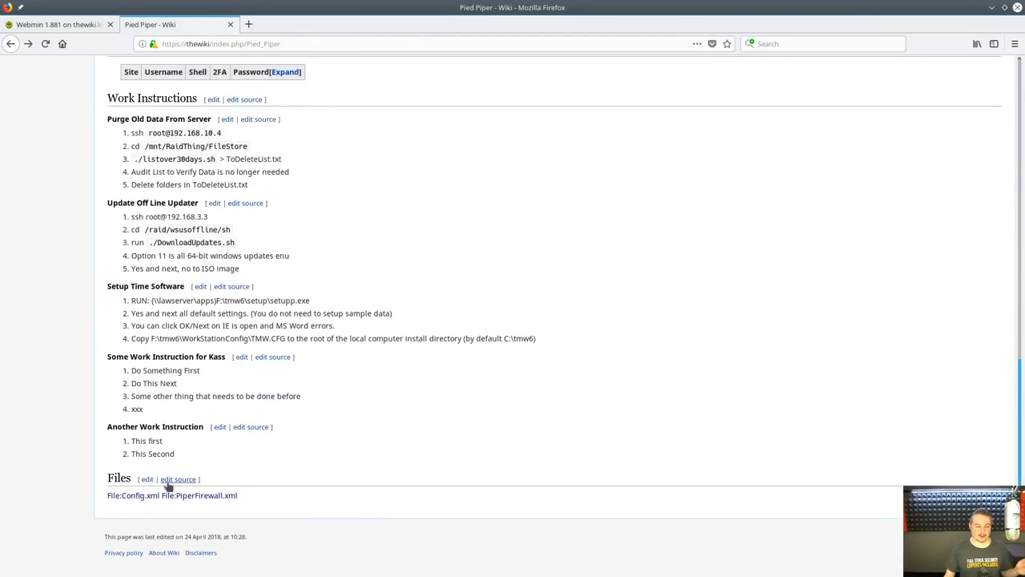
pyautogui.click(178, 479)
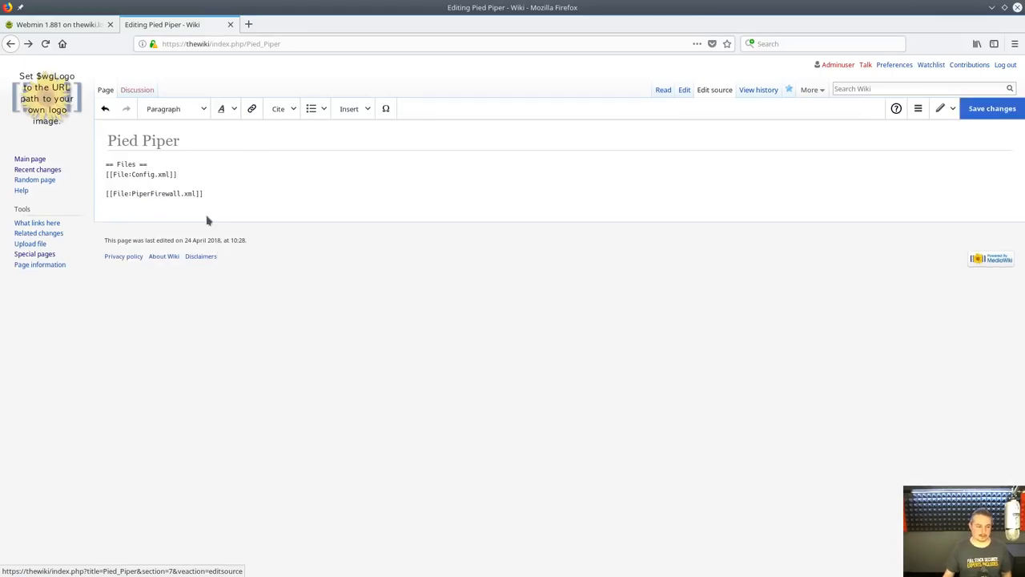
# Save the edit so File:Config.xml and File:PiperFirewall.xml sit on separate lines.
pyautogui.click(992, 109)
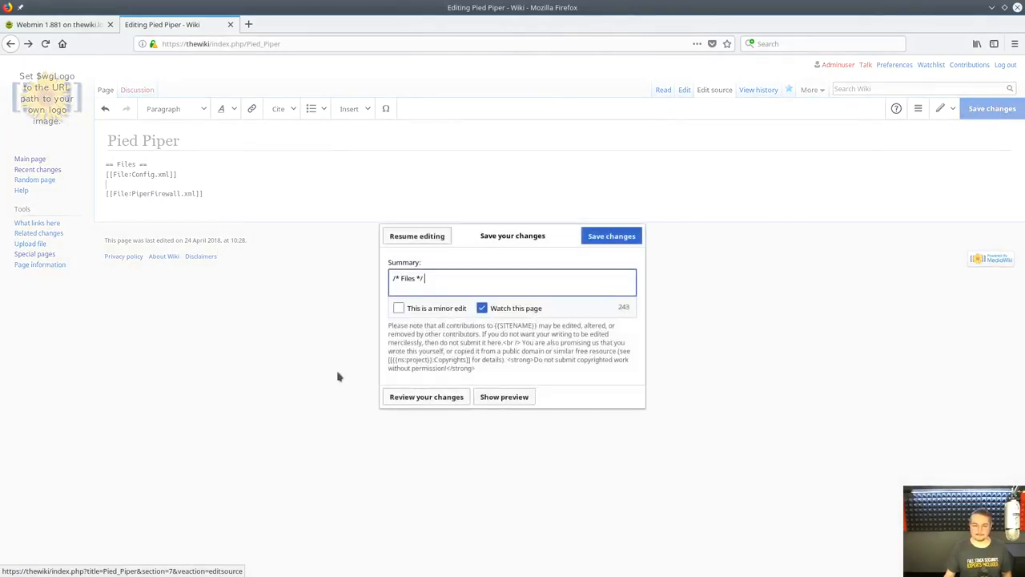
pyautogui.click(611, 235)
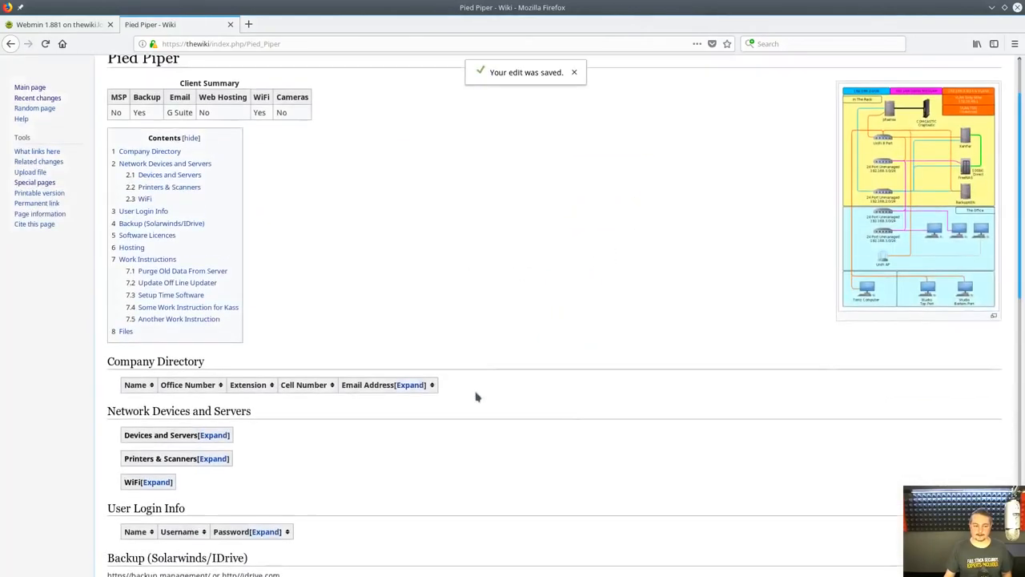
pyautogui.scroll(-3)
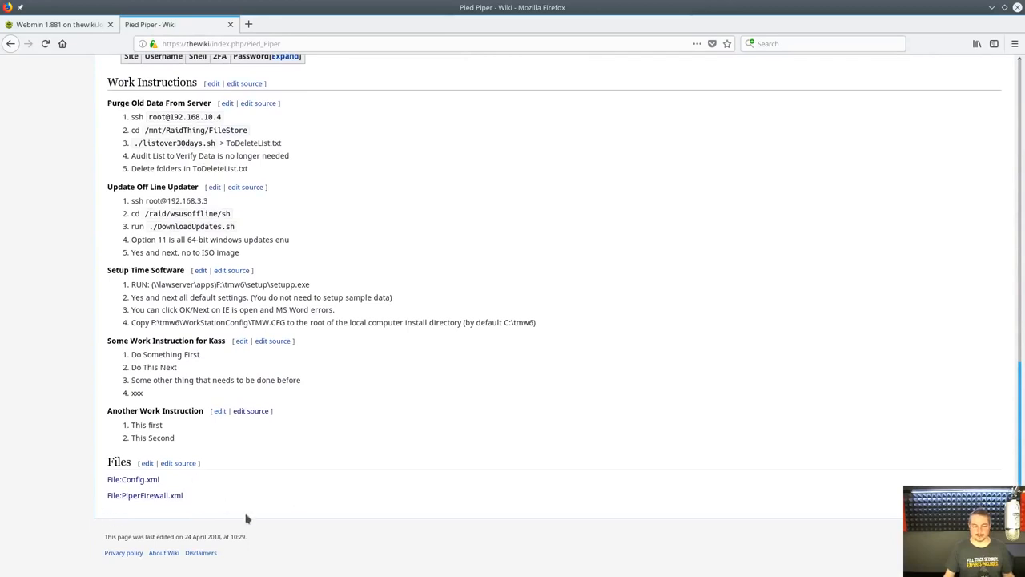
pyautogui.moveTo(218, 524)
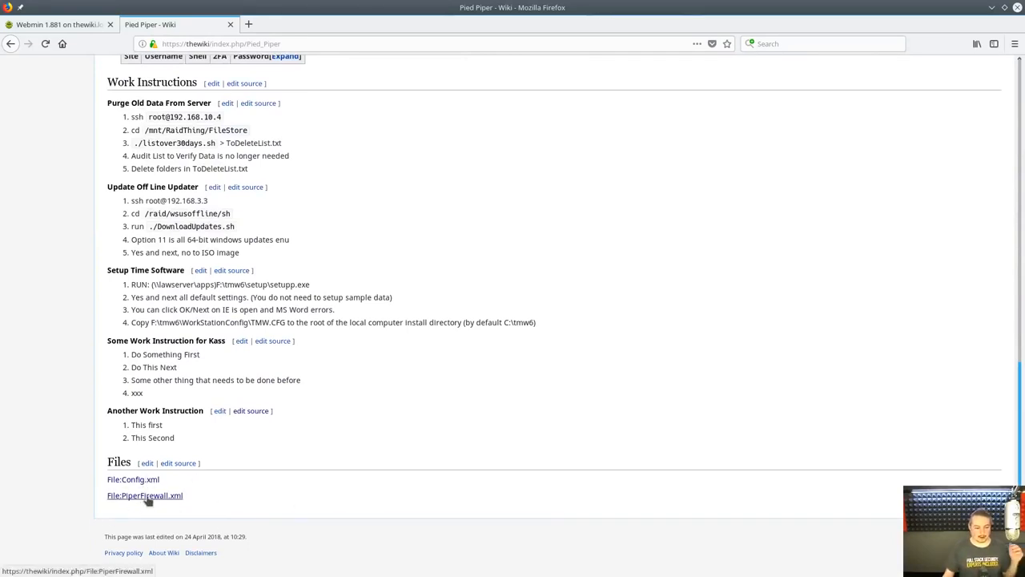
# From File:PiperFirewall.xml, start a new version upload and pick PiperFirewall.xml from Downloads.
pyautogui.click(145, 495)
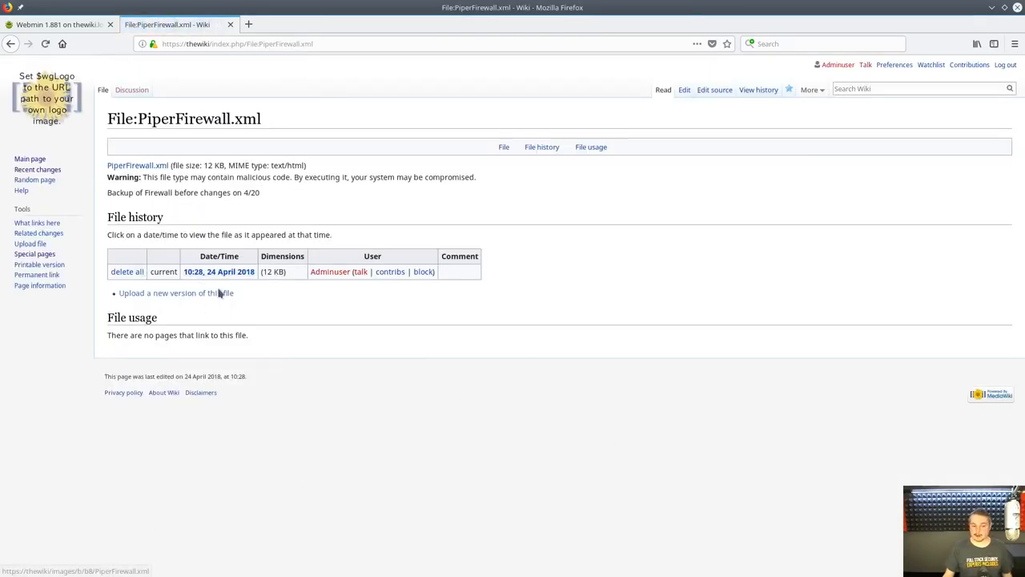
pyautogui.click(176, 291)
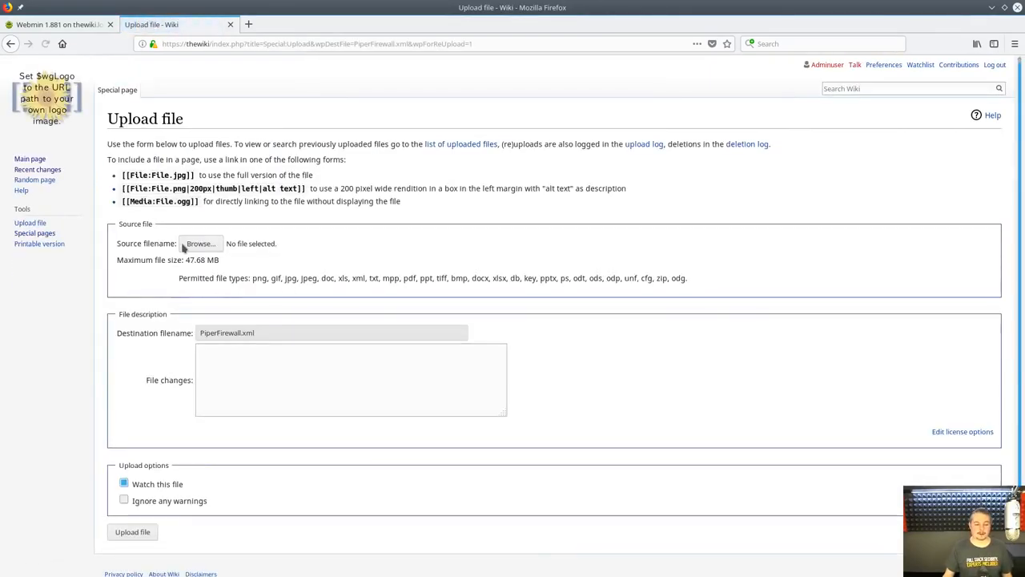
pyautogui.click(199, 243)
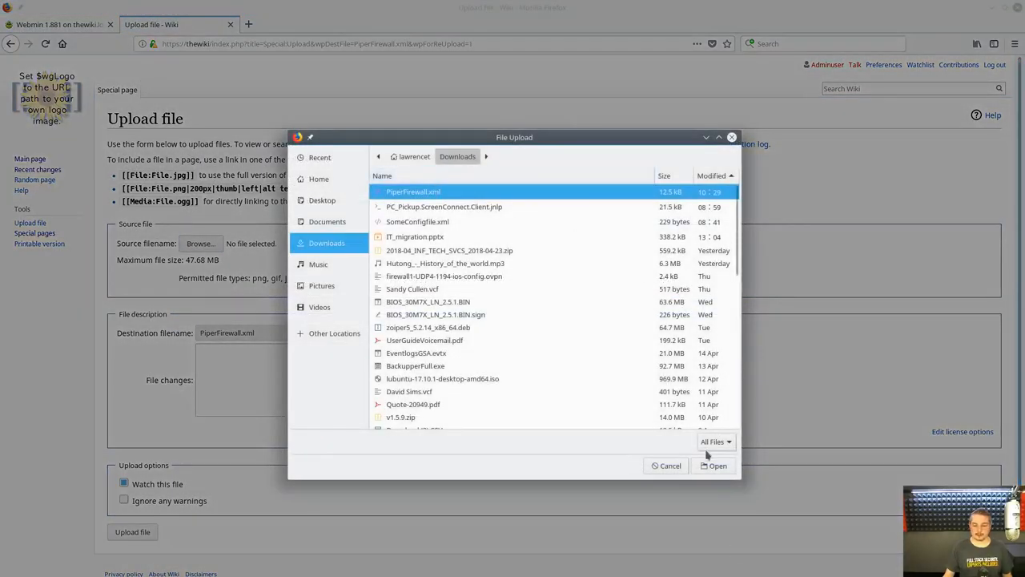
pyautogui.click(718, 465)
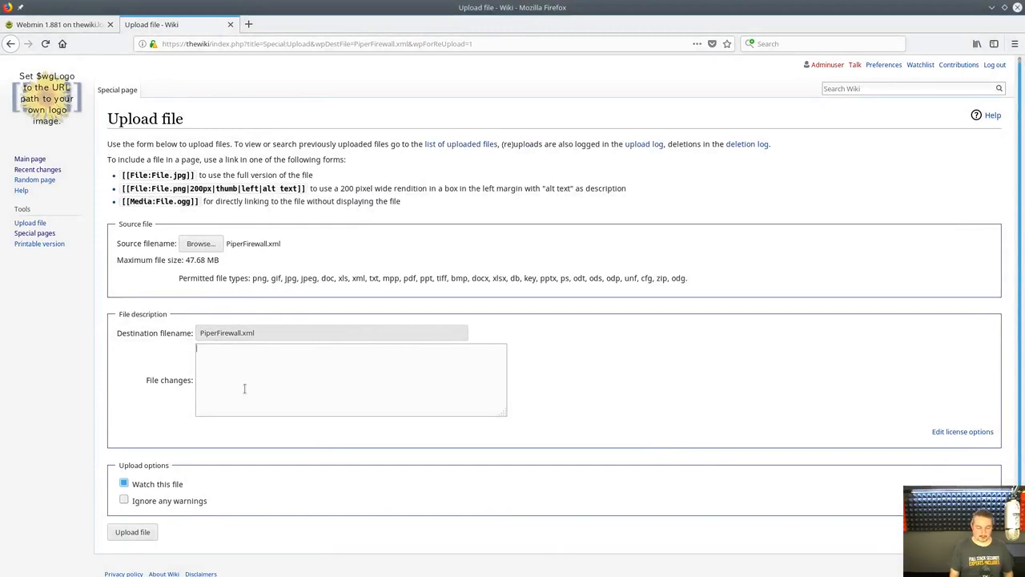
# Upload the new version with the change note 'Some change made'.
pyautogui.write('Some change made')
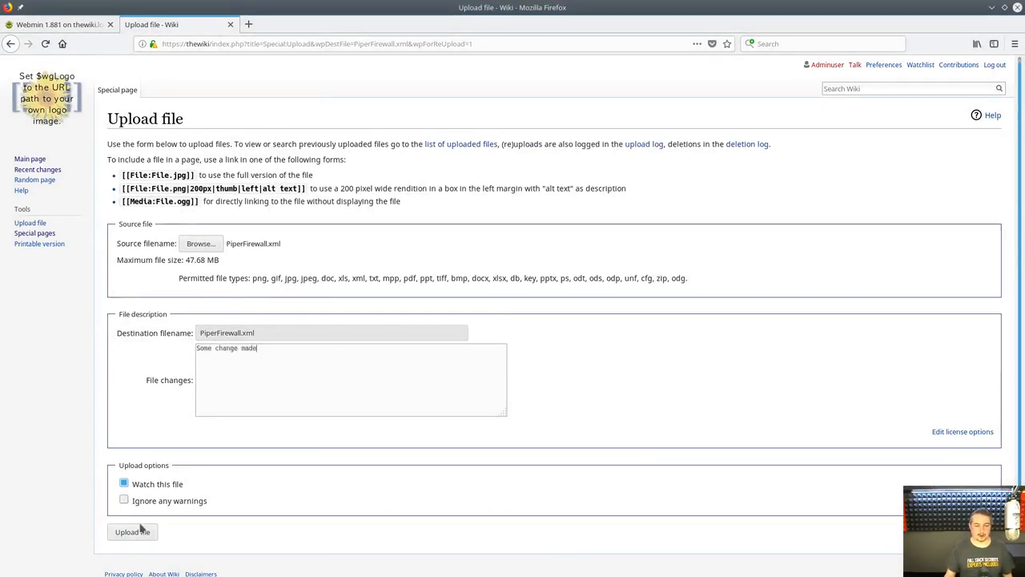
pyautogui.moveTo(131, 532)
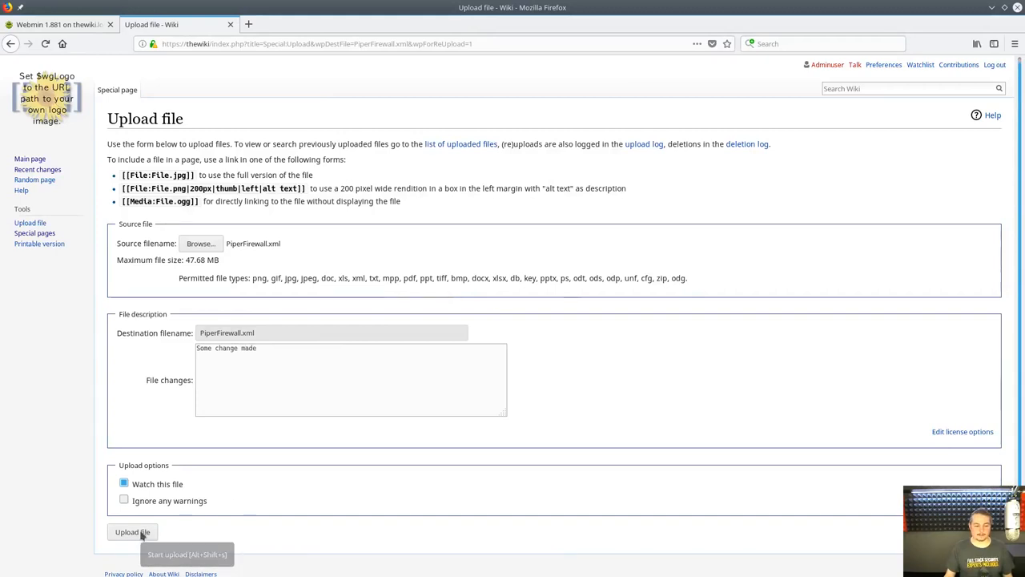
pyautogui.click(132, 532)
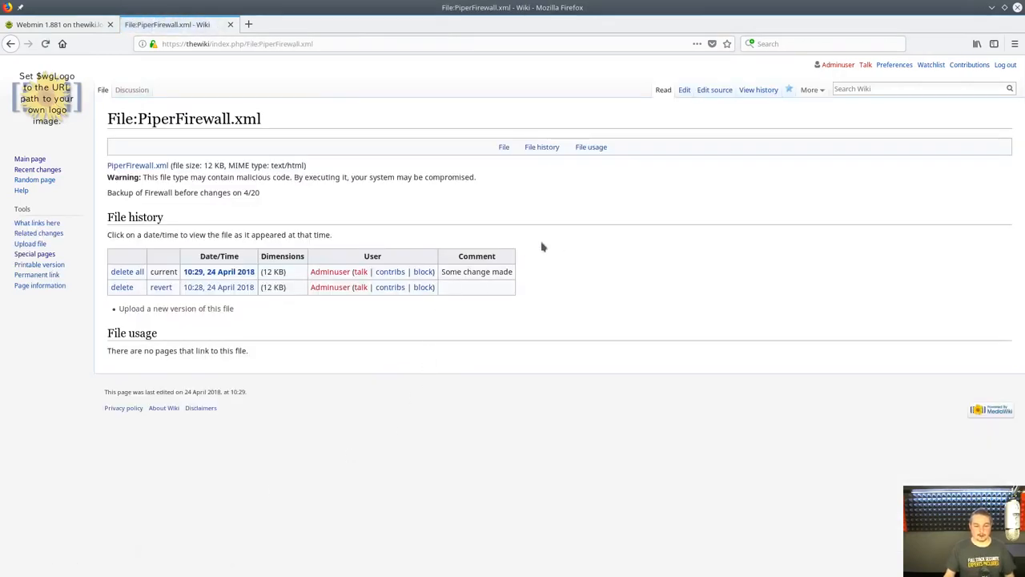
pyautogui.moveTo(298, 258)
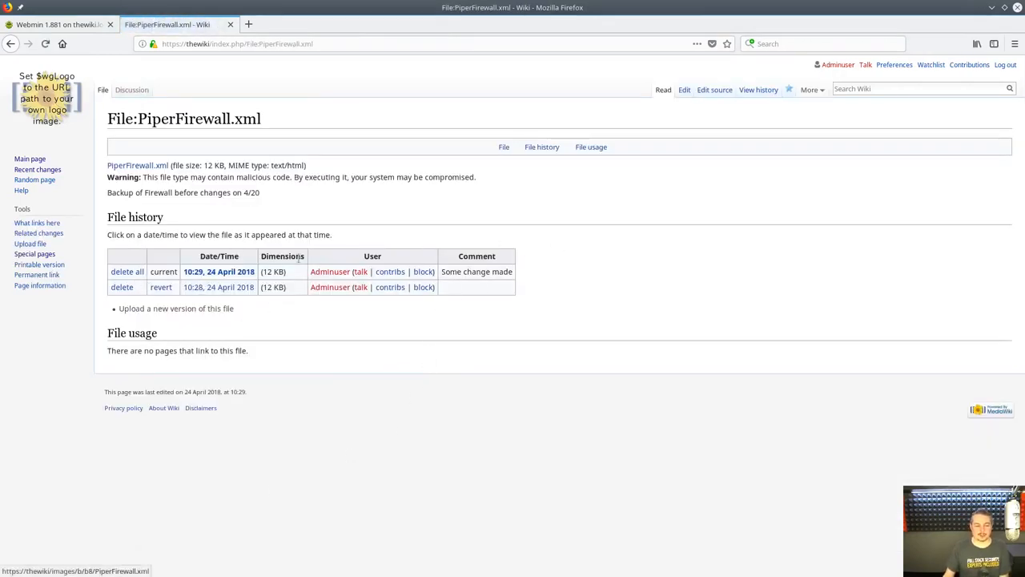
pyautogui.moveTo(394, 336)
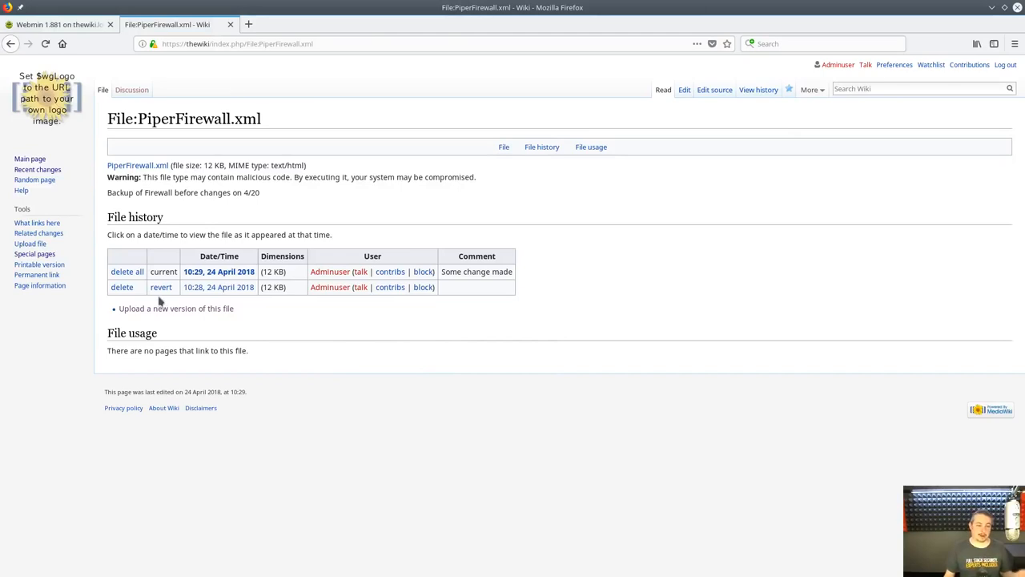
pyautogui.moveTo(142, 295)
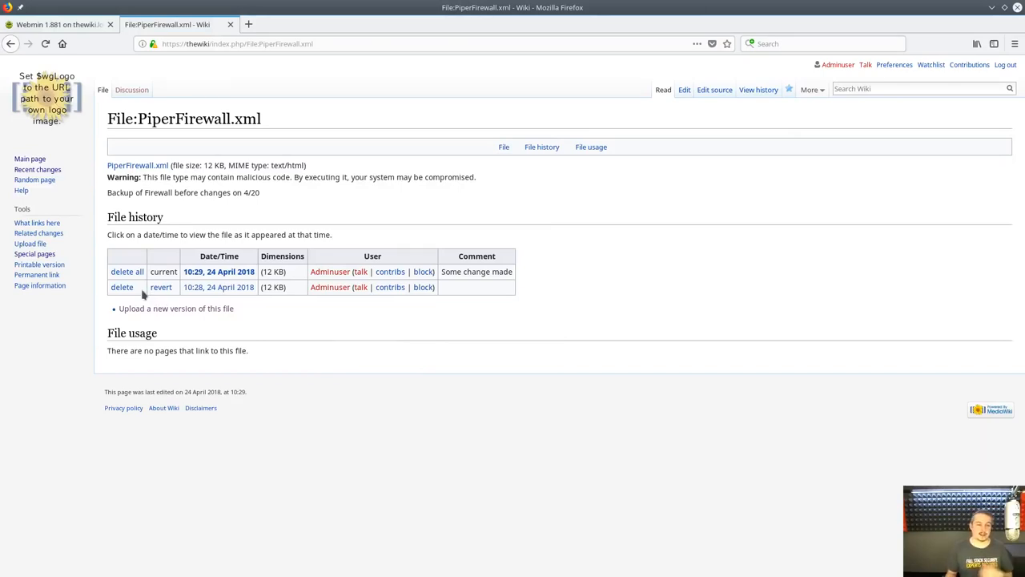
pyautogui.moveTo(247, 372)
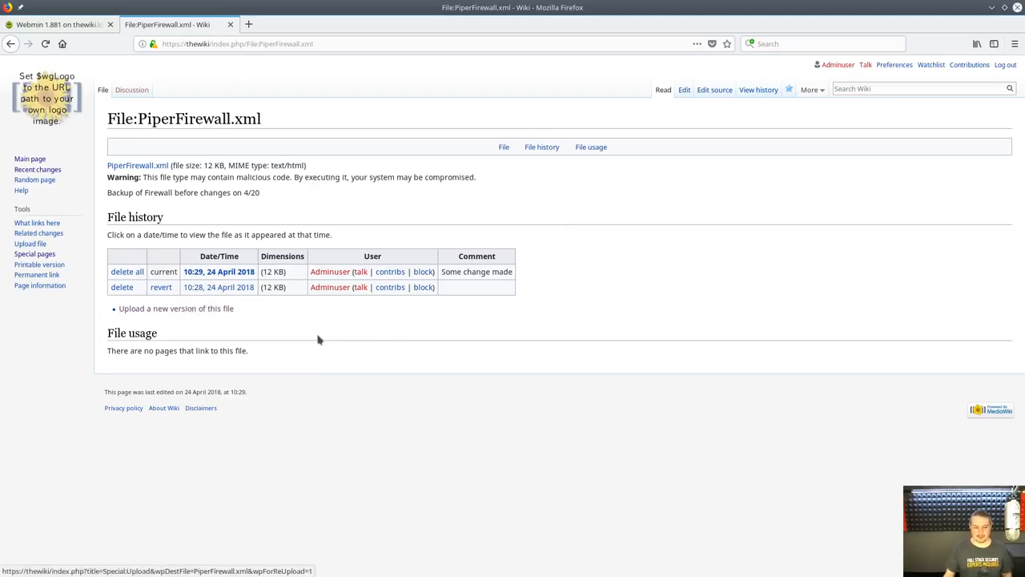
pyautogui.moveTo(433, 282)
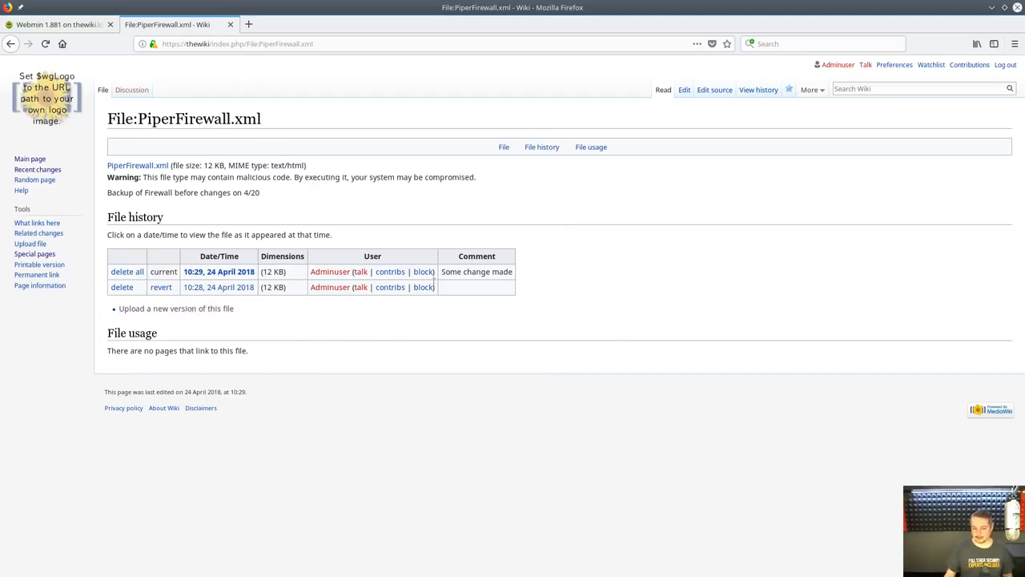
pyautogui.moveTo(458, 263)
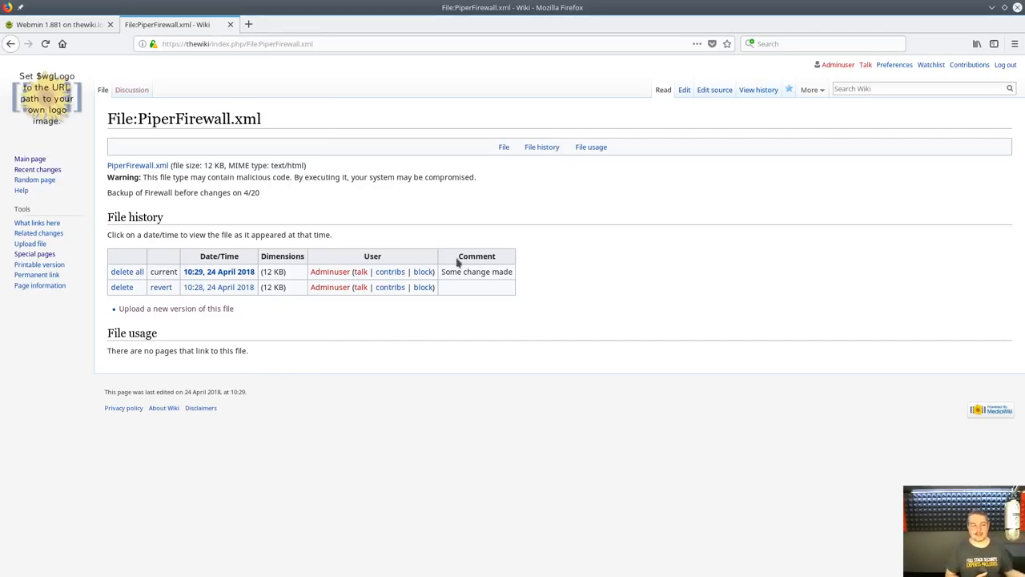
pyautogui.moveTo(432, 239)
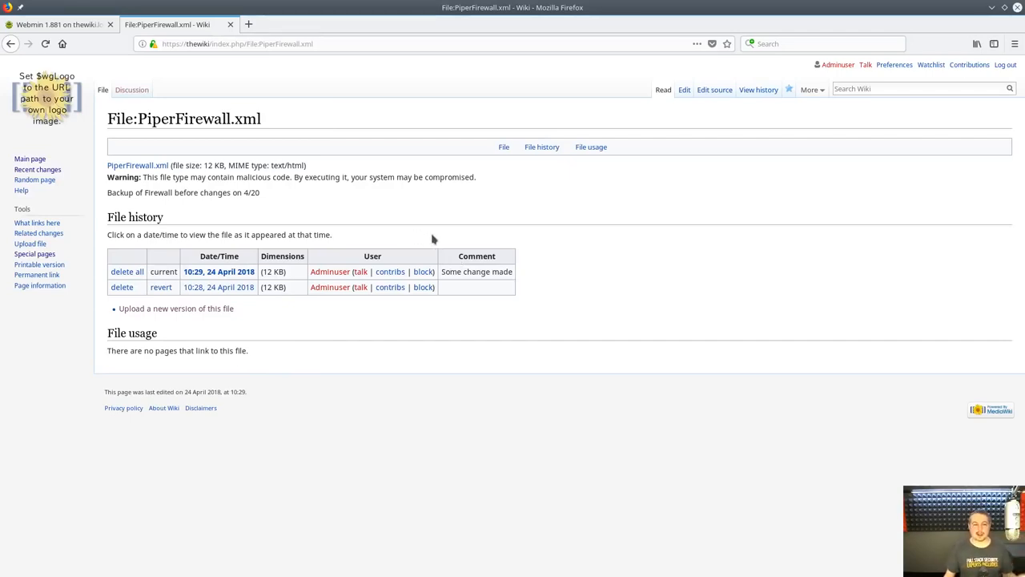
pyautogui.moveTo(330, 272)
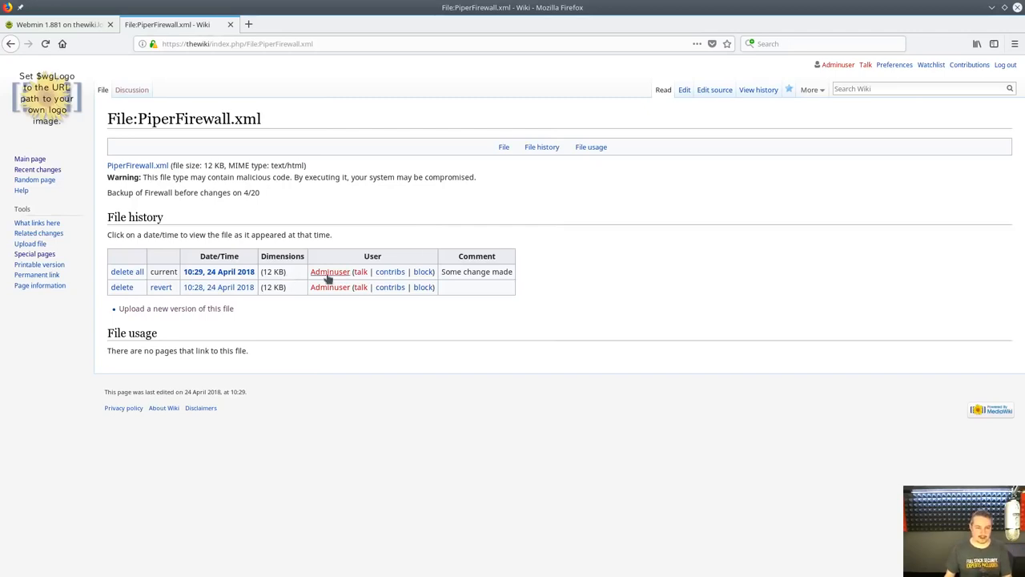
pyautogui.moveTo(138, 257)
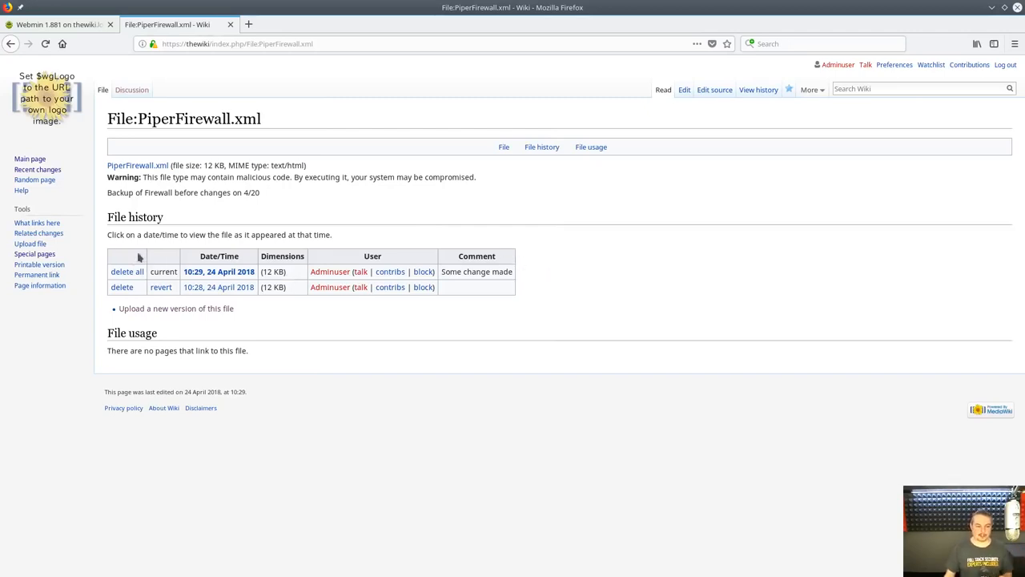
pyautogui.moveTo(218, 287)
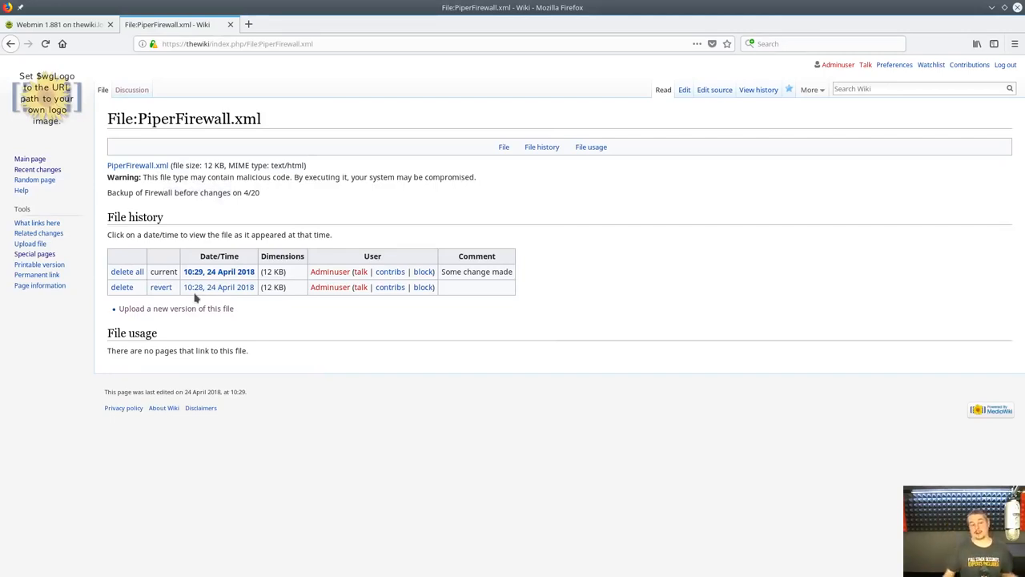
pyautogui.moveTo(758, 90)
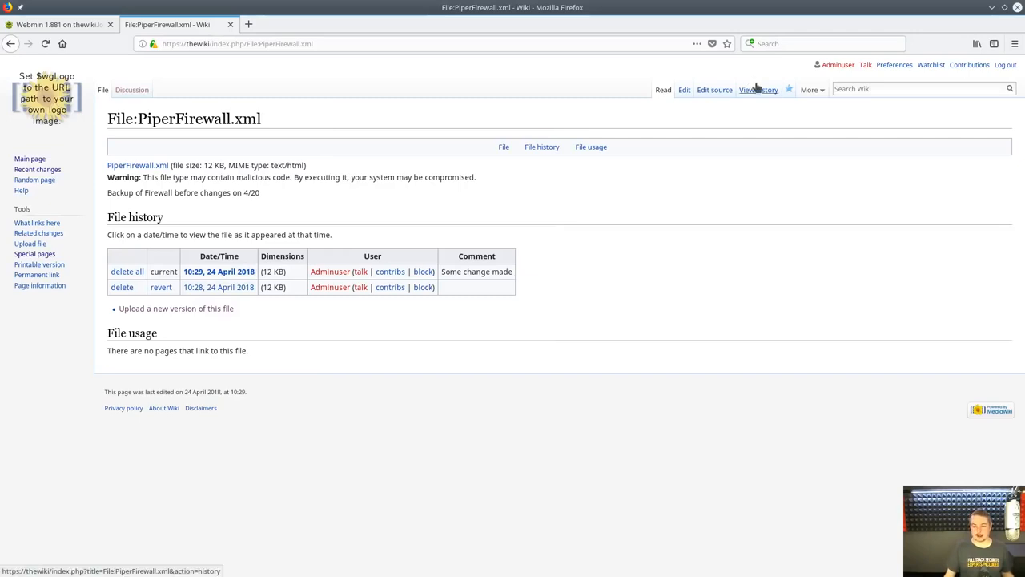
# View the revision history of File:PiperFirewall.xml showing its two 24 April 2018 revisions.
pyautogui.click(758, 90)
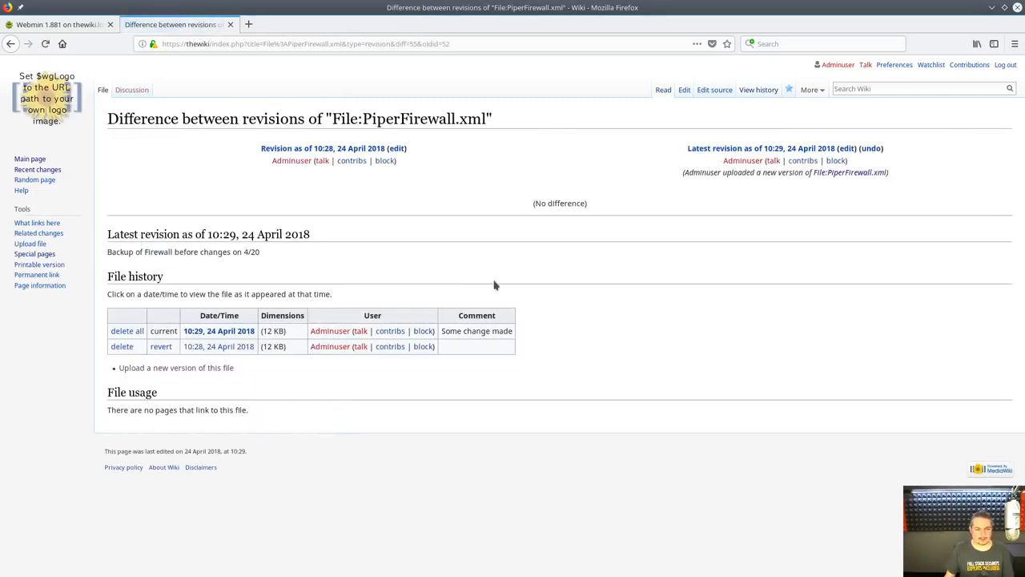
pyautogui.moveTo(455, 266)
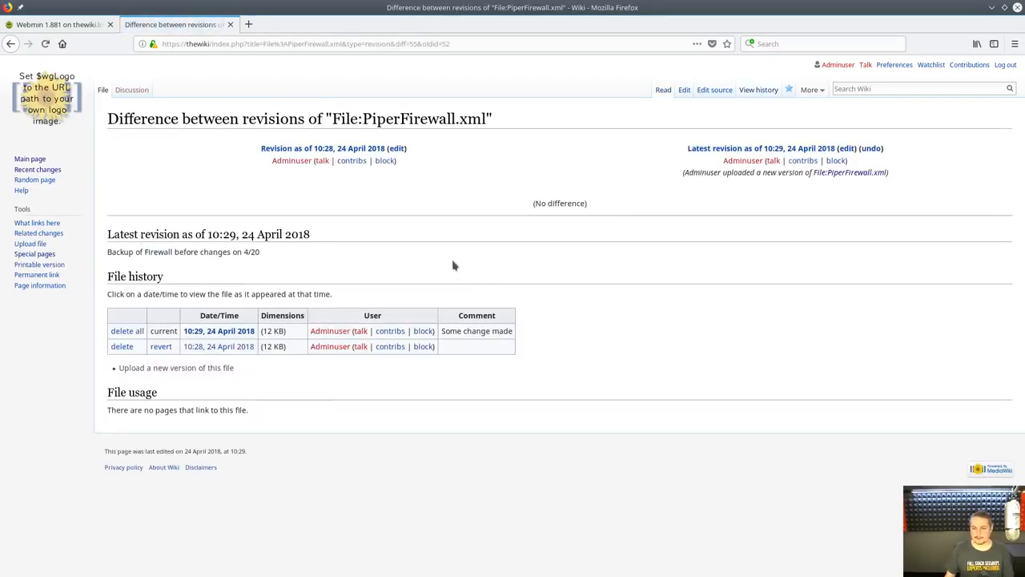
pyautogui.moveTo(200, 346)
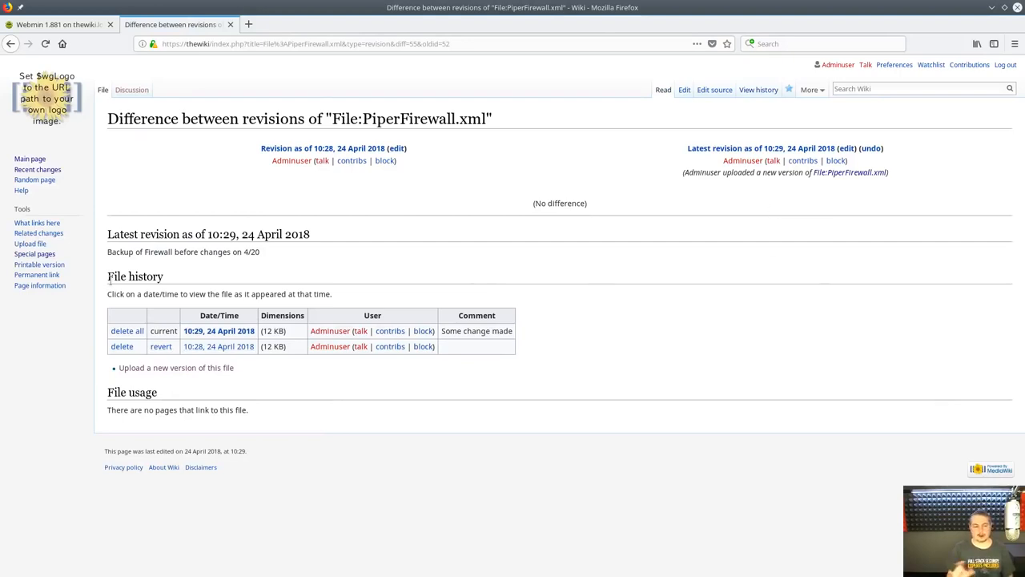
pyautogui.moveTo(288, 275)
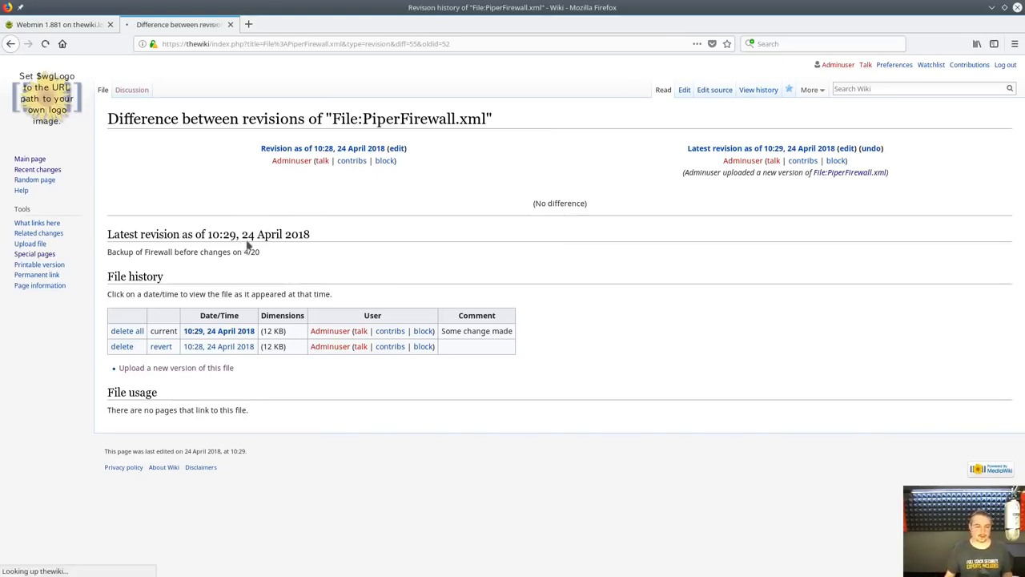
pyautogui.click(758, 90)
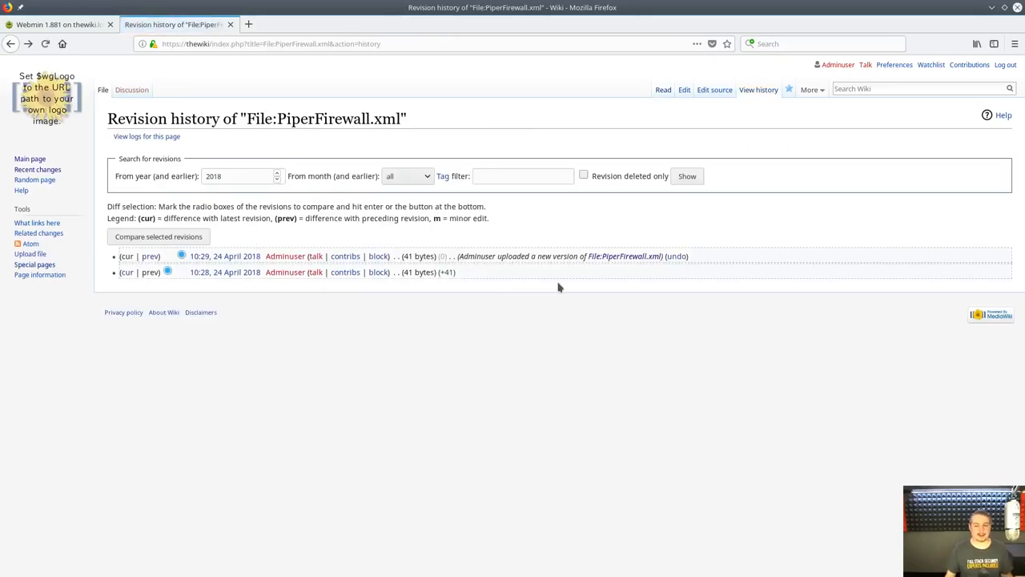
pyautogui.moveTo(542, 290)
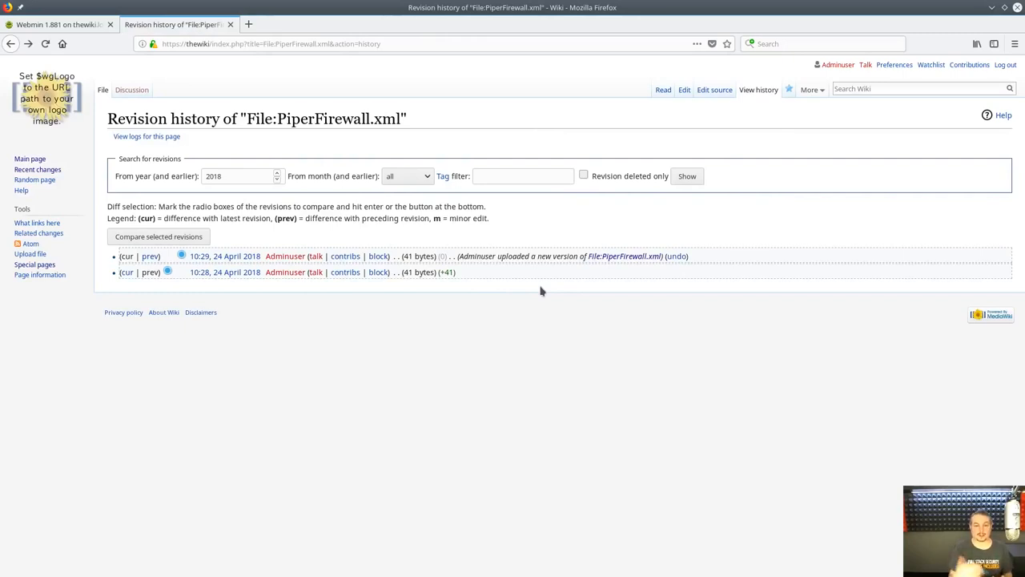
pyautogui.moveTo(150, 144)
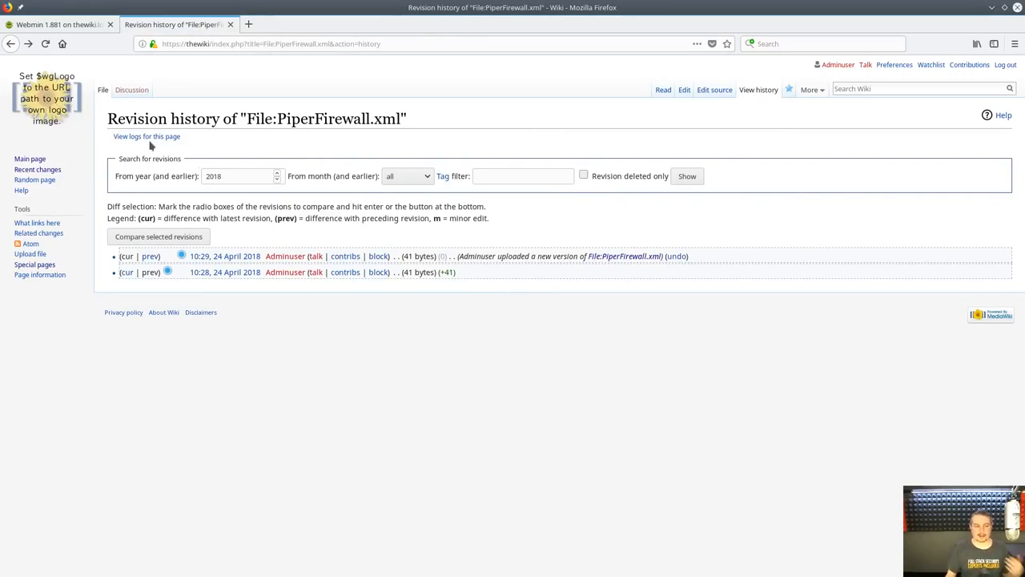
pyautogui.moveTo(917, 83)
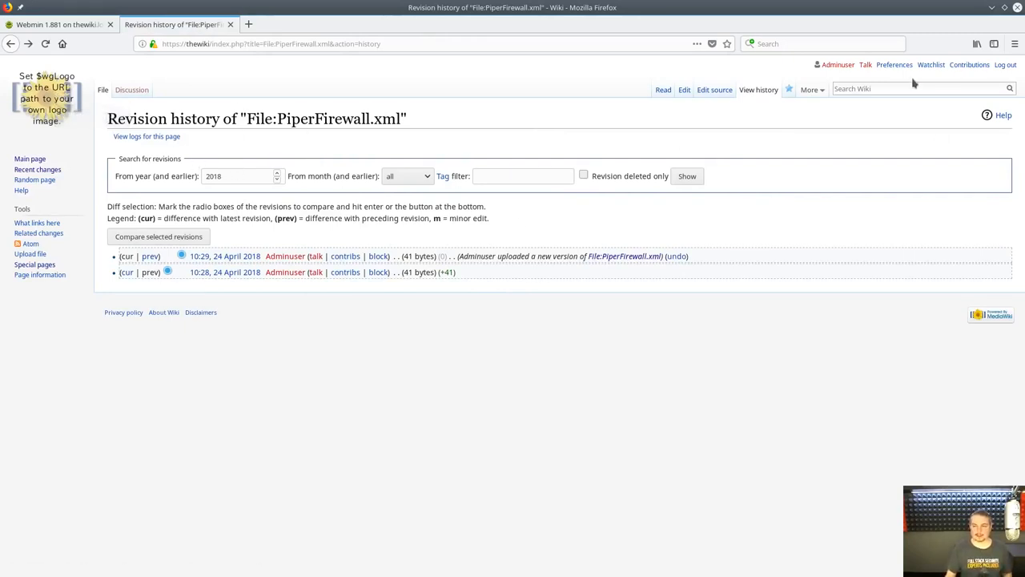
# Find and delete File:Config.xml along with its history.
pyautogui.write('Pi')
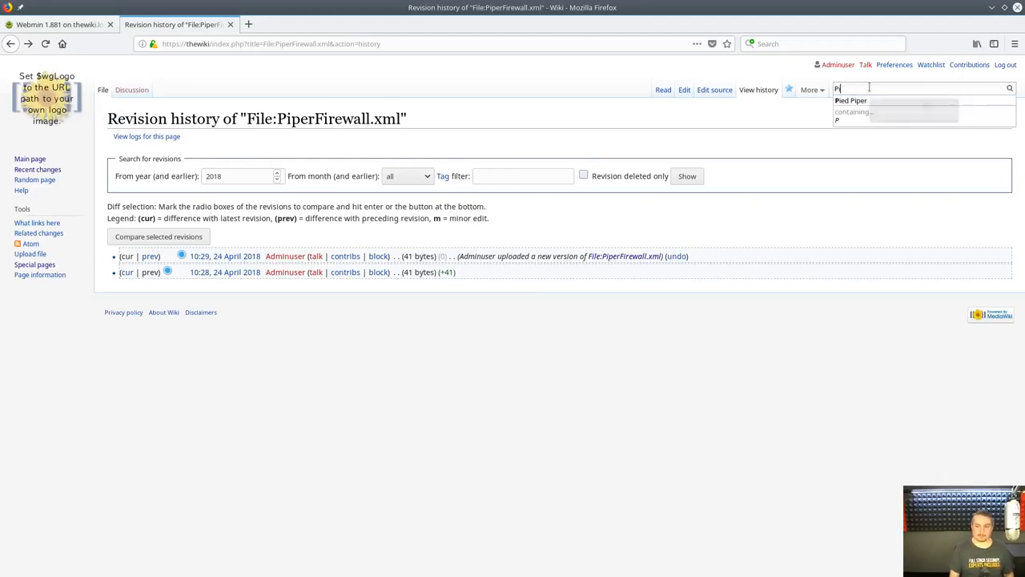
pyautogui.click(851, 99)
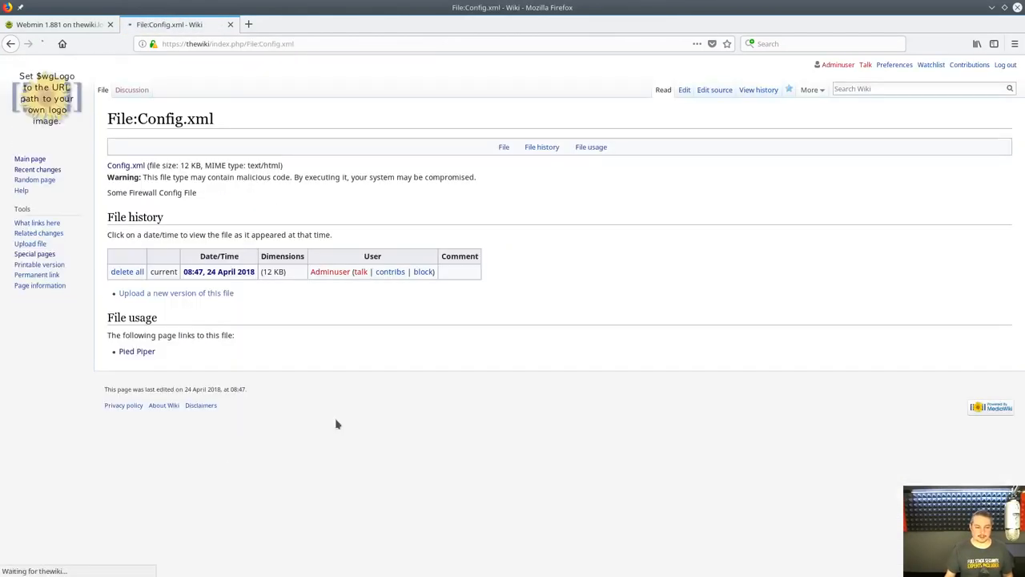
pyautogui.click(126, 273)
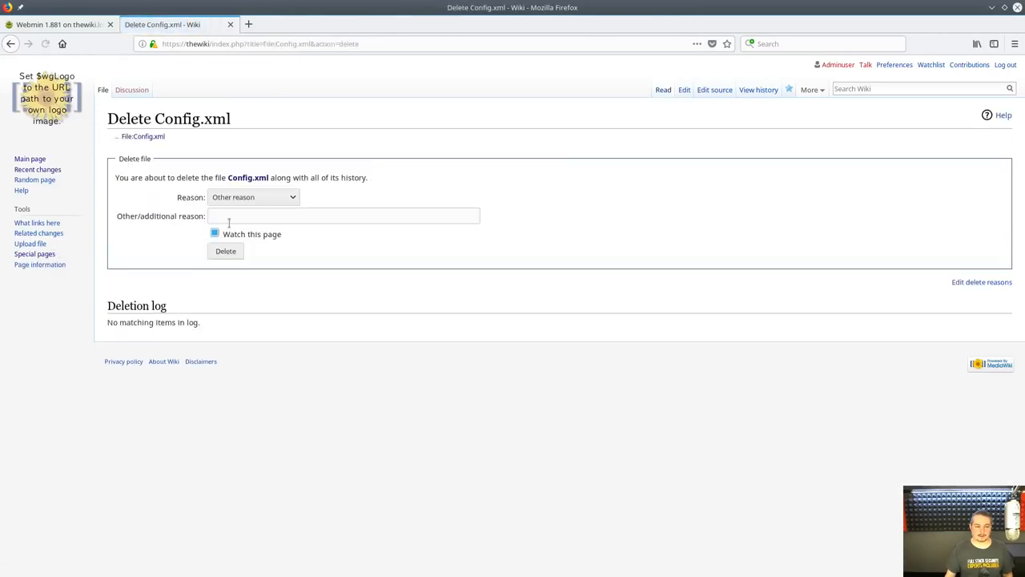
pyautogui.click(224, 250)
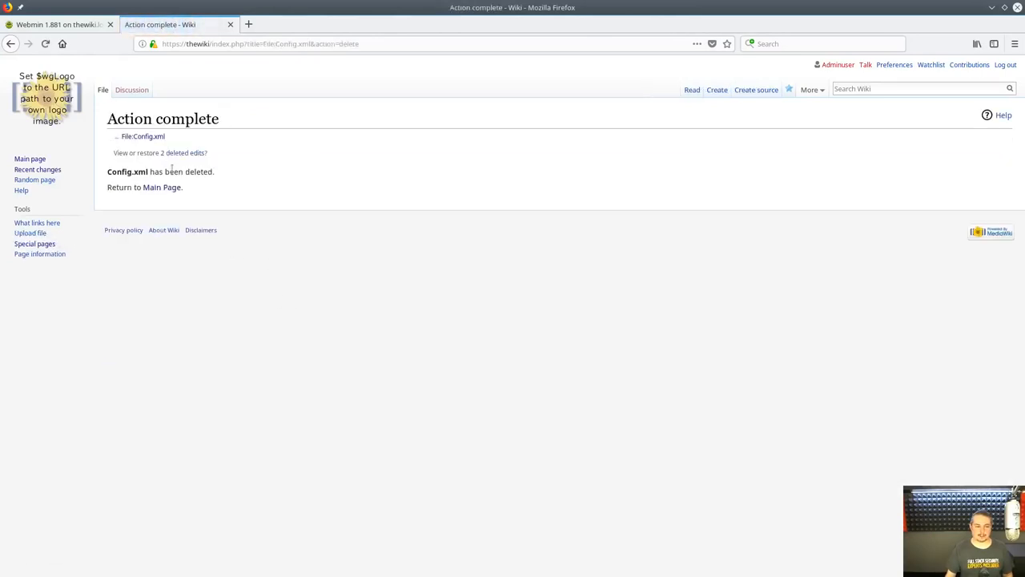
pyautogui.moveTo(182, 154)
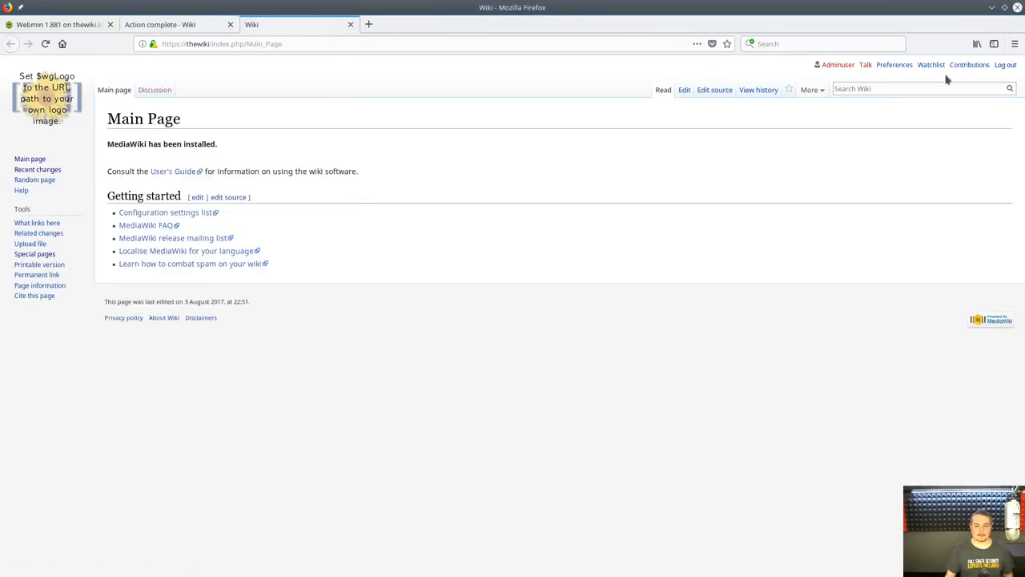
# Reach the deleted File:Config.xml page and its 'View or restore 2 deleted edits' view.
pyautogui.write('Pi')
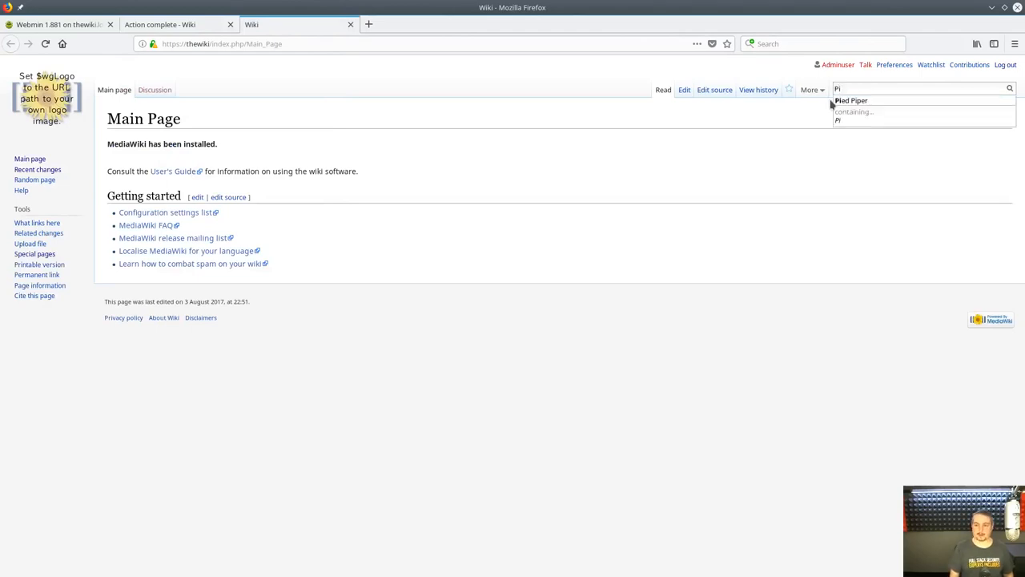
pyautogui.click(851, 99)
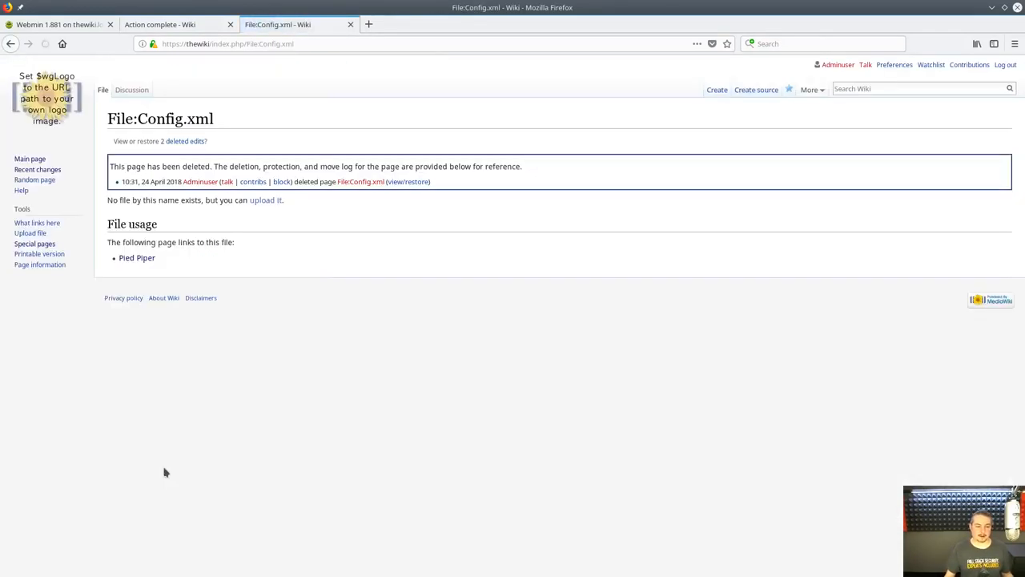
pyautogui.moveTo(346, 192)
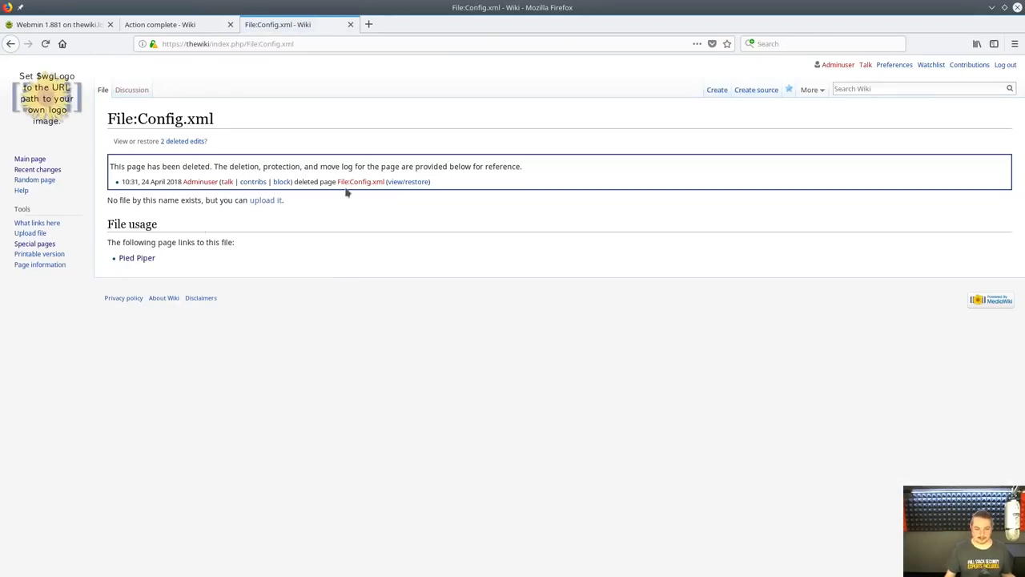
pyautogui.moveTo(169, 176)
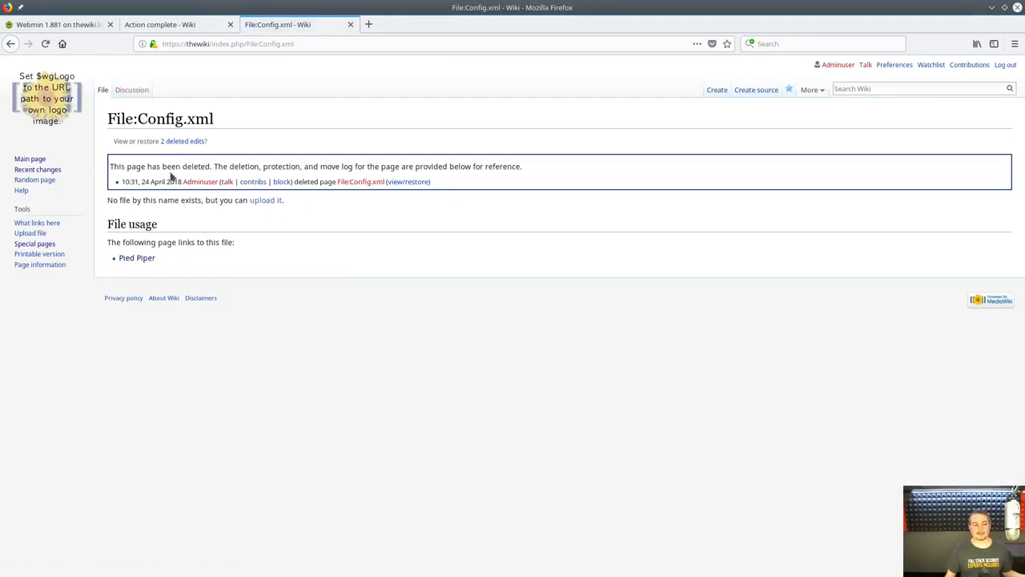
pyautogui.click(186, 141)
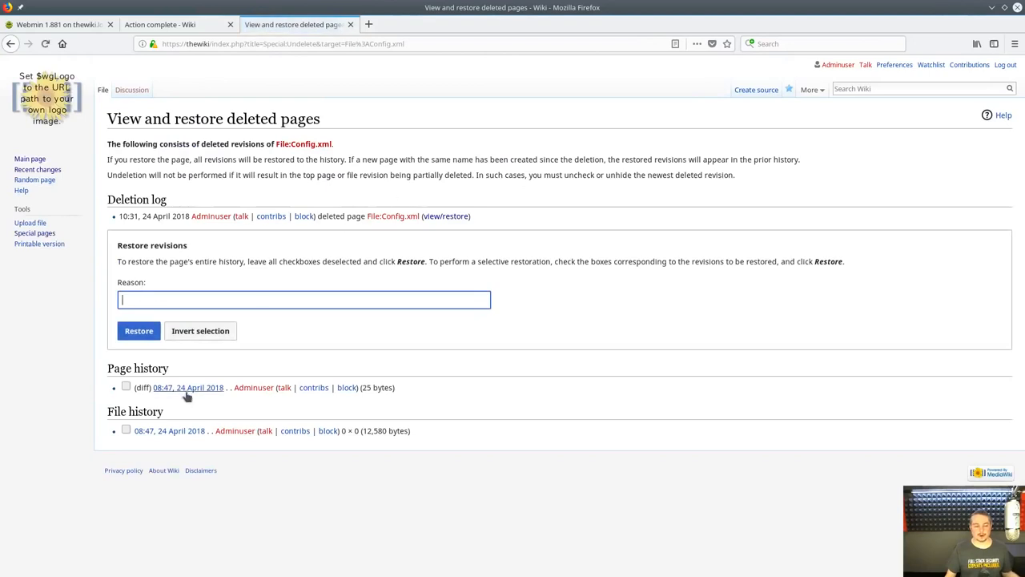
pyautogui.moveTo(237, 407)
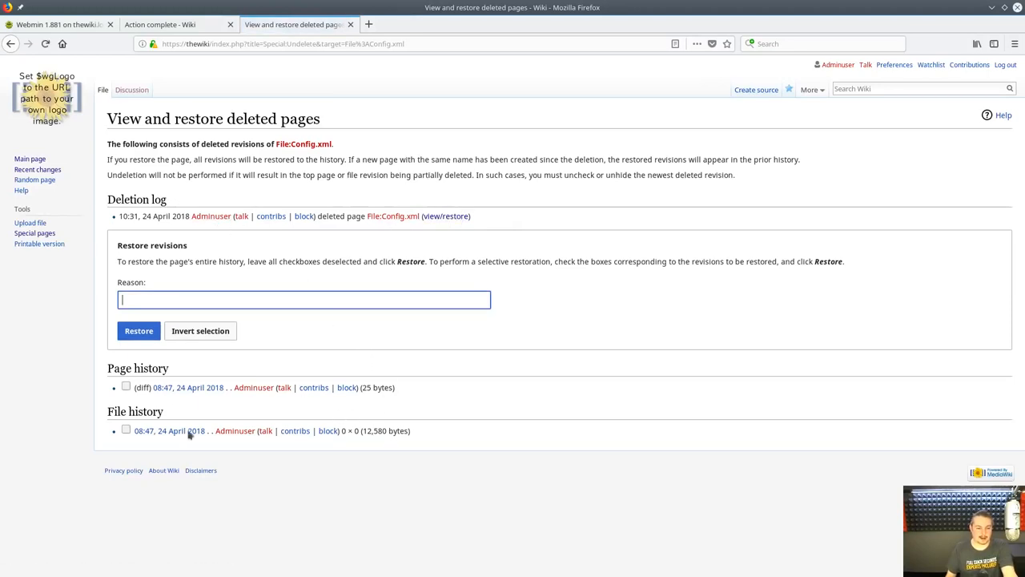
pyautogui.moveTo(349, 420)
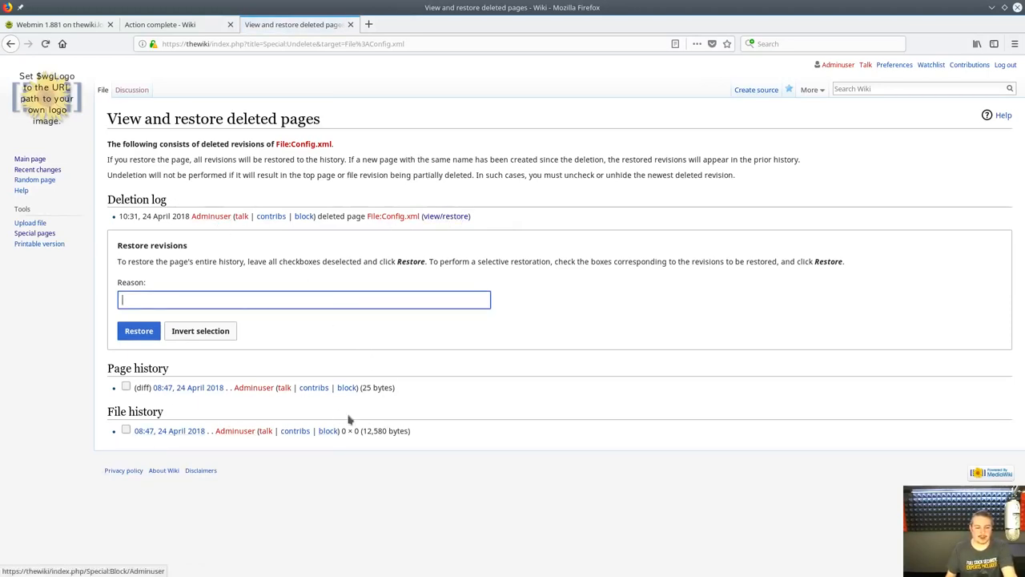
# Restore Config.xml with all revisions and check its deletion log entry.
pyautogui.click(138, 330)
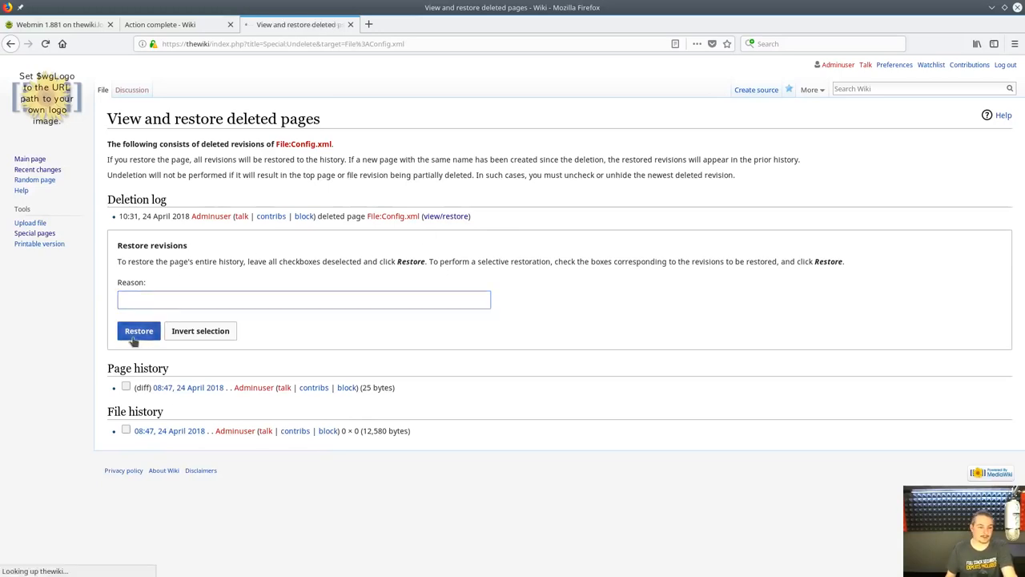
pyautogui.click(138, 330)
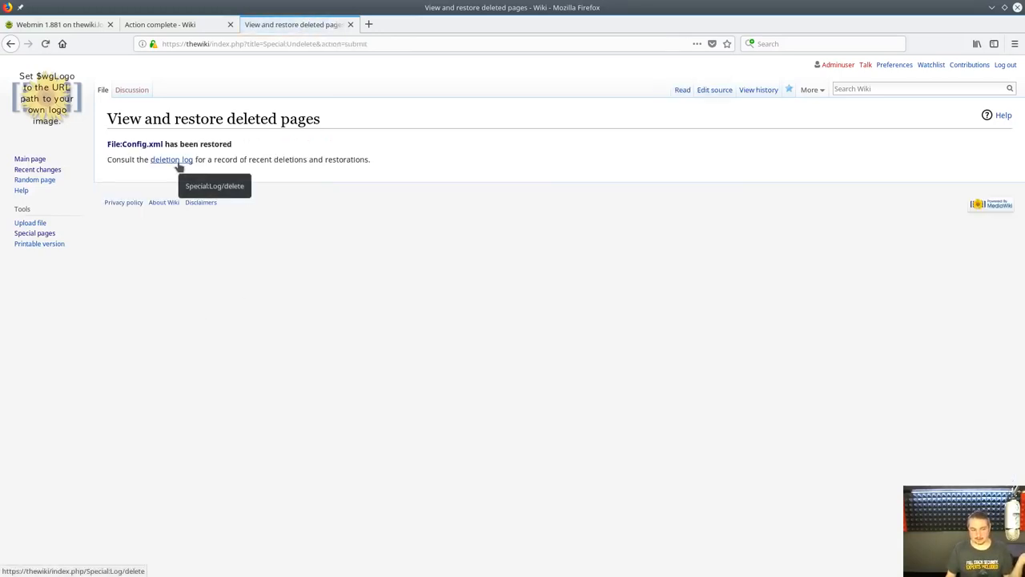
pyautogui.click(169, 160)
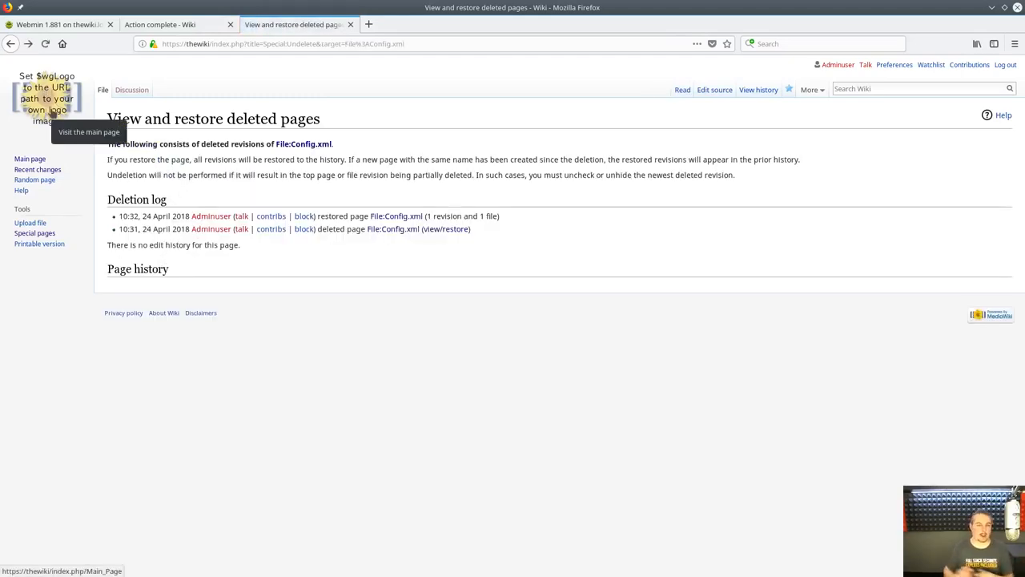
pyautogui.moveTo(912, 97)
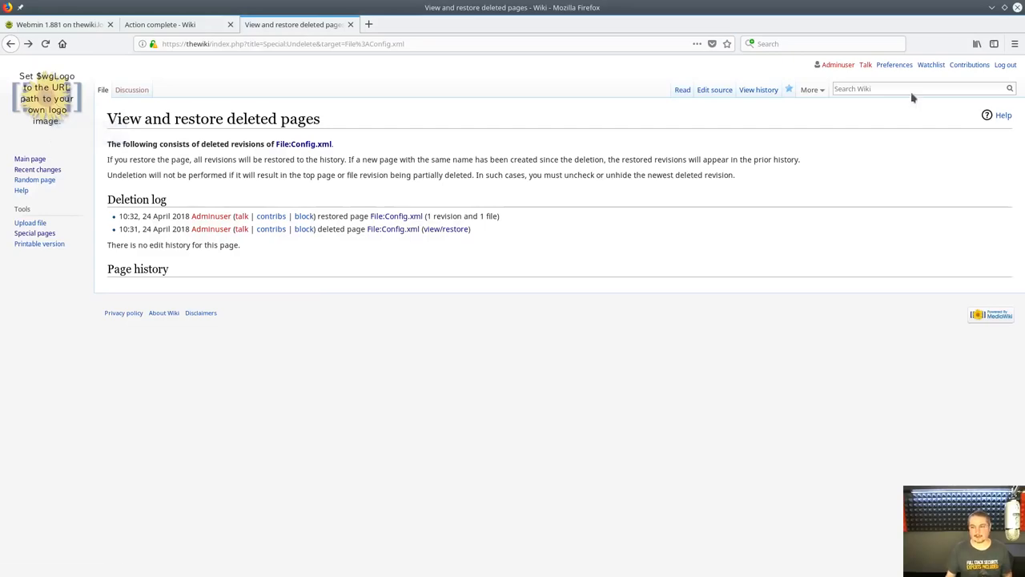
# Search 'Pied Piper', verify its linked File:Config.xml is intact, then return to the Main Page.
pyautogui.write('Pied Piper')
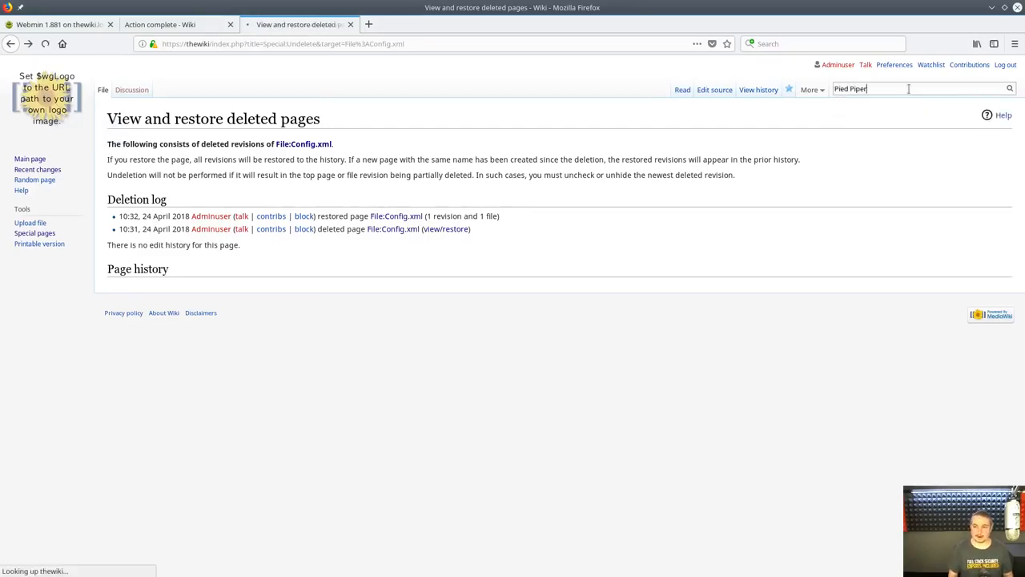
pyautogui.press('Return')
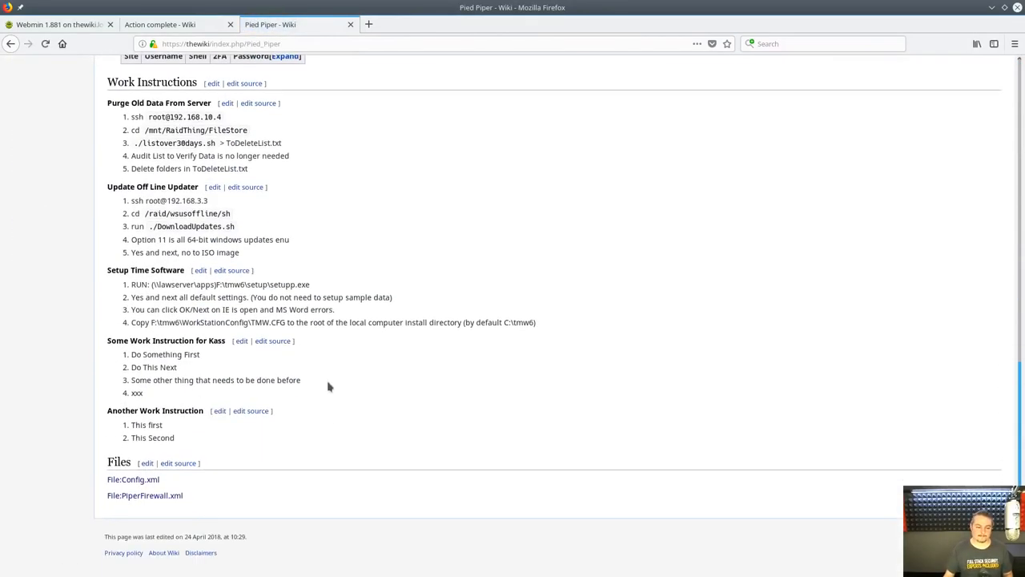
pyautogui.click(133, 479)
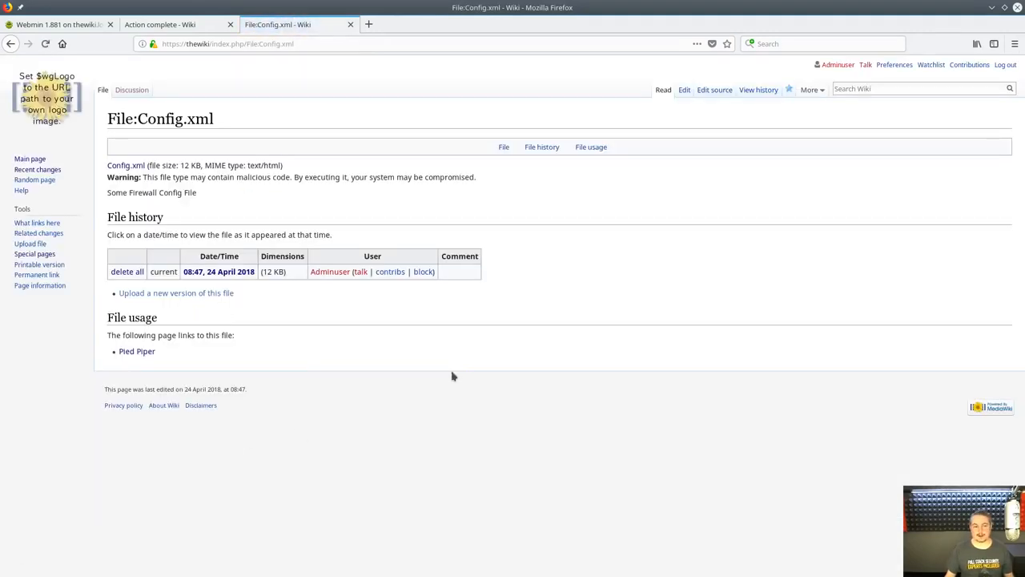
pyautogui.moveTo(447, 378)
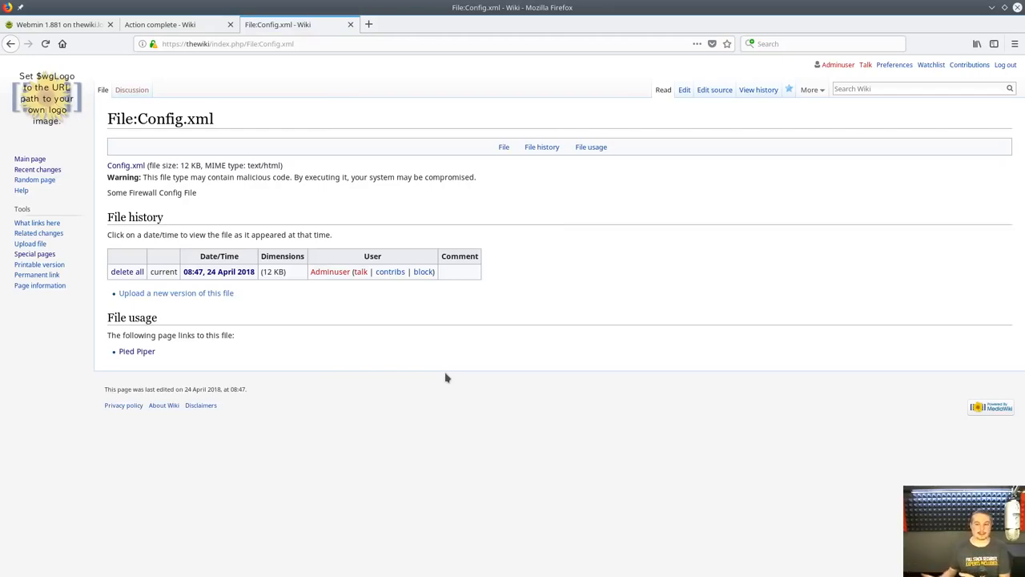
pyautogui.moveTo(32, 158)
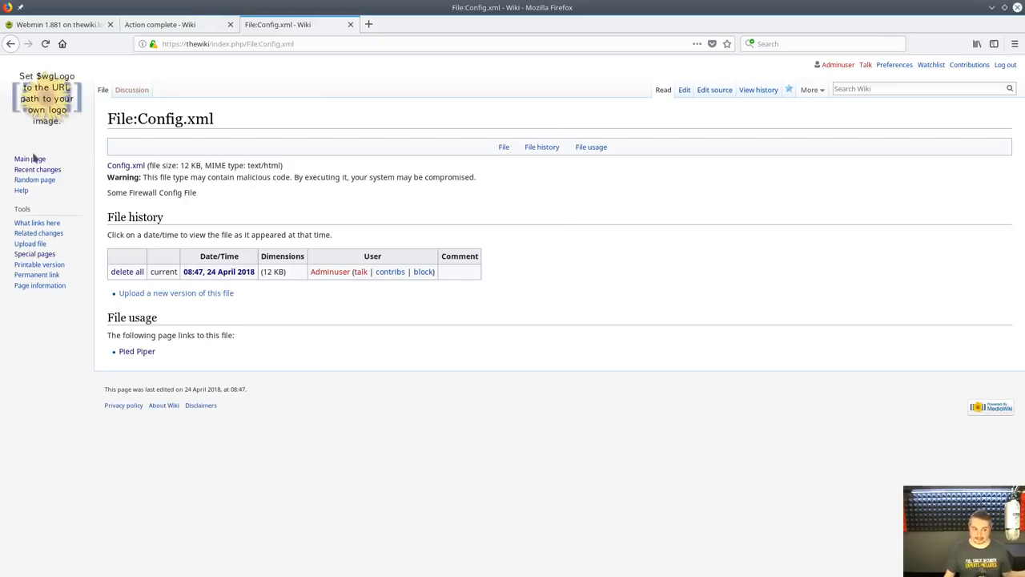
pyautogui.click(29, 159)
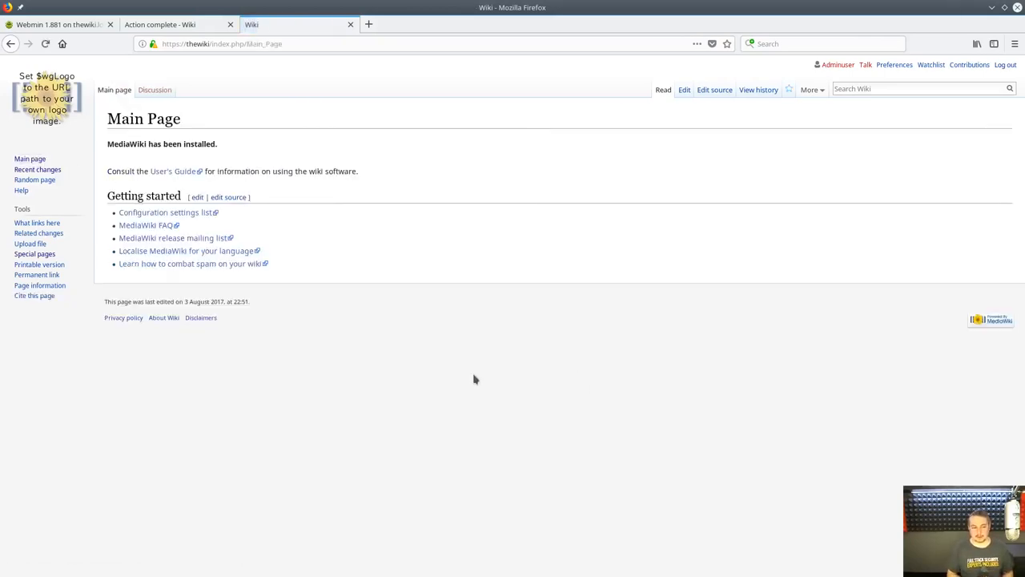
pyautogui.moveTo(38, 170)
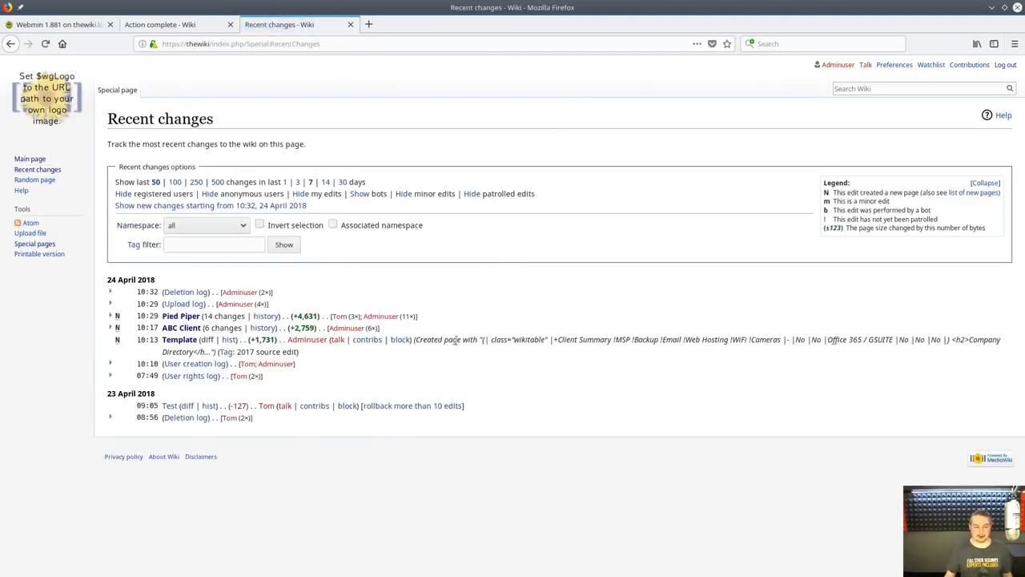
pyautogui.moveTo(396, 382)
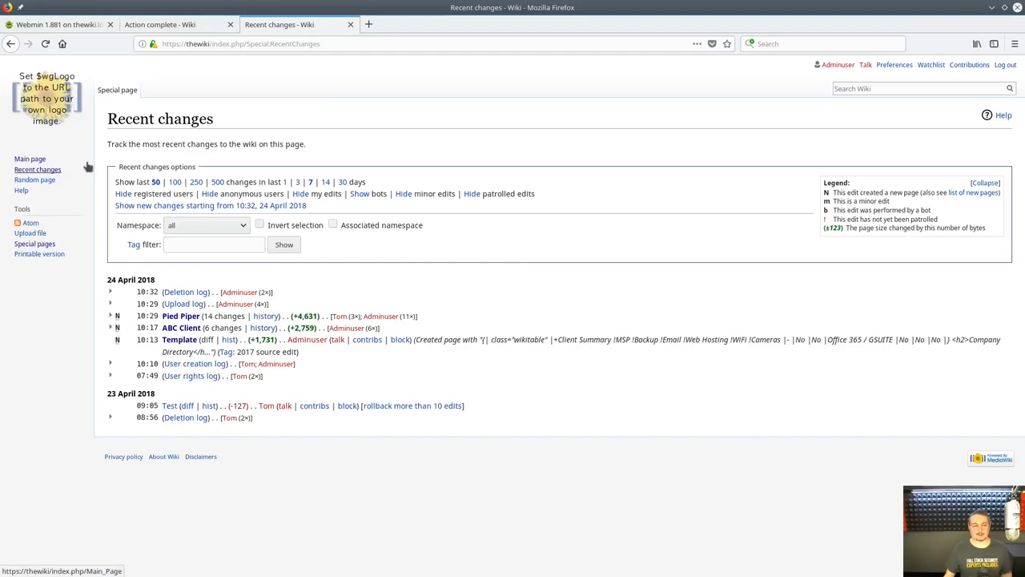
pyautogui.click(29, 158)
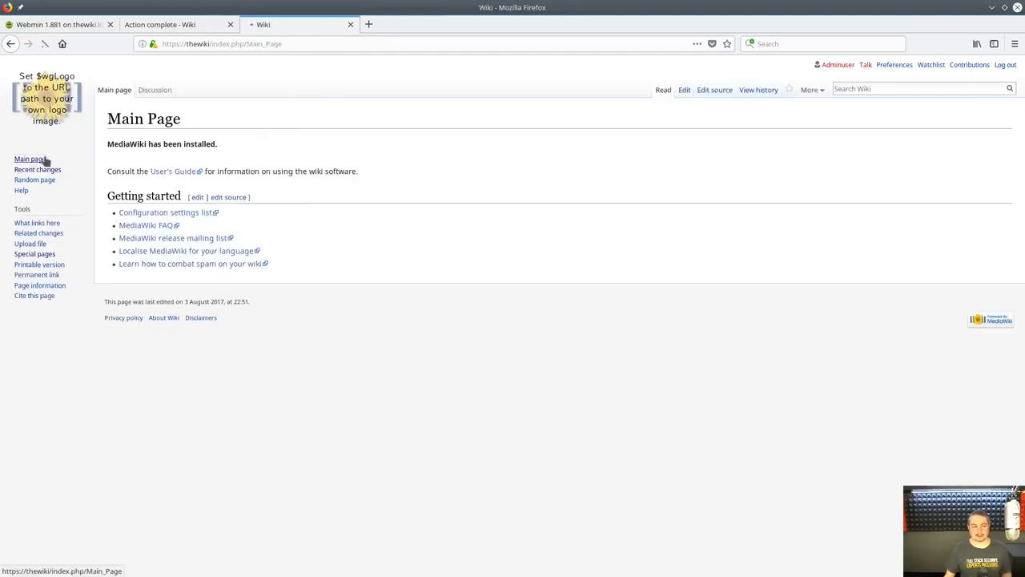
pyautogui.moveTo(684, 90)
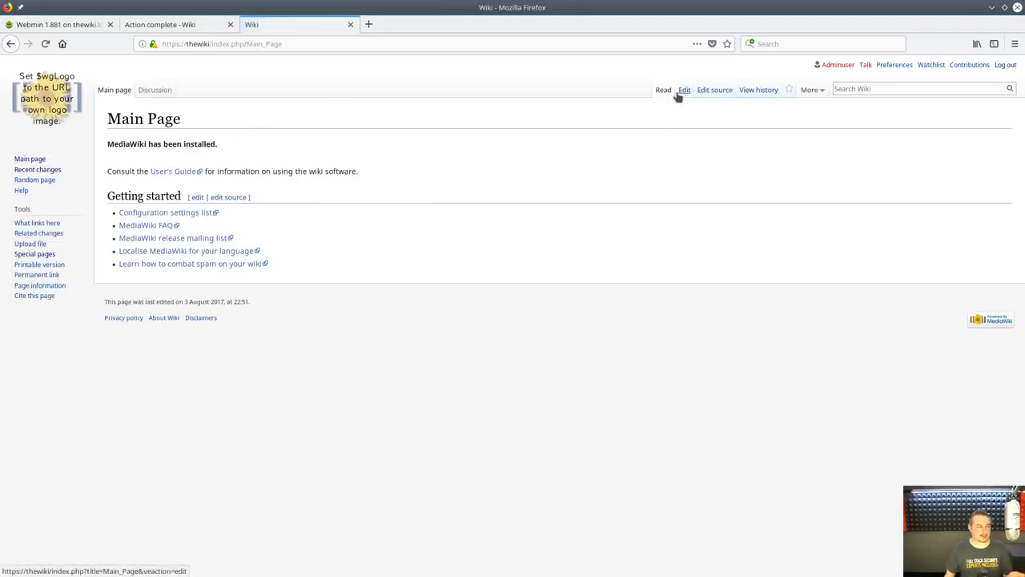
# Replace the Main Page source with a Recent Changes heading embedding {{Special:RecentChanges/50}}, removing the installed line.
pyautogui.click(684, 90)
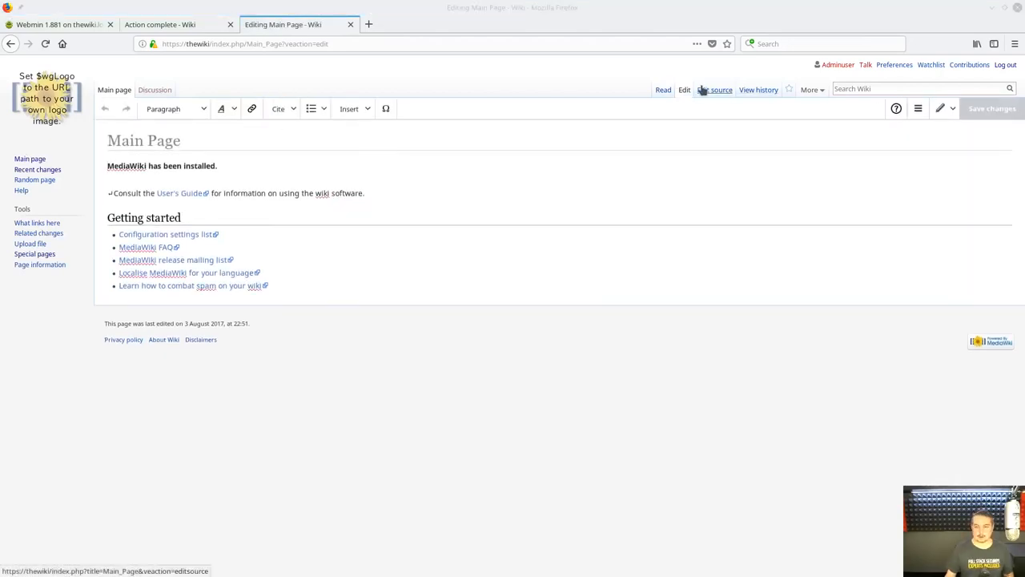
pyautogui.click(713, 89)
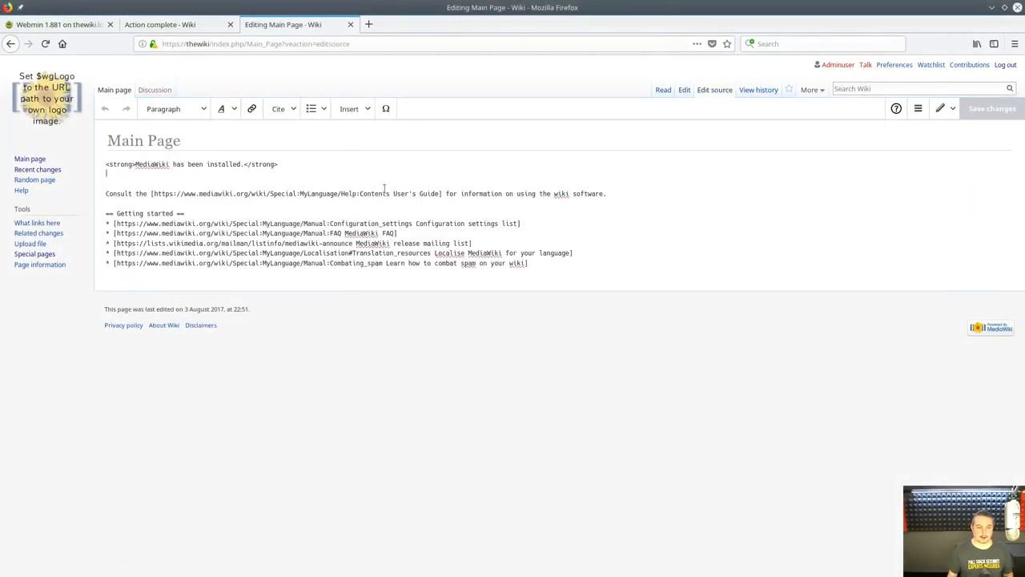
pyautogui.moveTo(105, 193); pyautogui.dragTo(527, 262)
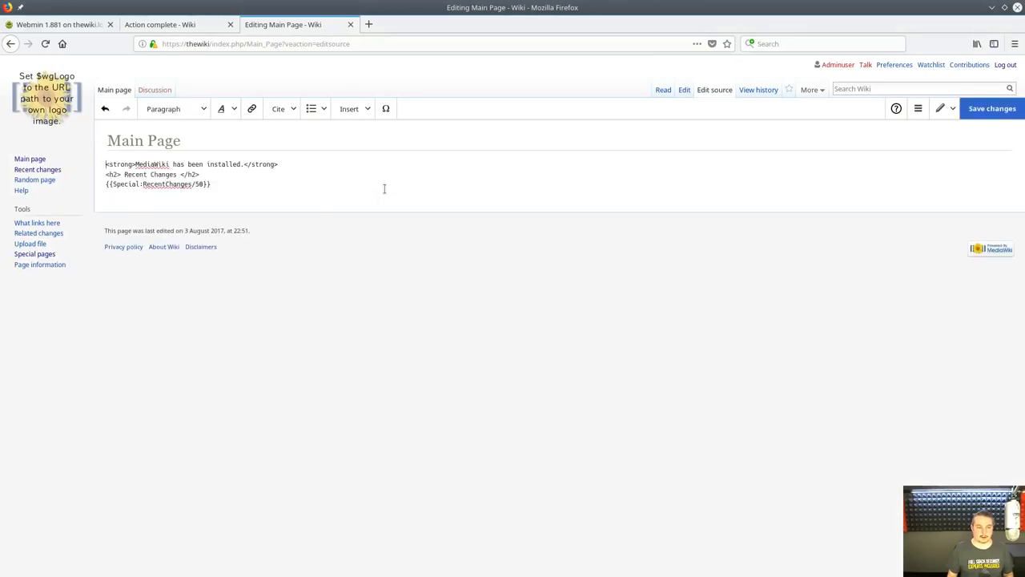
pyautogui.tripleClick(192, 163)
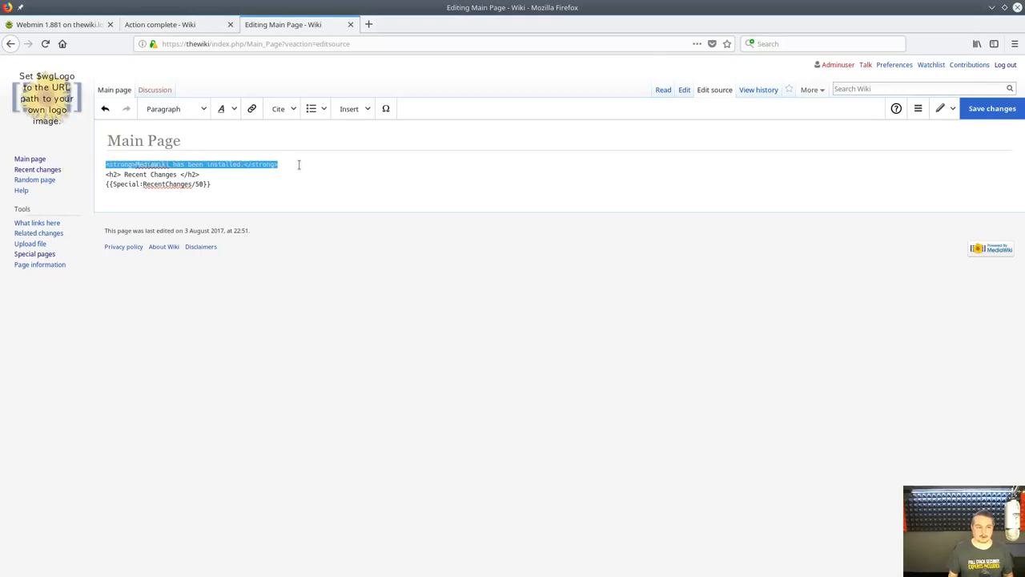
pyautogui.press('Delete')
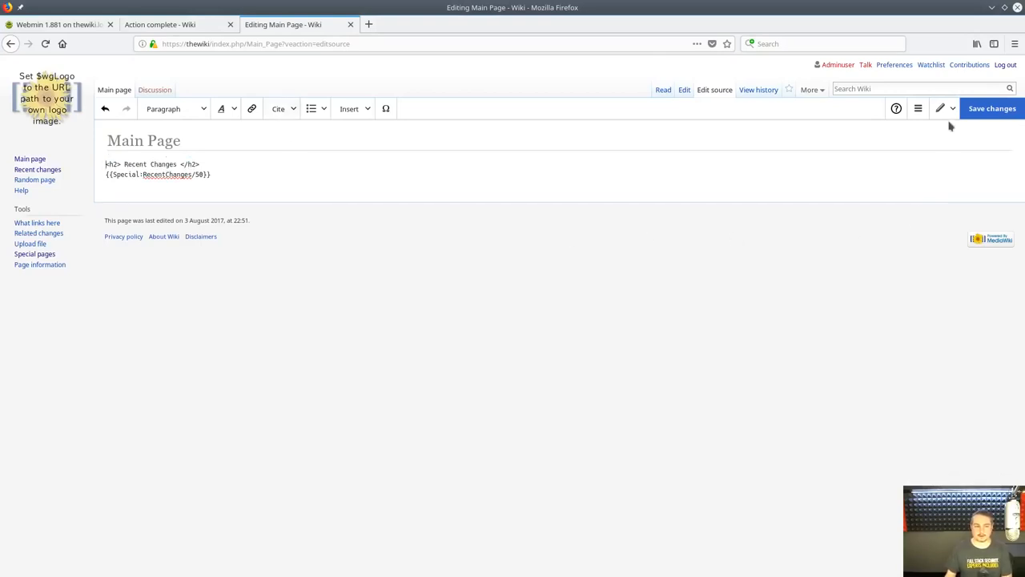
# Save the Main Page edit.
pyautogui.click(991, 109)
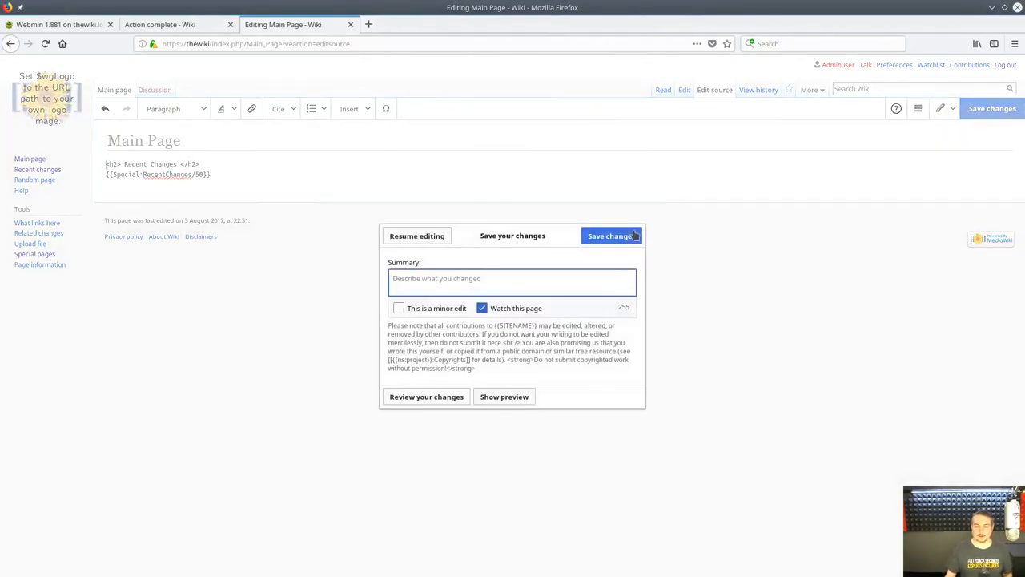
pyautogui.click(611, 235)
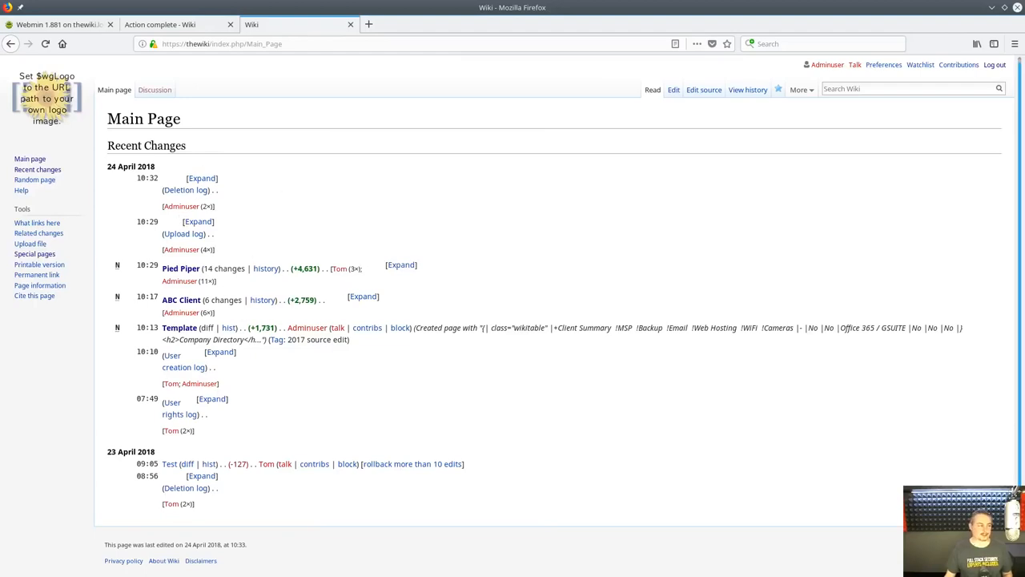
# Add {{Special:AllPages}} above the Recent Changes heading in the Main Page source.
pyautogui.click(673, 90)
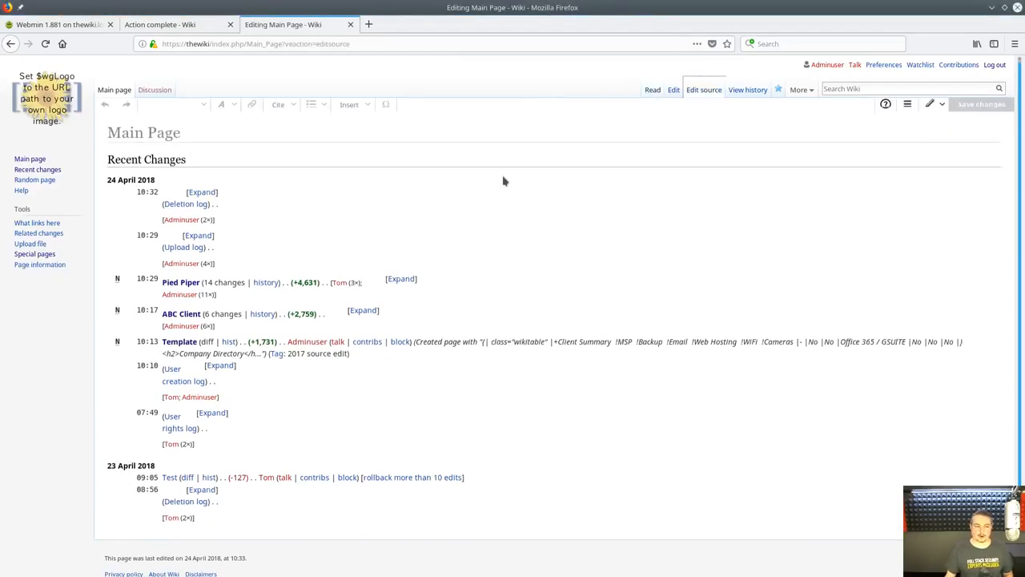
pyautogui.click(714, 89)
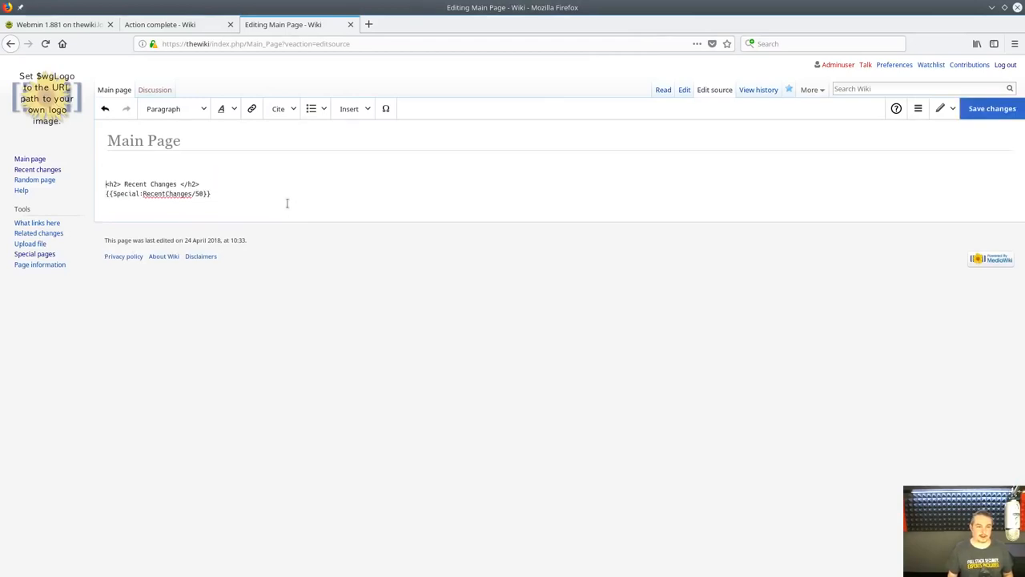
pyautogui.moveTo(436, 130)
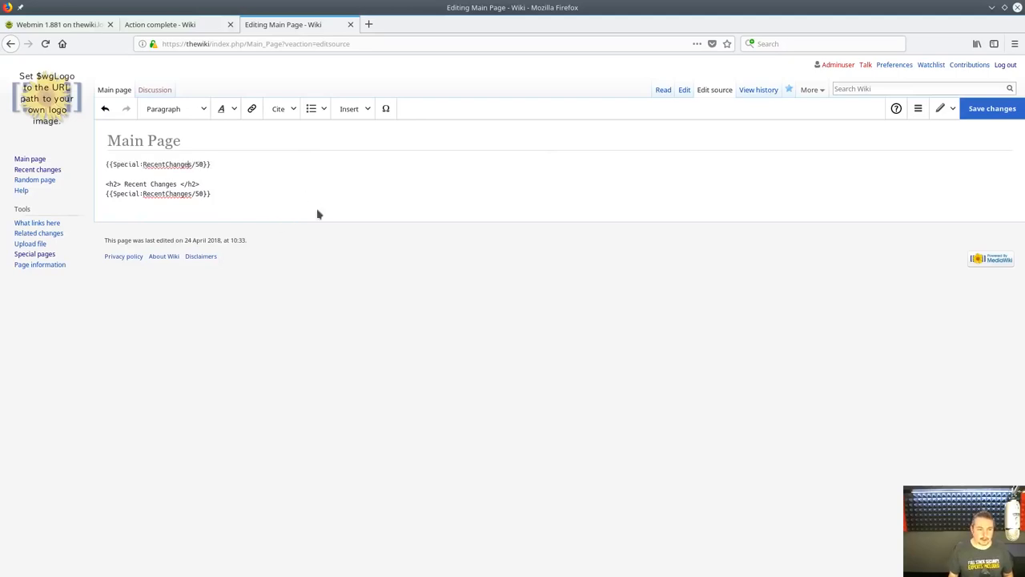
pyautogui.doubleClick(166, 164)
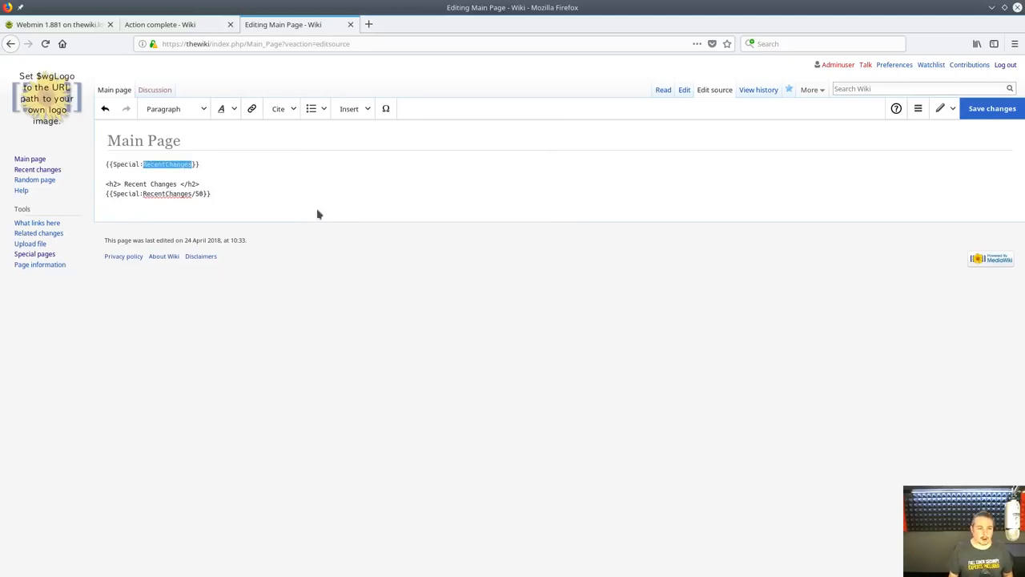
pyautogui.write('All}}')
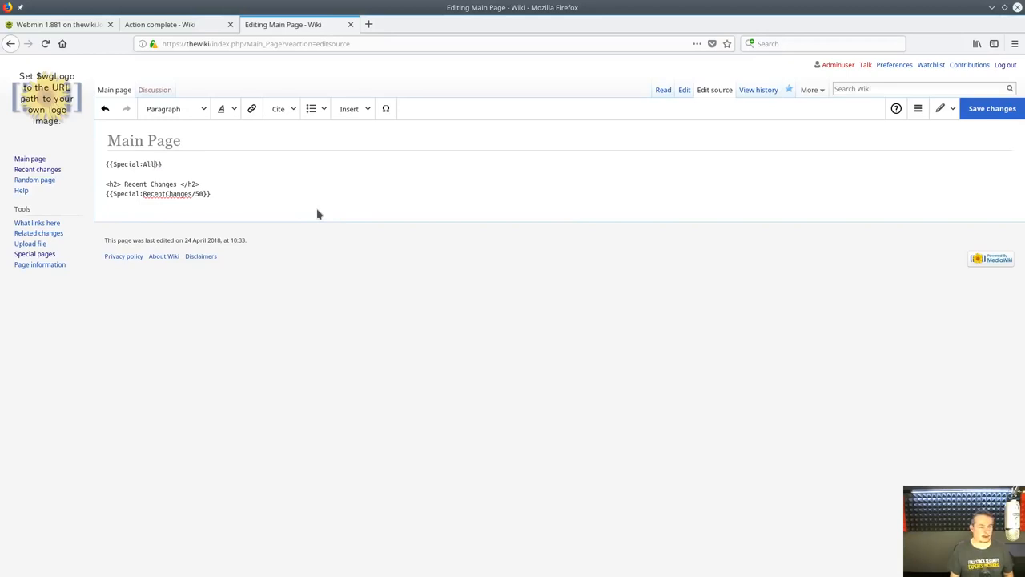
pyautogui.write('lPages')
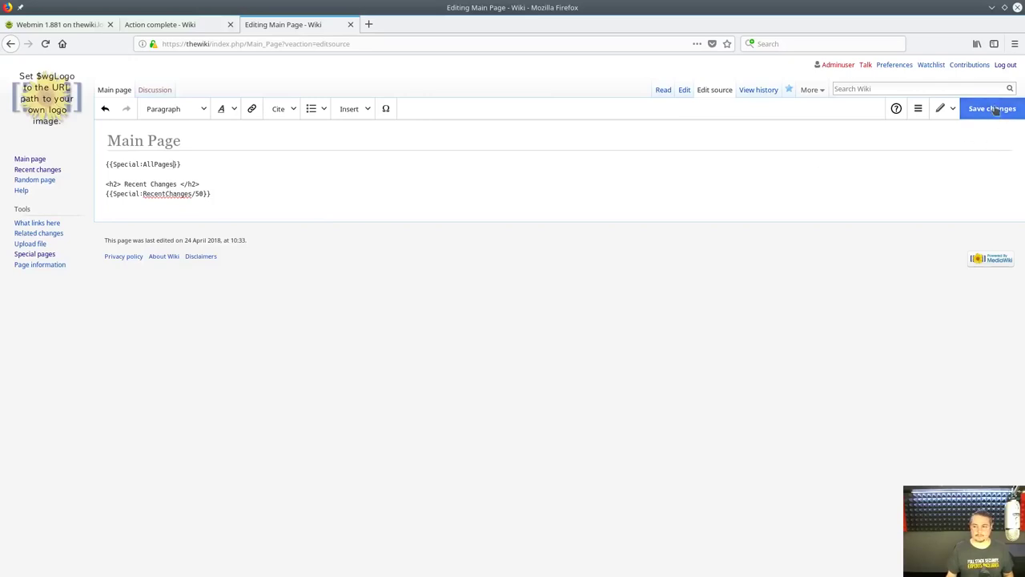
# Save the Main Page and dismiss the edit-saved notice.
pyautogui.click(993, 109)
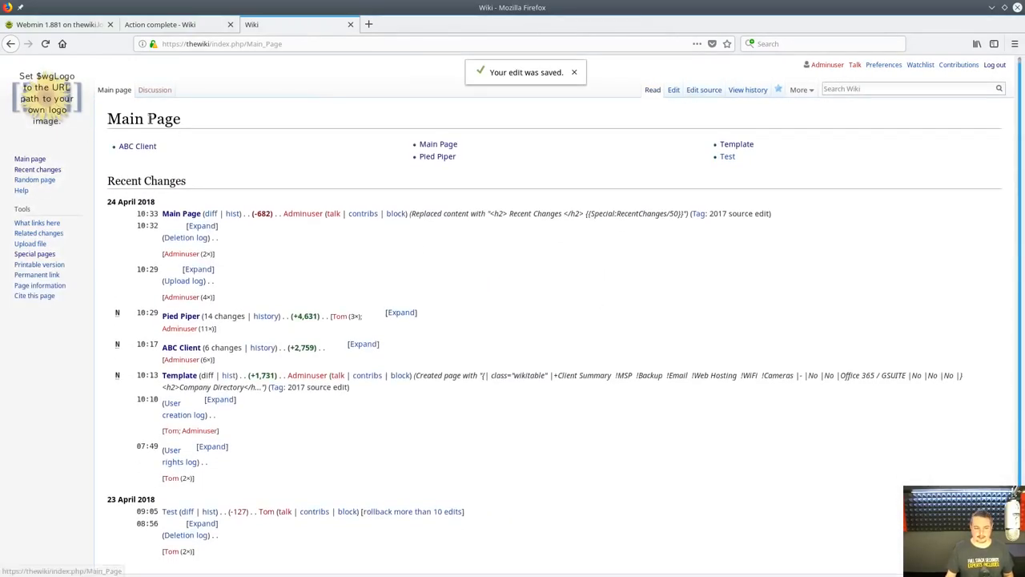
pyautogui.click(573, 72)
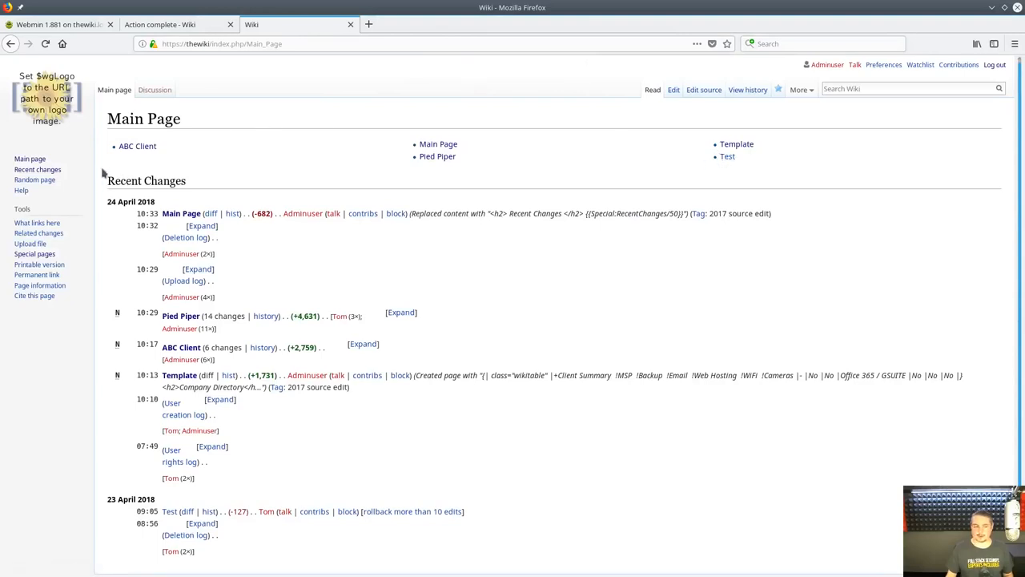
pyautogui.moveTo(649, 147)
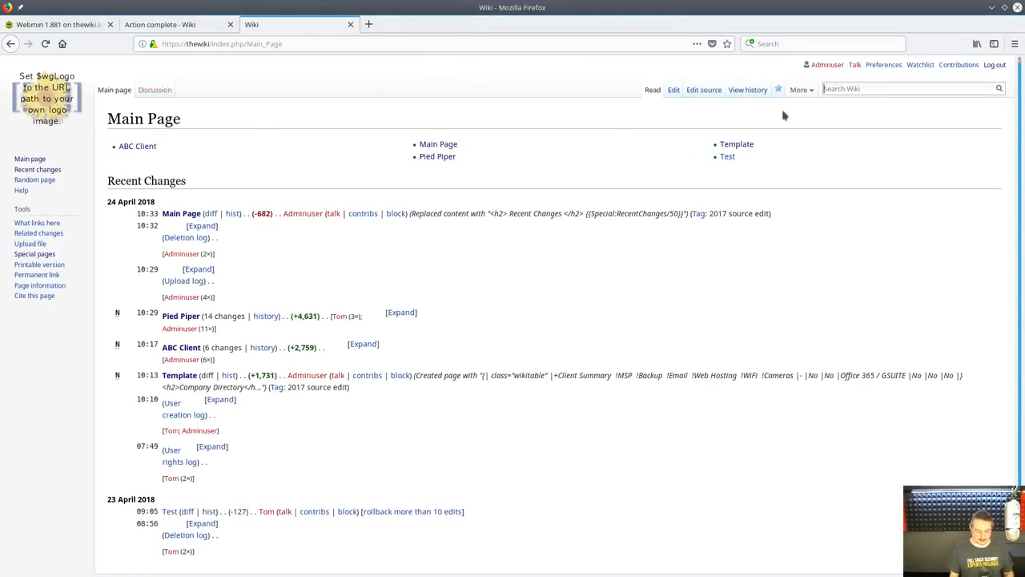
# Search 'Another Client' and start creating the missing page from the red link.
pyautogui.write('A')
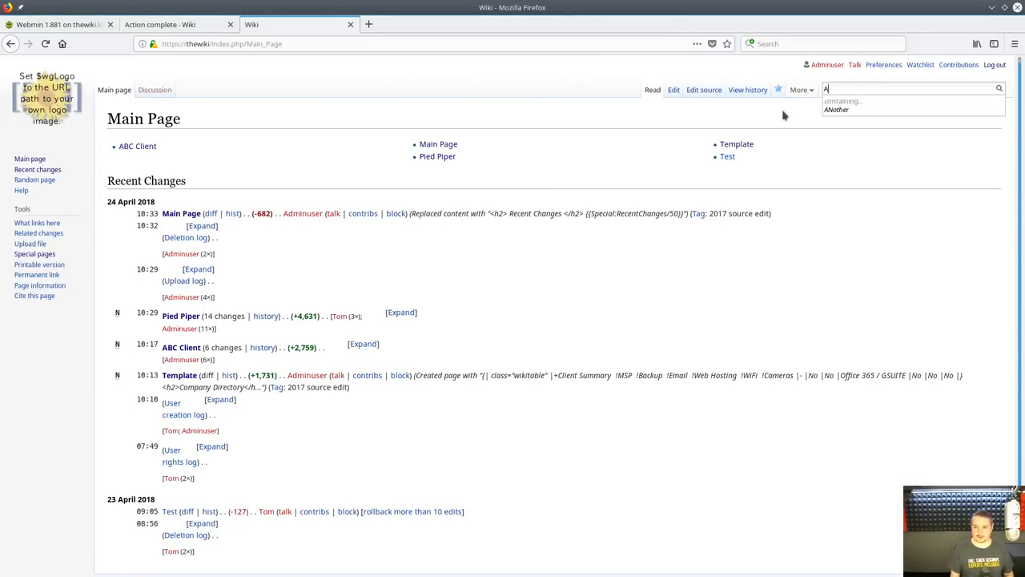
pyautogui.write('nother Client')
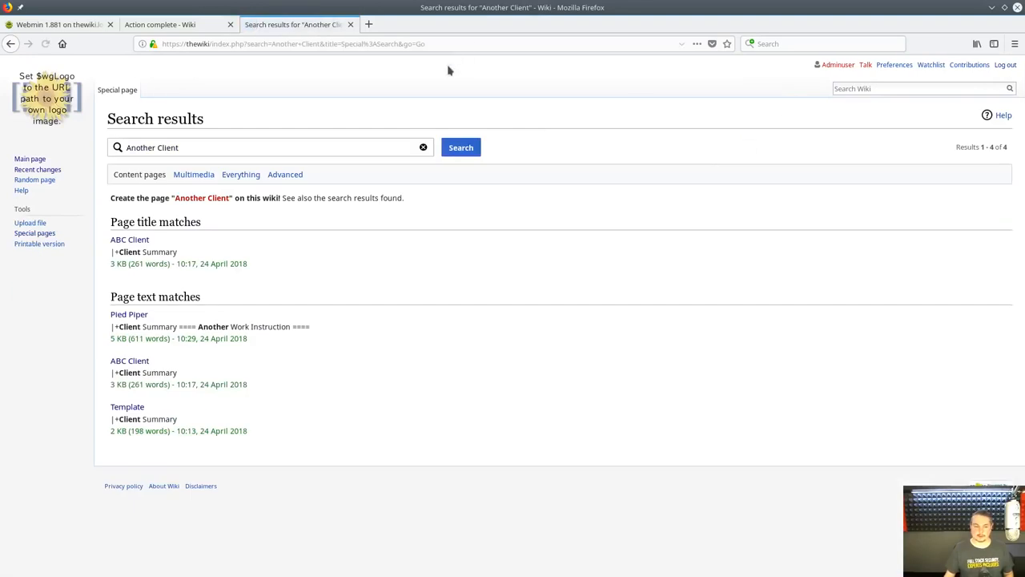
pyautogui.click(202, 199)
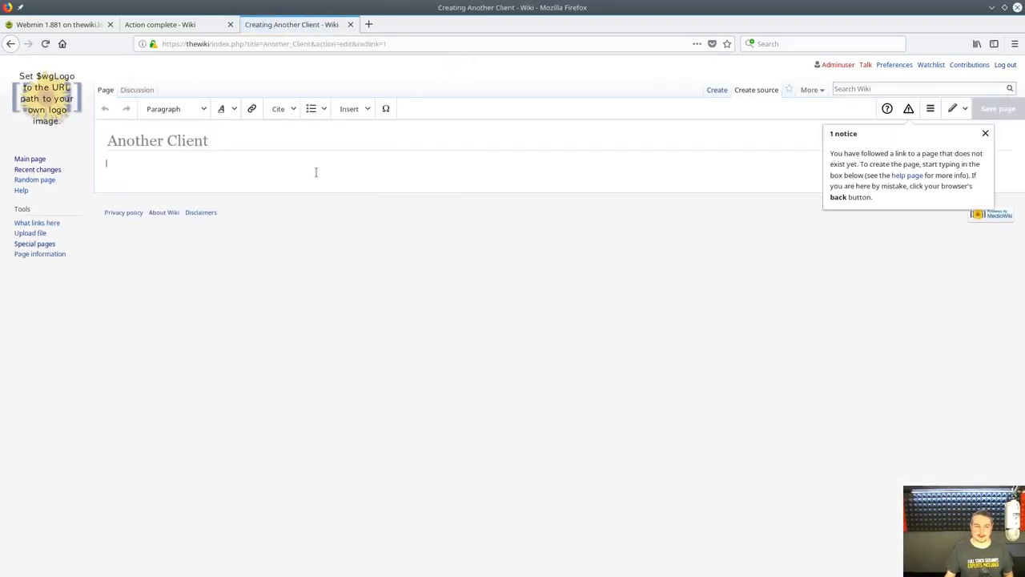
# Save the new Another Client page with text 'ascascasc' and return to the Main Page.
pyautogui.write('ascascasc')
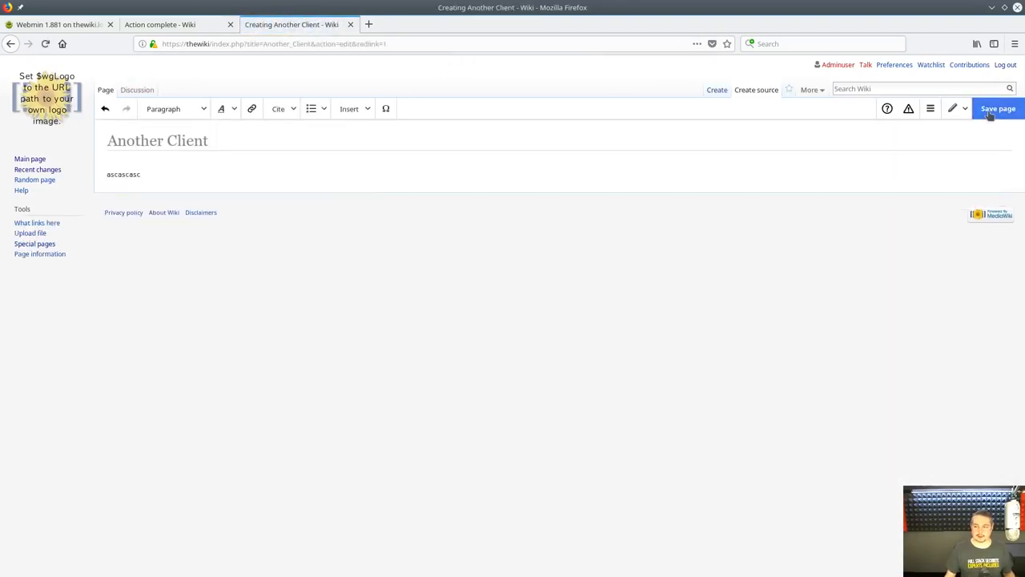
pyautogui.click(998, 109)
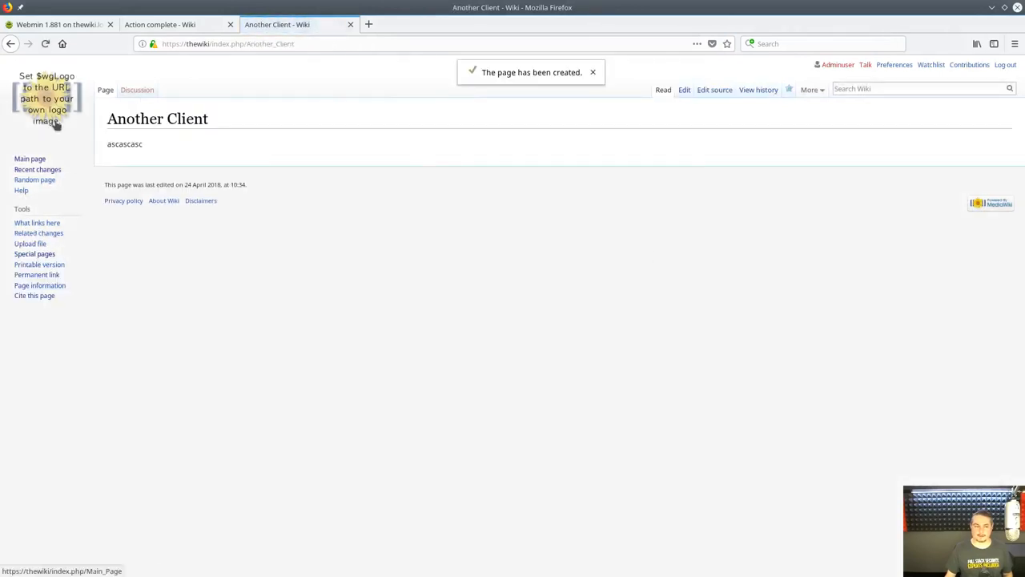
pyautogui.click(29, 158)
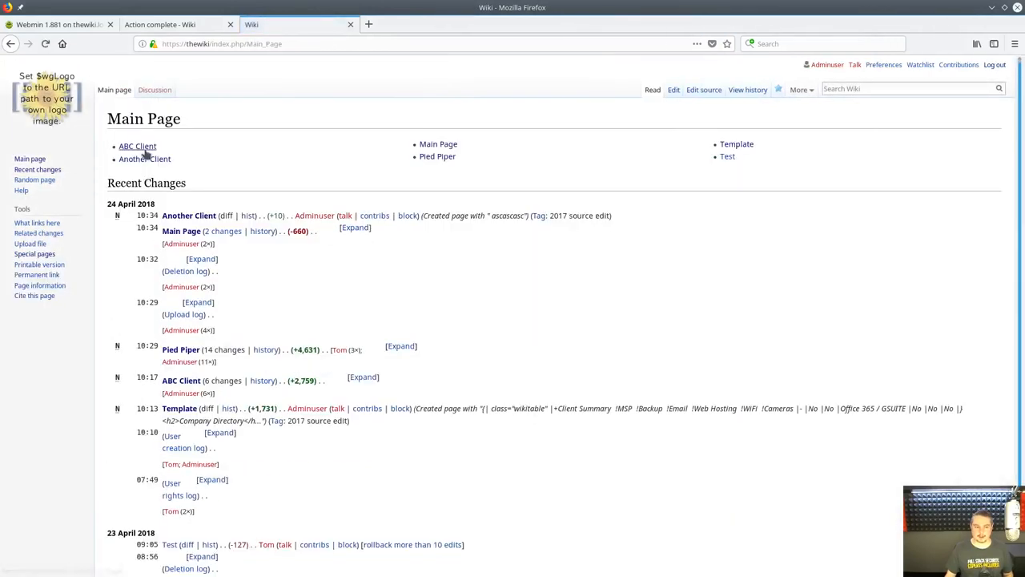
pyautogui.moveTo(381, 211)
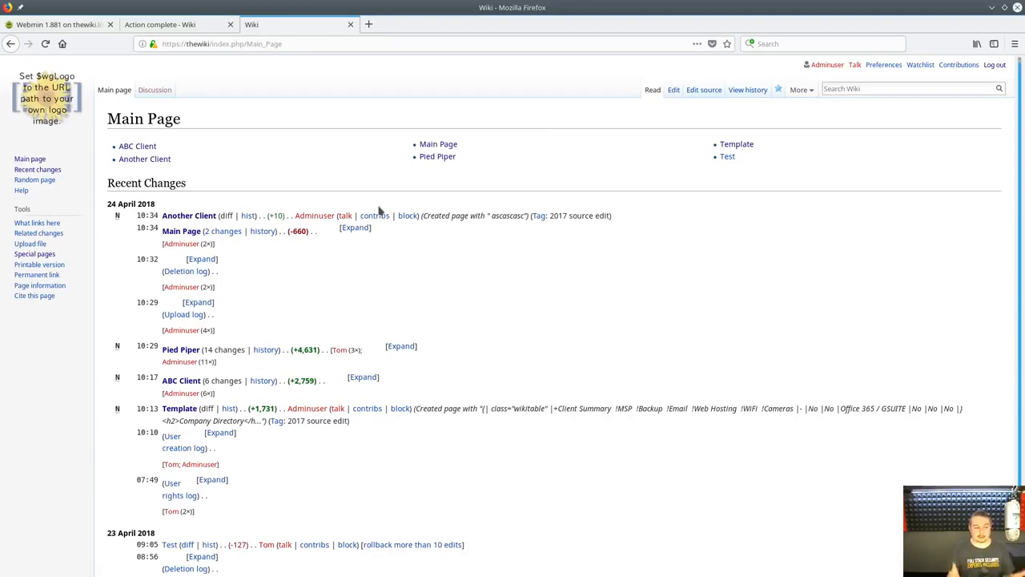
pyautogui.scroll(-3)
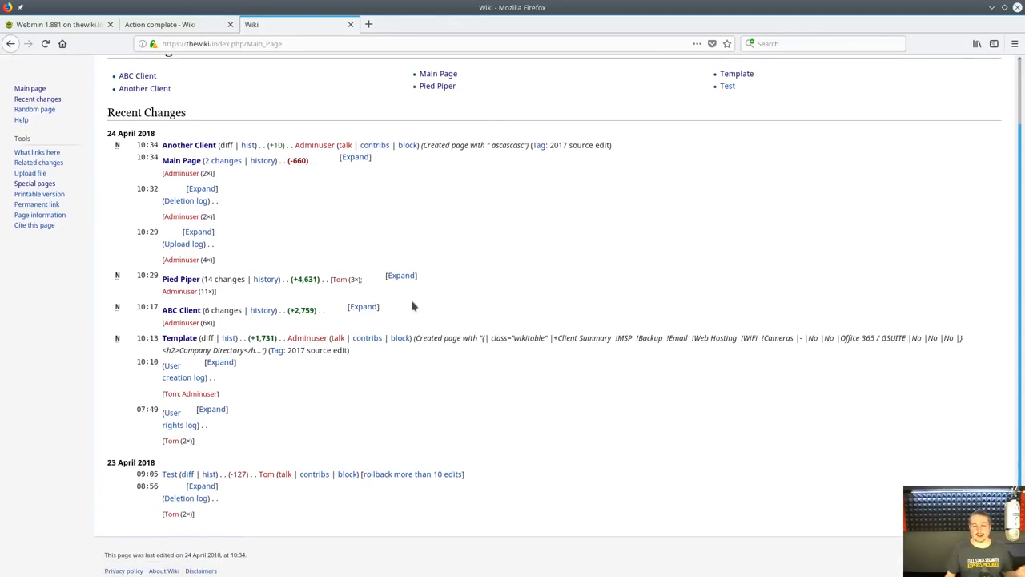
pyautogui.scroll(3)
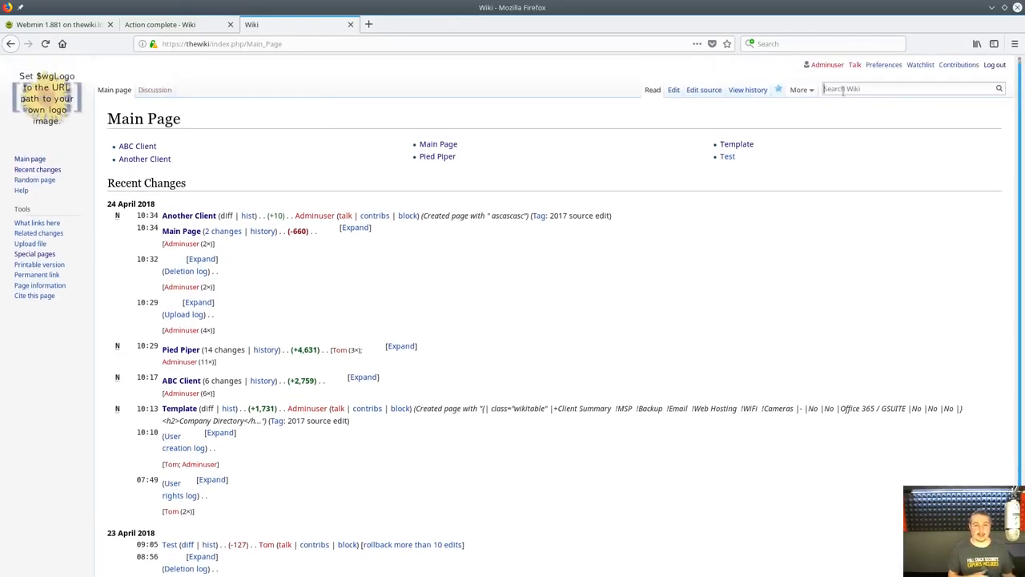
pyautogui.moveTo(911, 88)
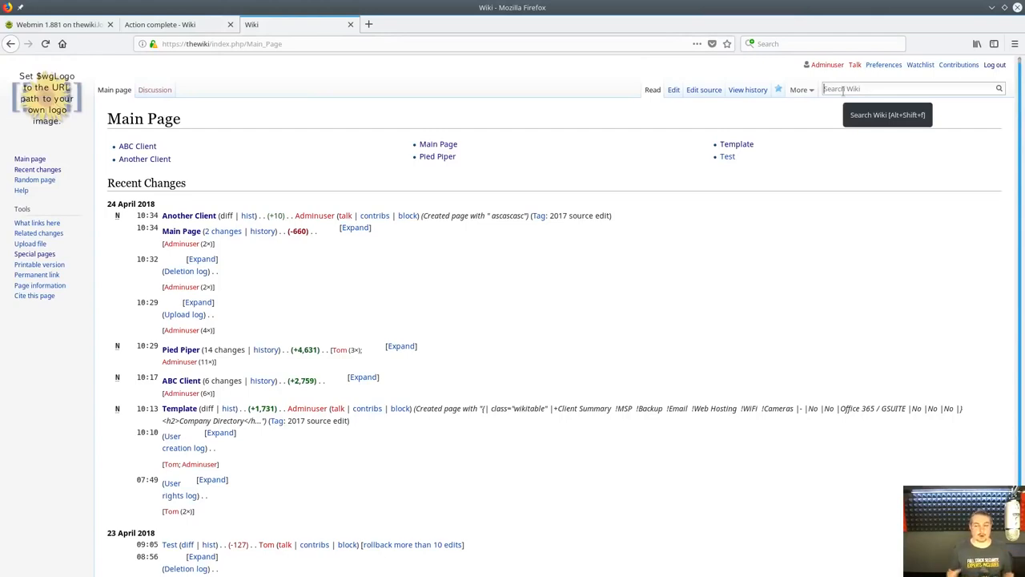
pyautogui.moveTo(647, 307)
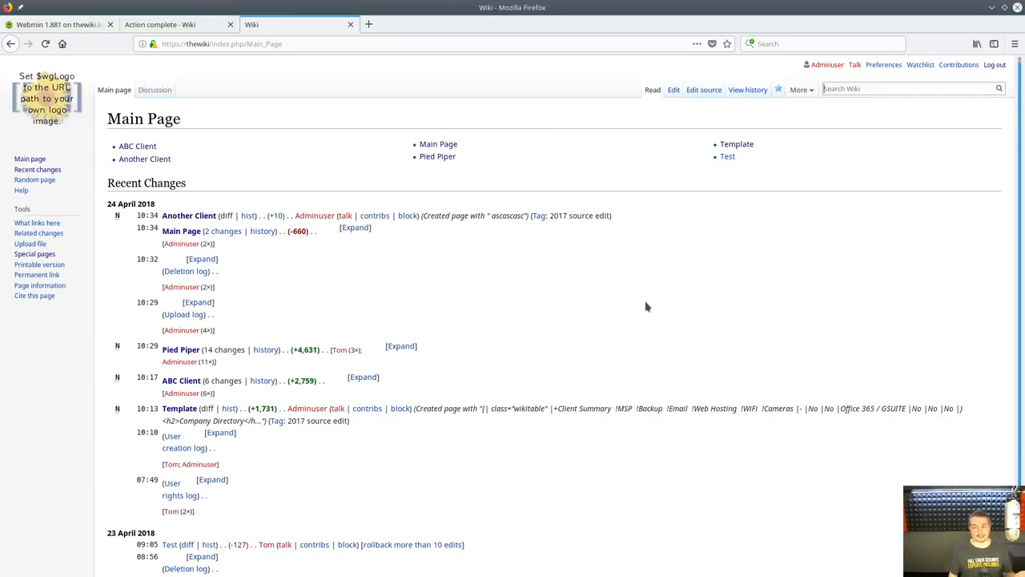
pyautogui.moveTo(551, 7)
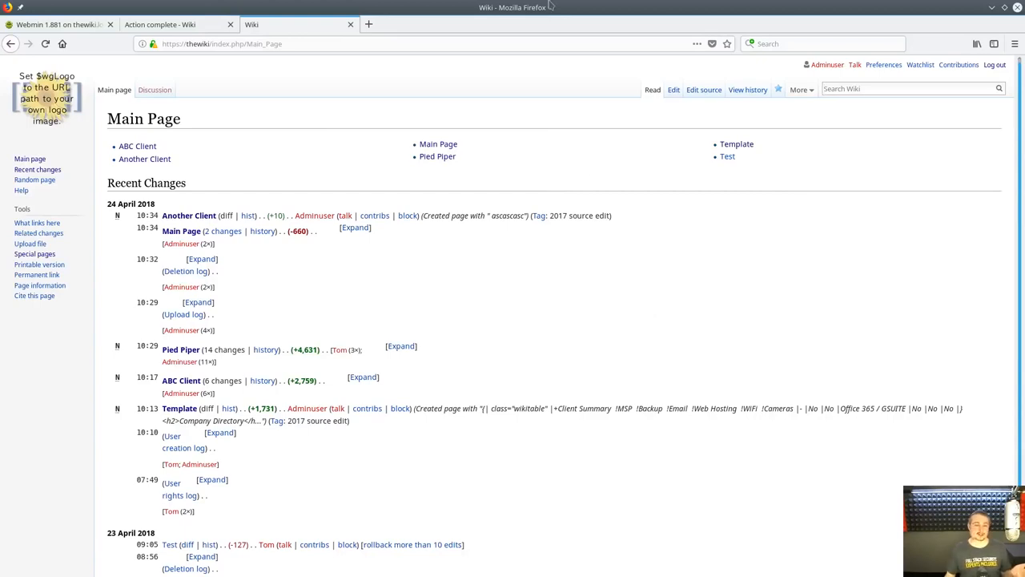